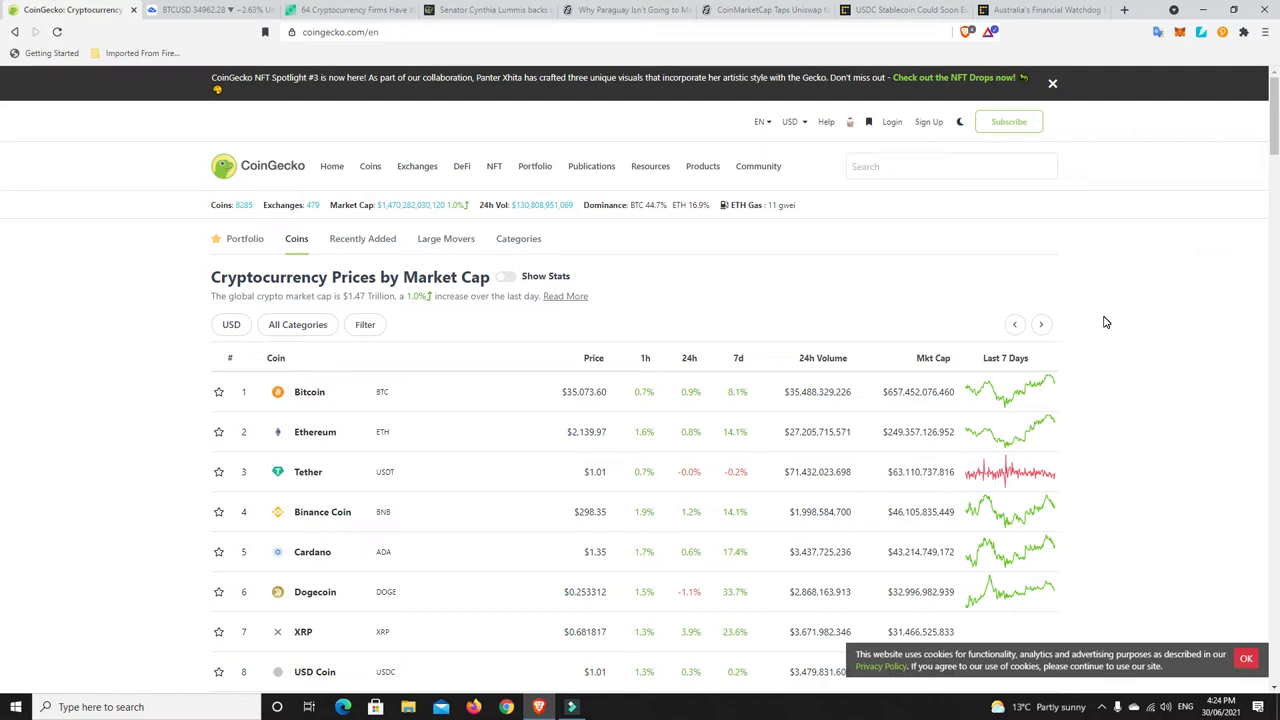
{"action": "mouse_move", "coordinate": [425, 222]}
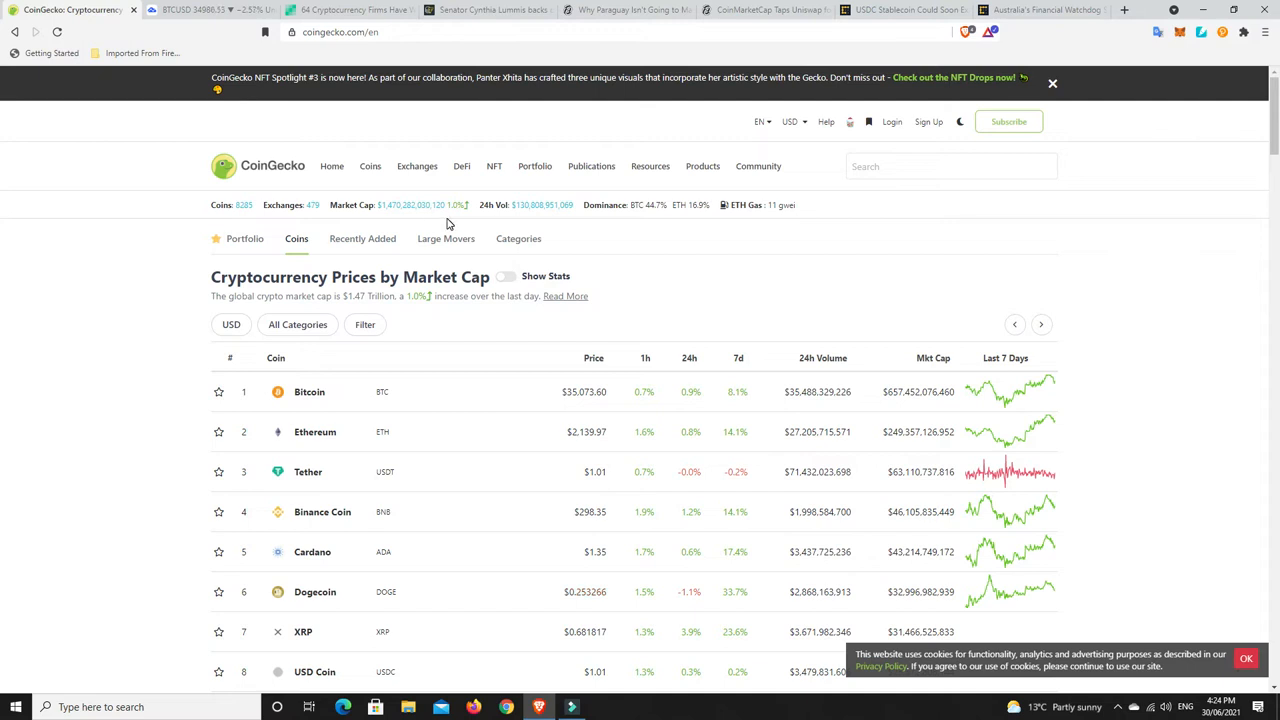
{"action": "mouse_move", "coordinate": [650, 209]}
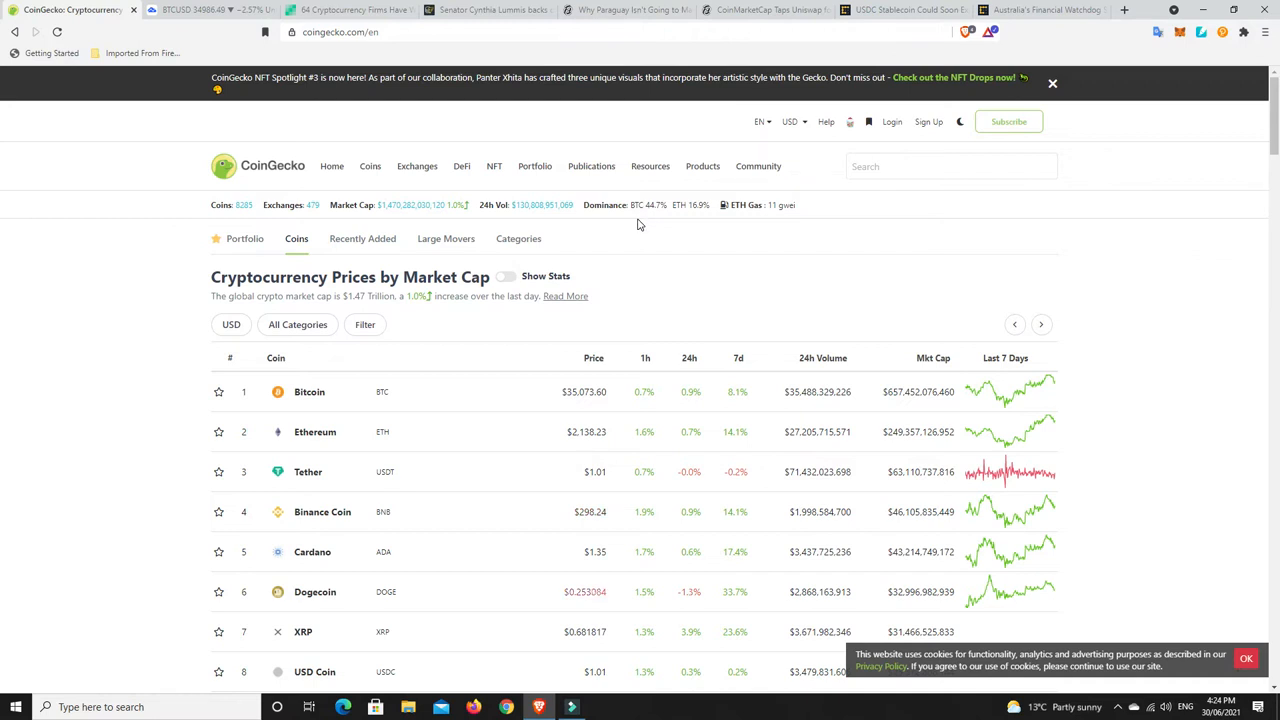
{"action": "mouse_move", "coordinate": [635, 285]}
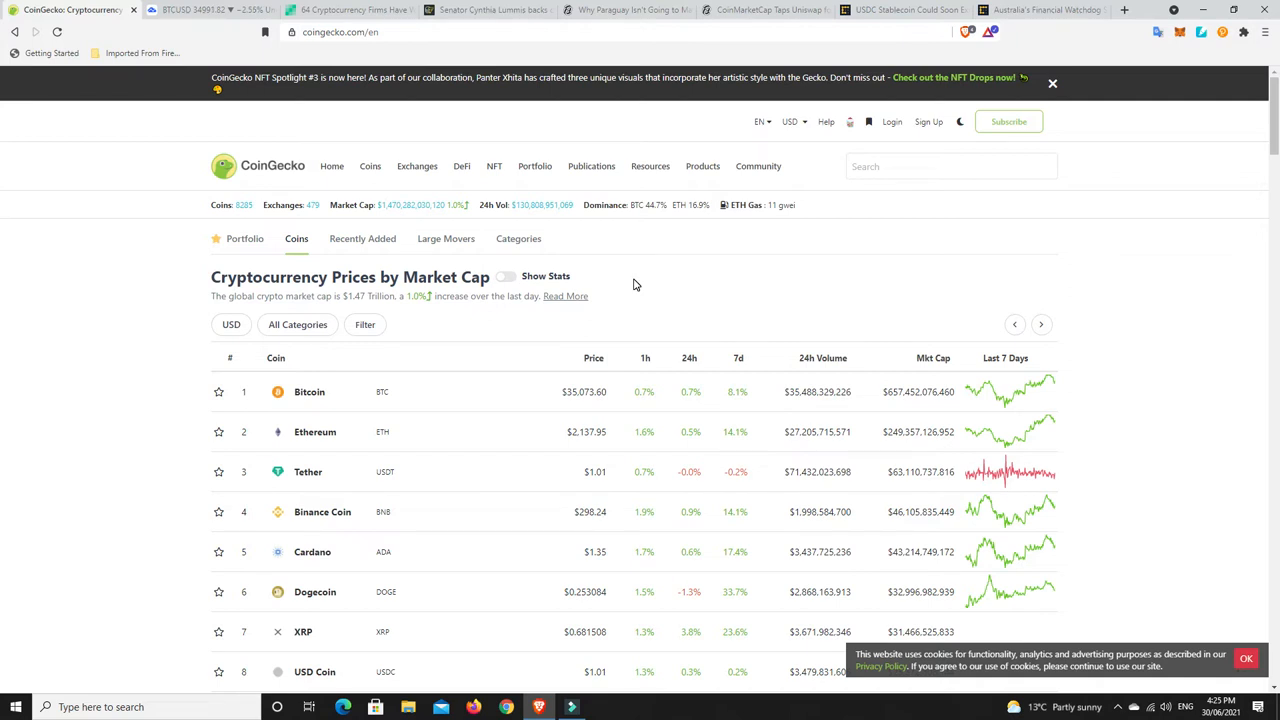
{"action": "mouse_move", "coordinate": [695, 329]}
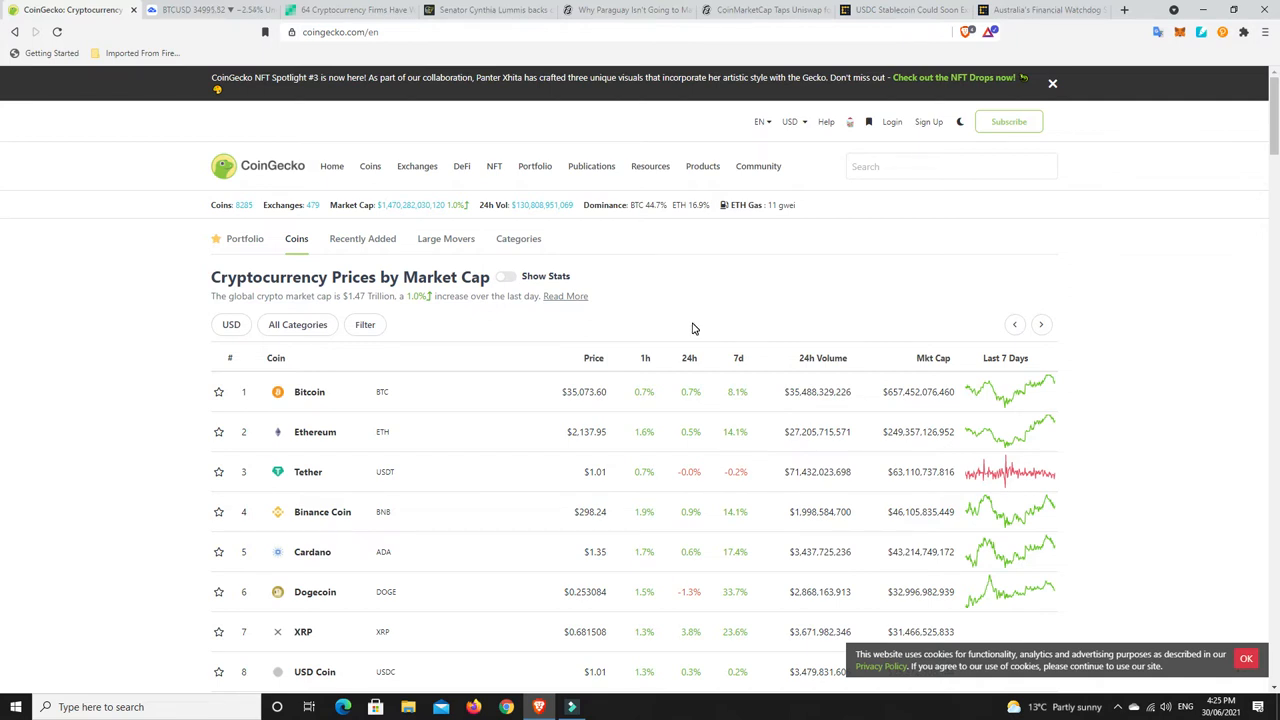
{"action": "mouse_move", "coordinate": [634, 326]}
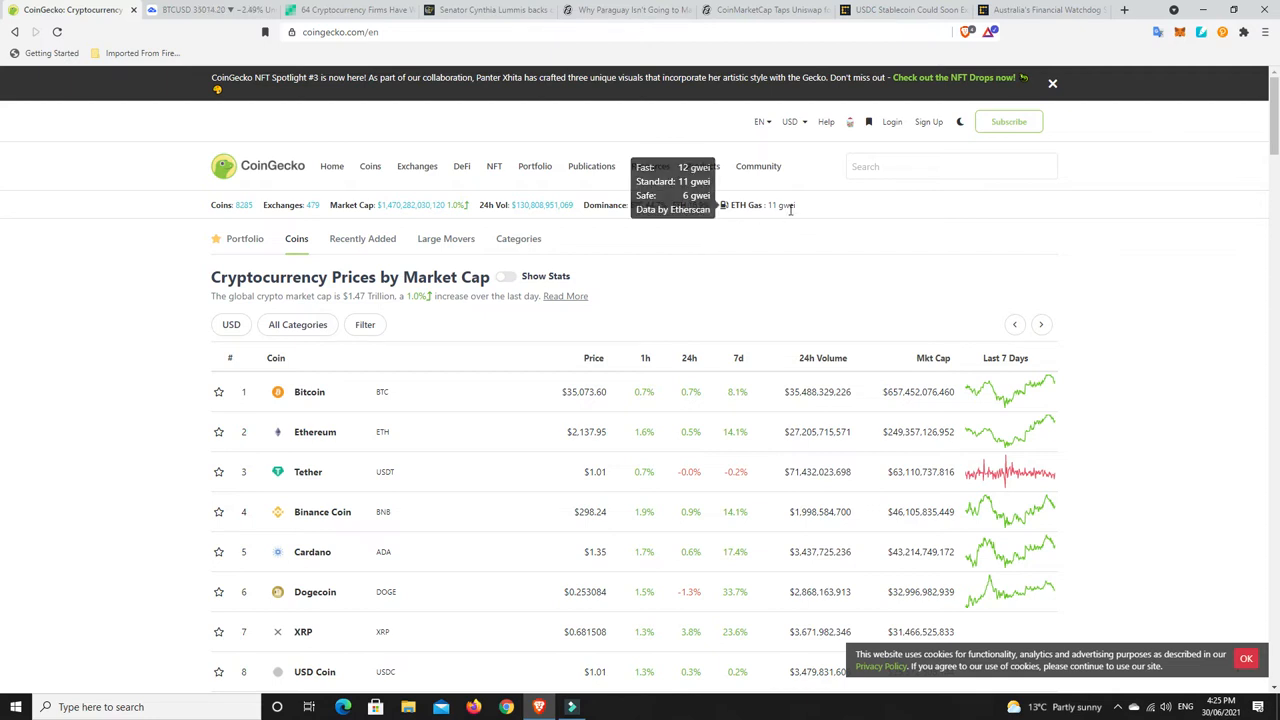
{"action": "mouse_move", "coordinate": [783, 238]}
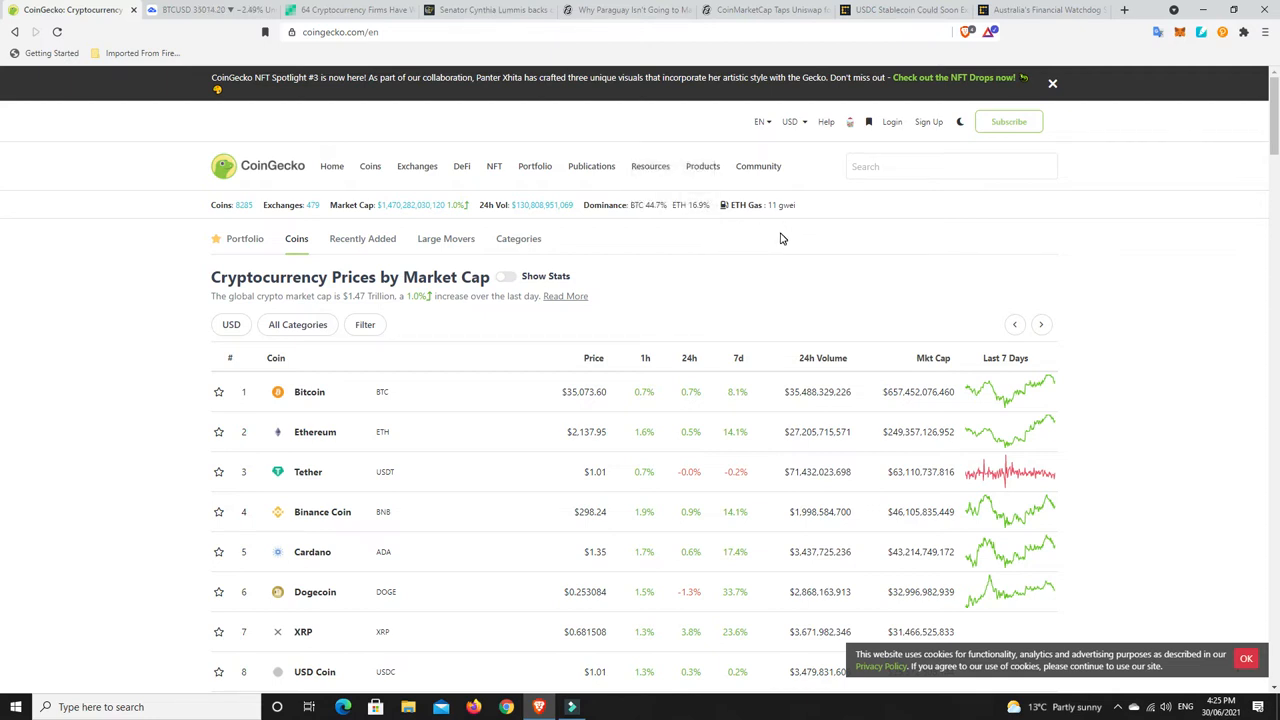
Sort the coin table by 24-hour change, descending, putting Ethereum Classic, Bitcoin Gold and Bitcoin Cash ABC on top
{"action": "scroll", "scroll_direction": "down", "scroll_amount": 3}
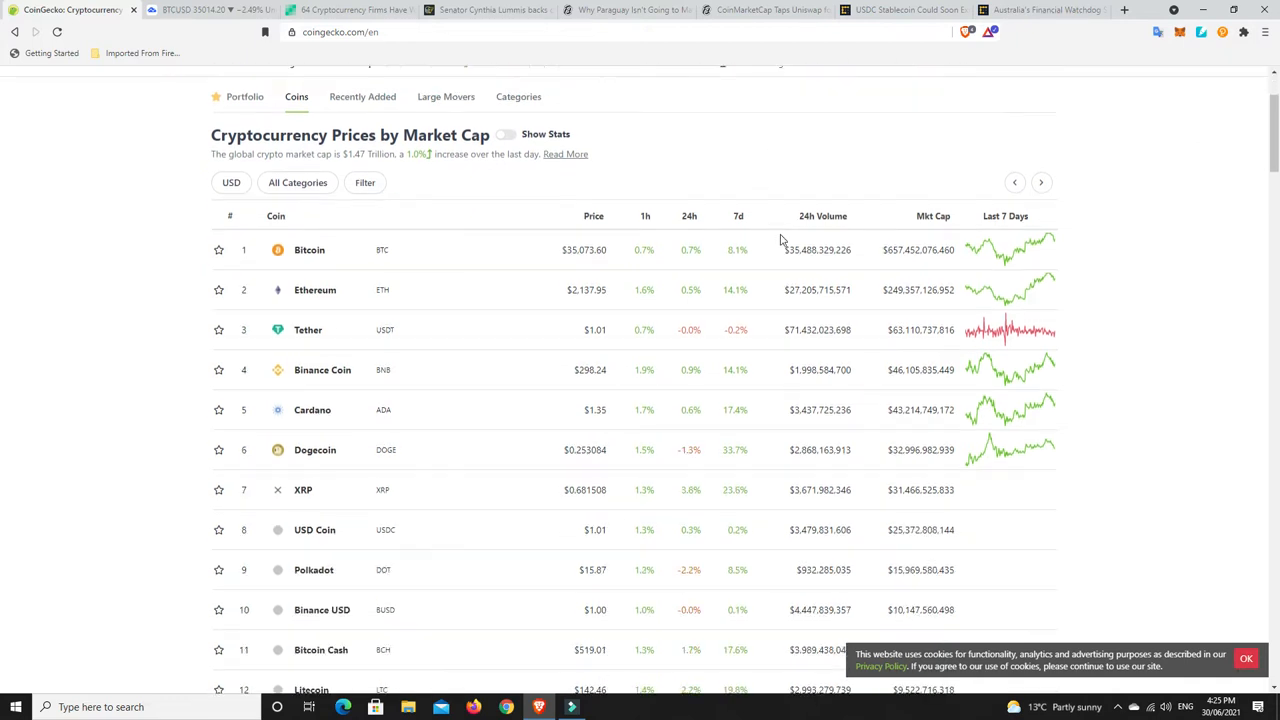
{"action": "scroll", "scroll_direction": "down", "scroll_amount": 3}
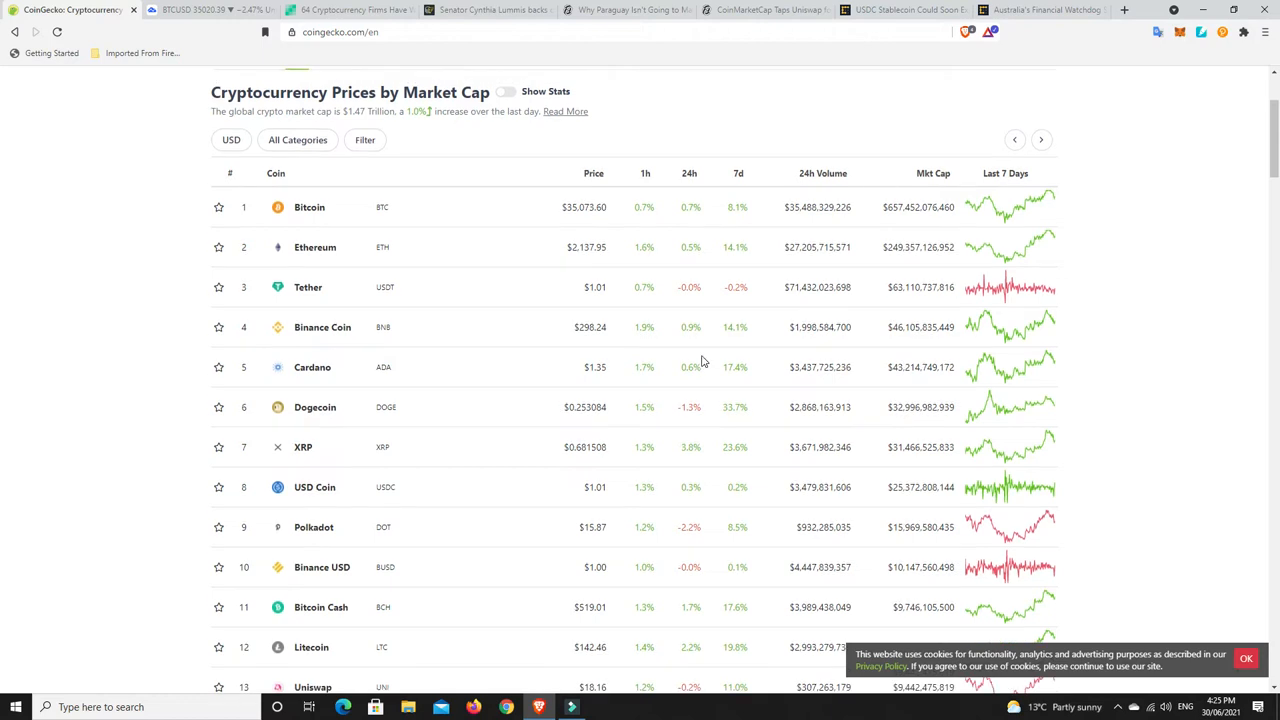
{"action": "scroll", "scroll_direction": "up", "scroll_amount": 3}
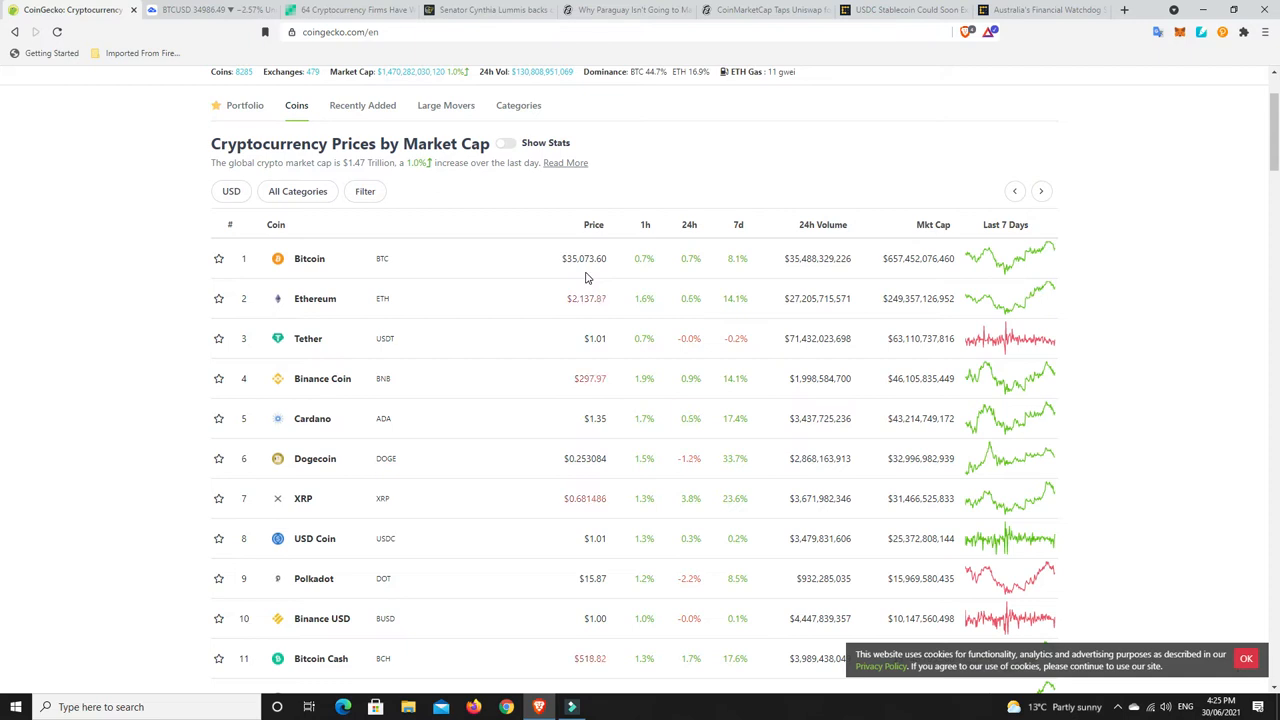
{"action": "mouse_move", "coordinate": [646, 289]}
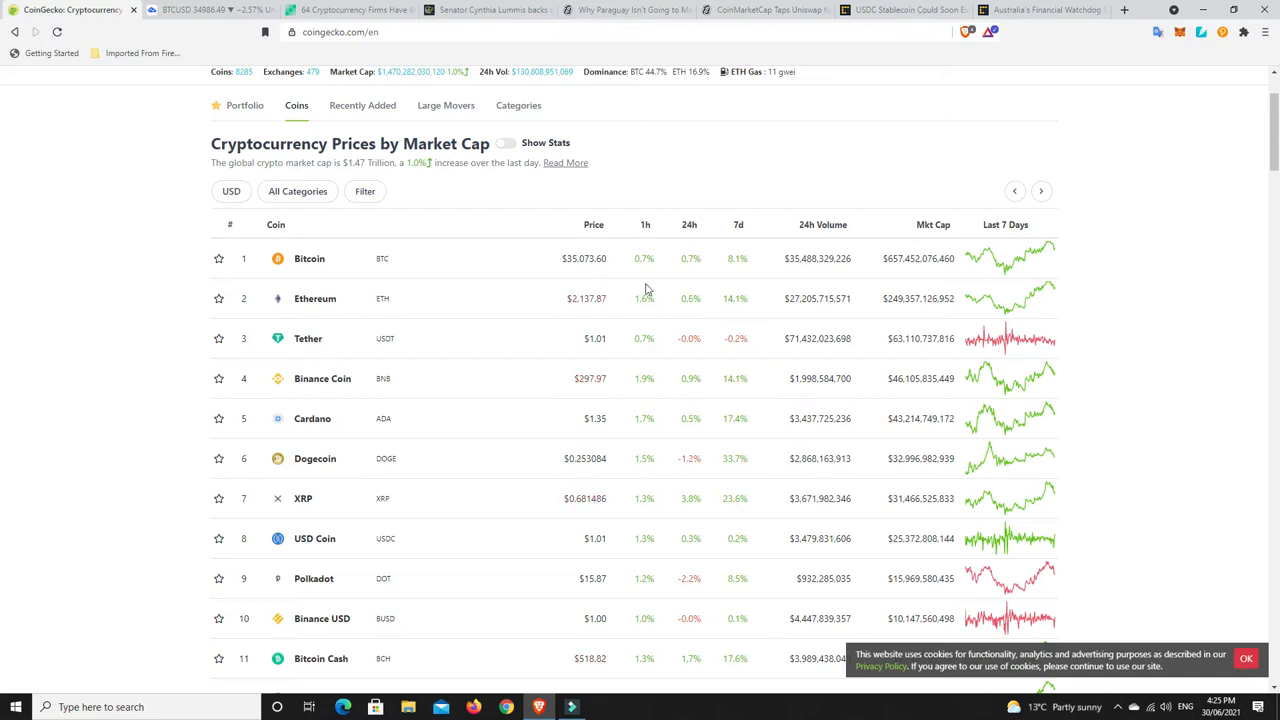
{"action": "mouse_move", "coordinate": [716, 287]}
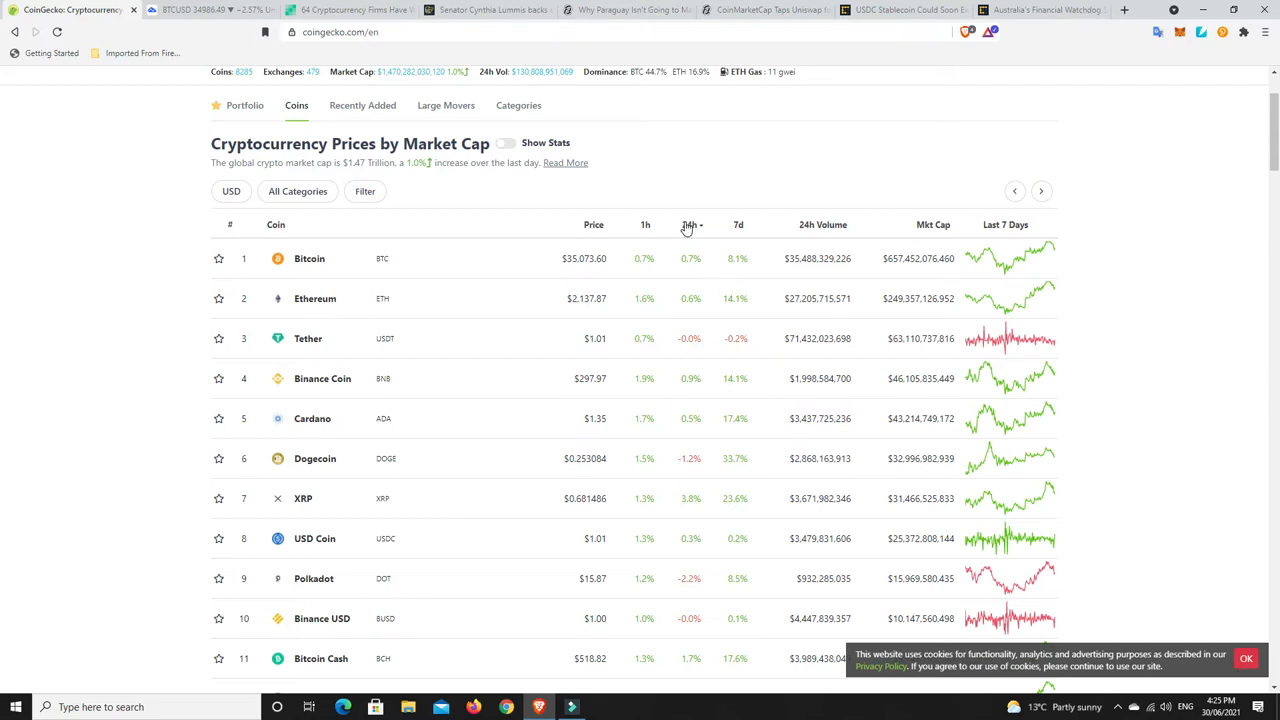
{"action": "mouse_move", "coordinate": [689, 228]}
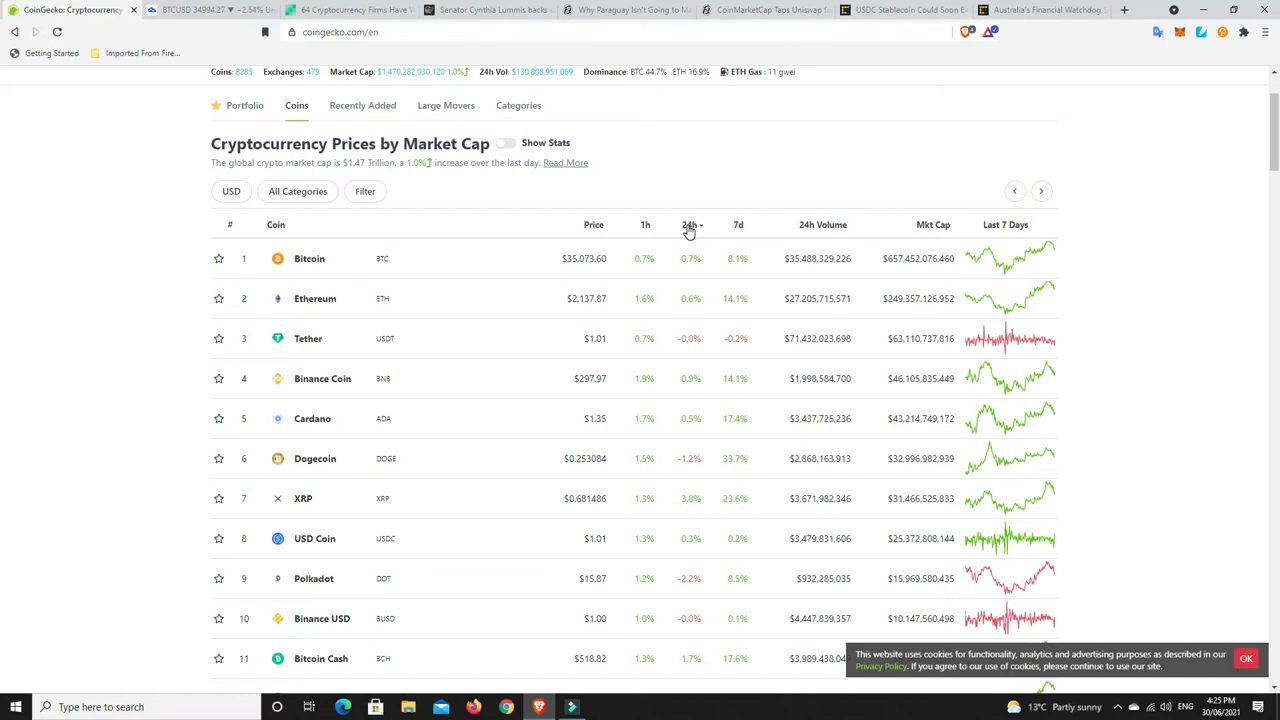
{"action": "left_click", "coordinate": [690, 224]}
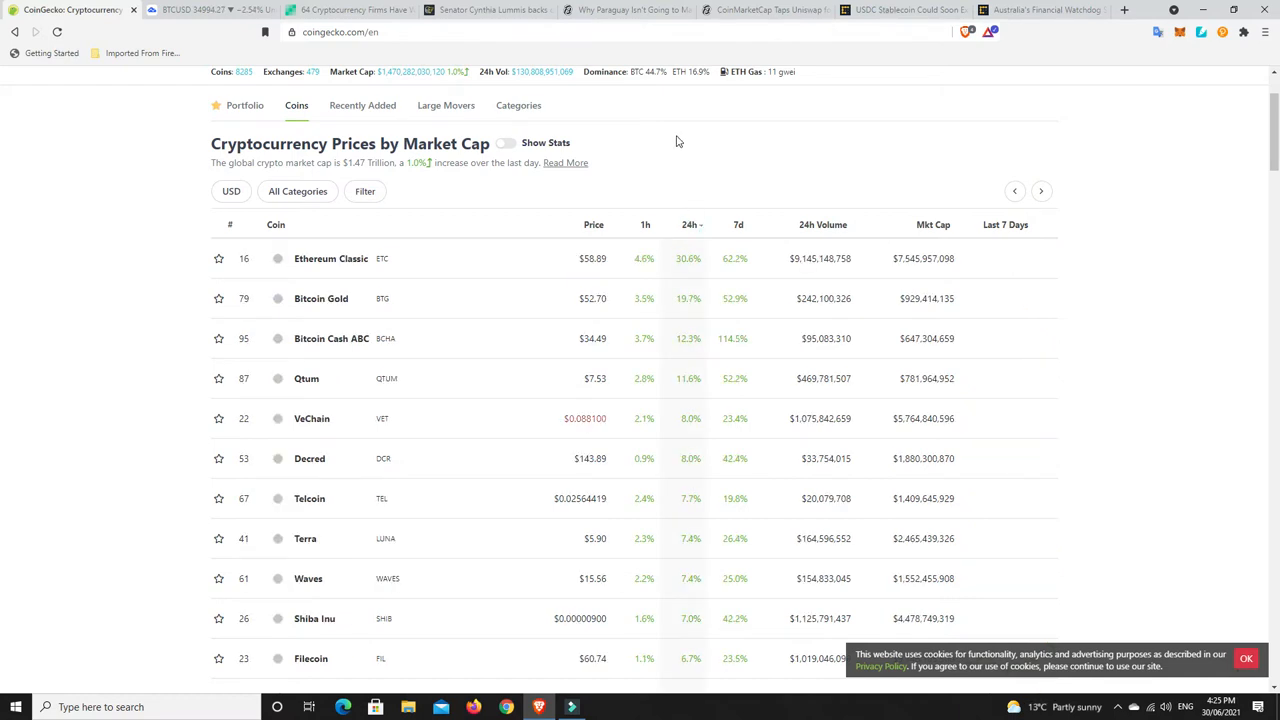
{"action": "scroll", "scroll_direction": "down", "scroll_amount": 3}
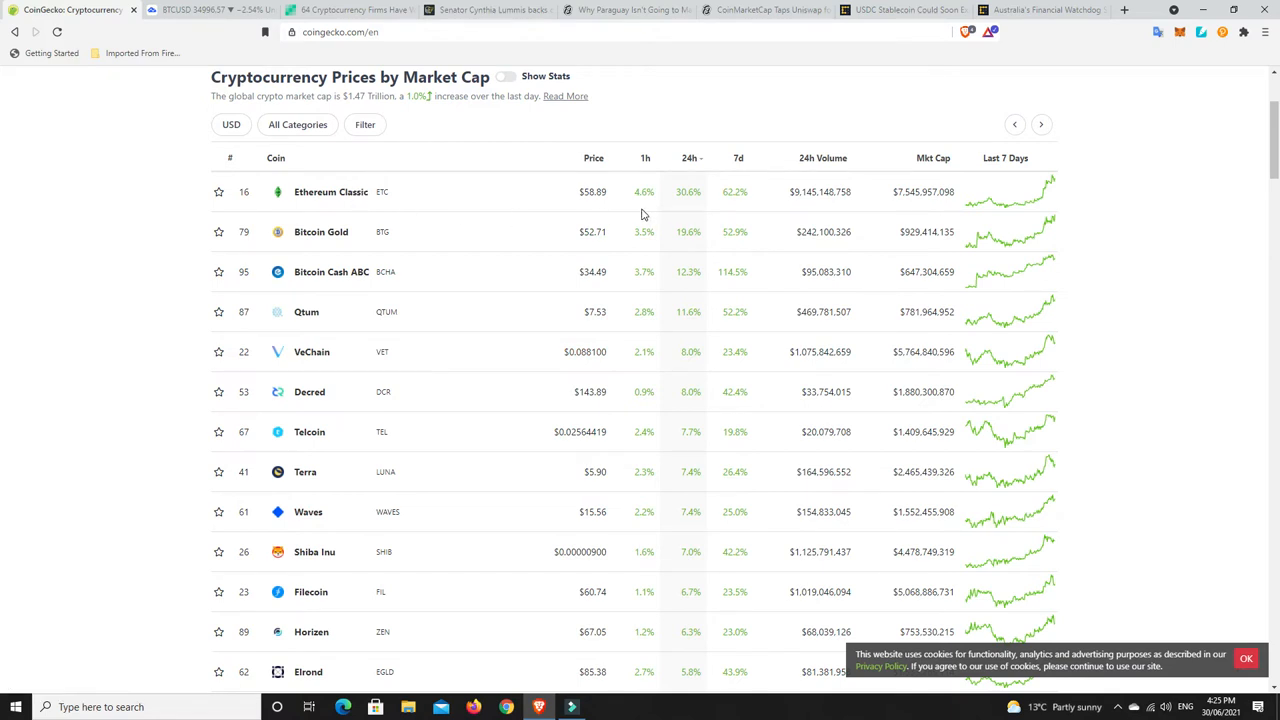
{"action": "mouse_move", "coordinate": [685, 210]}
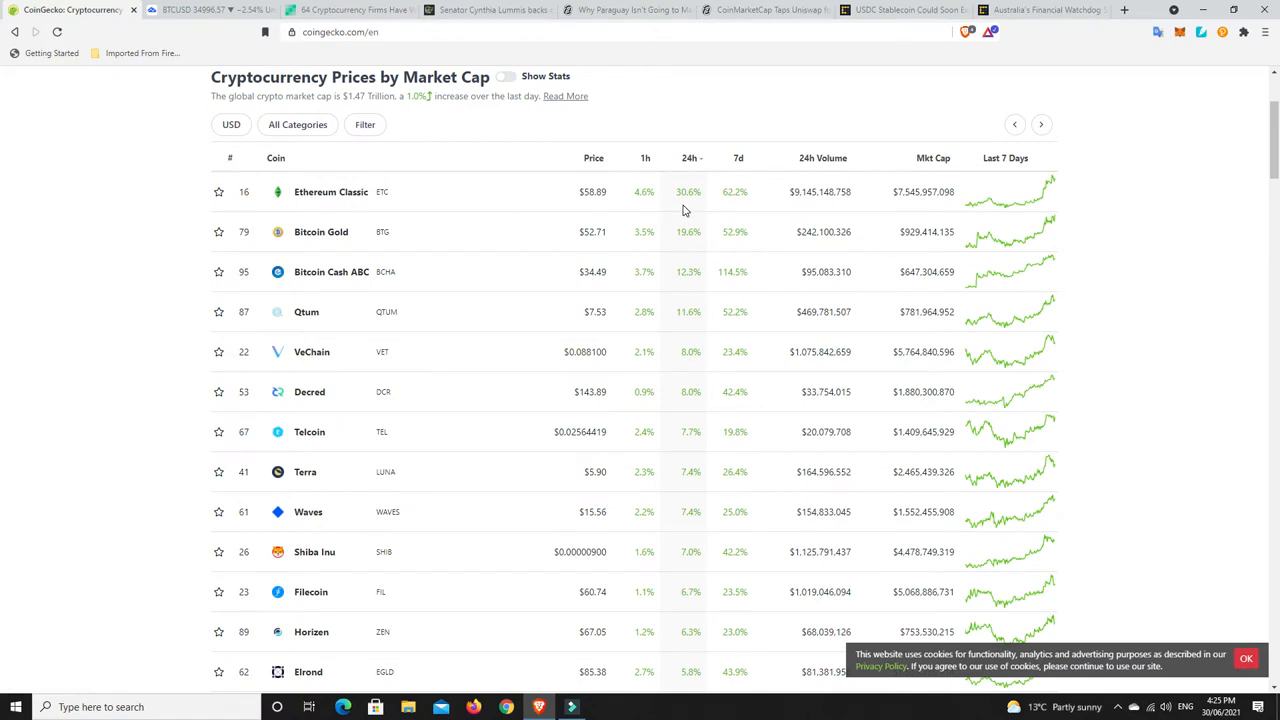
{"action": "mouse_move", "coordinate": [610, 255]}
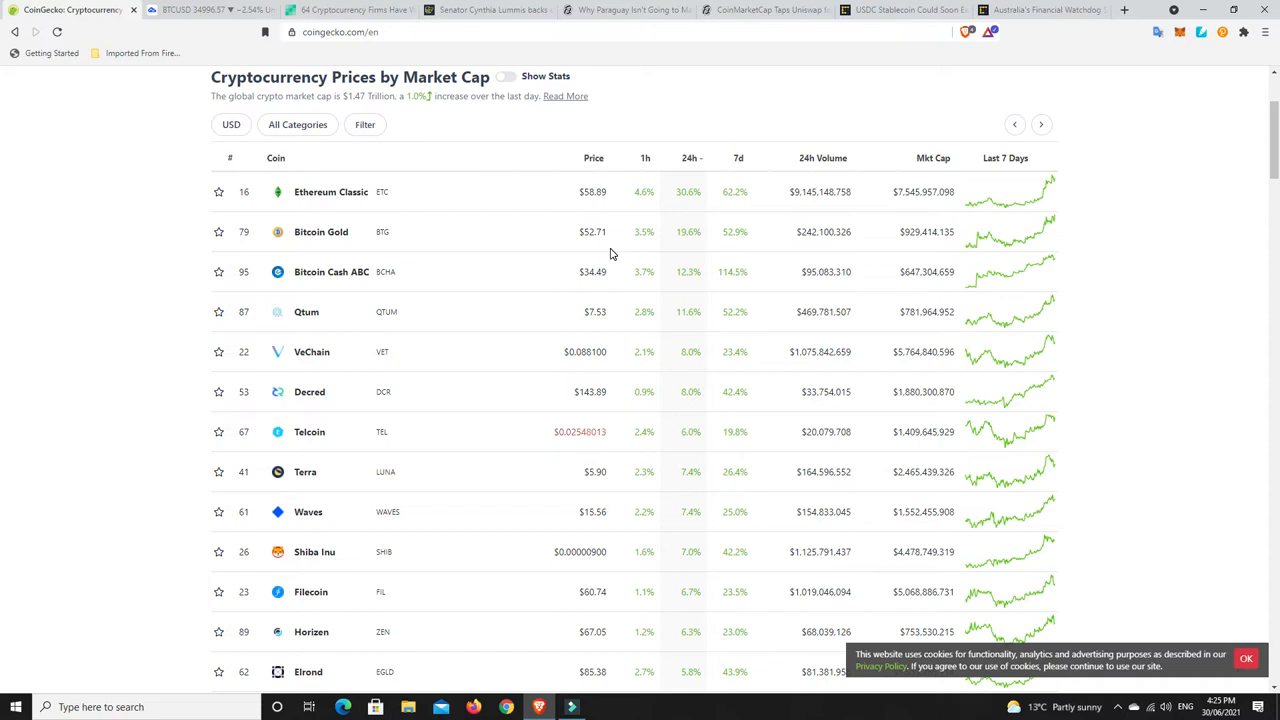
{"action": "mouse_move", "coordinate": [735, 250]}
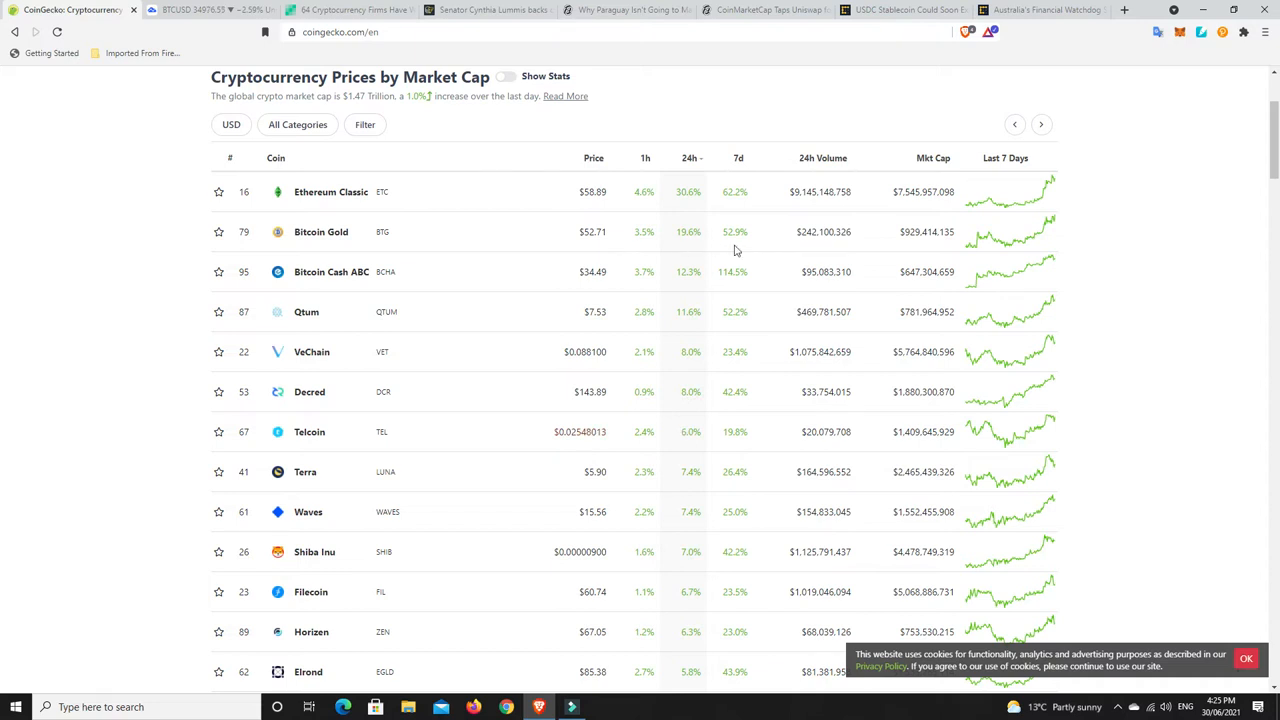
{"action": "mouse_move", "coordinate": [363, 287]}
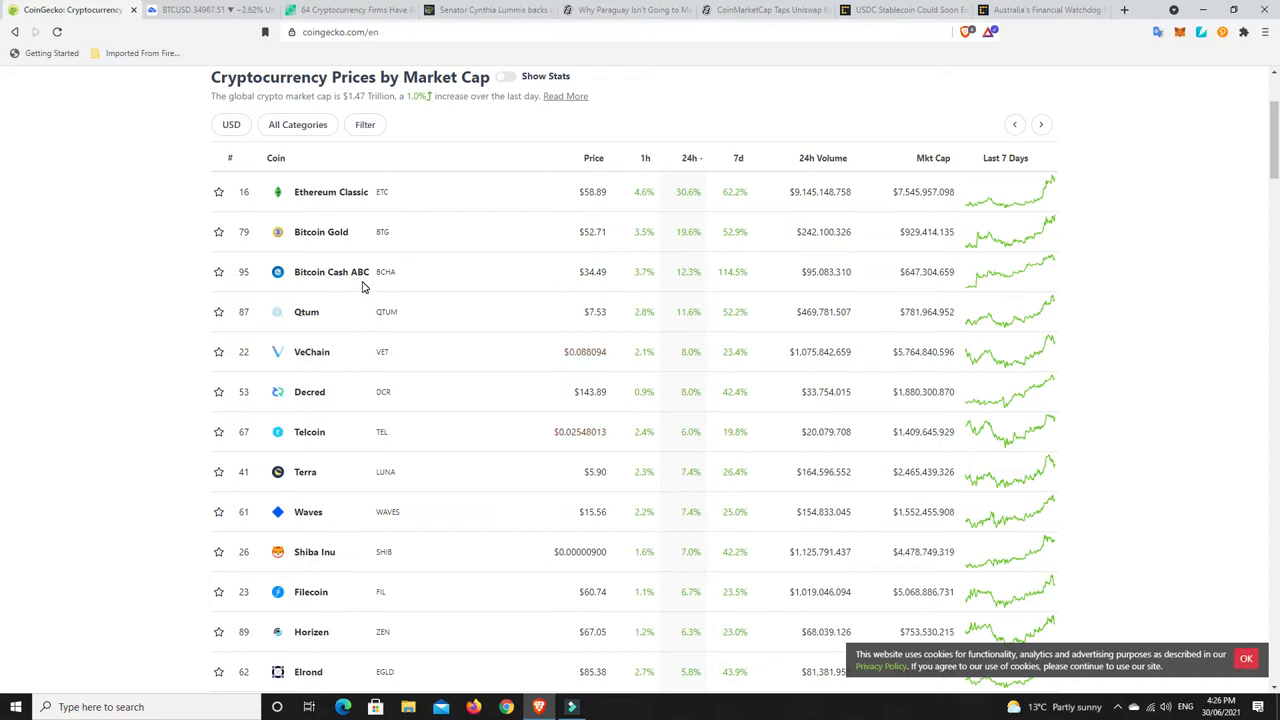
{"action": "mouse_move", "coordinate": [688, 284]}
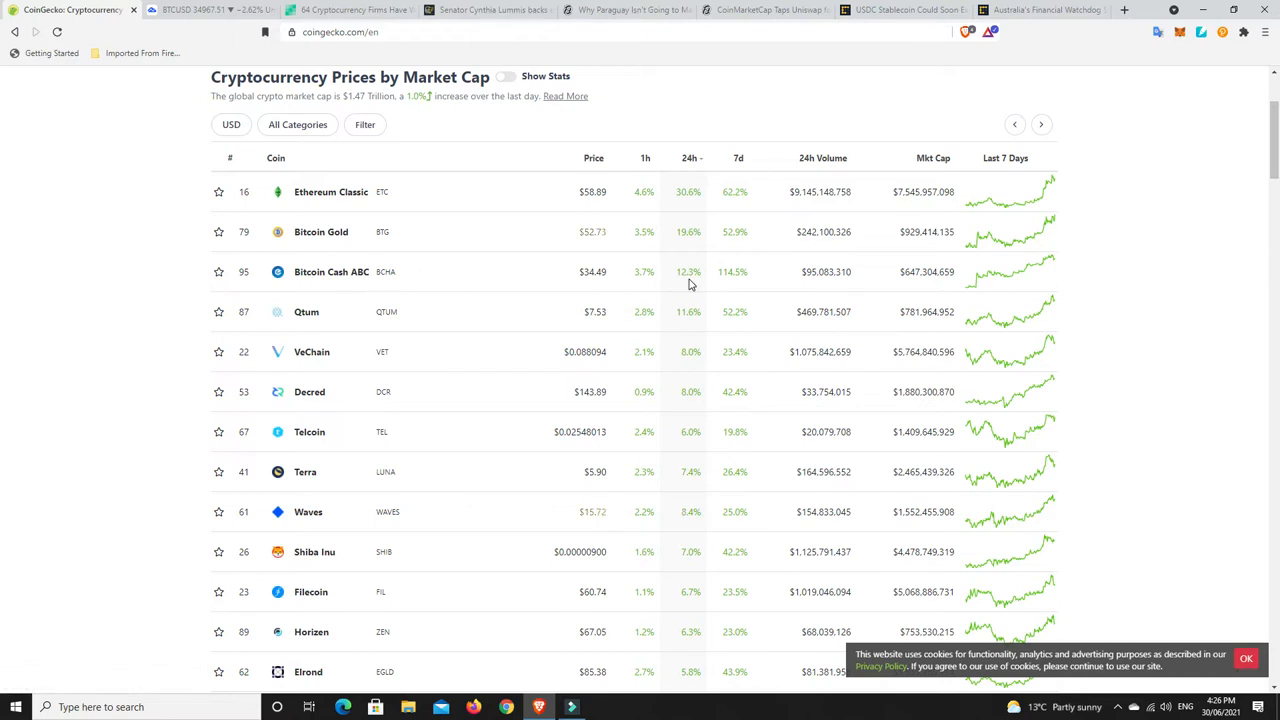
{"action": "mouse_move", "coordinate": [710, 284]}
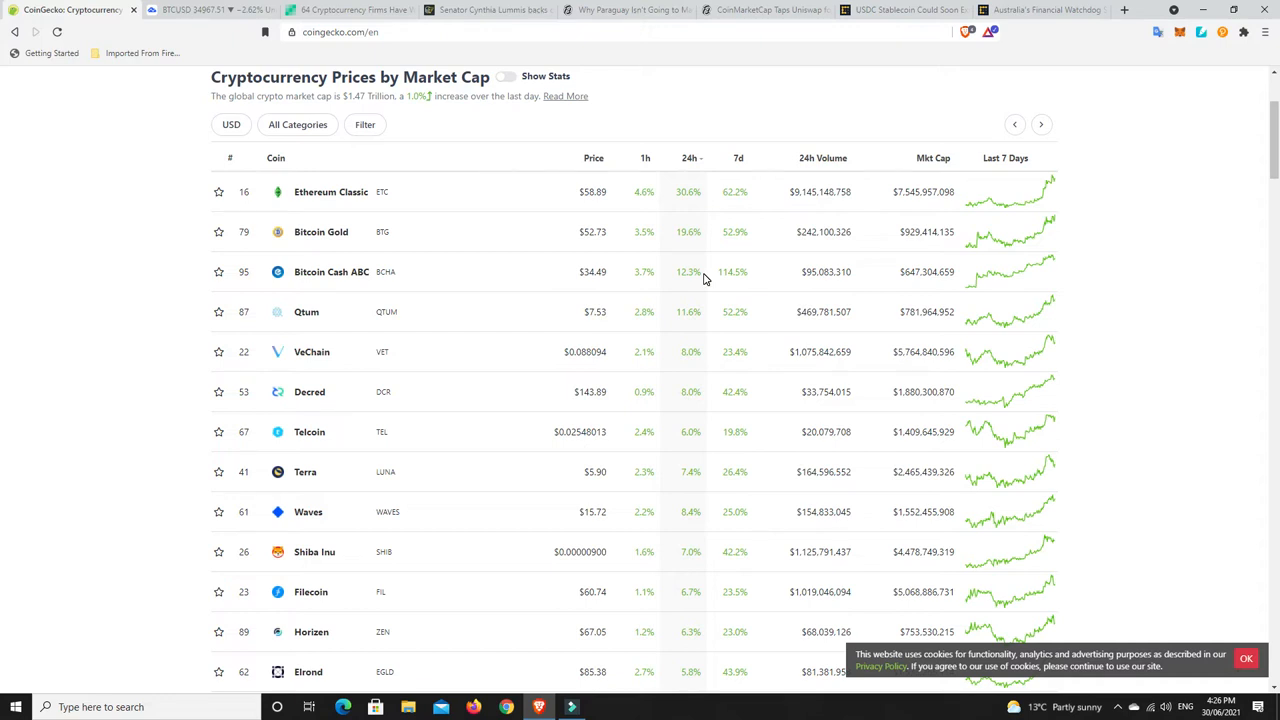
{"action": "mouse_move", "coordinate": [667, 371]}
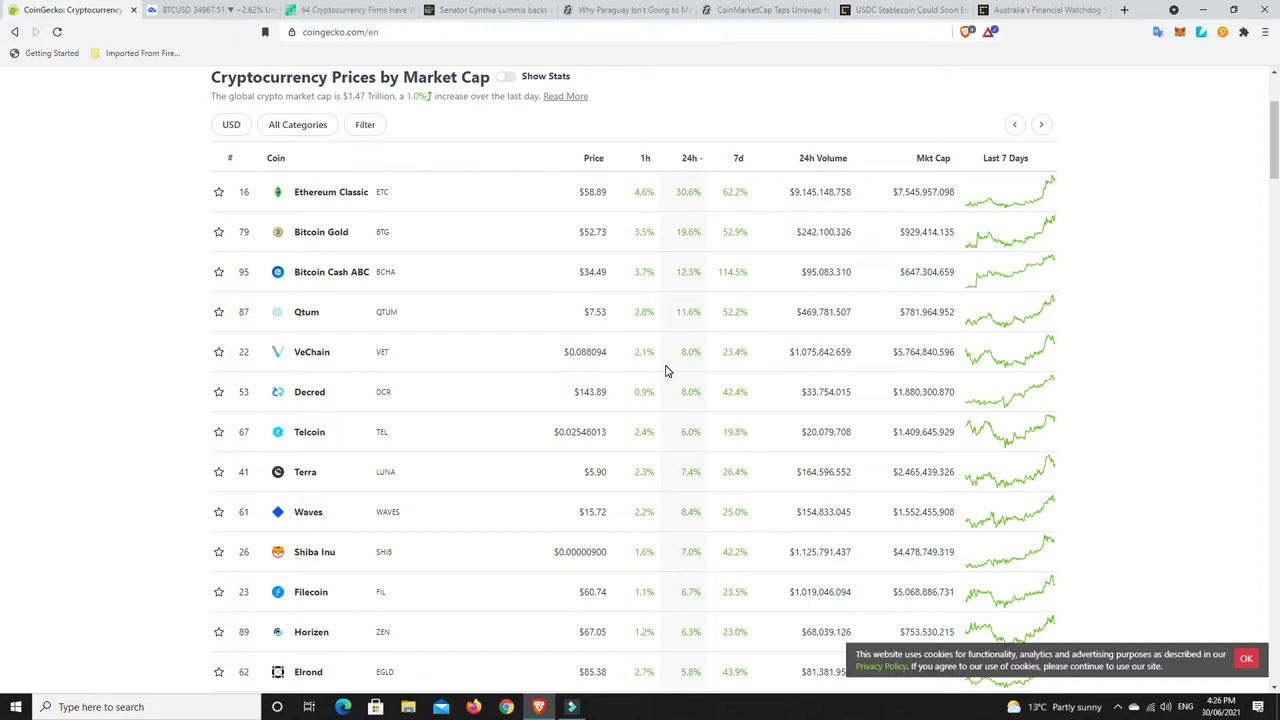
{"action": "mouse_move", "coordinate": [687, 370]}
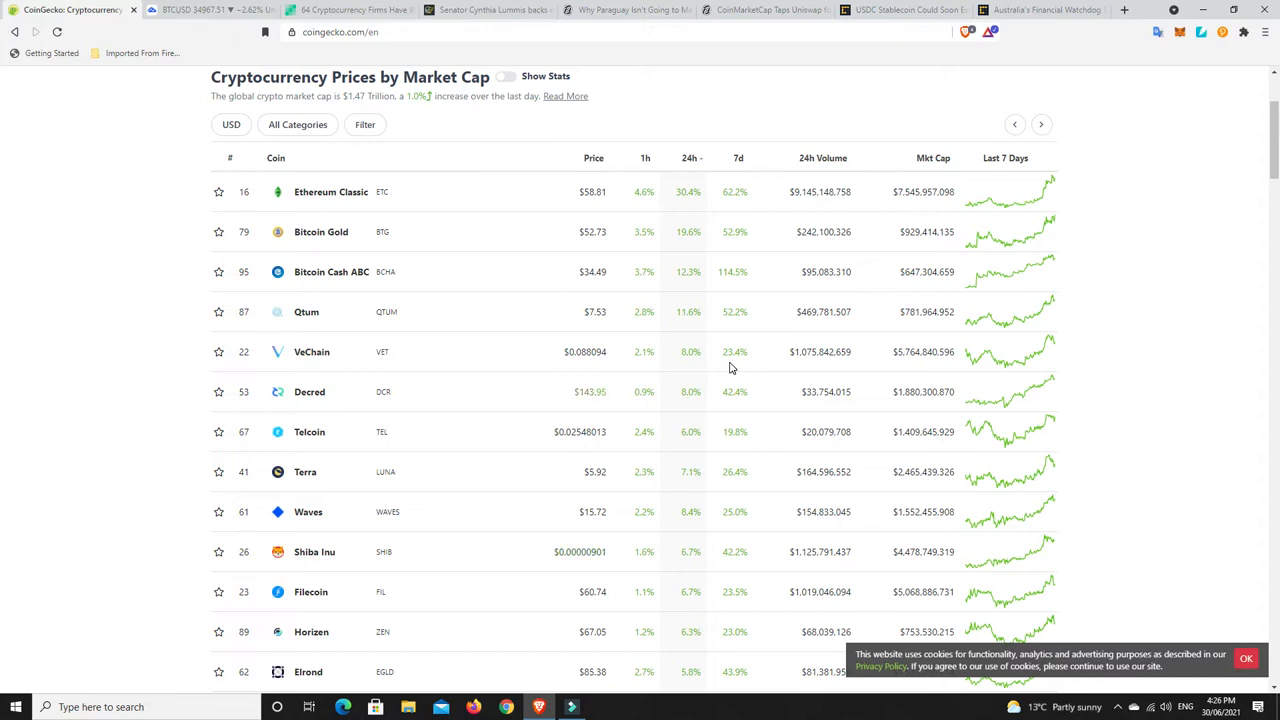
{"action": "mouse_move", "coordinate": [419, 462]}
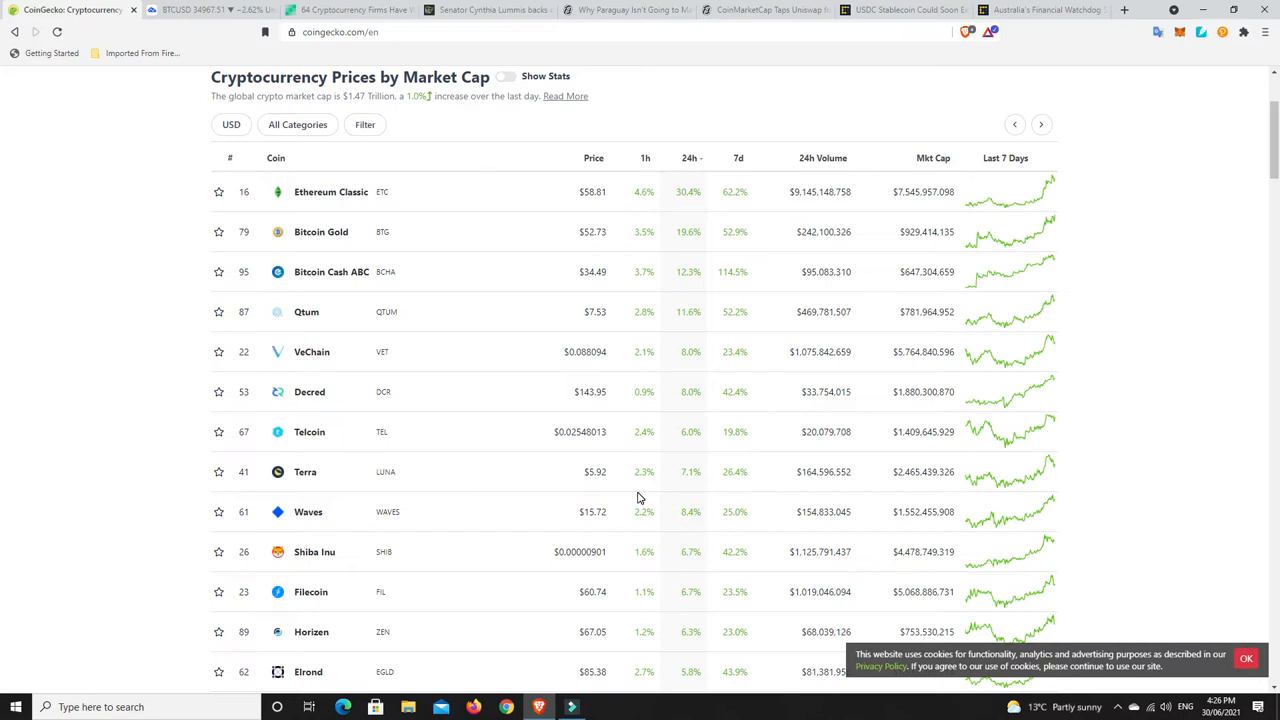
{"action": "mouse_move", "coordinate": [685, 444]}
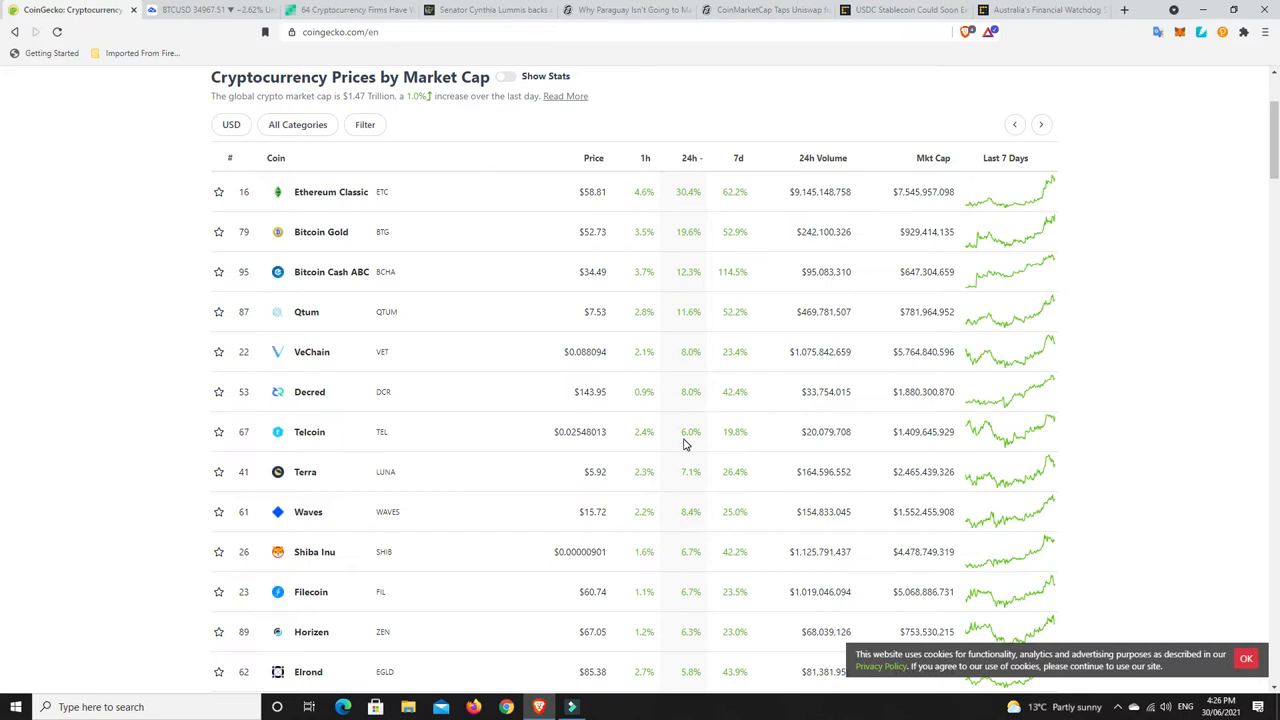
{"action": "mouse_move", "coordinate": [694, 220]}
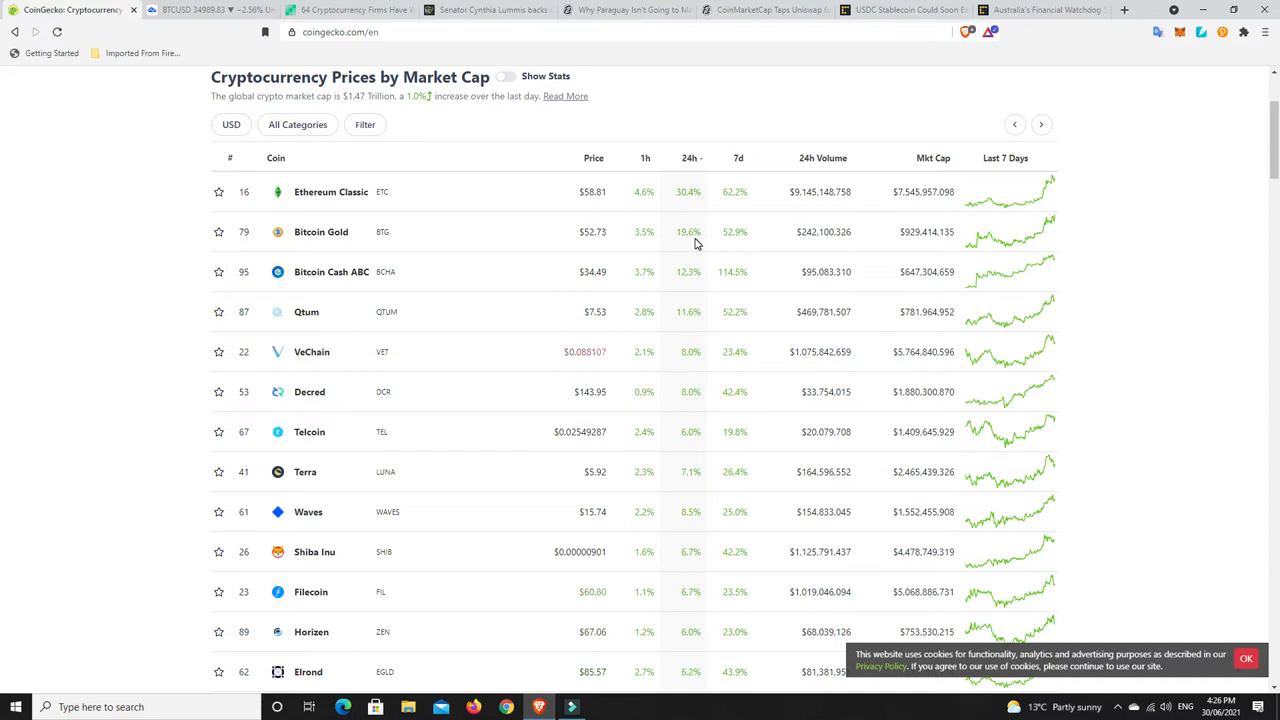
{"action": "mouse_move", "coordinate": [686, 204]}
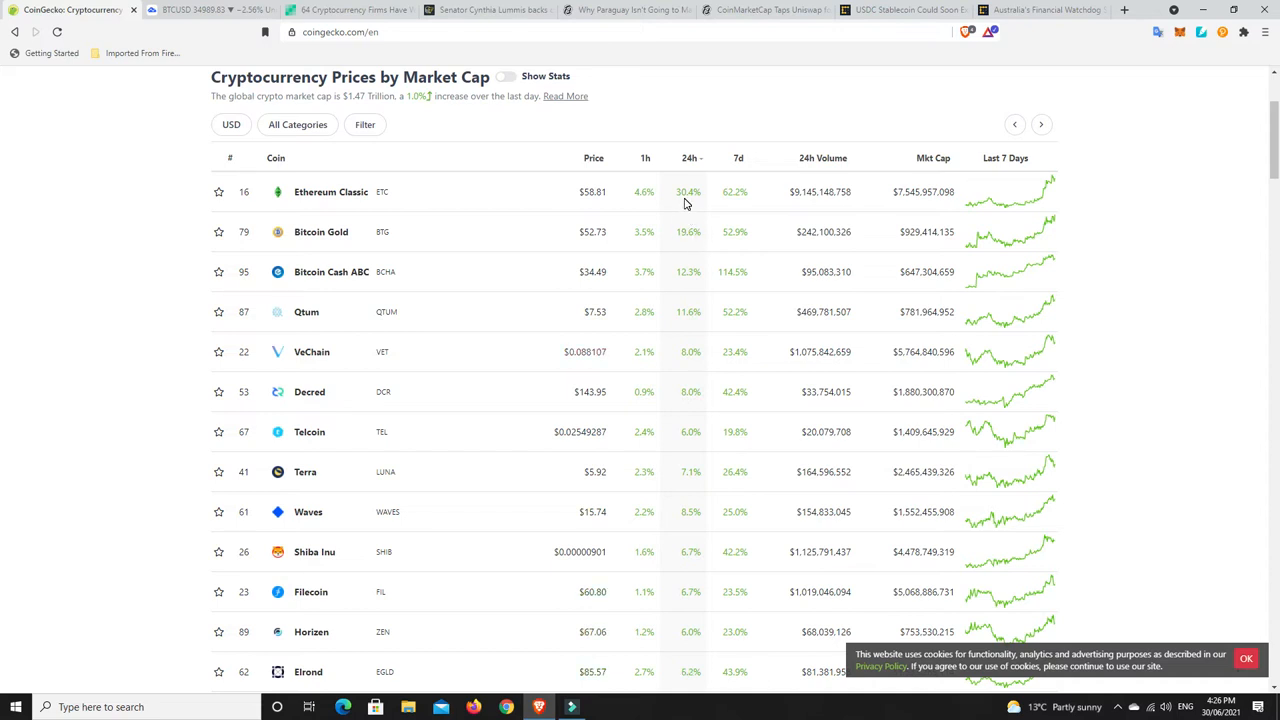
{"action": "scroll", "scroll_direction": "up", "scroll_amount": 3}
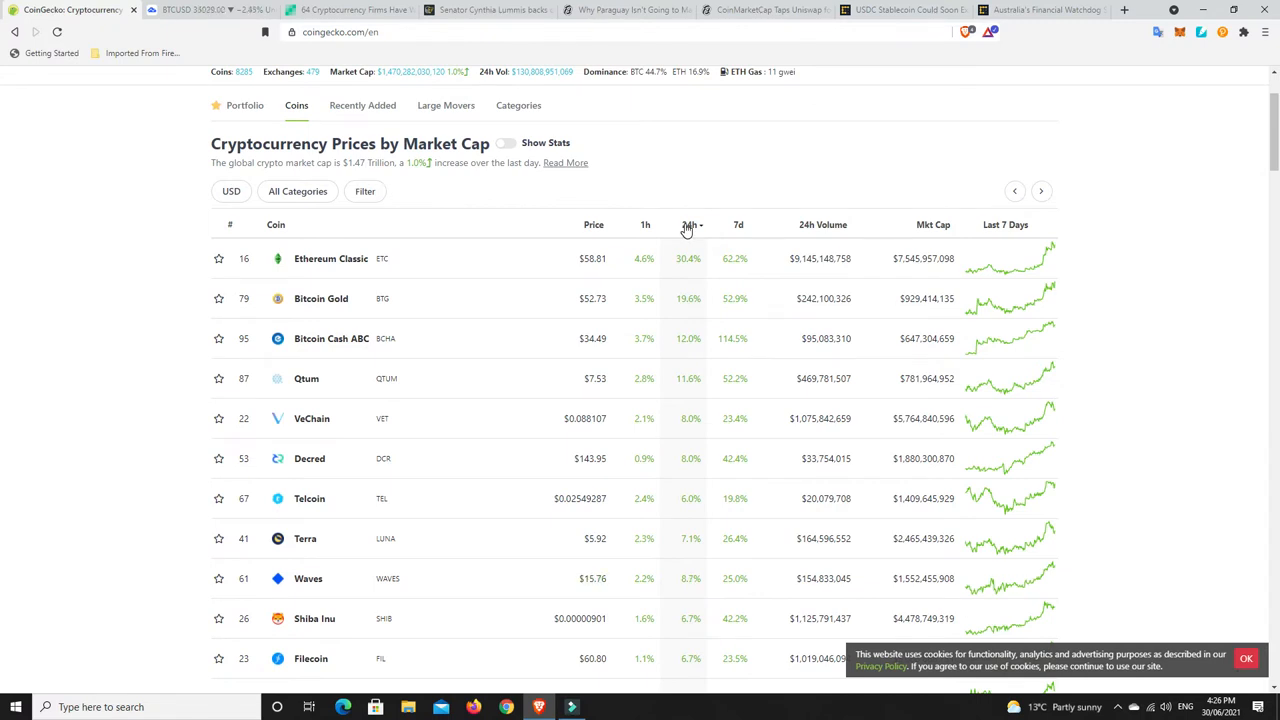
{"action": "left_click", "coordinate": [687, 224]}
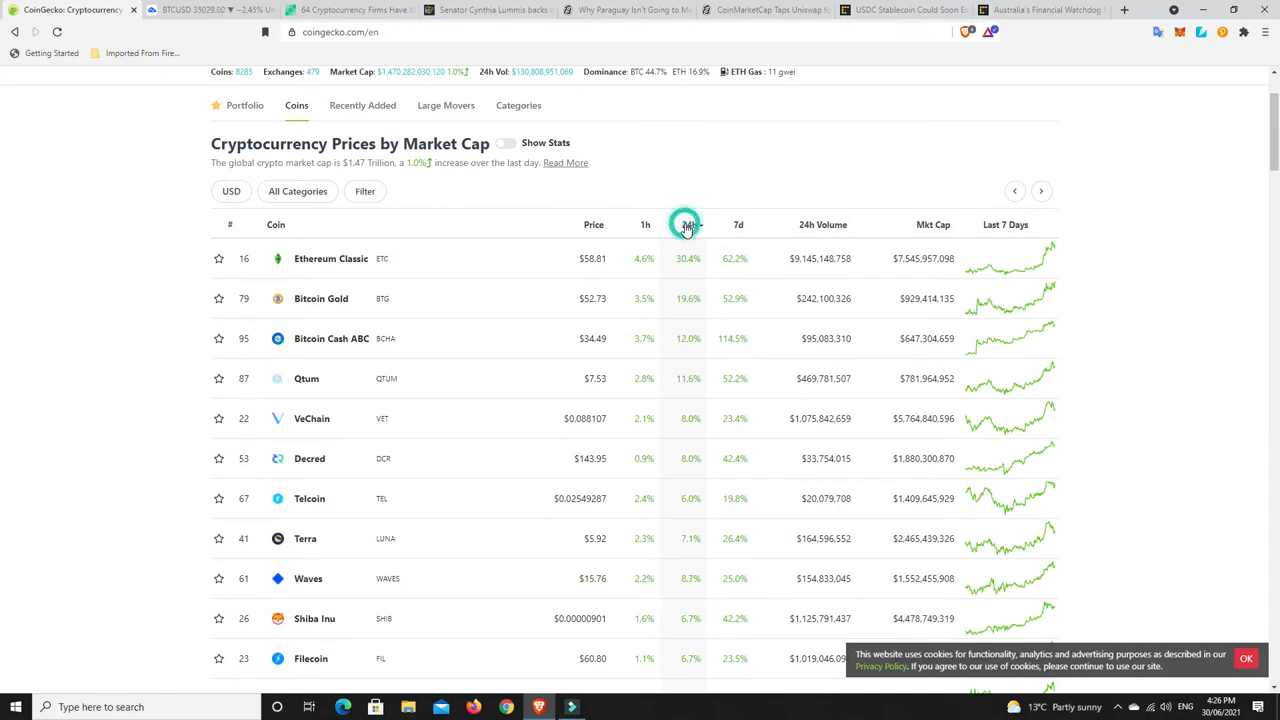
{"action": "left_click", "coordinate": [688, 224]}
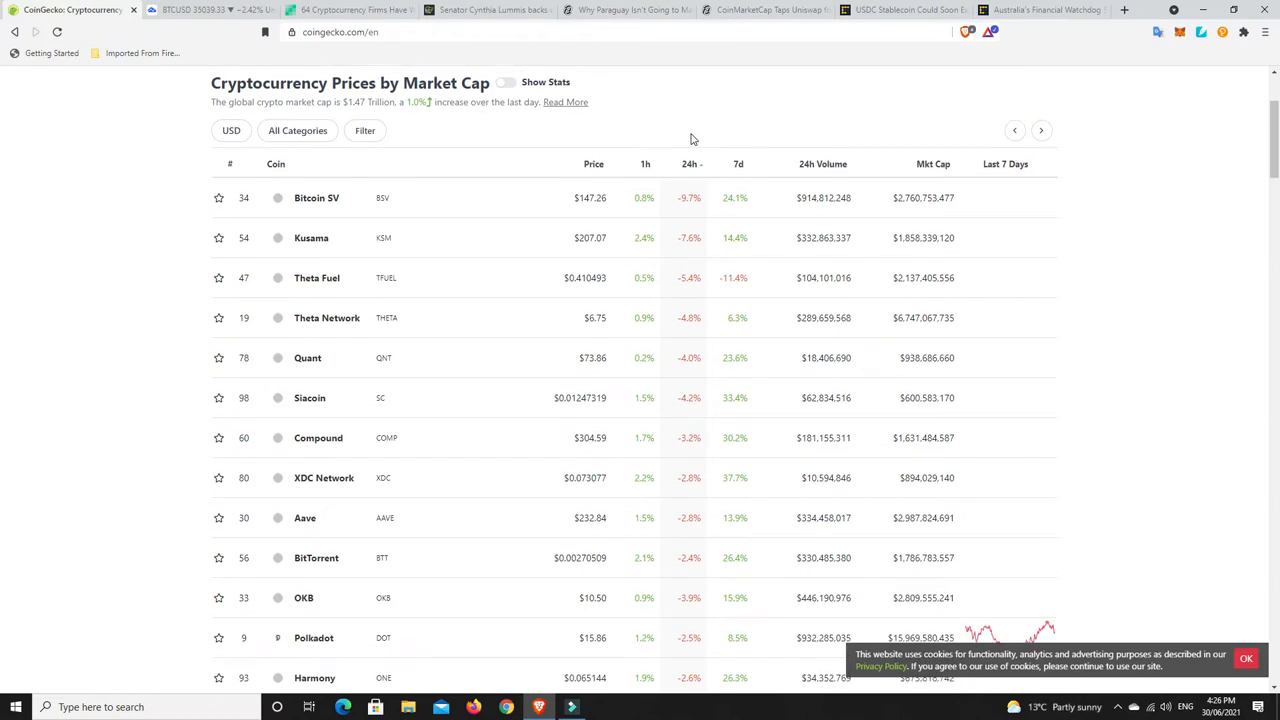
{"action": "scroll", "scroll_direction": "down", "scroll_amount": 3}
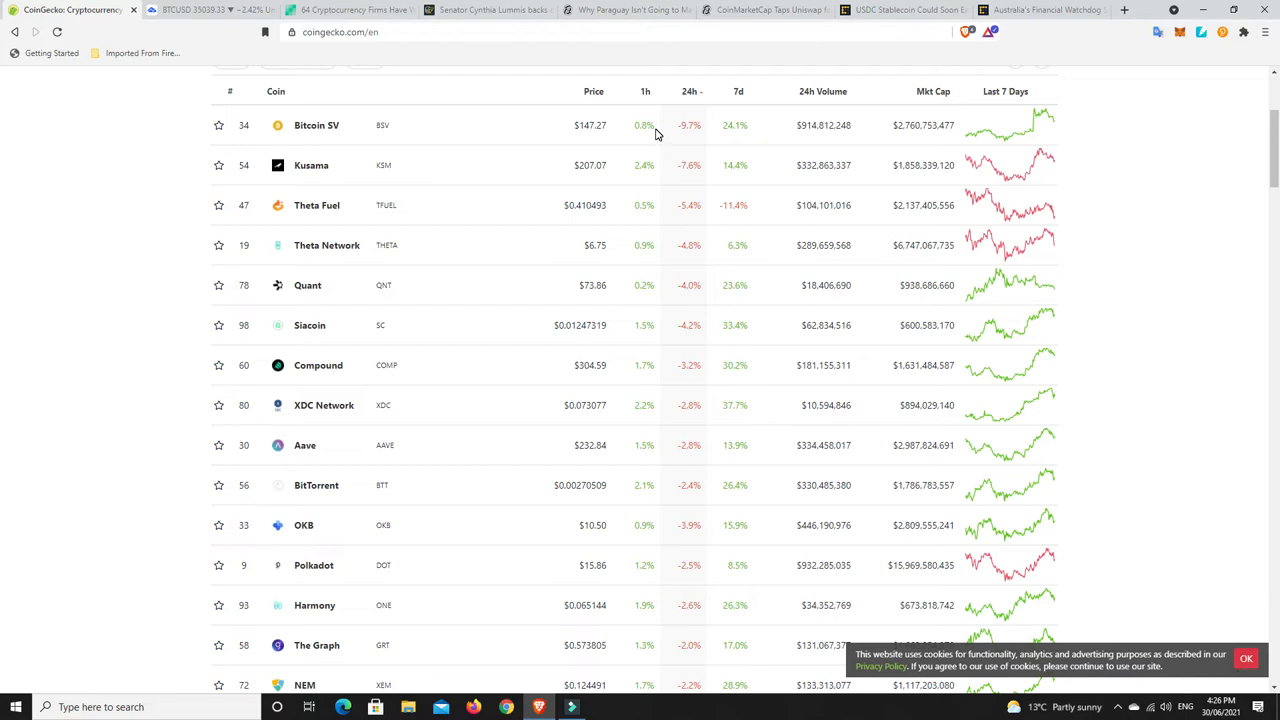
{"action": "mouse_move", "coordinate": [604, 131]}
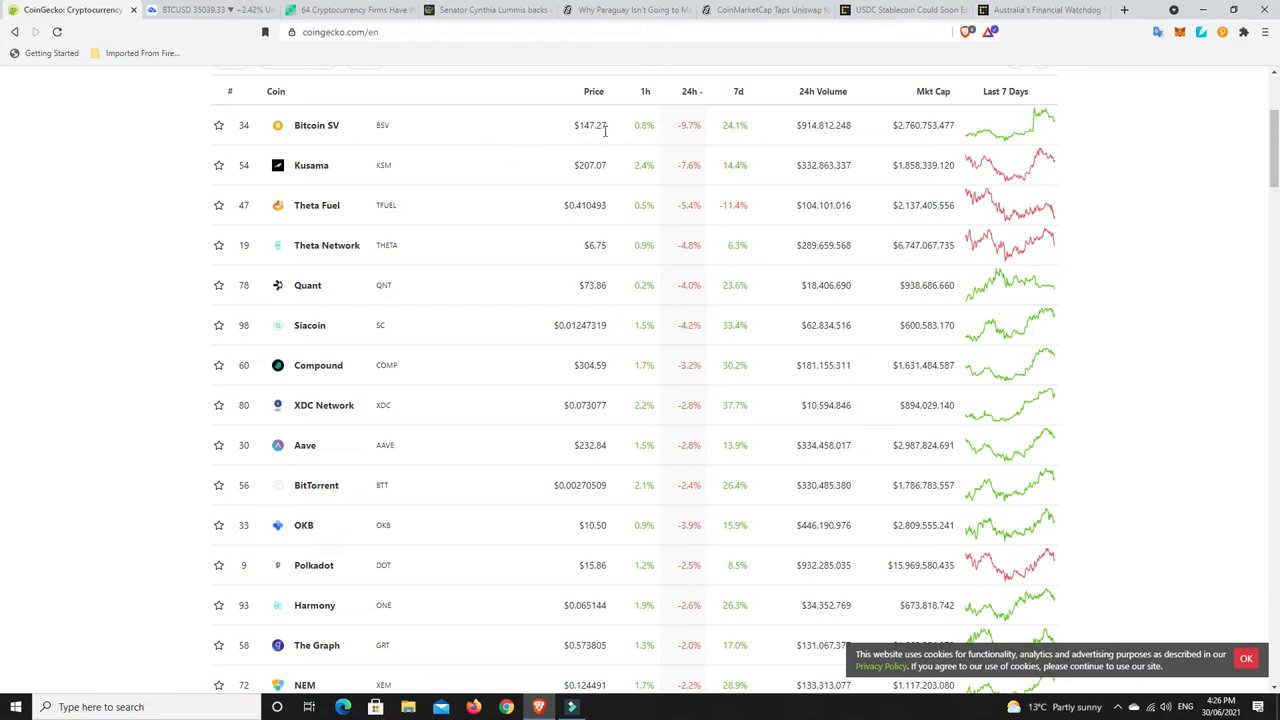
{"action": "mouse_move", "coordinate": [705, 141]}
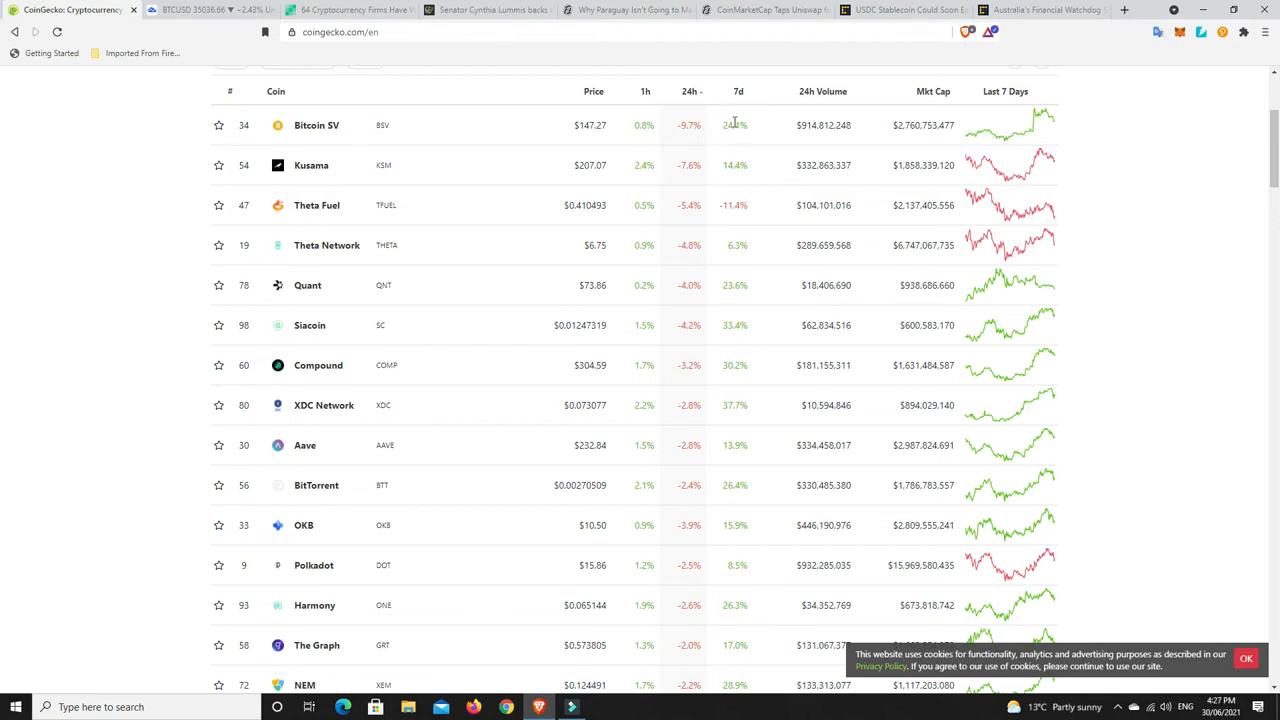
{"action": "mouse_move", "coordinate": [728, 138]}
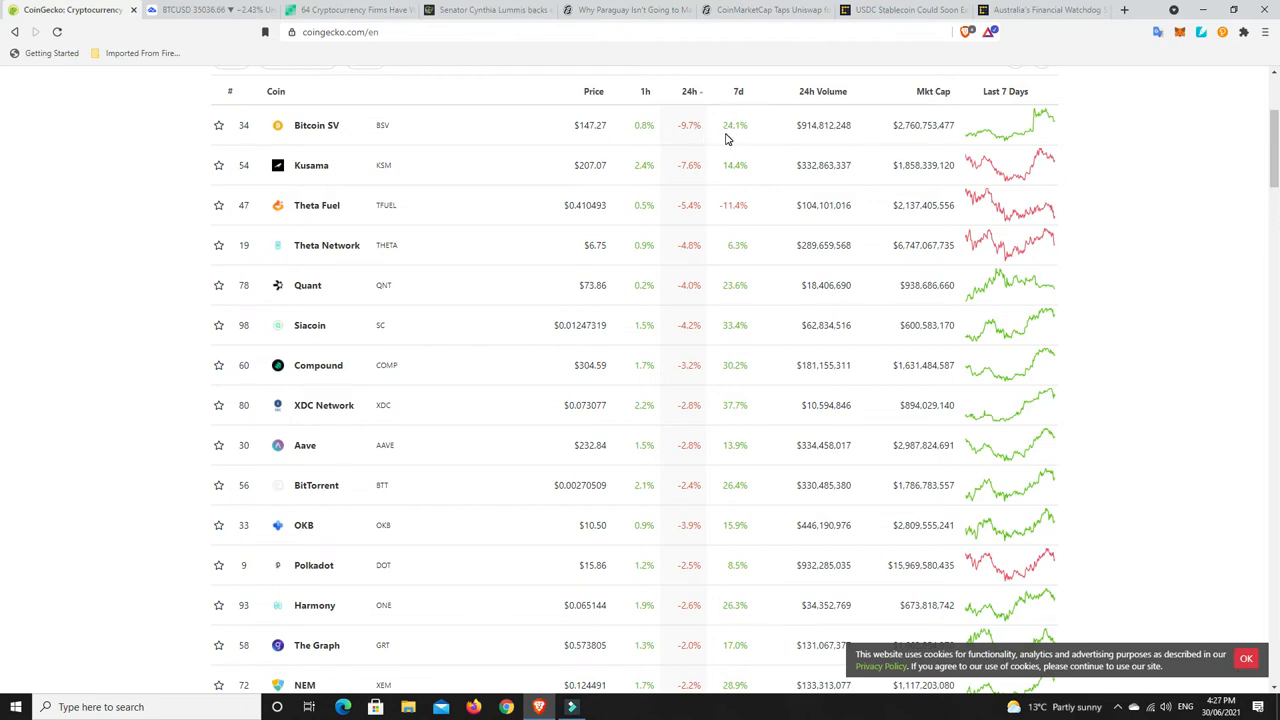
{"action": "mouse_move", "coordinate": [674, 191]}
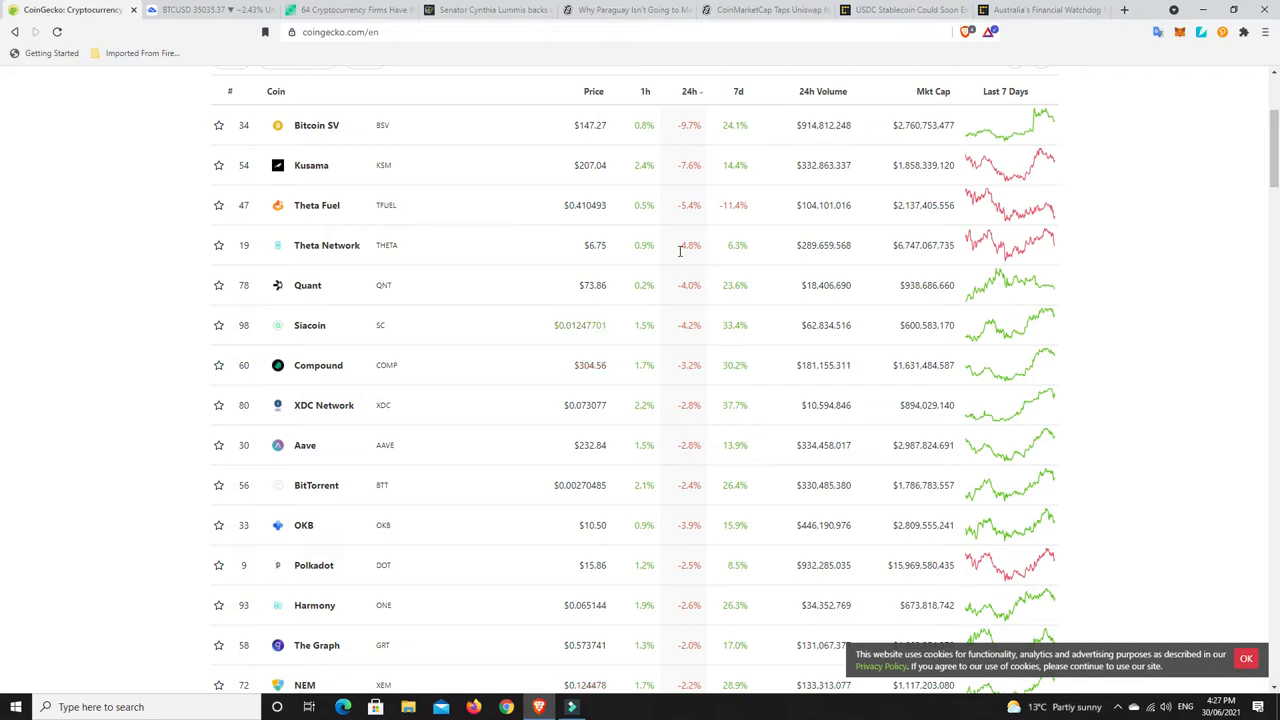
{"action": "scroll", "scroll_direction": "down", "scroll_amount": 3}
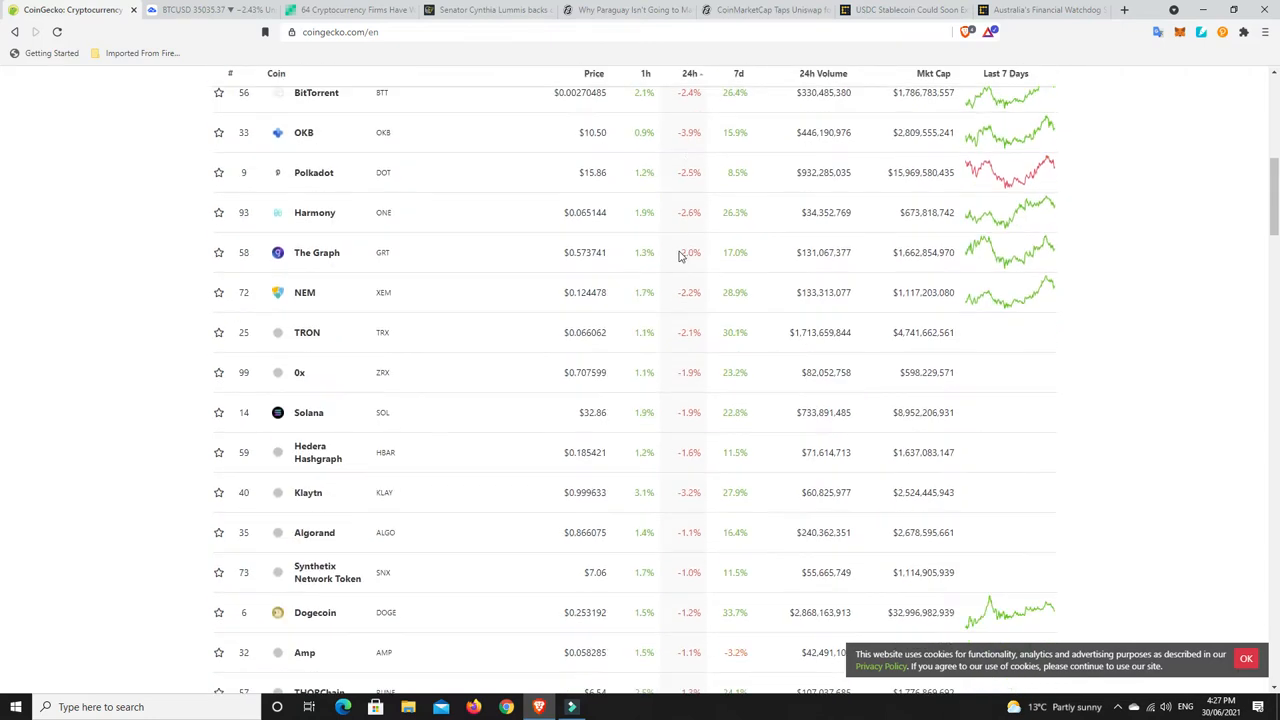
{"action": "scroll", "scroll_direction": "down", "scroll_amount": 3}
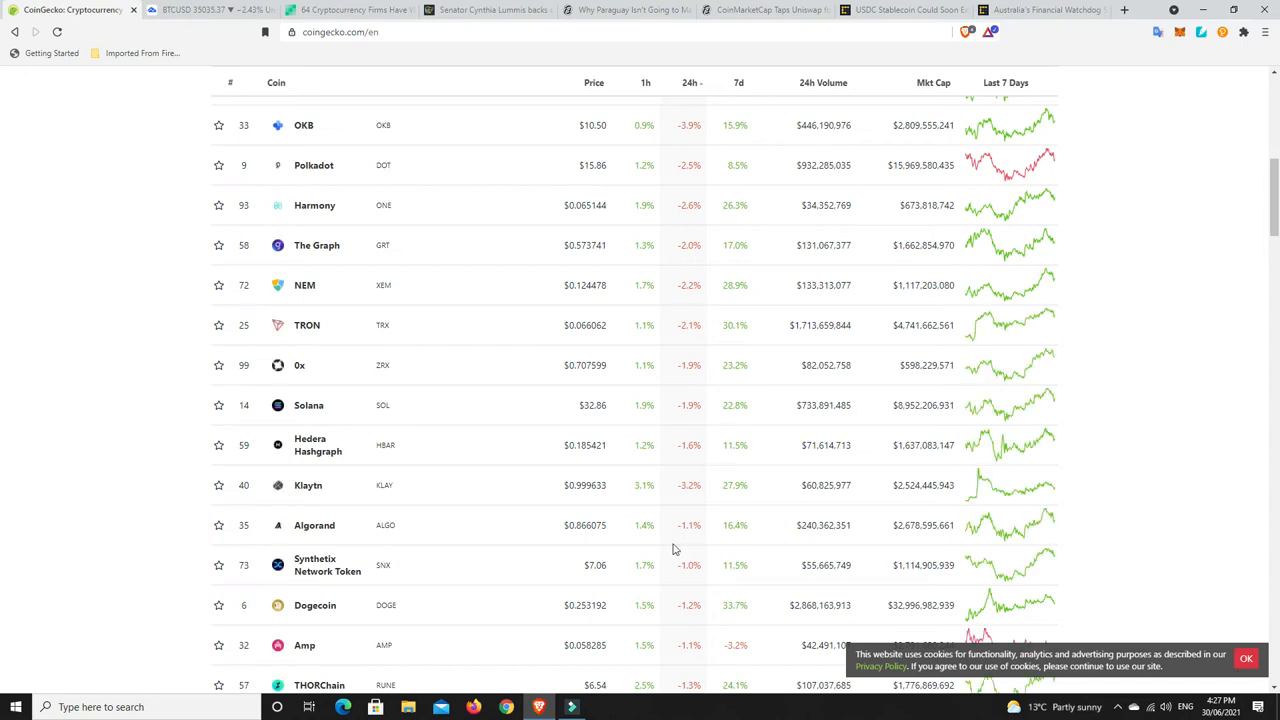
{"action": "scroll", "scroll_direction": "up", "scroll_amount": 3}
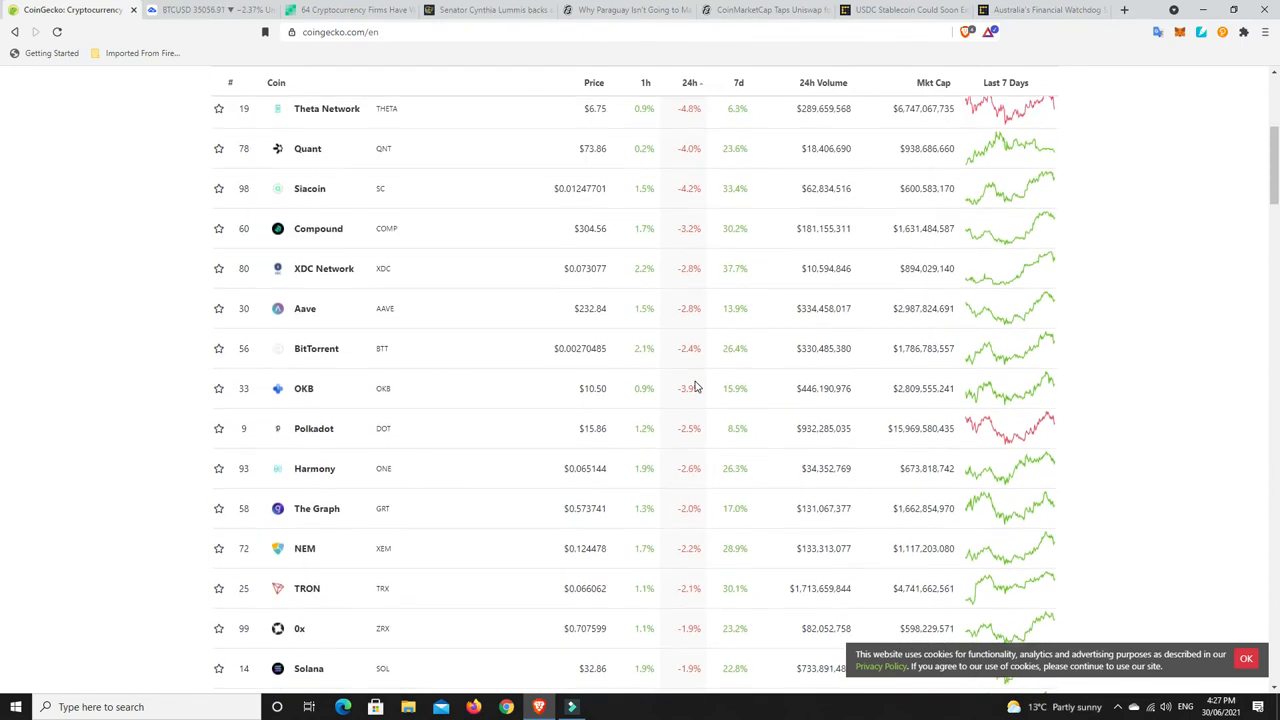
{"action": "scroll", "scroll_direction": "up", "scroll_amount": 3}
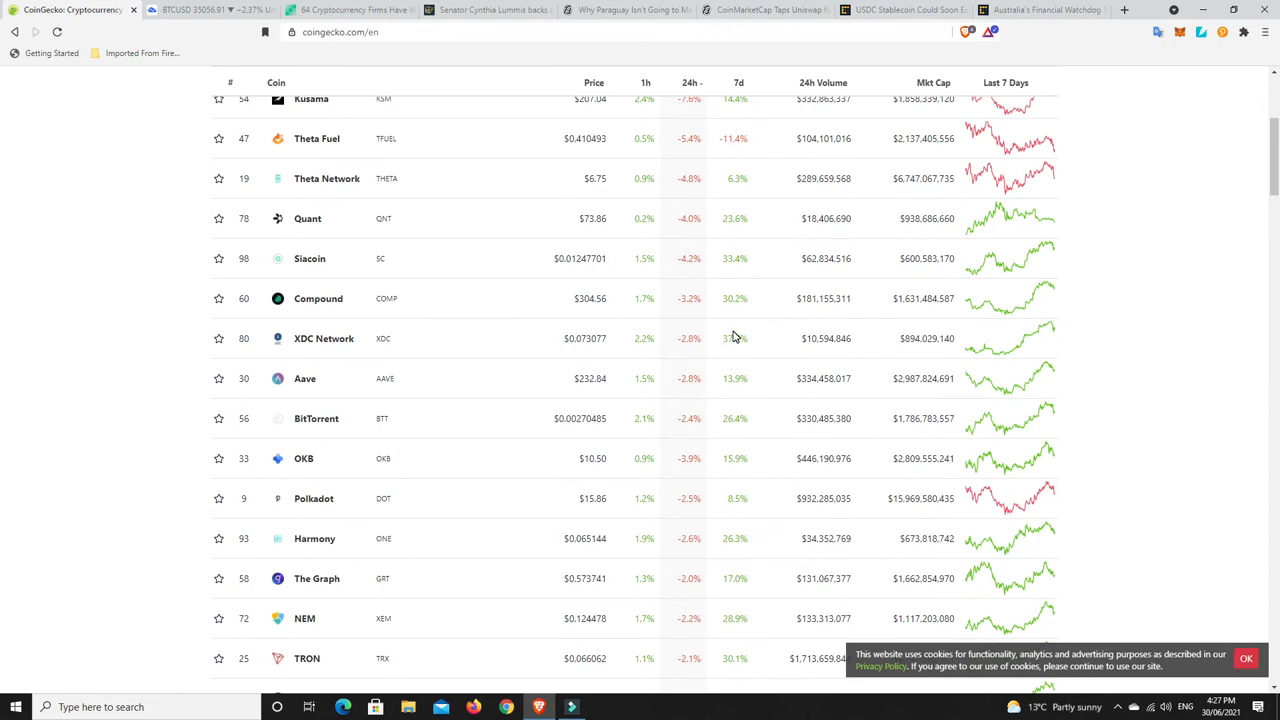
{"action": "scroll", "scroll_direction": "up", "scroll_amount": 3}
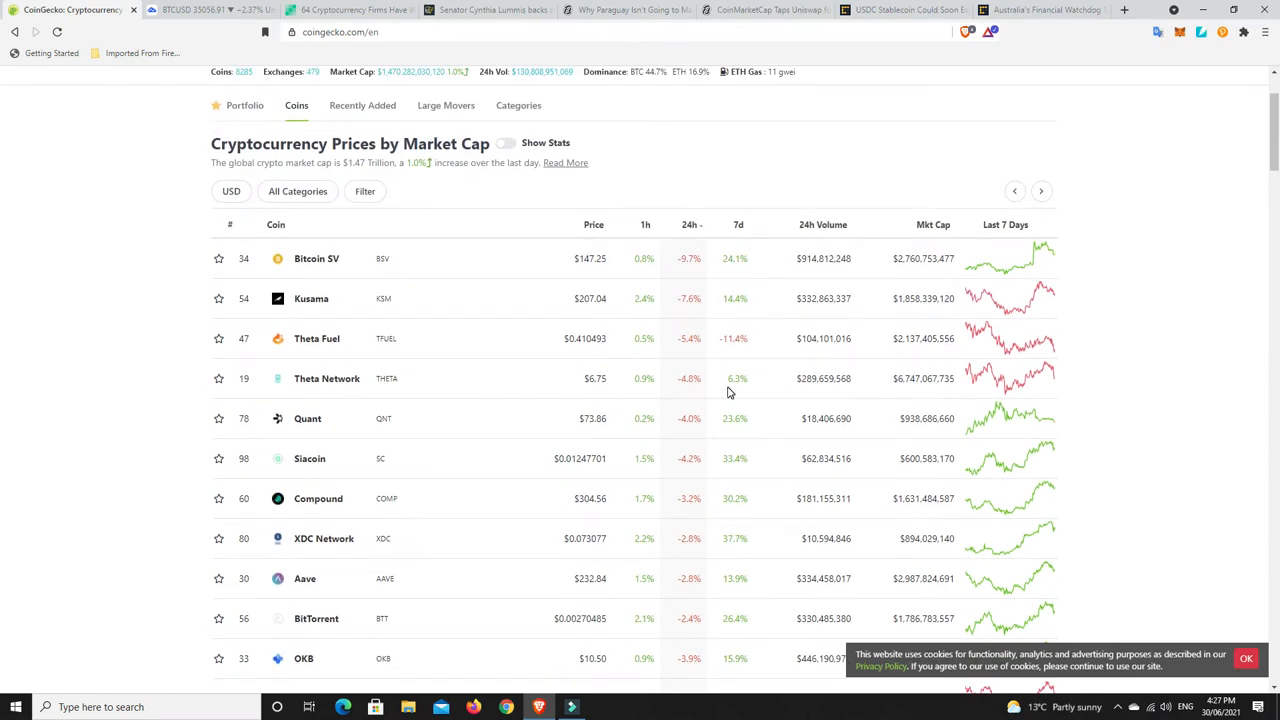
{"action": "mouse_move", "coordinate": [753, 375]}
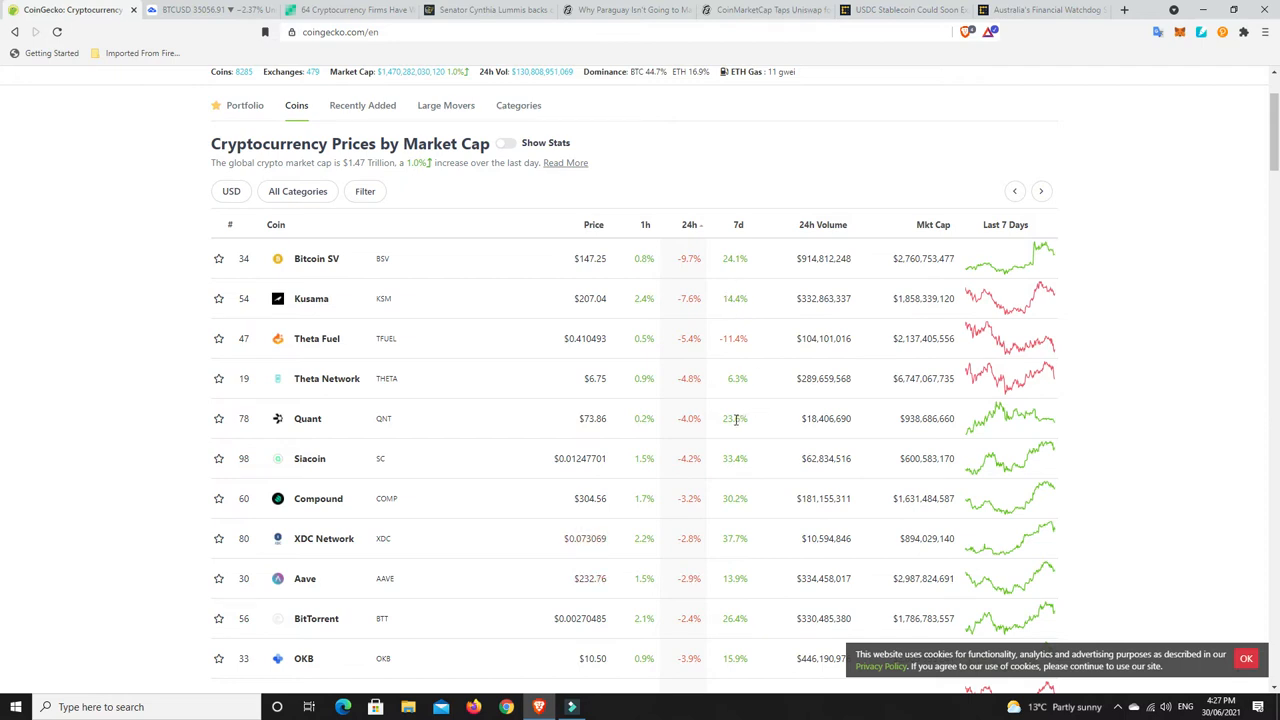
{"action": "mouse_move", "coordinate": [778, 308]}
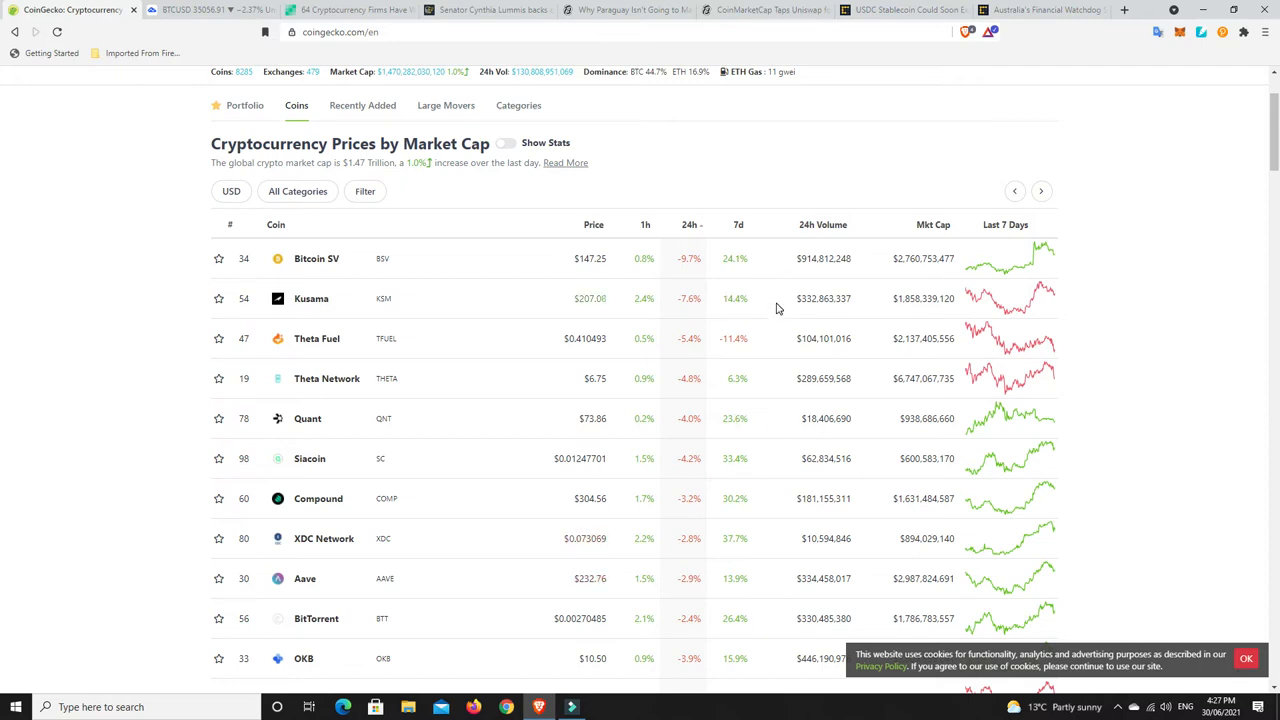
{"action": "mouse_move", "coordinate": [687, 382]}
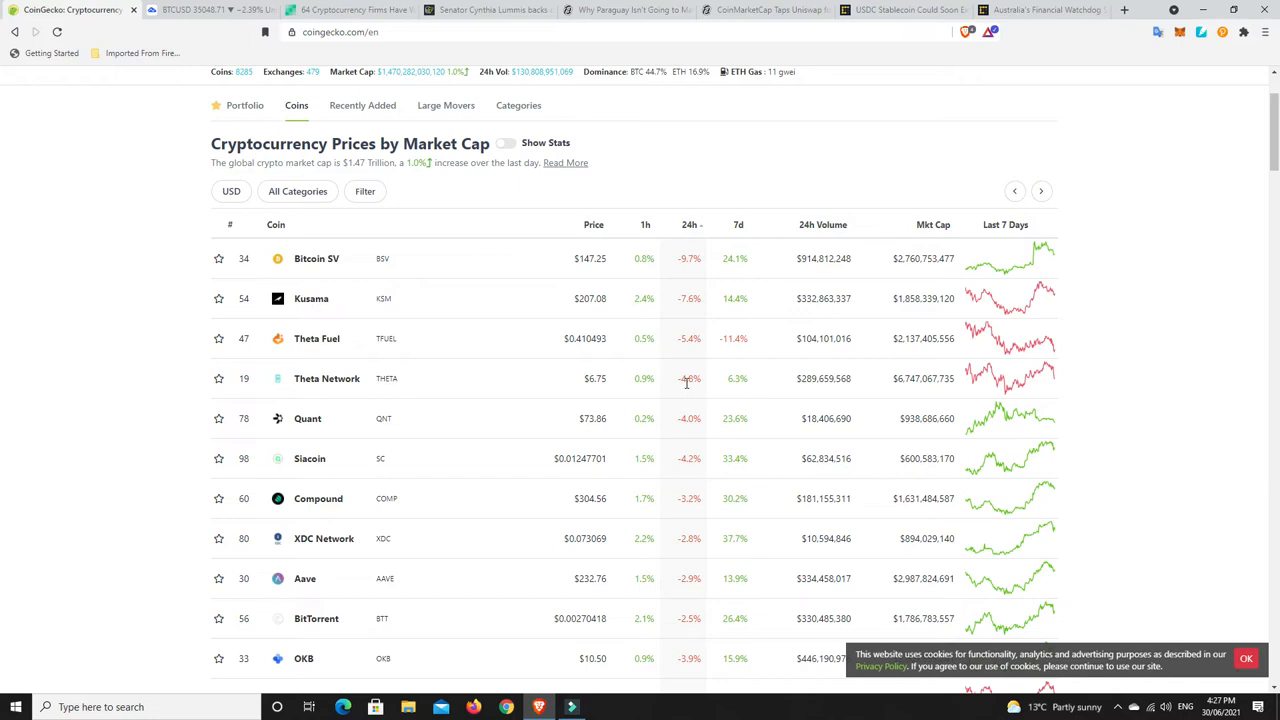
{"action": "scroll", "scroll_direction": "up", "scroll_amount": 3}
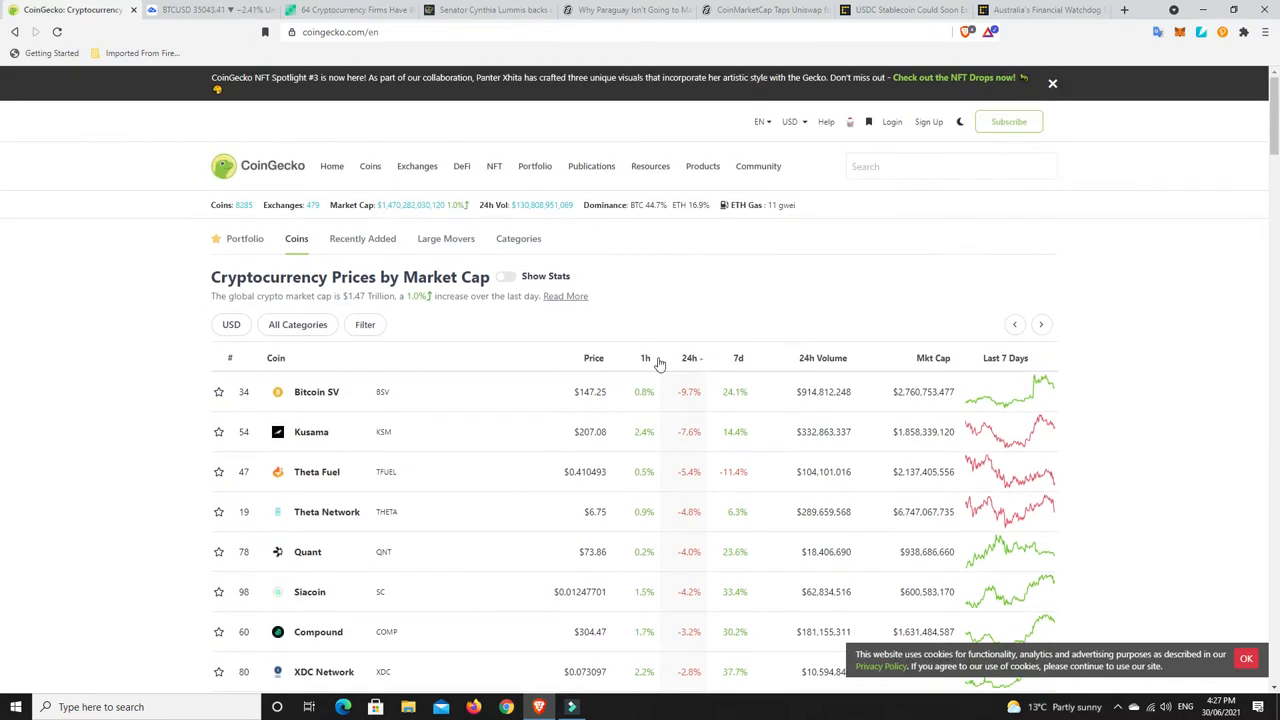
Switch to the BTCUSD tab showing the 4-hour chart with channel and trendline drawings
{"action": "left_click", "coordinate": [210, 9]}
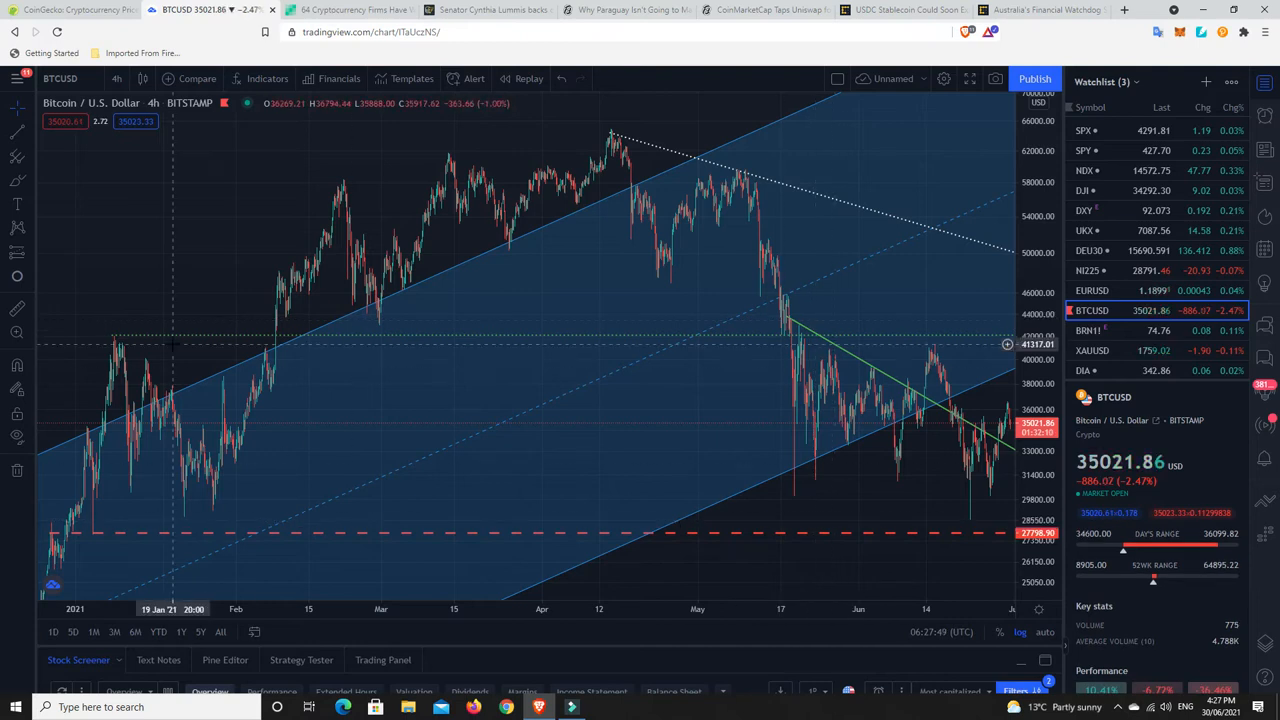
{"action": "mouse_move", "coordinate": [223, 540]}
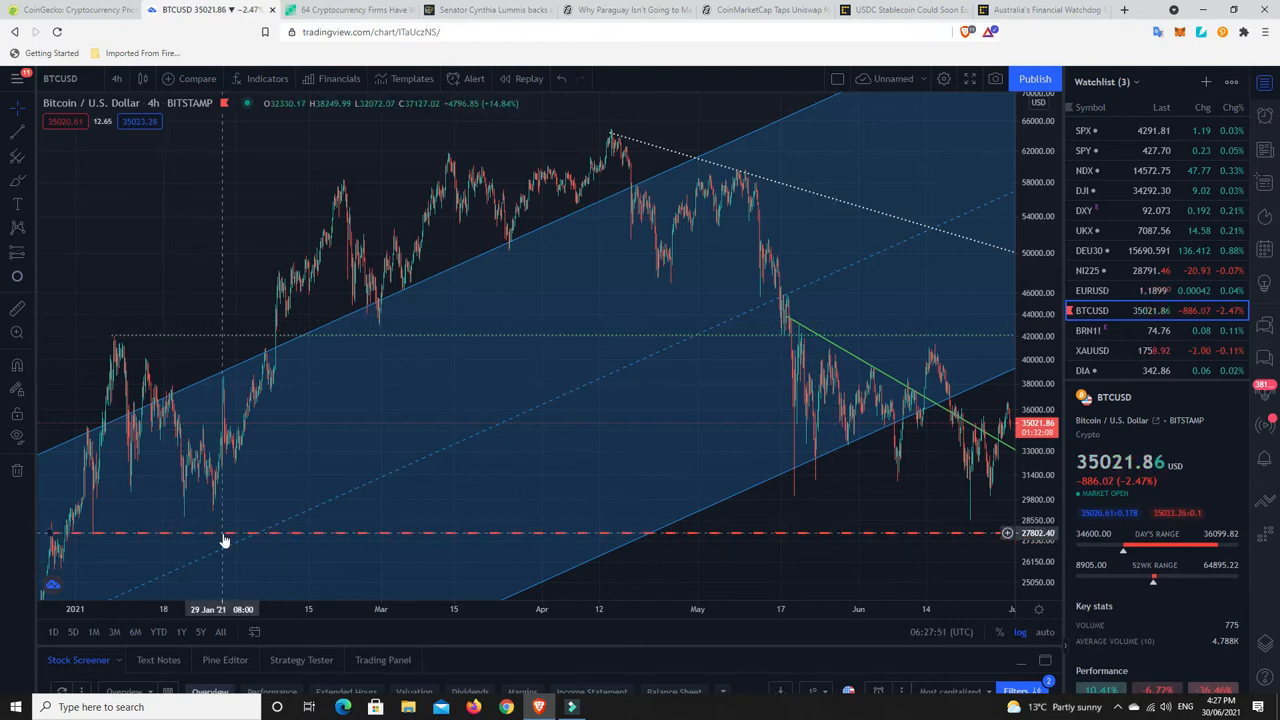
{"action": "mouse_move", "coordinate": [845, 318]}
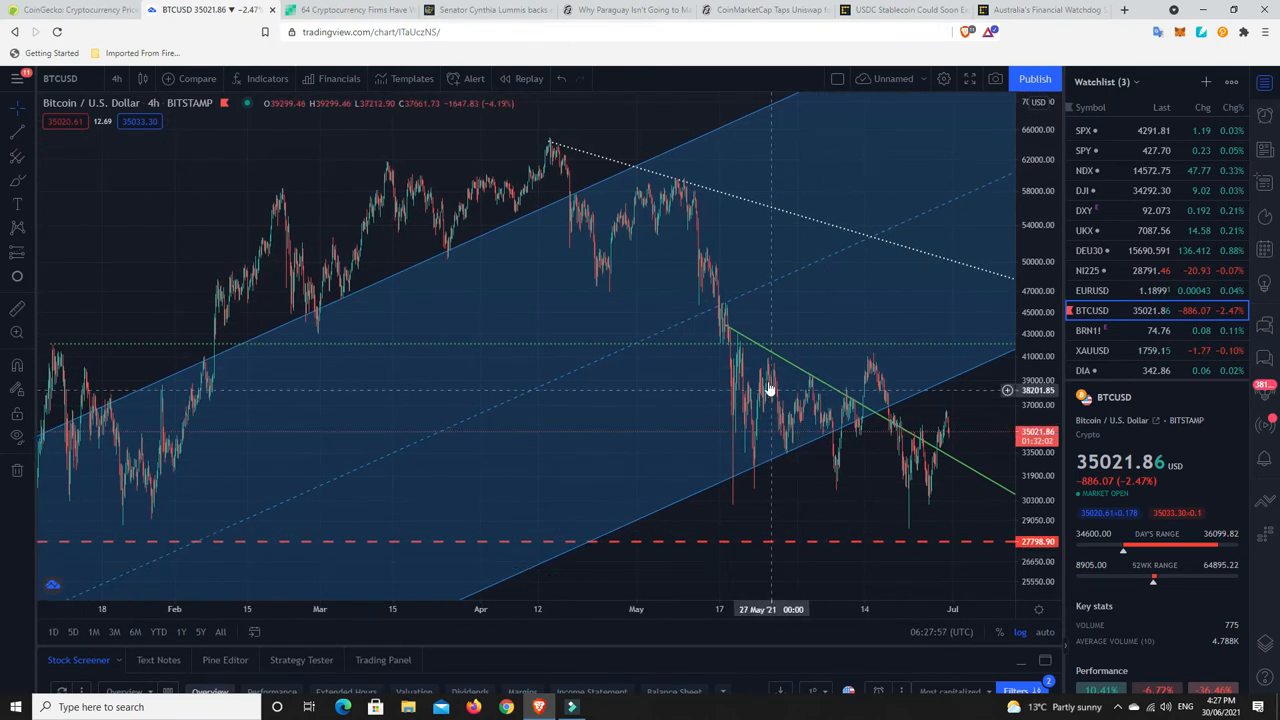
{"action": "mouse_move", "coordinate": [880, 440]}
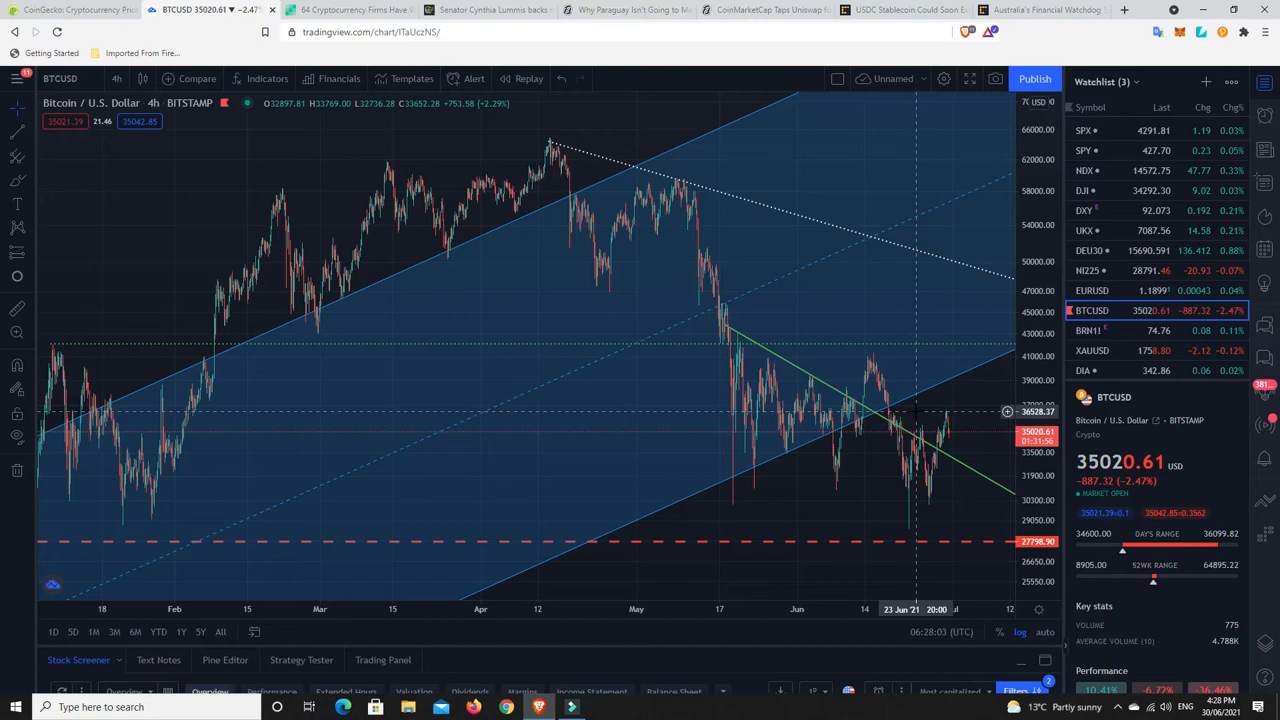
{"action": "mouse_move", "coordinate": [948, 420]}
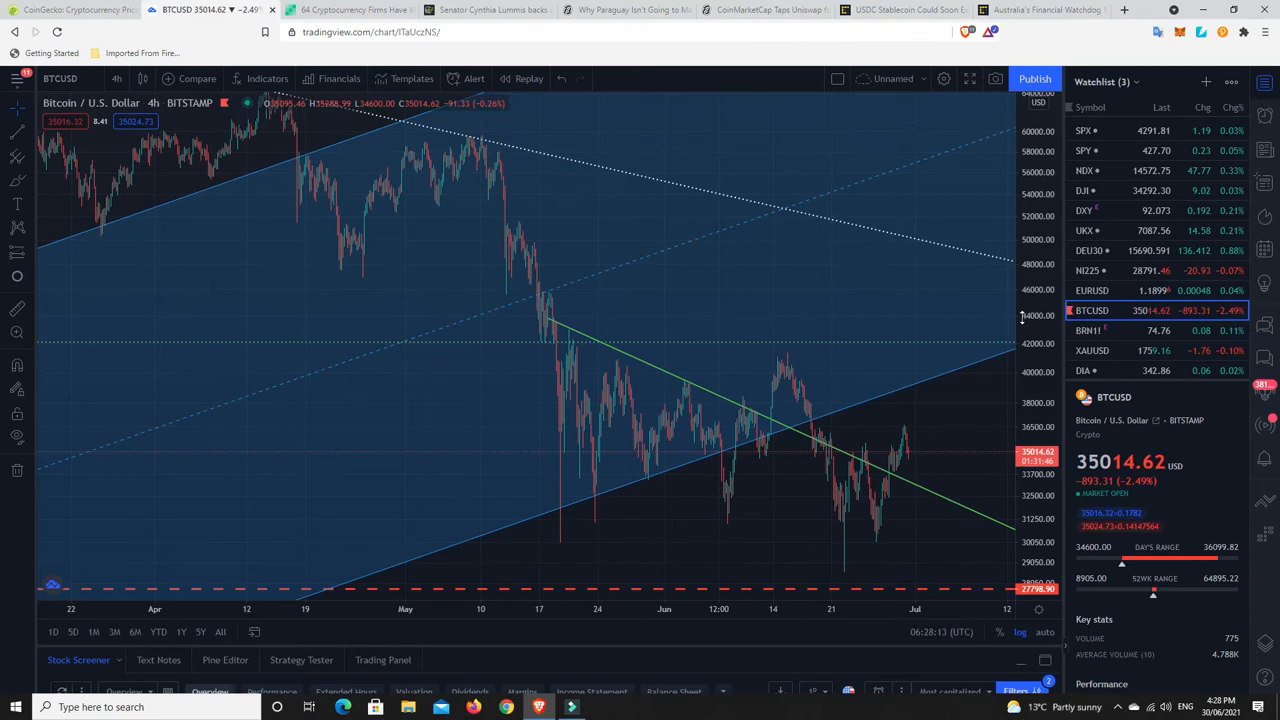
{"action": "mouse_move", "coordinate": [800, 528]}
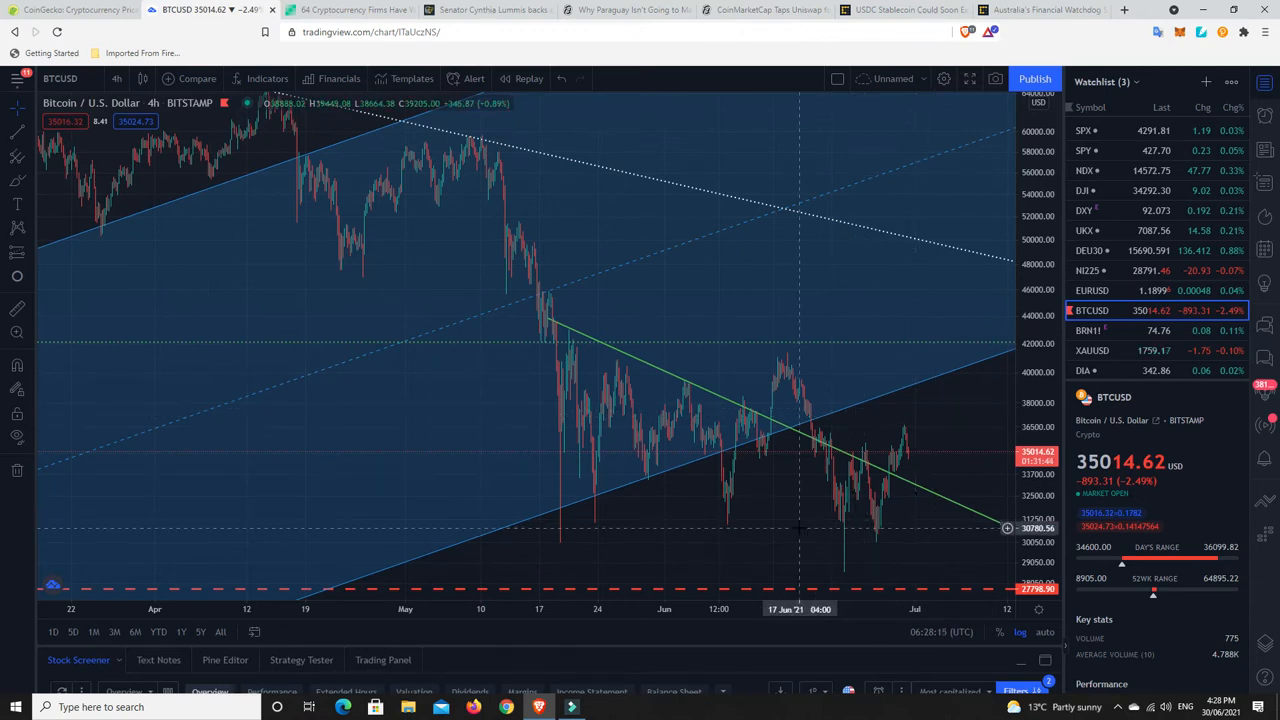
{"action": "mouse_move", "coordinate": [840, 527]}
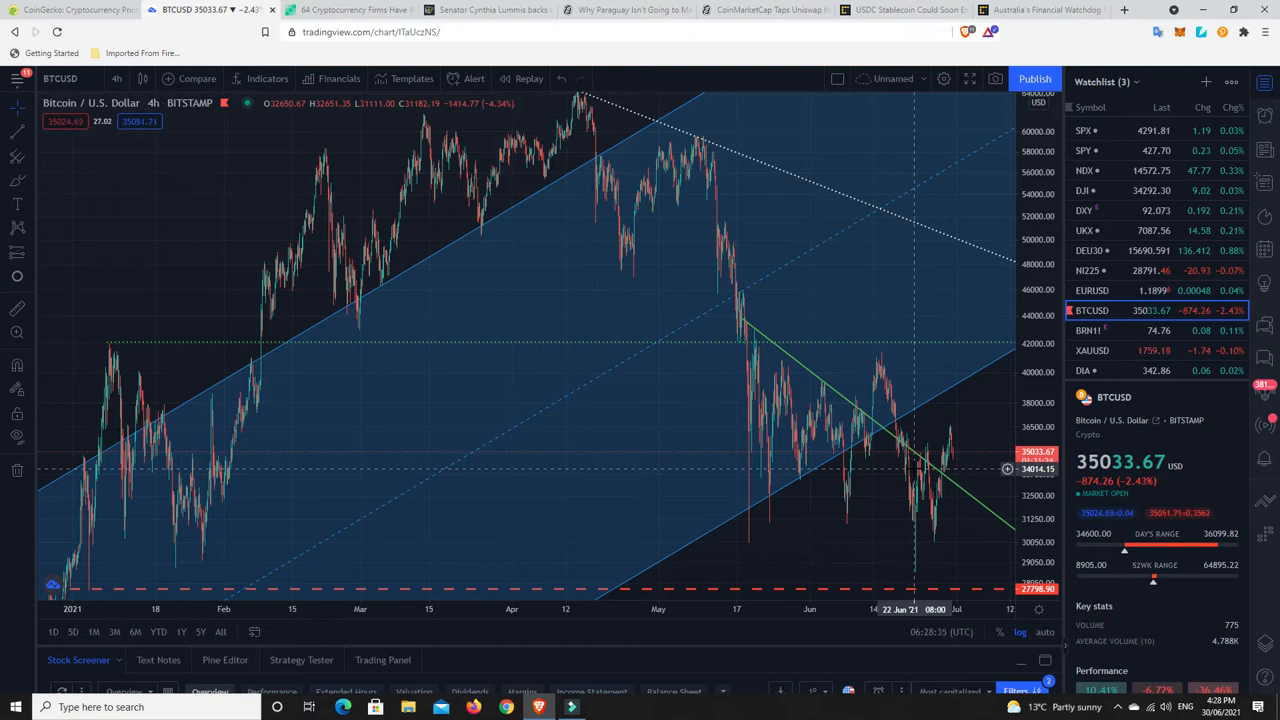
{"action": "mouse_move", "coordinate": [940, 477]}
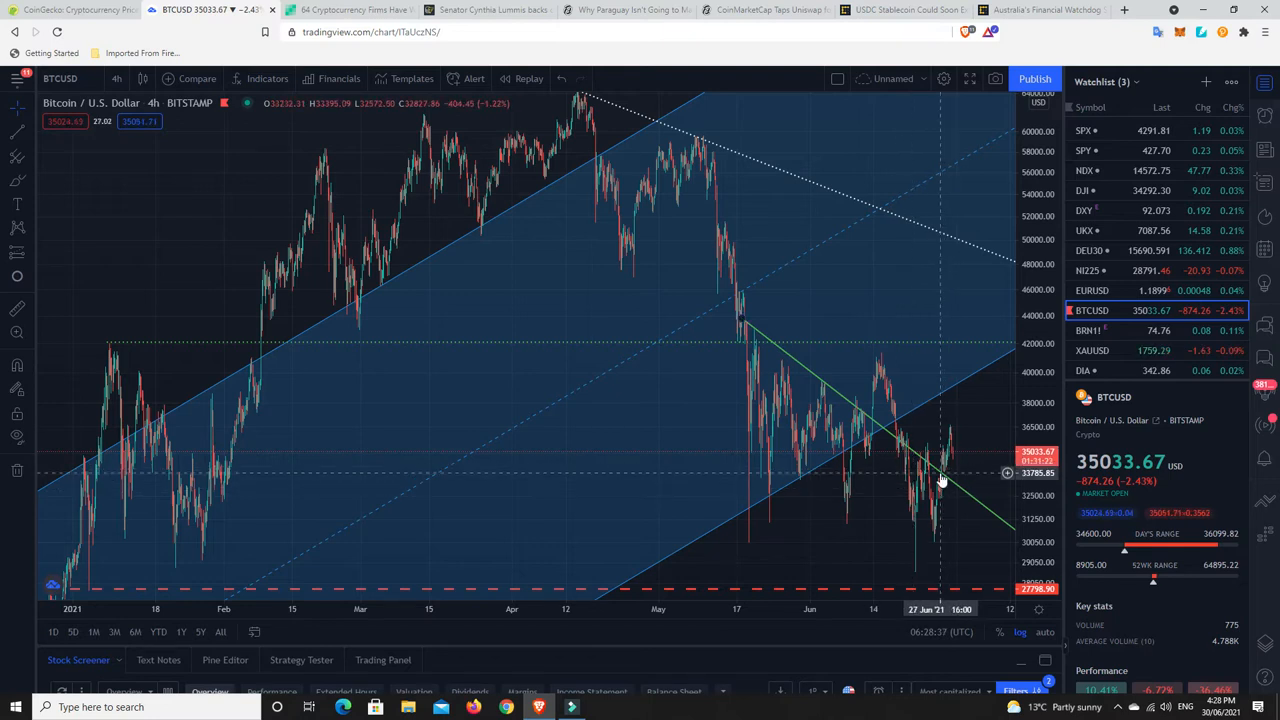
{"action": "mouse_move", "coordinate": [940, 487]}
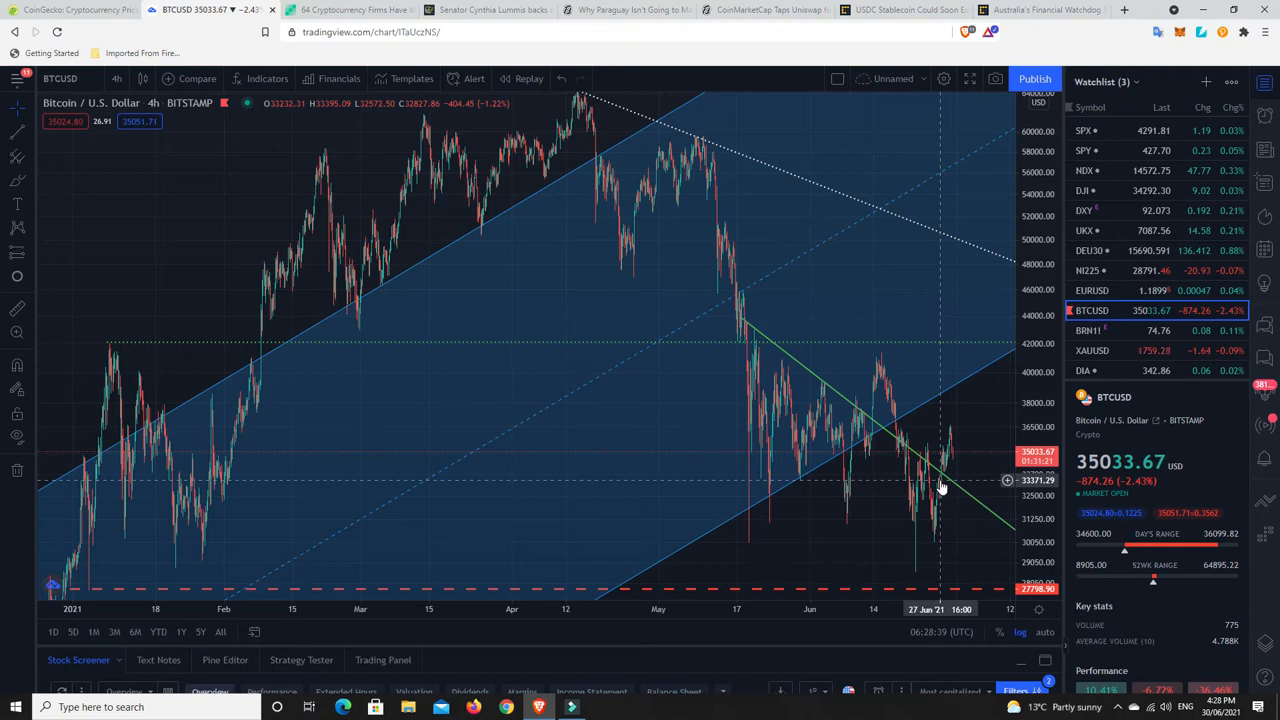
{"action": "mouse_move", "coordinate": [943, 452]}
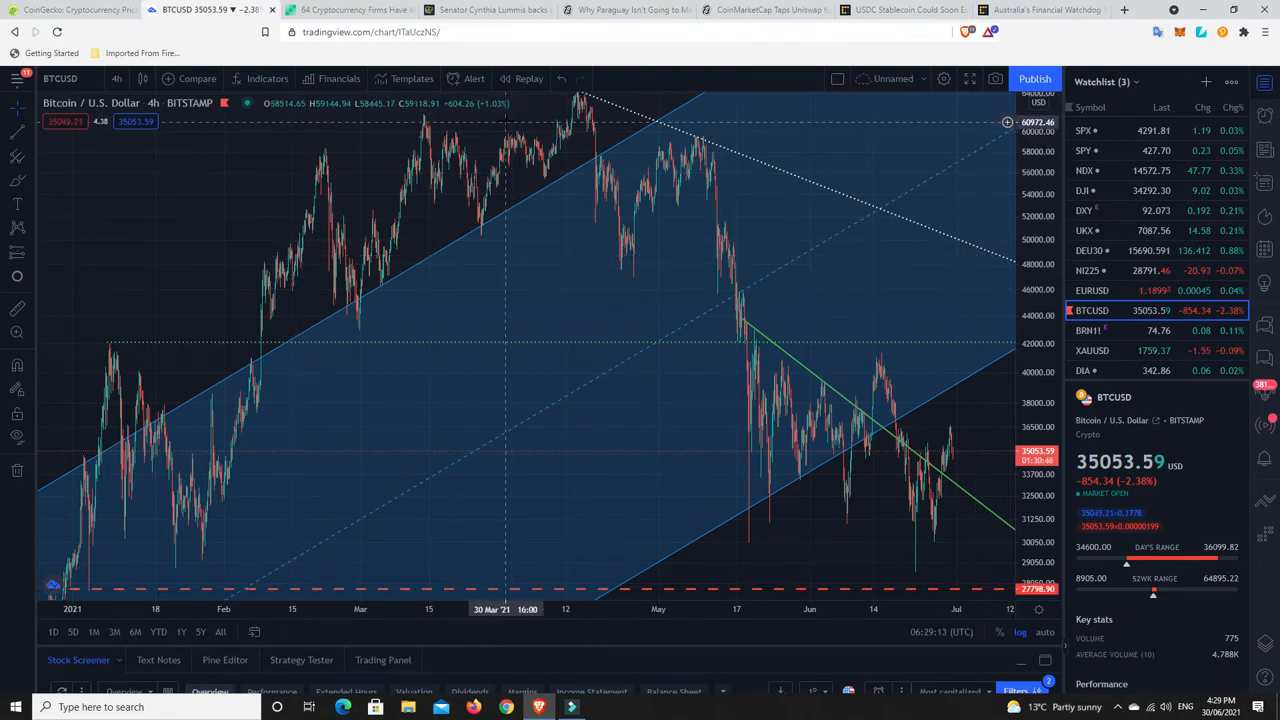
{"action": "mouse_move", "coordinate": [713, 275]}
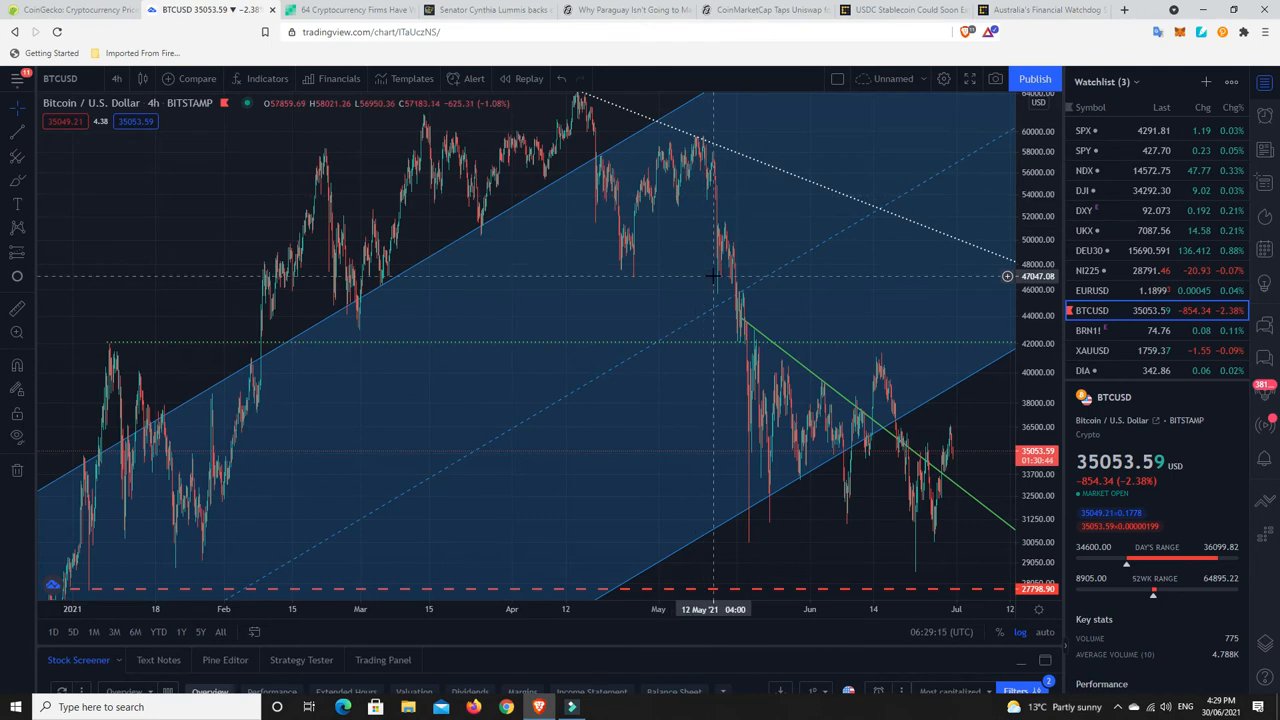
{"action": "mouse_move", "coordinate": [725, 277]}
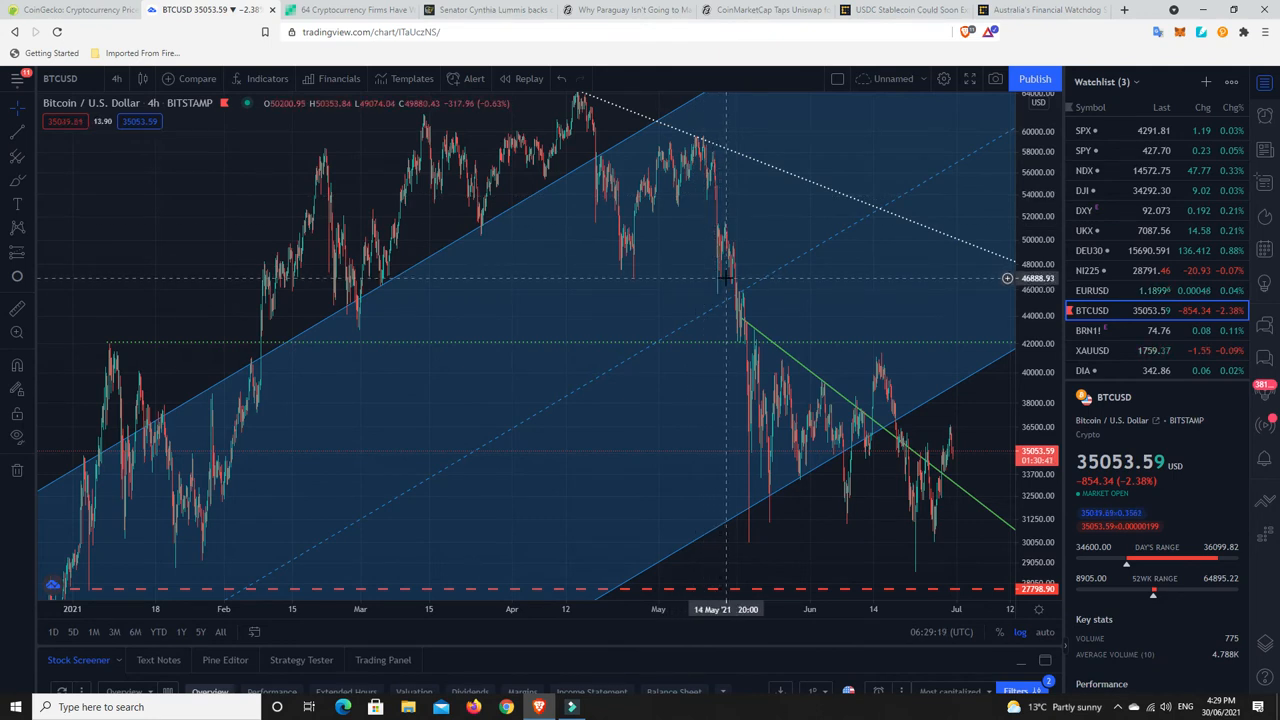
{"action": "mouse_move", "coordinate": [840, 412]}
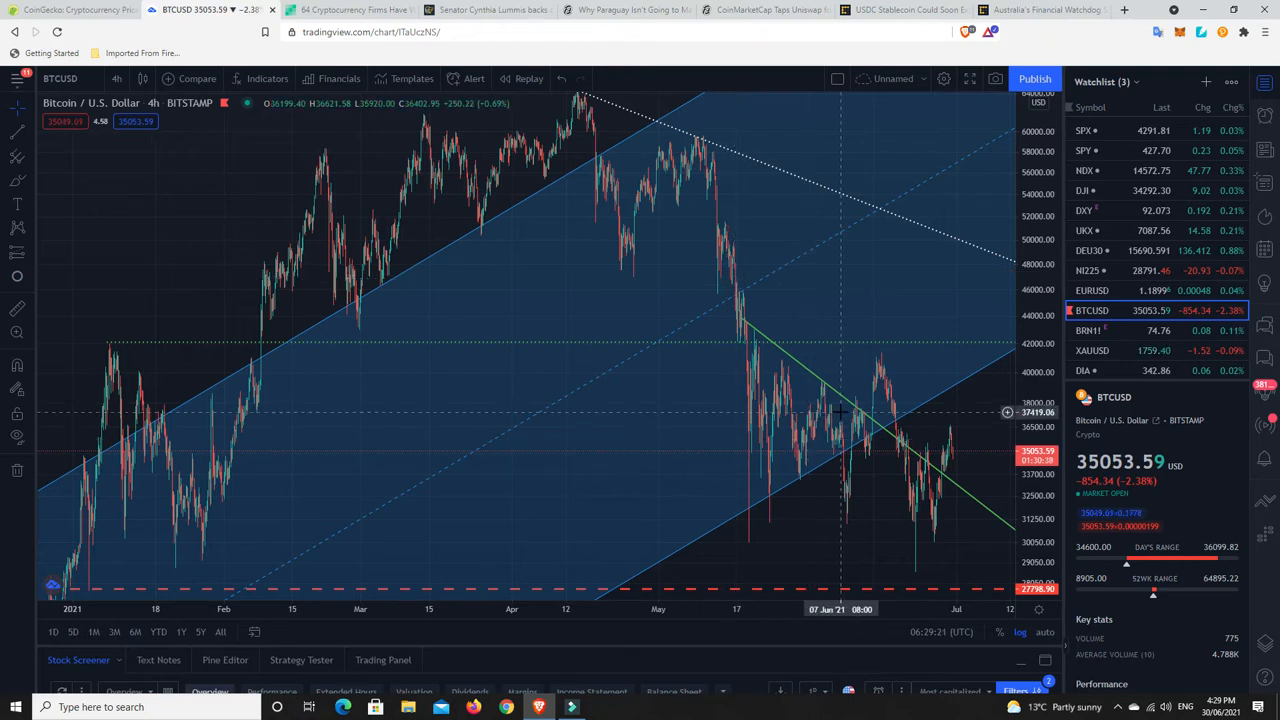
{"action": "mouse_move", "coordinate": [920, 487]}
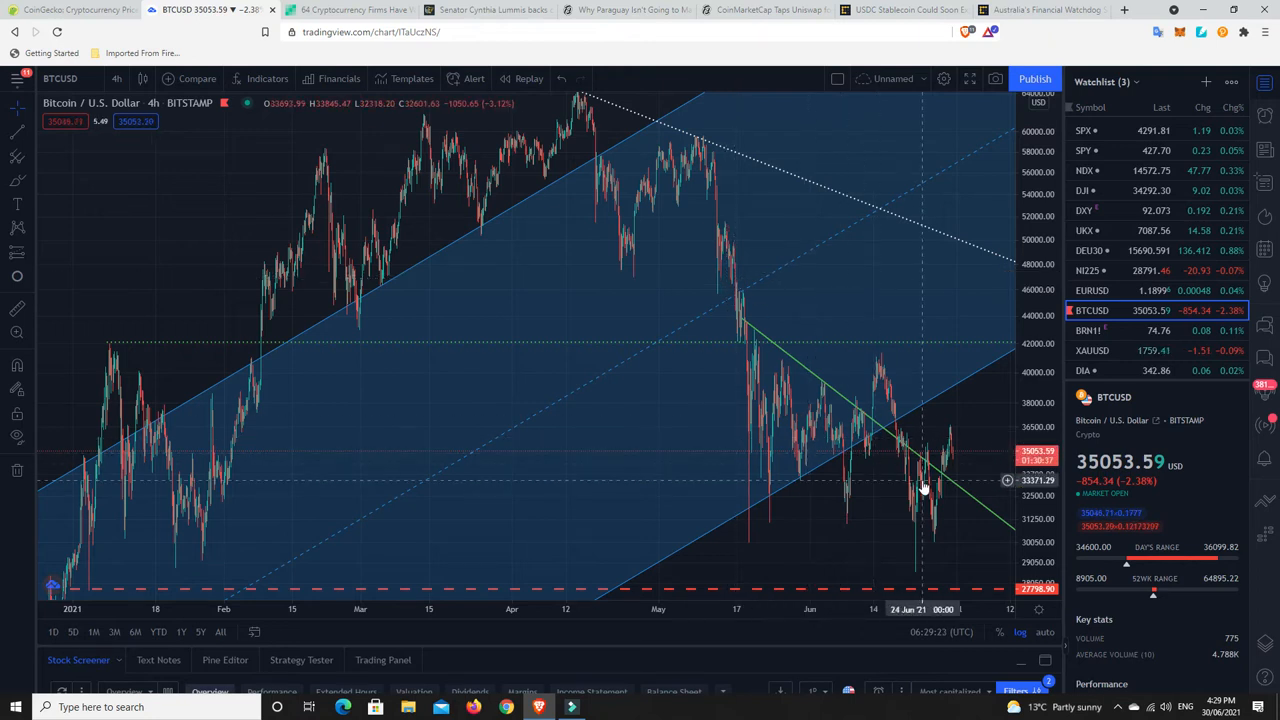
{"action": "mouse_move", "coordinate": [933, 515]}
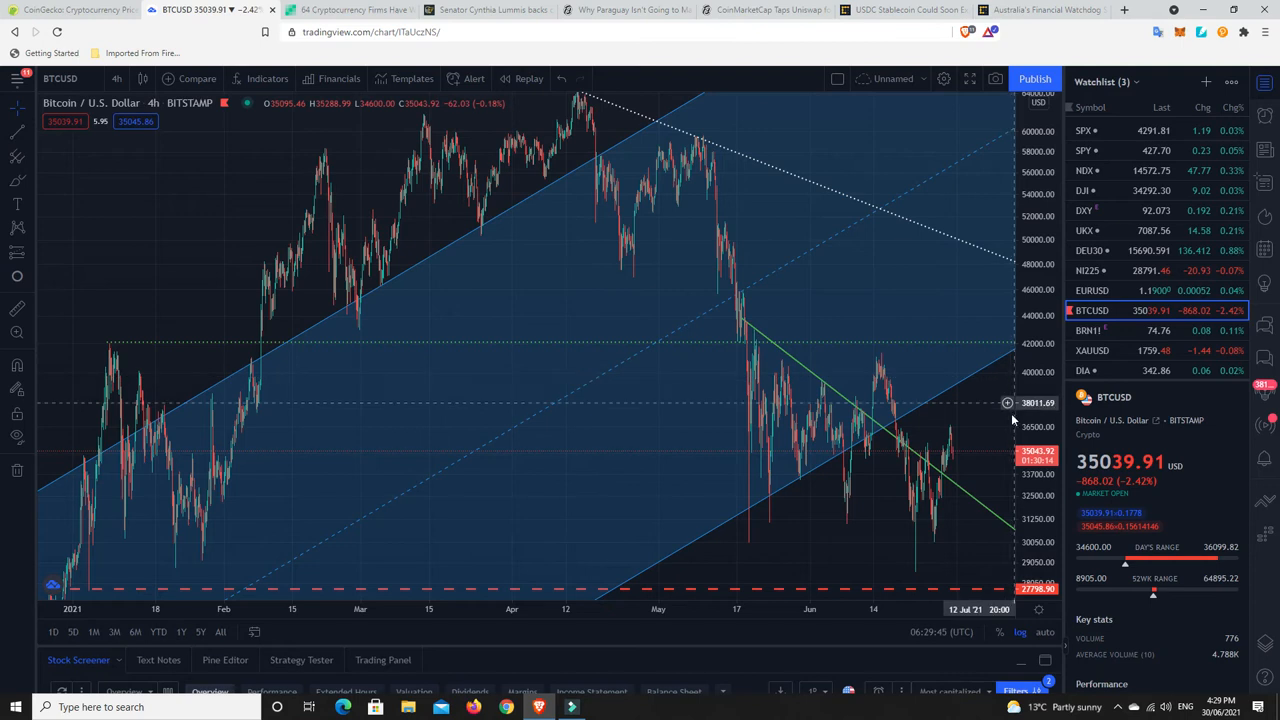
{"action": "mouse_move", "coordinate": [1008, 463]}
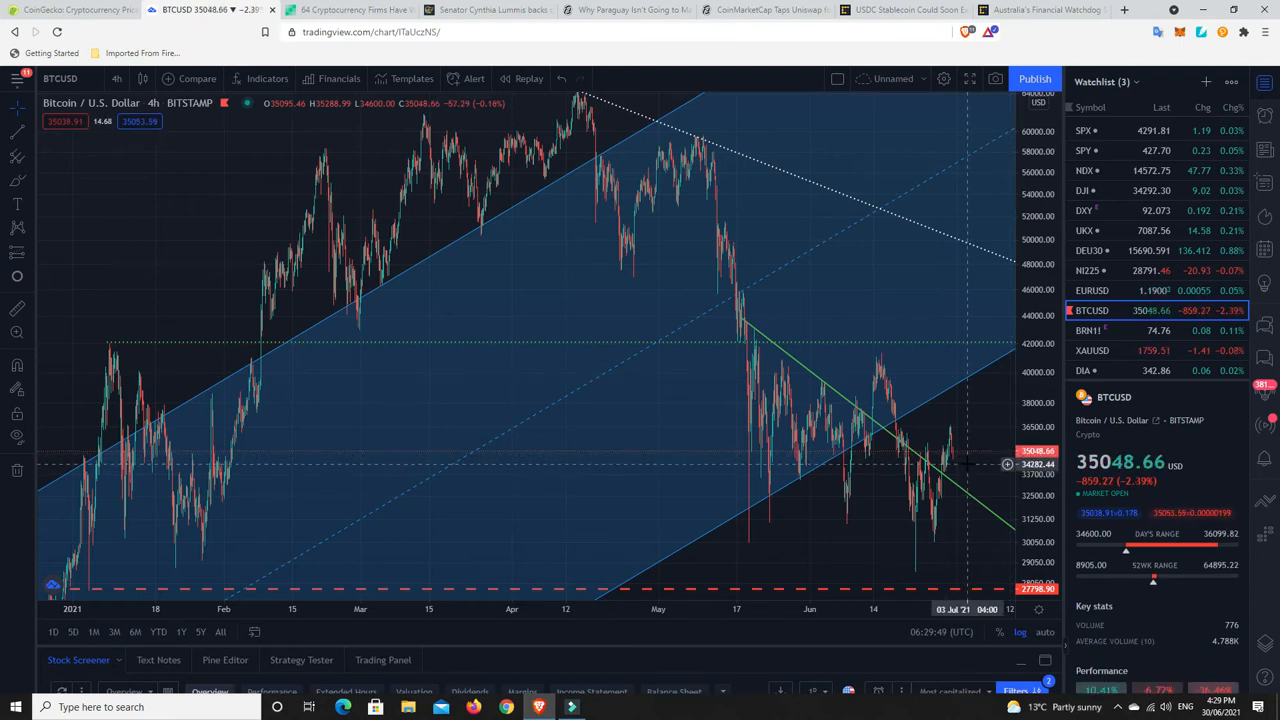
{"action": "mouse_move", "coordinate": [925, 443]}
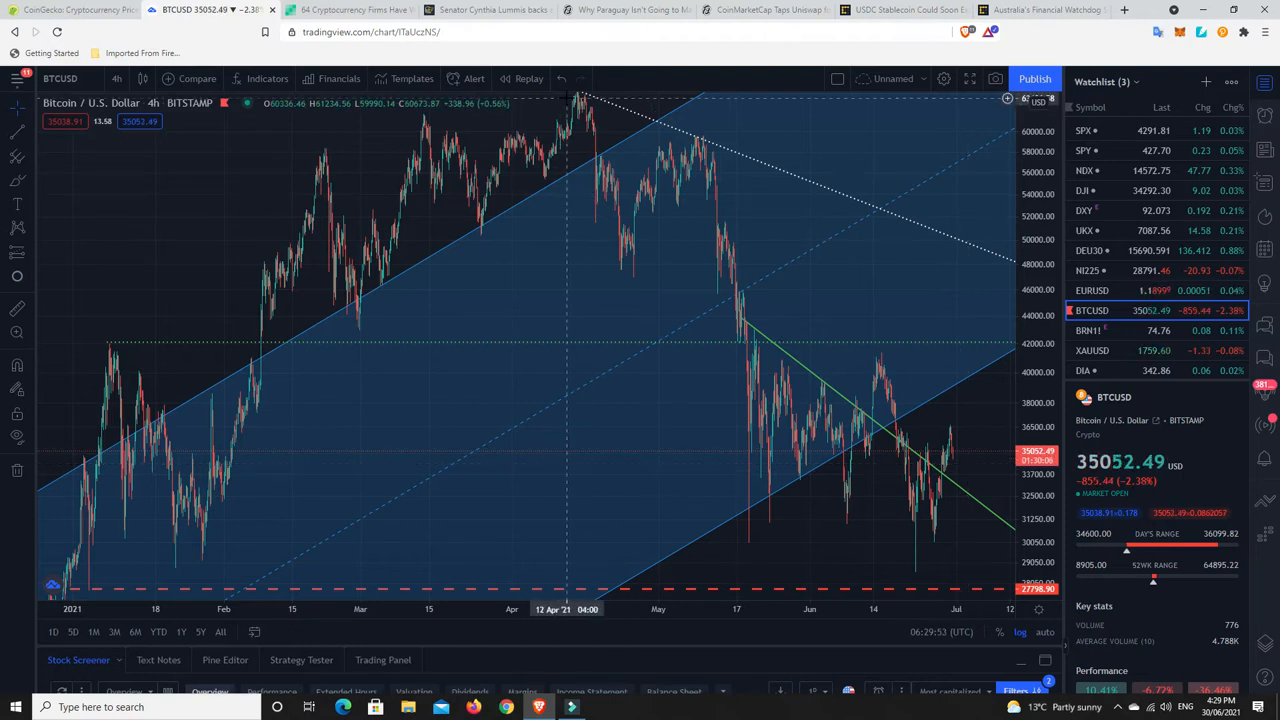
{"action": "mouse_move", "coordinate": [890, 480]}
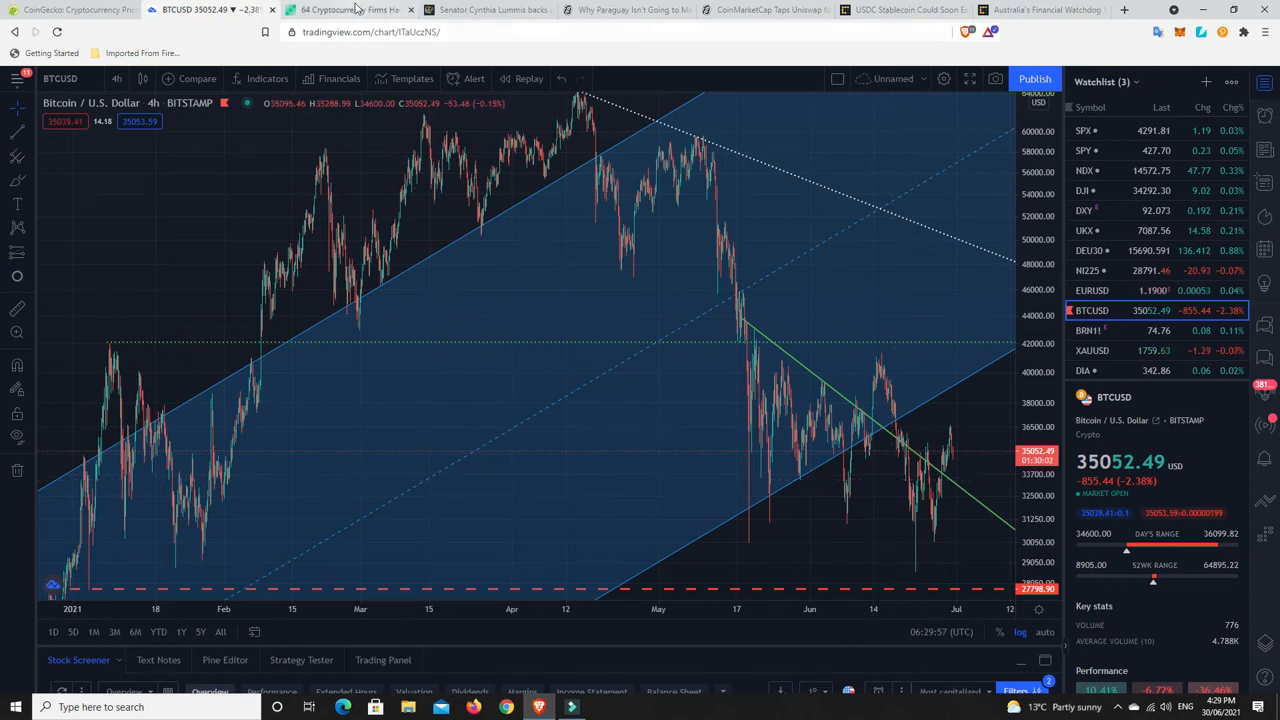
Read the '64 crypto firms withdraw UK applications' article down to the FCA details and six-registered-firms note
{"action": "left_click", "coordinate": [345, 9]}
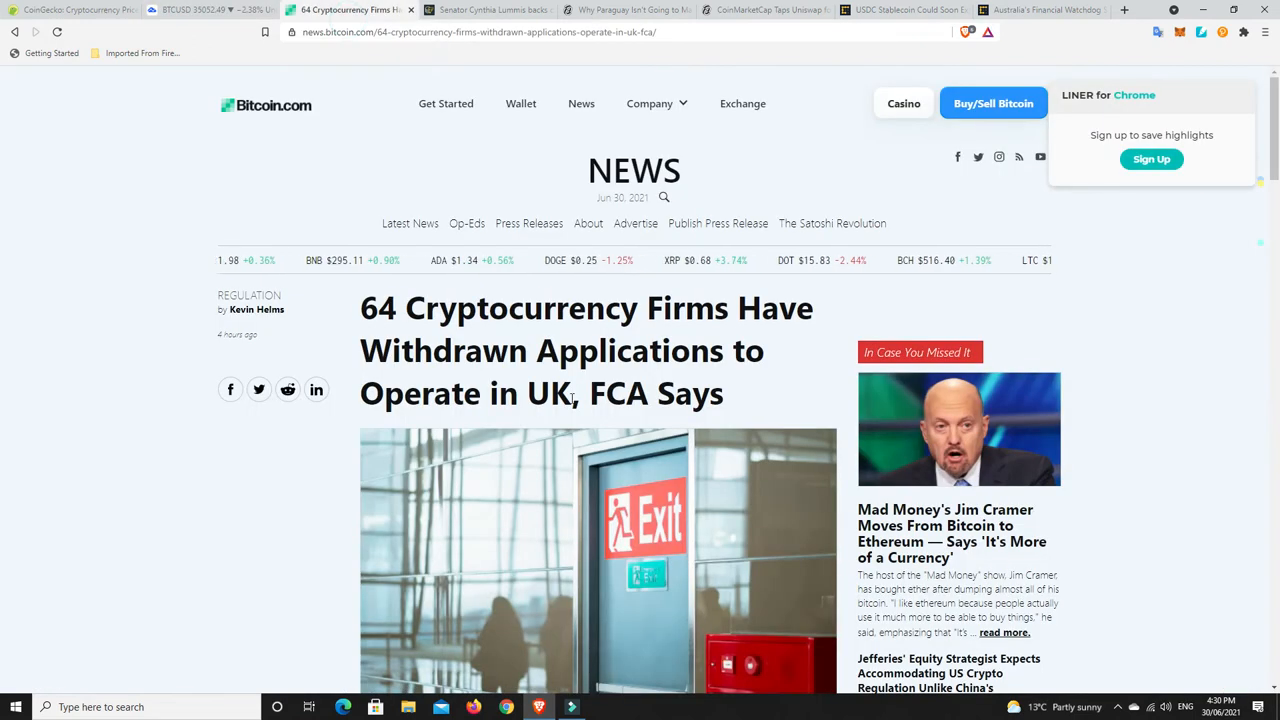
{"action": "scroll", "scroll_direction": "down", "scroll_amount": 3}
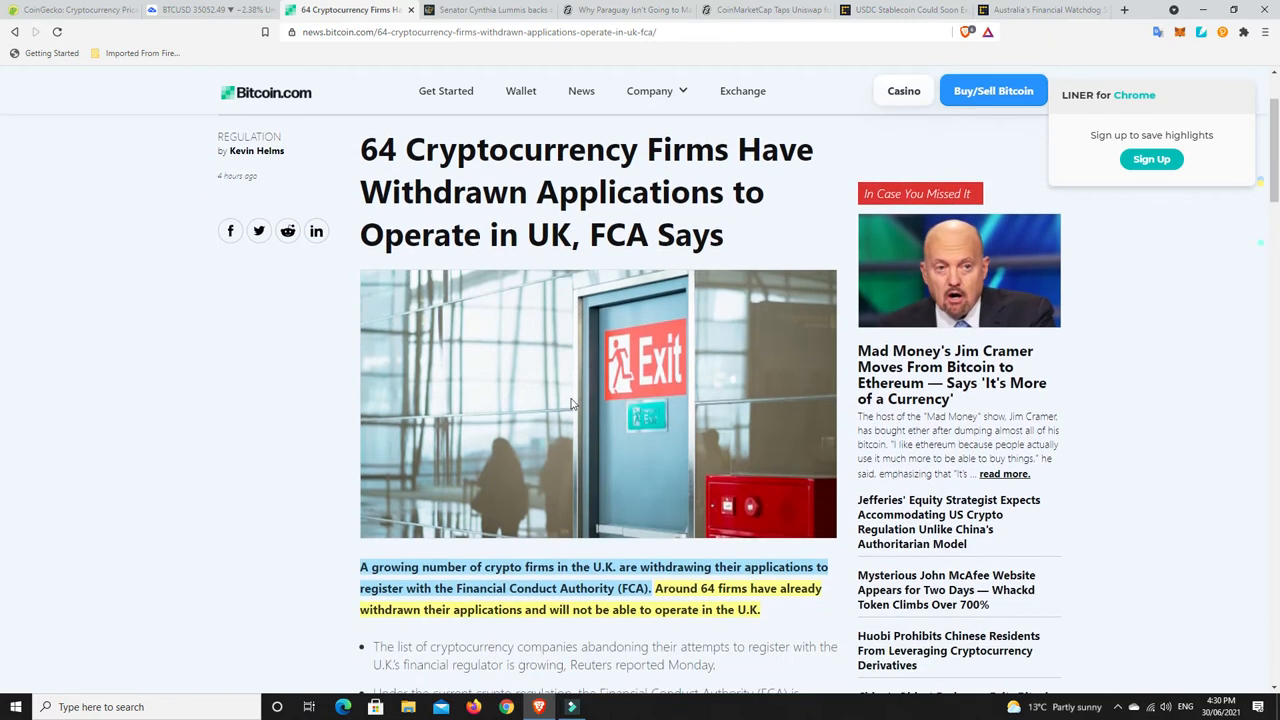
{"action": "mouse_move", "coordinate": [763, 226]}
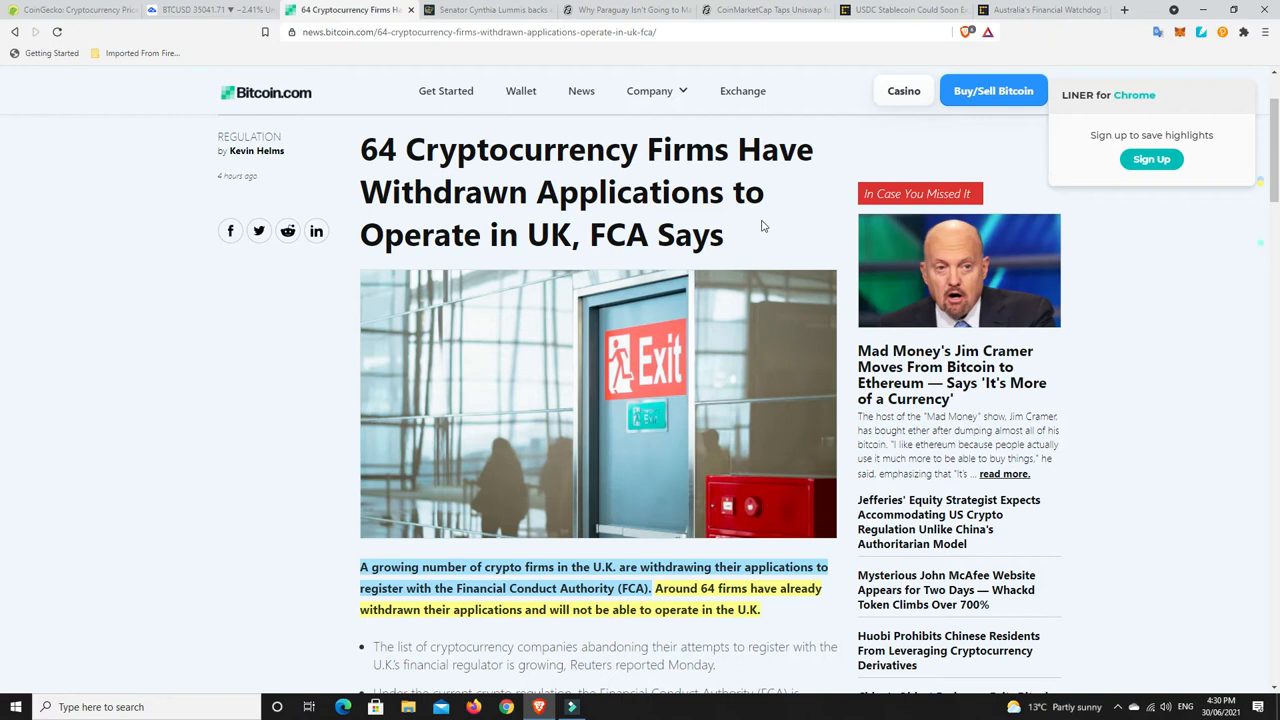
{"action": "mouse_move", "coordinate": [749, 232]}
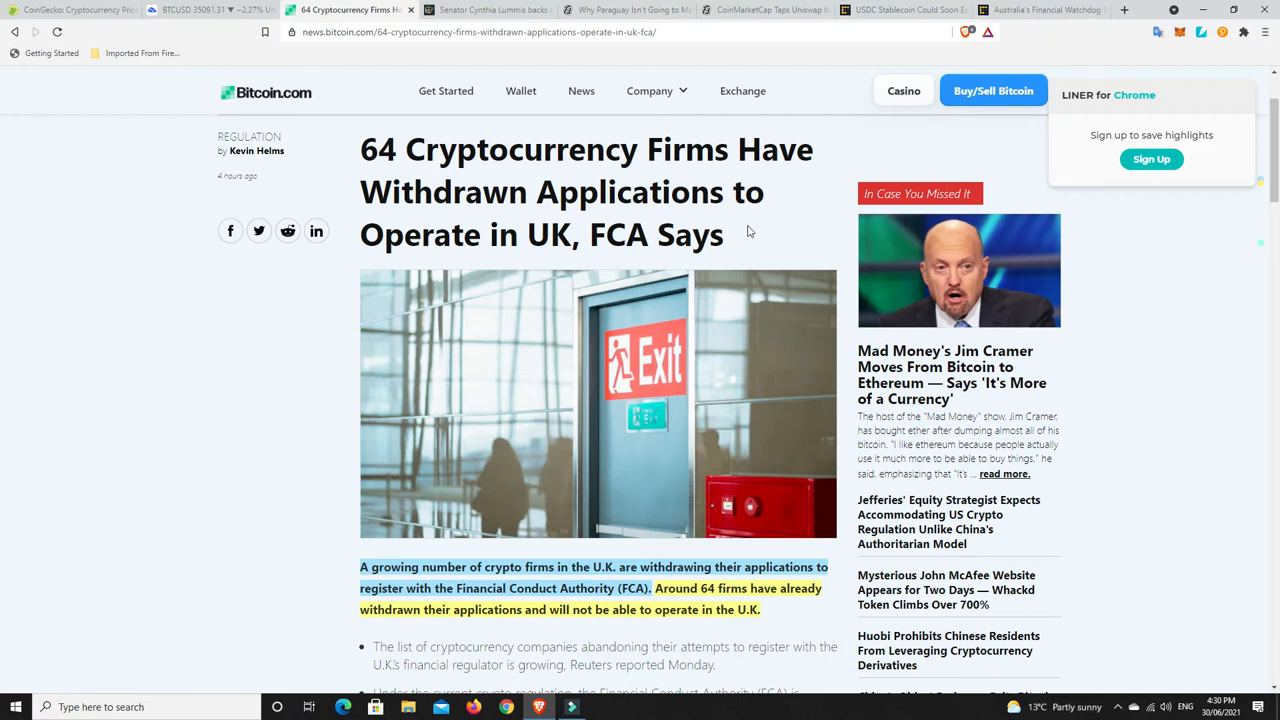
{"action": "scroll", "scroll_direction": "down", "scroll_amount": 3}
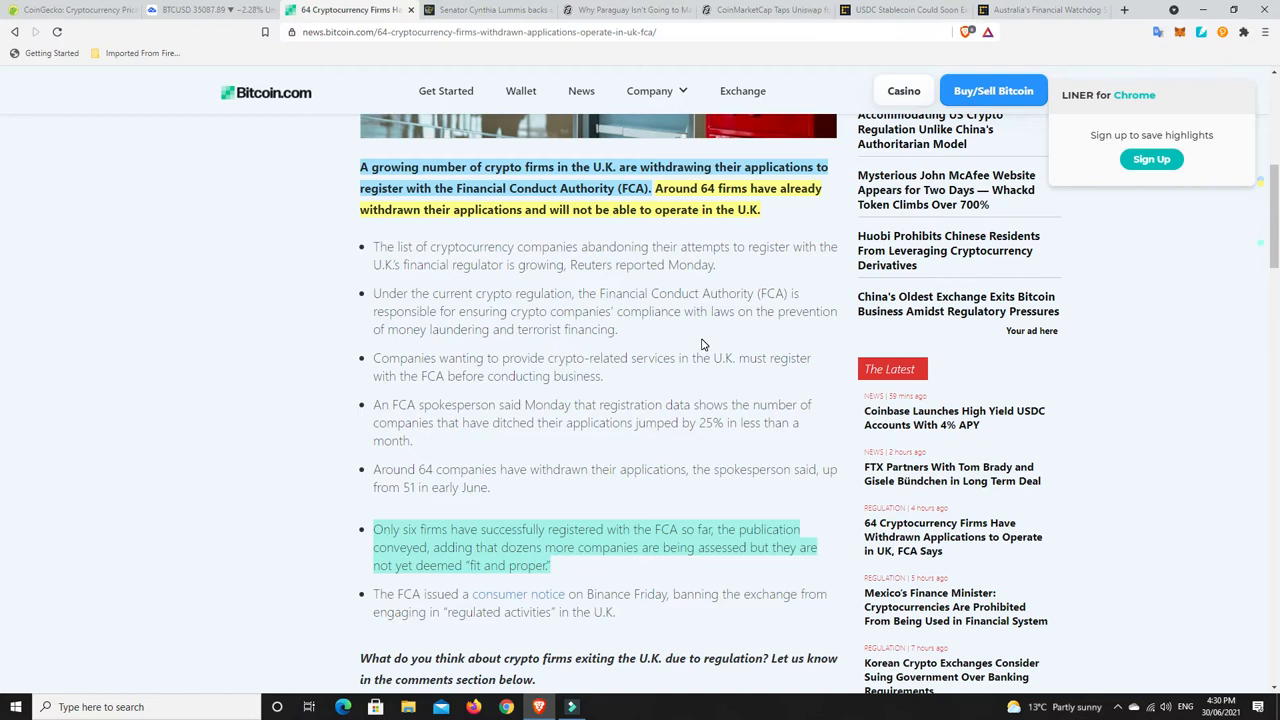
{"action": "mouse_move", "coordinate": [726, 229]}
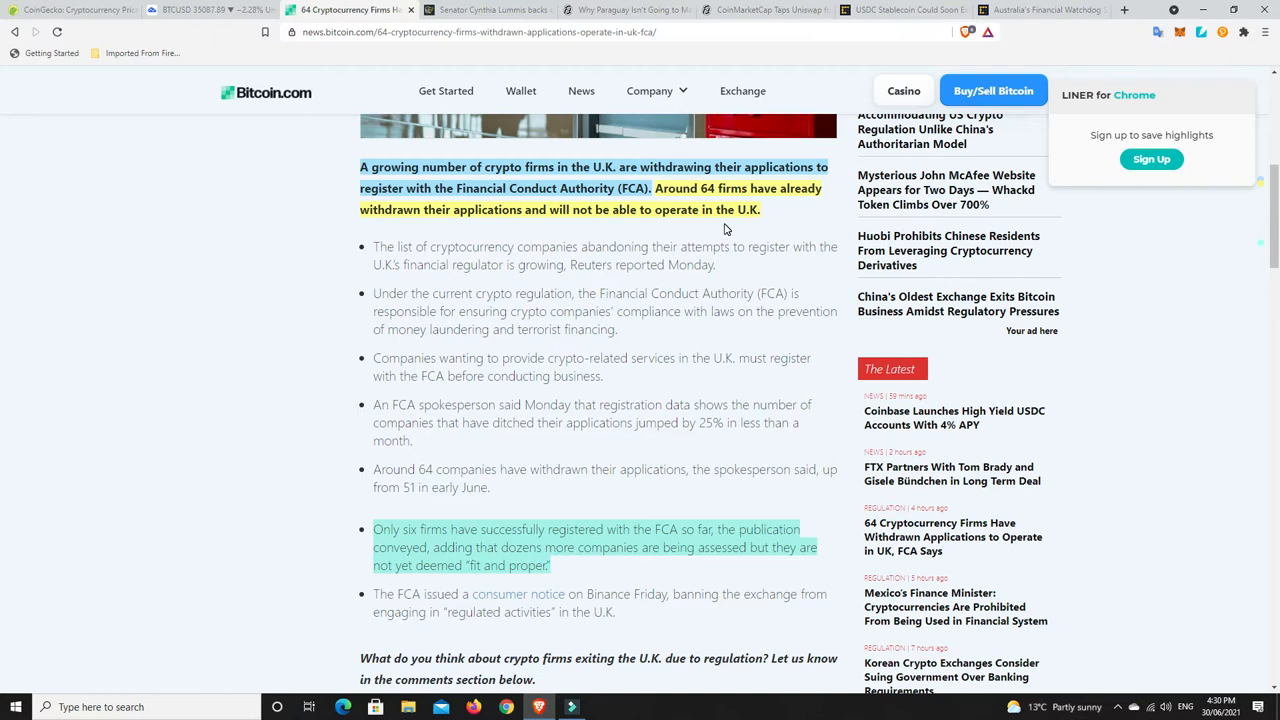
{"action": "scroll", "scroll_direction": "down", "scroll_amount": 3}
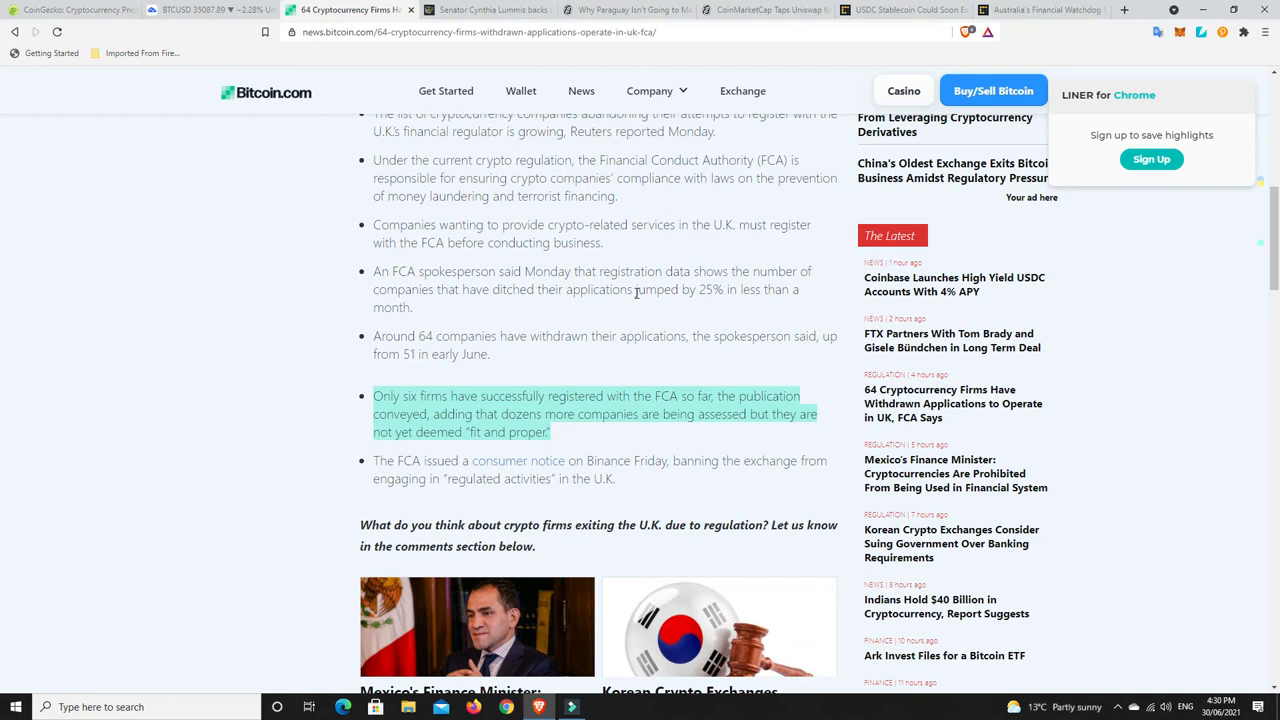
{"action": "mouse_move", "coordinate": [600, 450]}
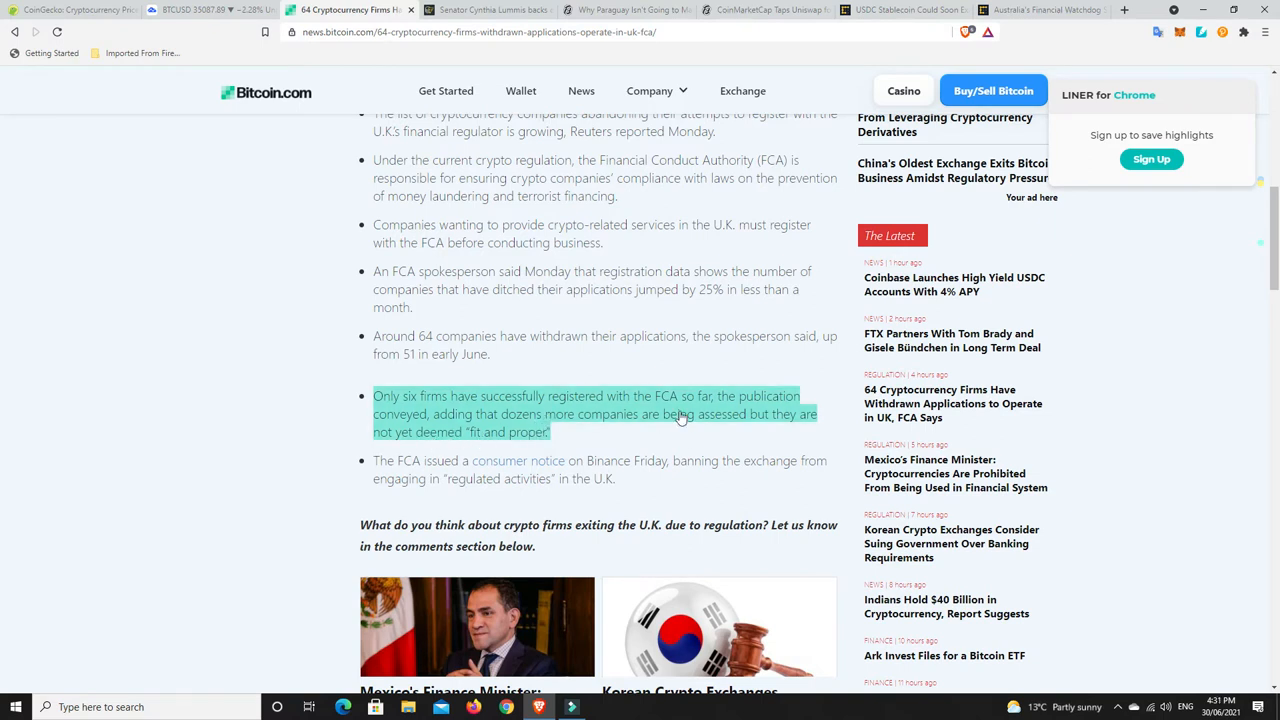
{"action": "scroll", "scroll_direction": "up", "scroll_amount": 3}
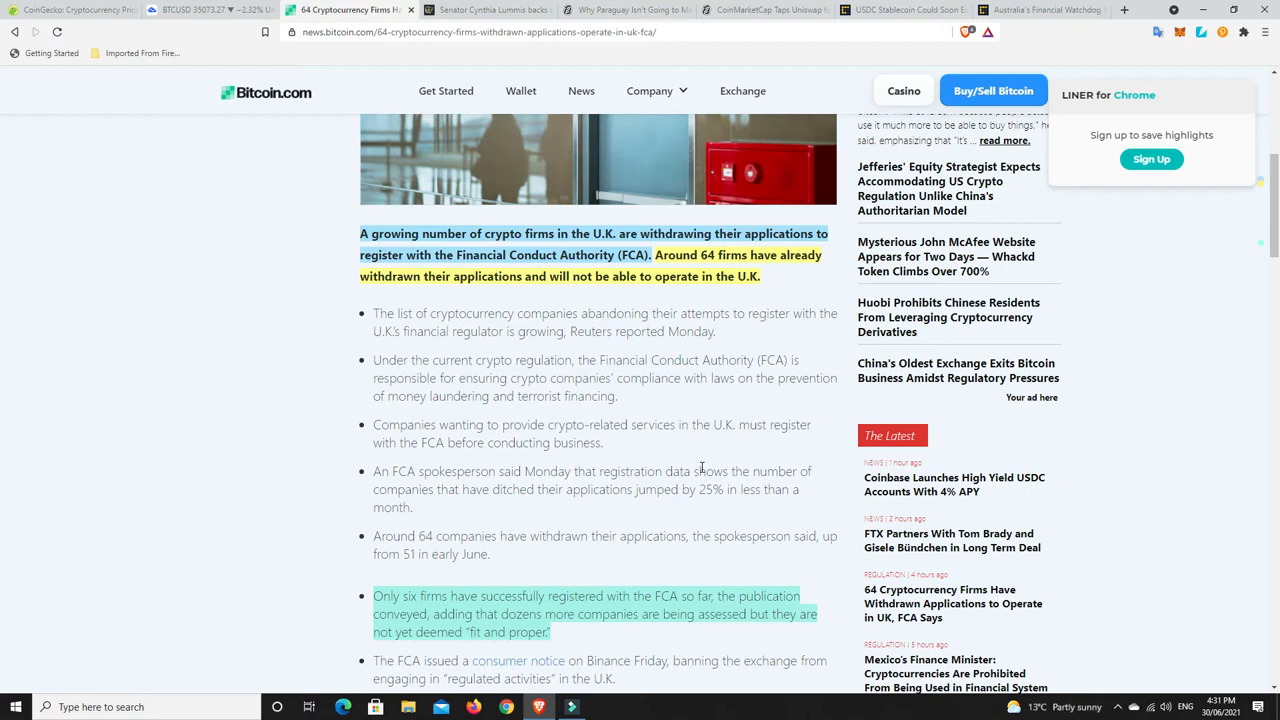
{"action": "mouse_move", "coordinate": [618, 489]}
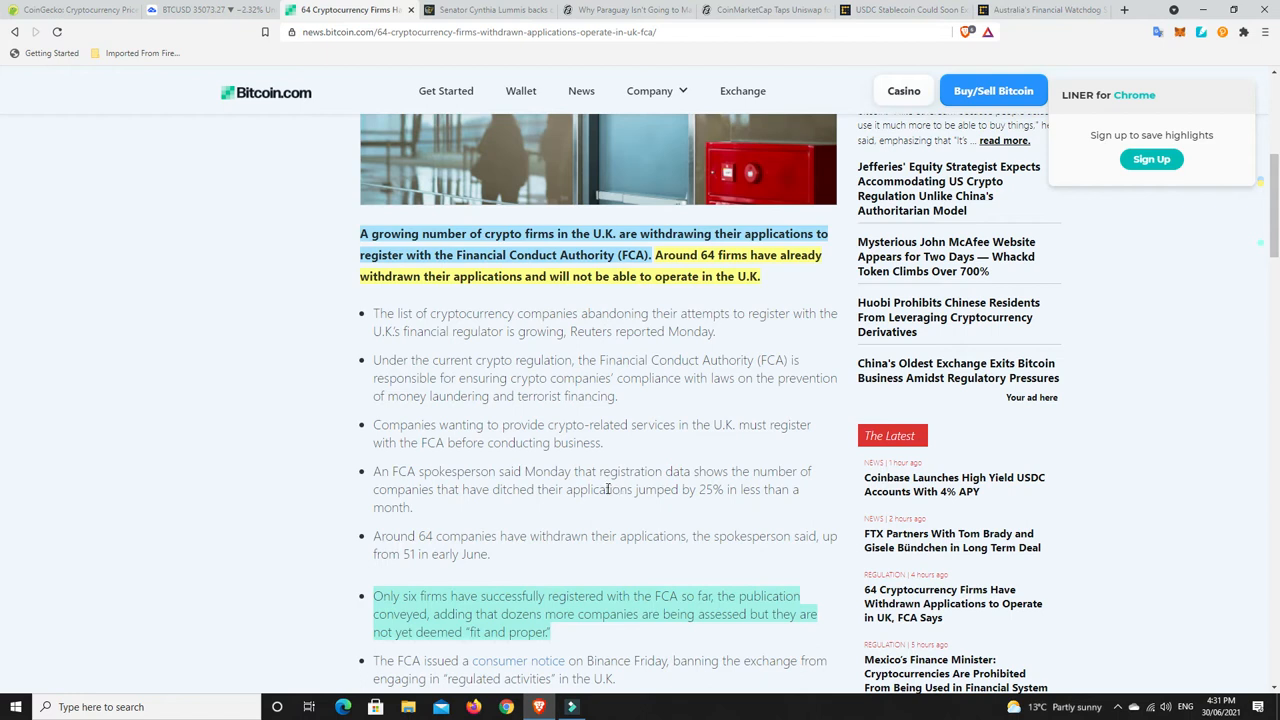
{"action": "mouse_move", "coordinate": [450, 584]}
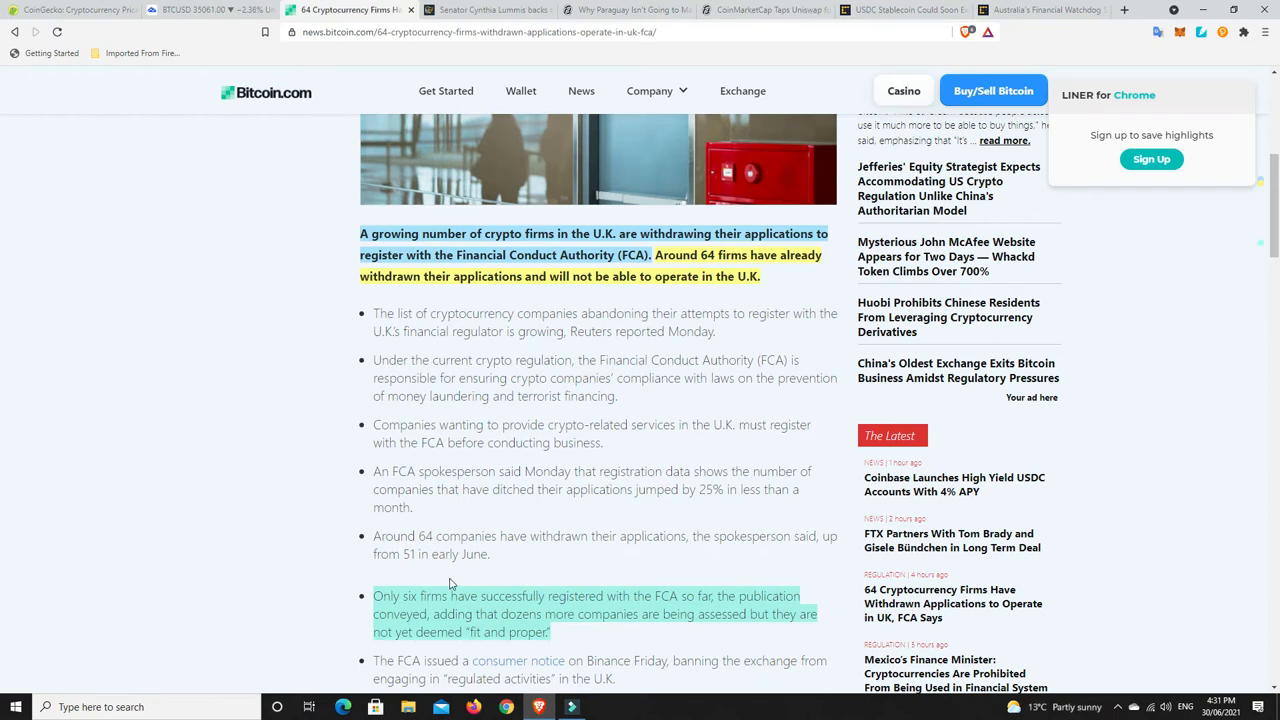
{"action": "mouse_move", "coordinate": [507, 531]}
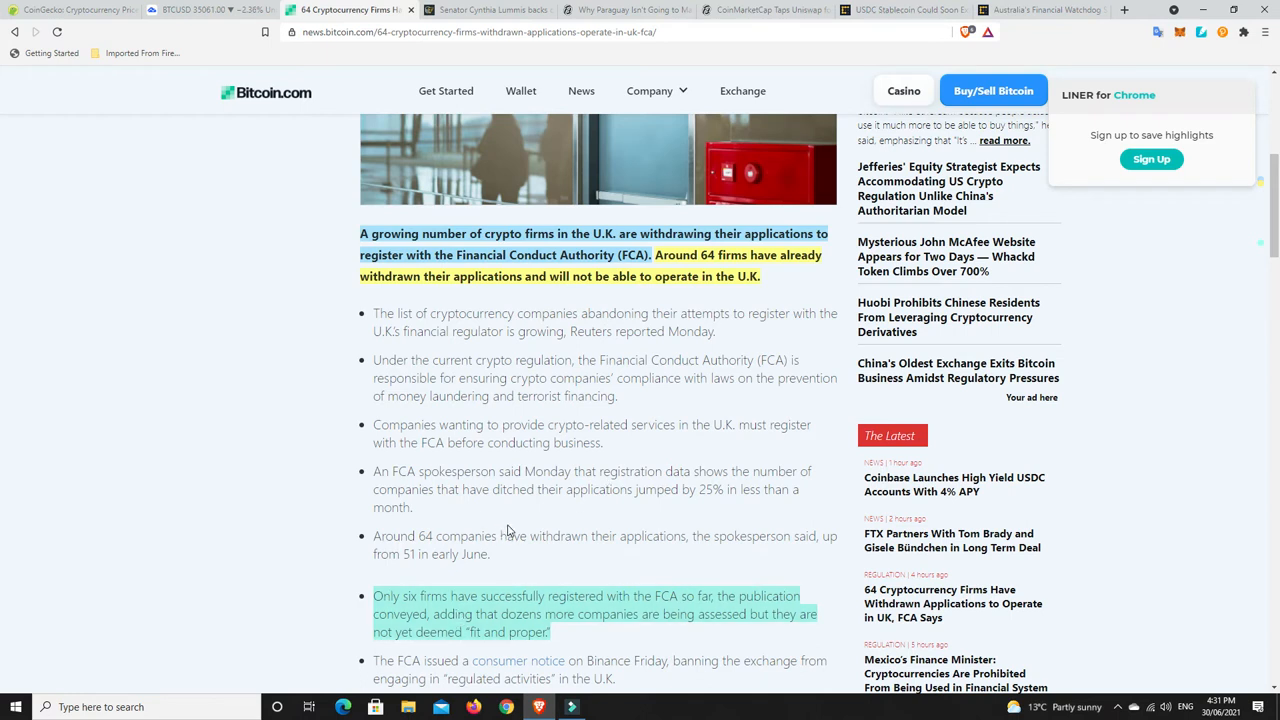
{"action": "mouse_move", "coordinate": [418, 609]}
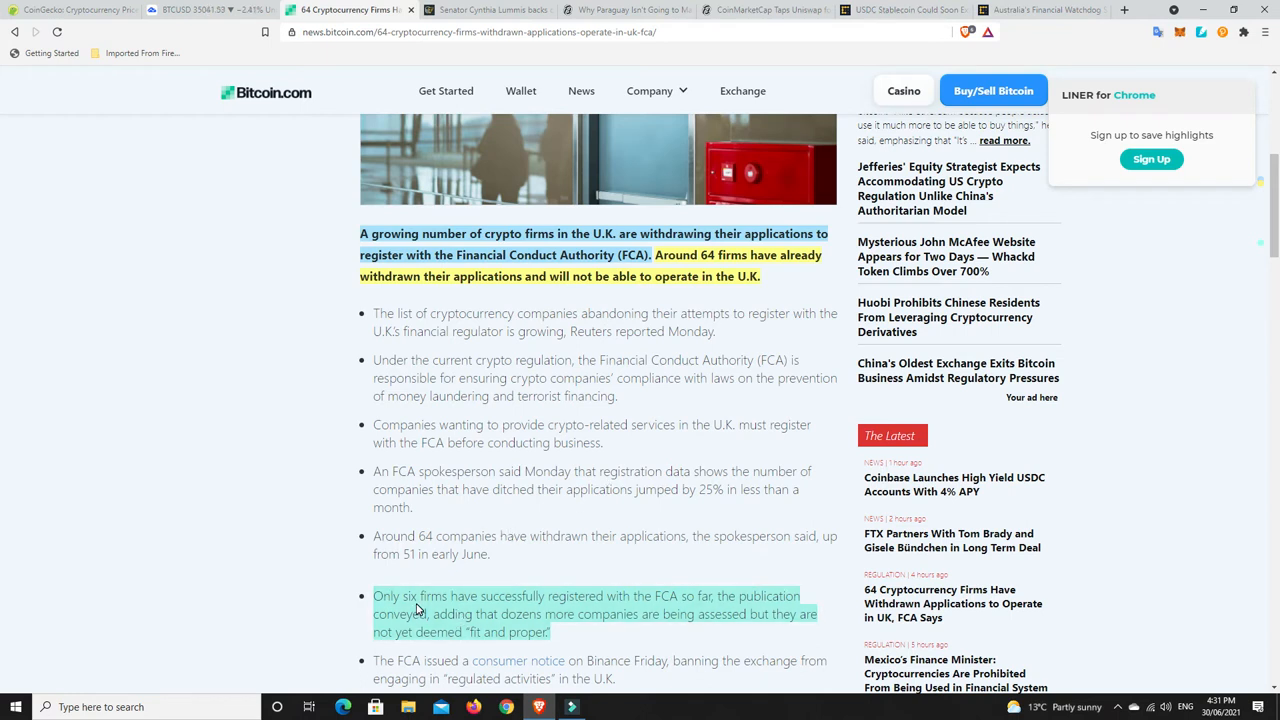
{"action": "mouse_move", "coordinate": [561, 518]}
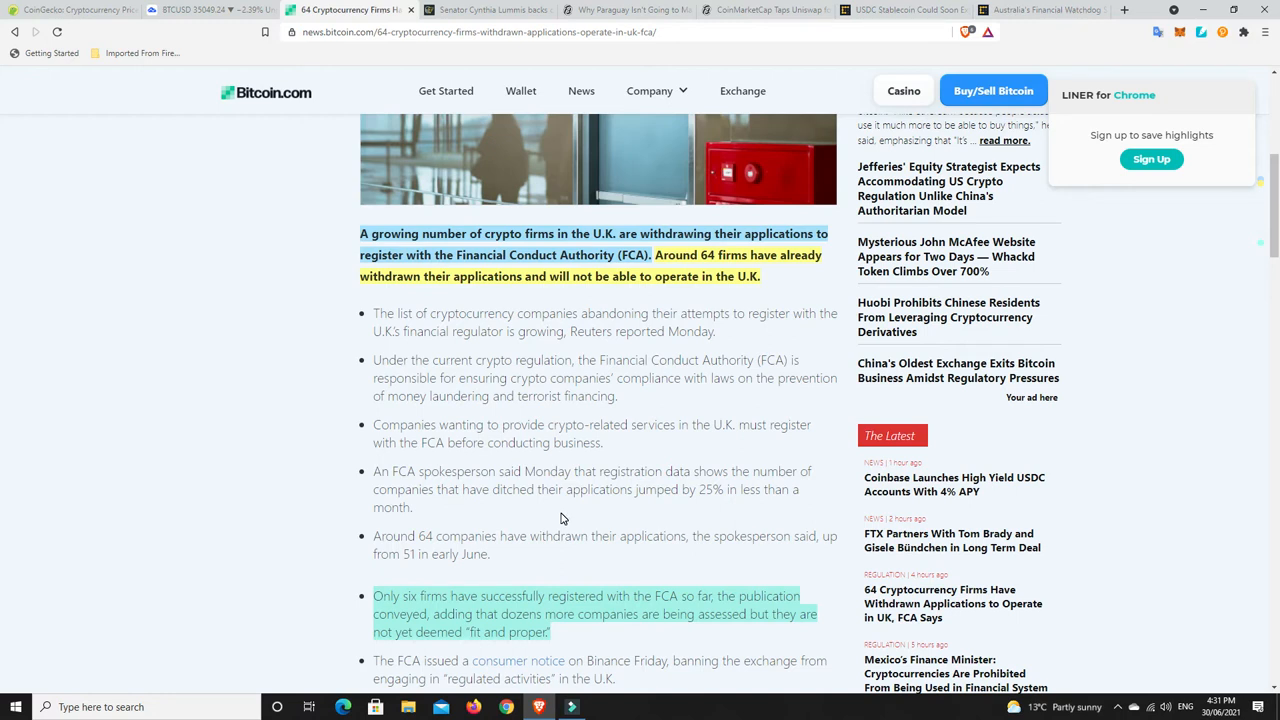
{"action": "mouse_move", "coordinate": [538, 526]}
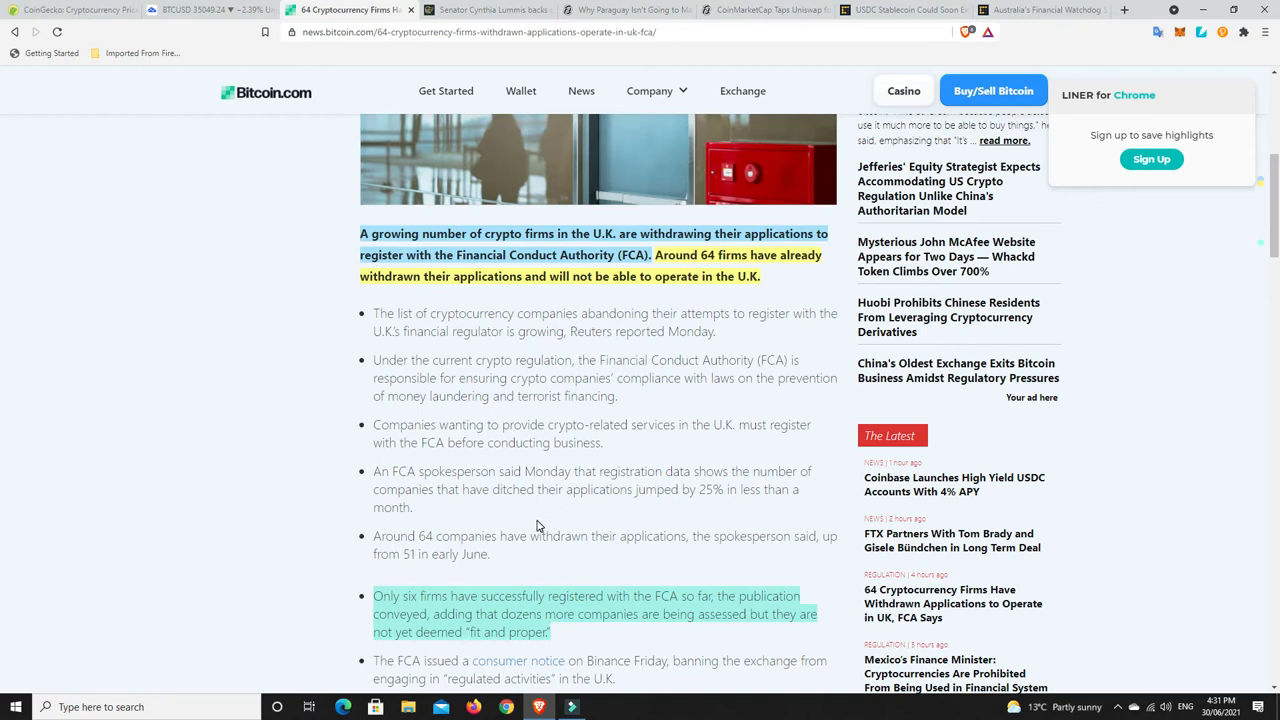
{"action": "mouse_move", "coordinate": [528, 555]}
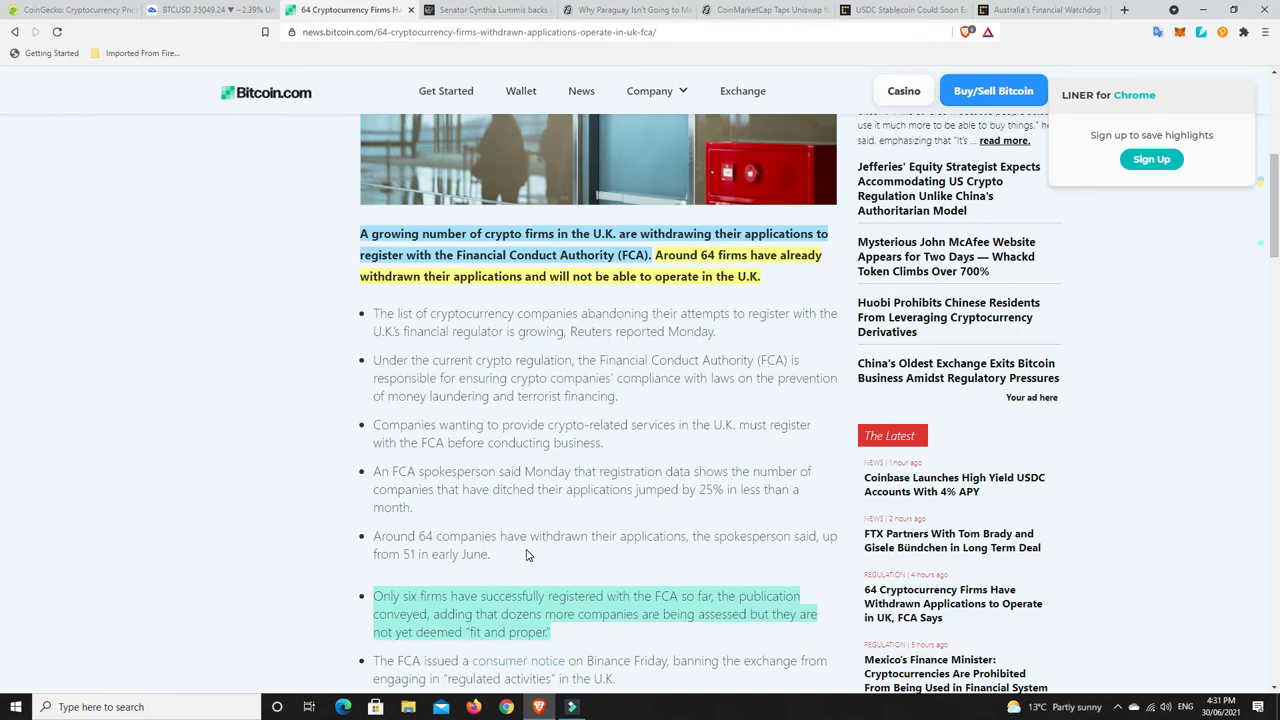
{"action": "mouse_move", "coordinate": [450, 628]}
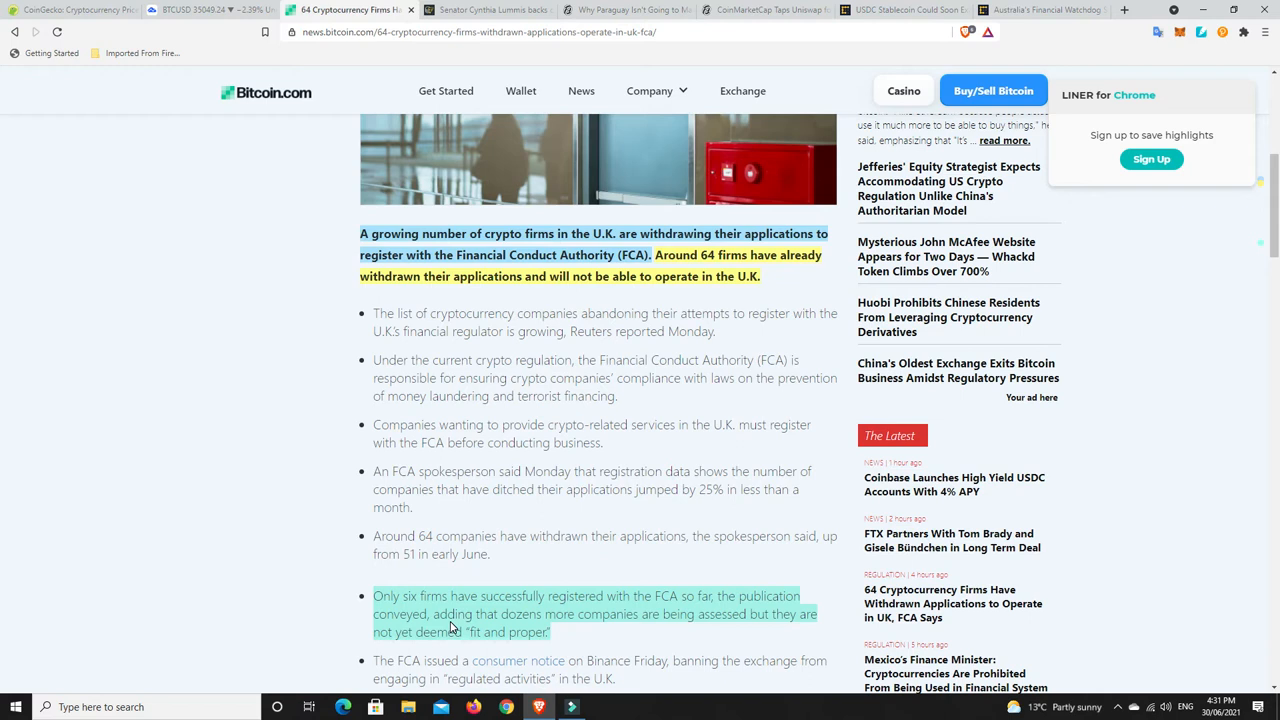
{"action": "mouse_move", "coordinate": [573, 484]}
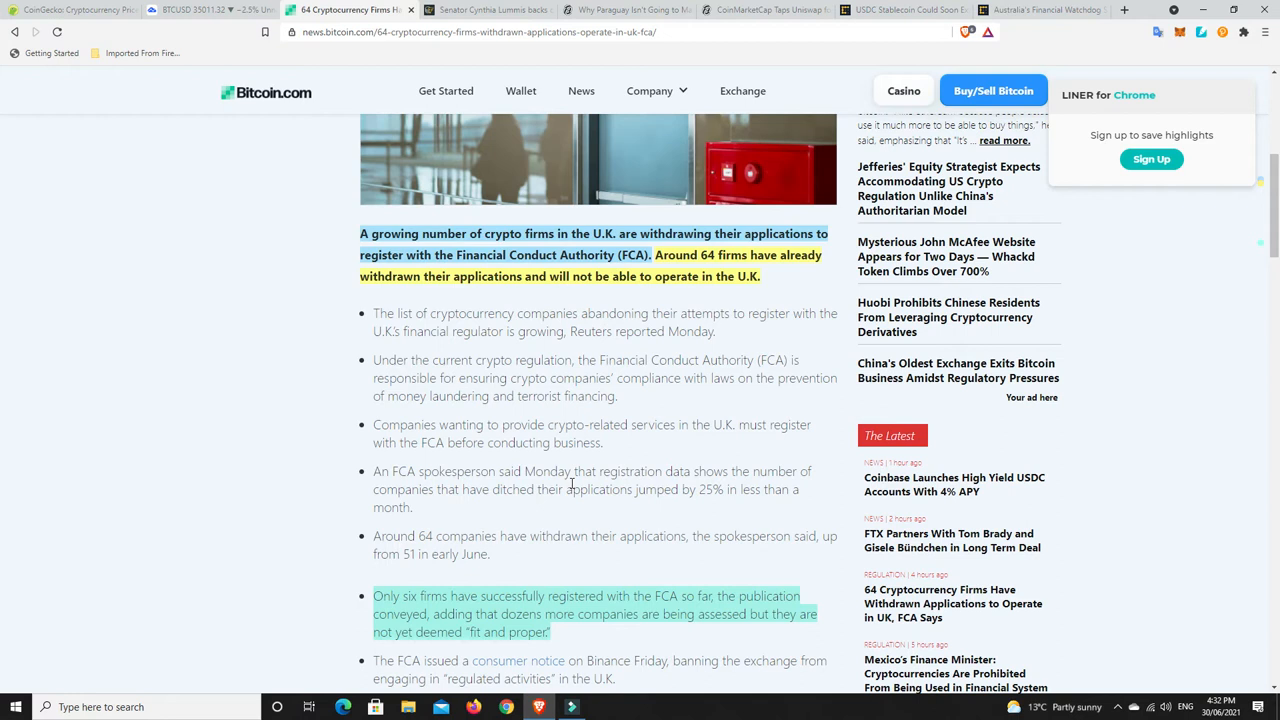
{"action": "mouse_move", "coordinate": [549, 442]}
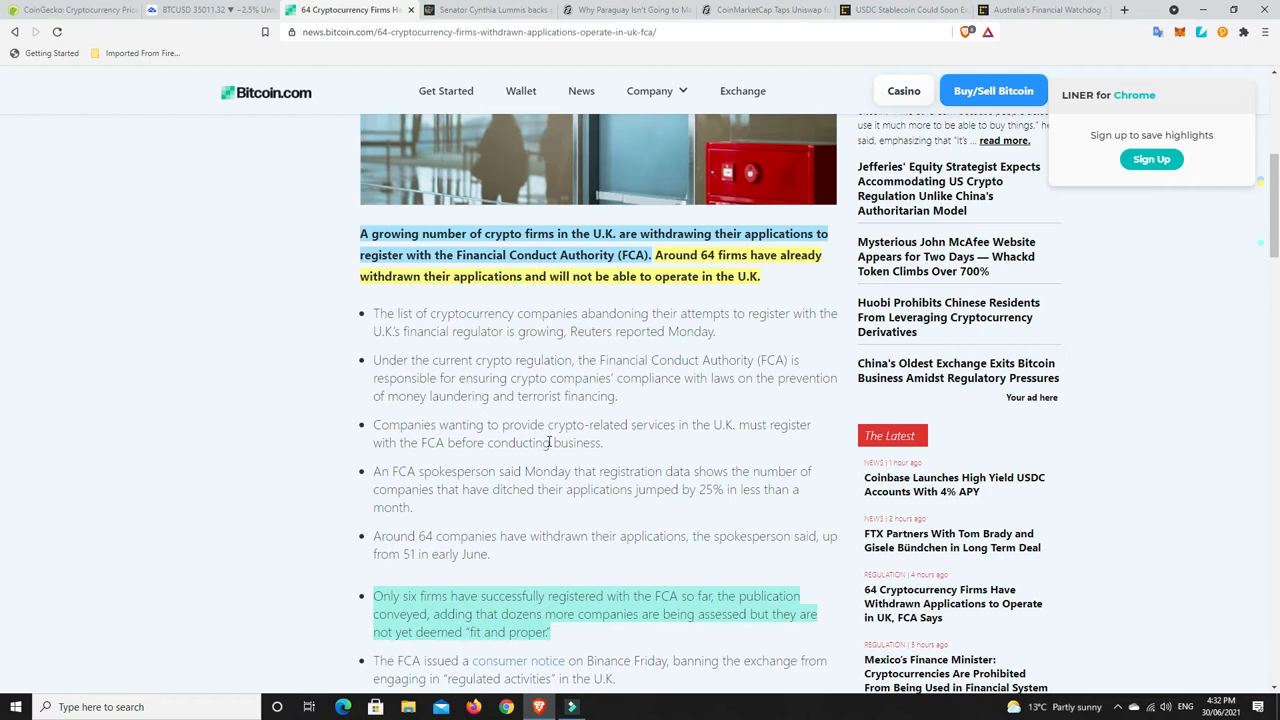
{"action": "mouse_move", "coordinate": [644, 307]}
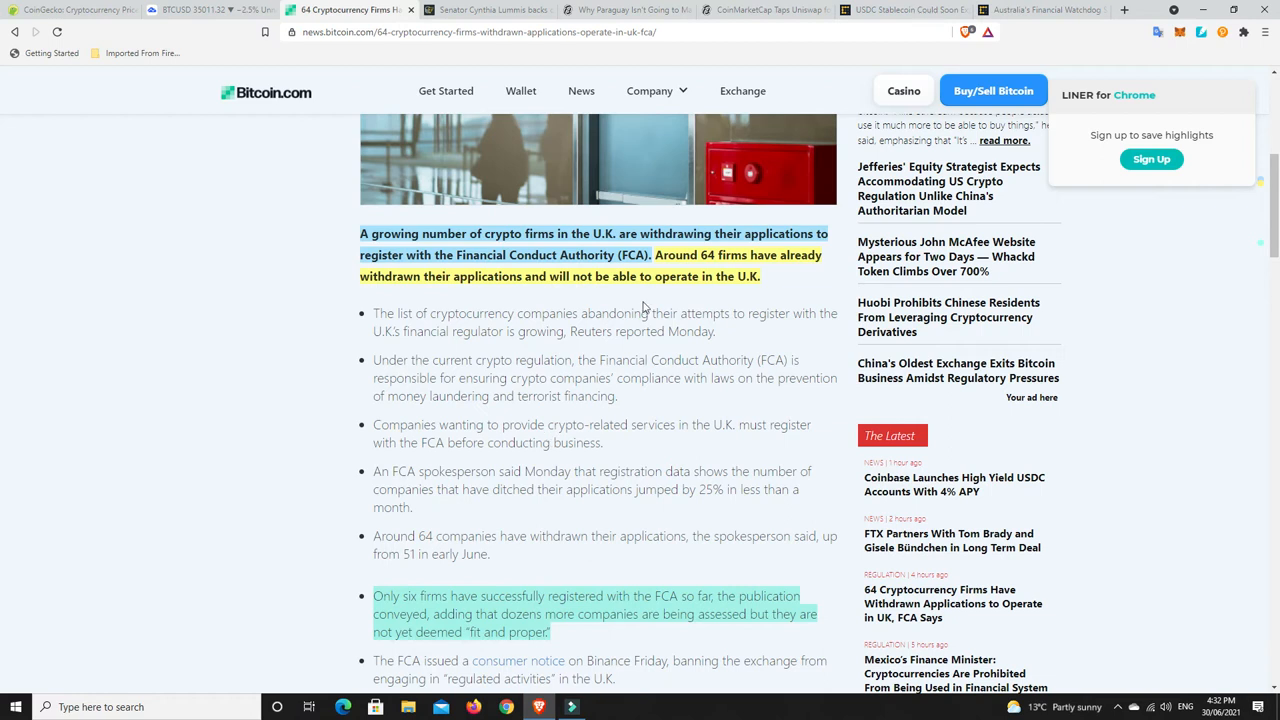
{"action": "mouse_move", "coordinate": [648, 313]}
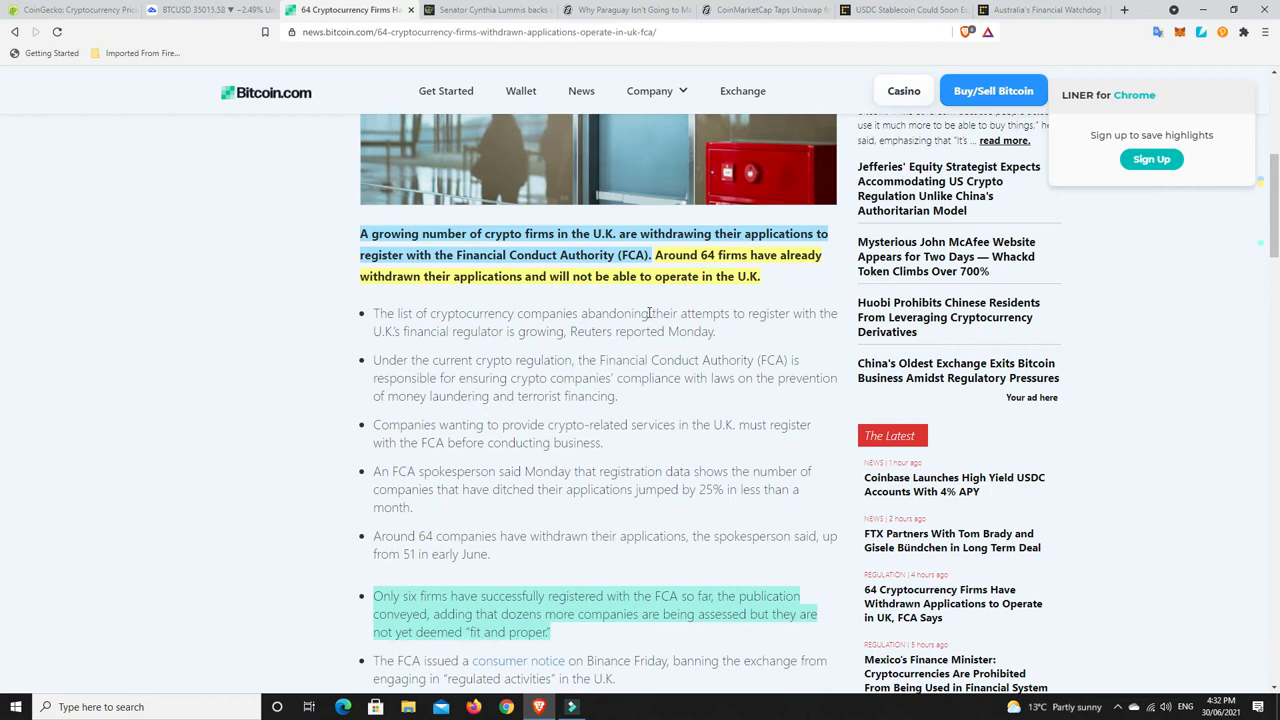
{"action": "mouse_move", "coordinate": [651, 395]}
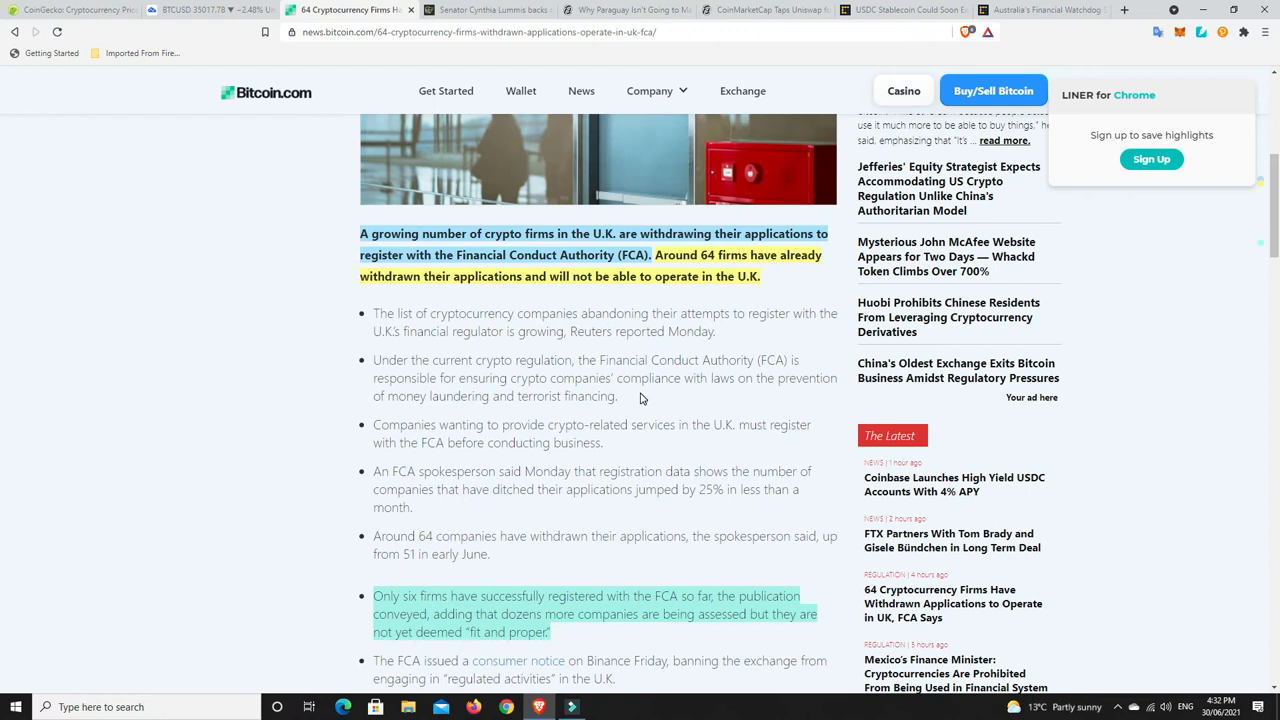
{"action": "mouse_move", "coordinate": [548, 385]}
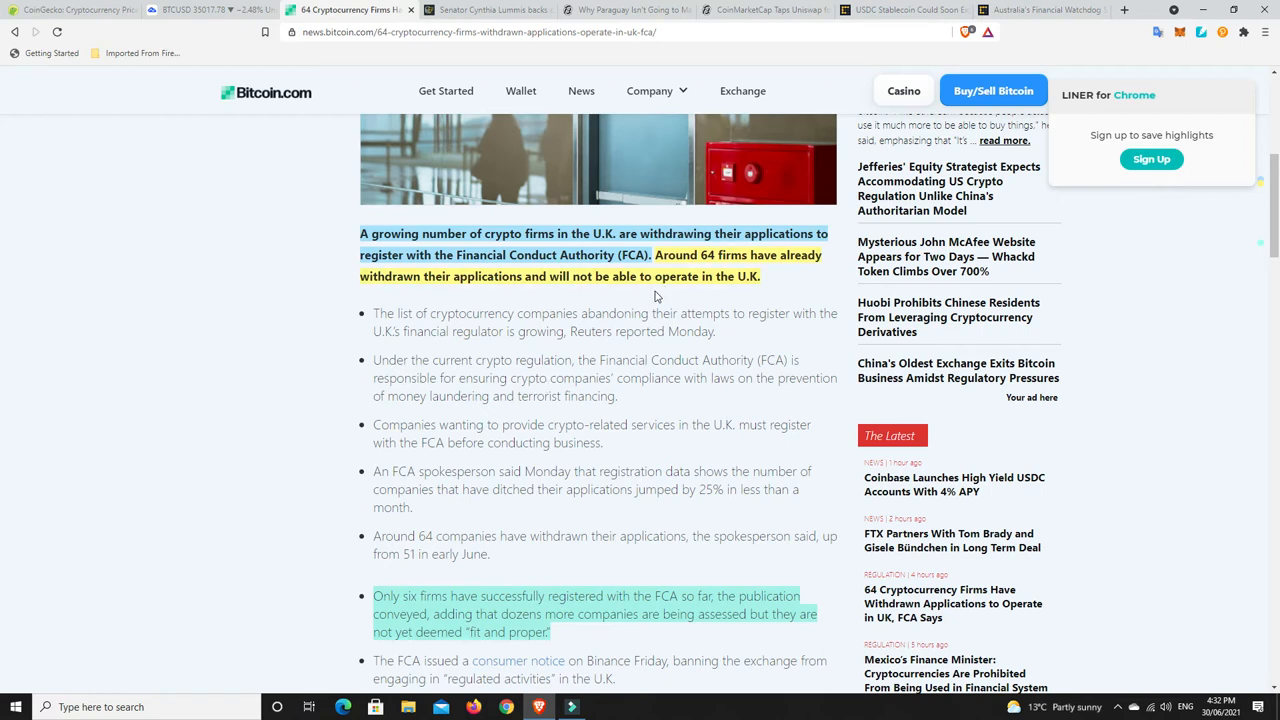
{"action": "mouse_move", "coordinate": [610, 301]}
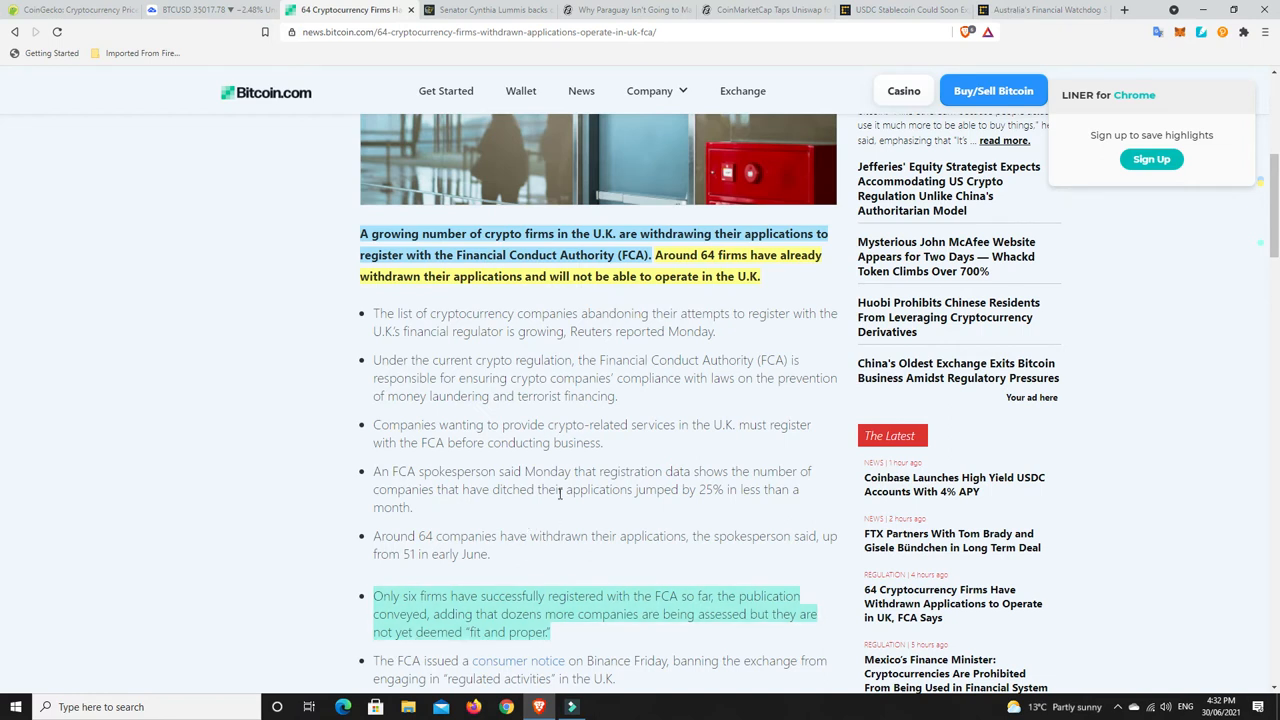
Return to the top of the article where the headline and lead image show again
{"action": "scroll", "scroll_direction": "up", "scroll_amount": 3}
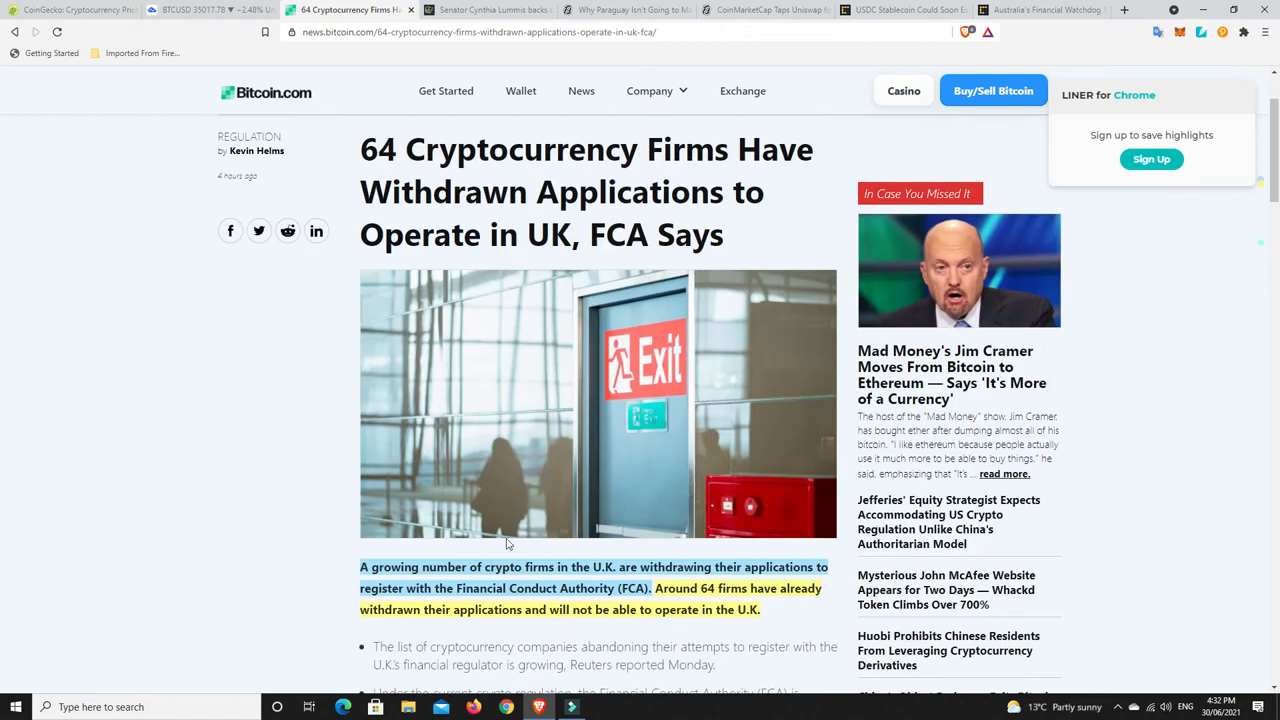
{"action": "mouse_move", "coordinate": [470, 567]}
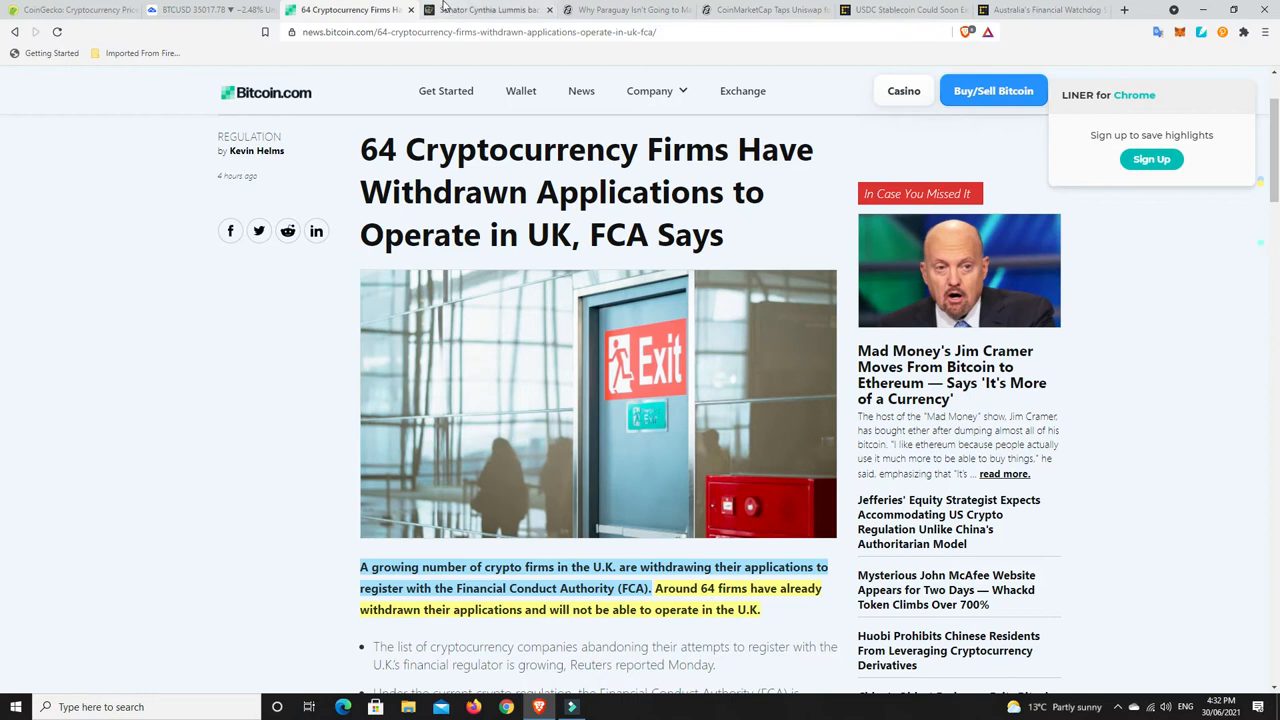
View the Senator Cynthia Lummis retirement-plans article, then move to Decrypt's Paraguay legal-tender story
{"action": "left_click", "coordinate": [487, 9]}
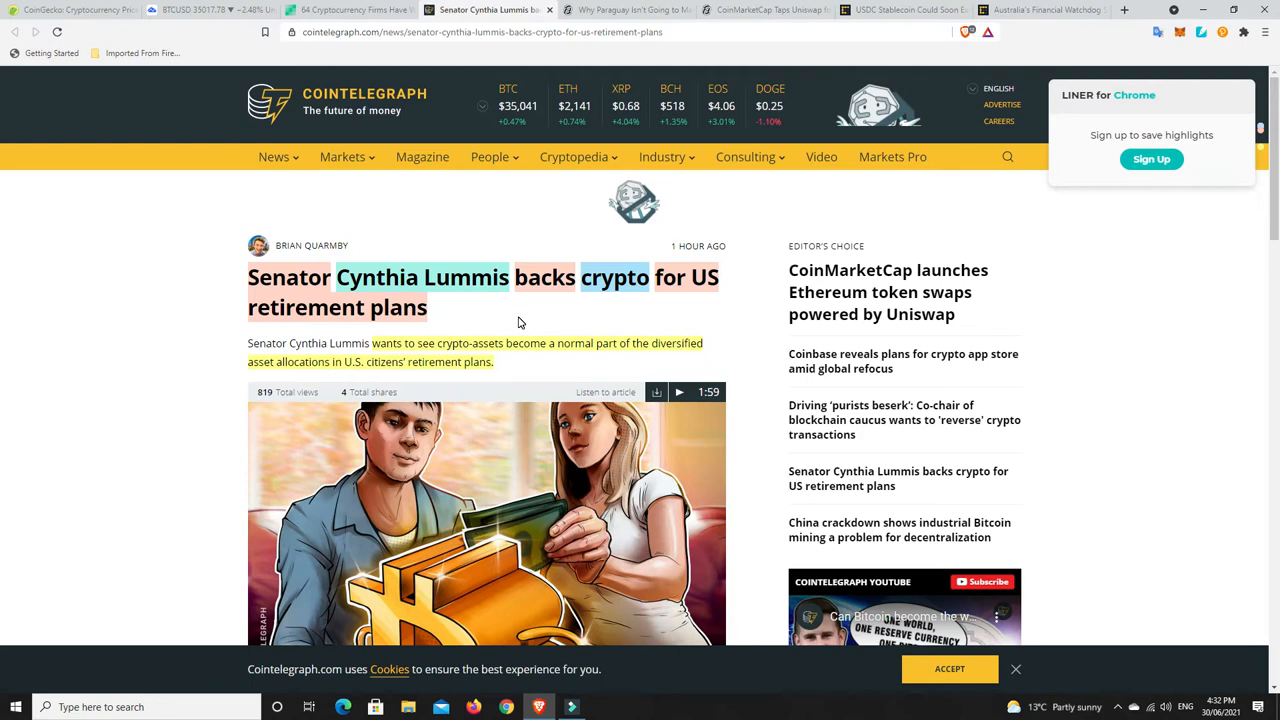
{"action": "mouse_move", "coordinate": [535, 384]}
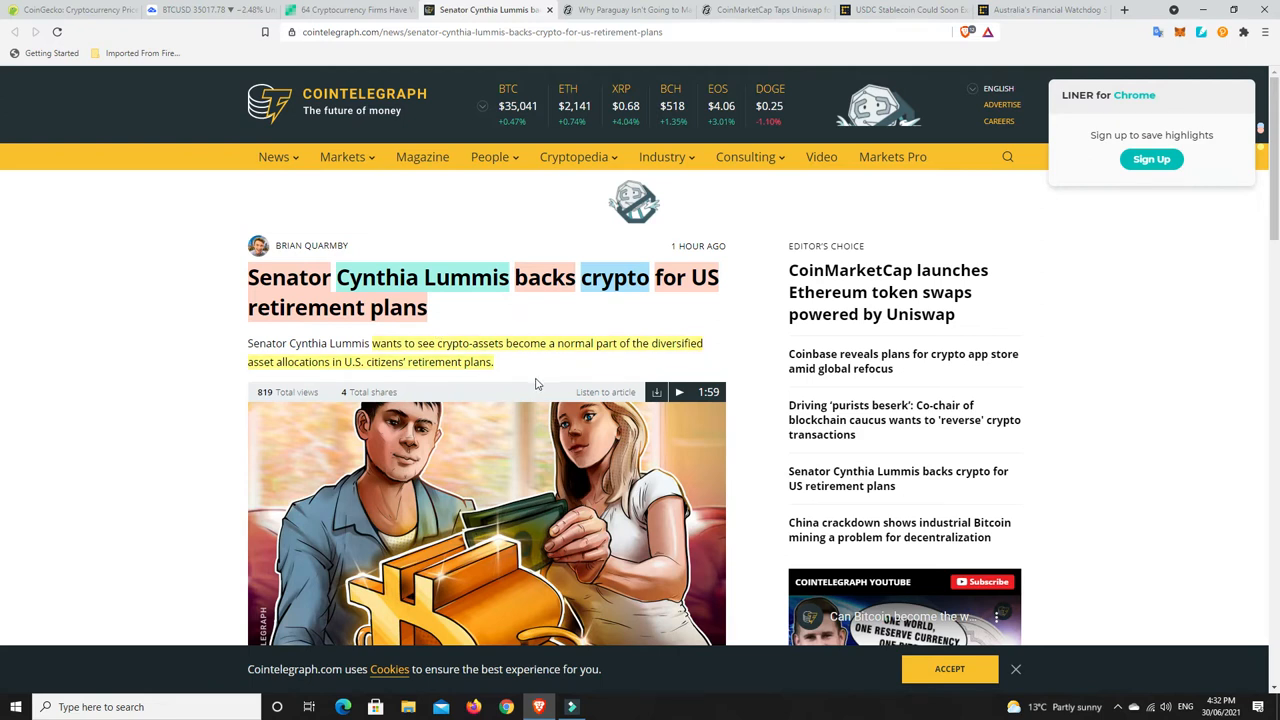
{"action": "mouse_move", "coordinate": [530, 375]}
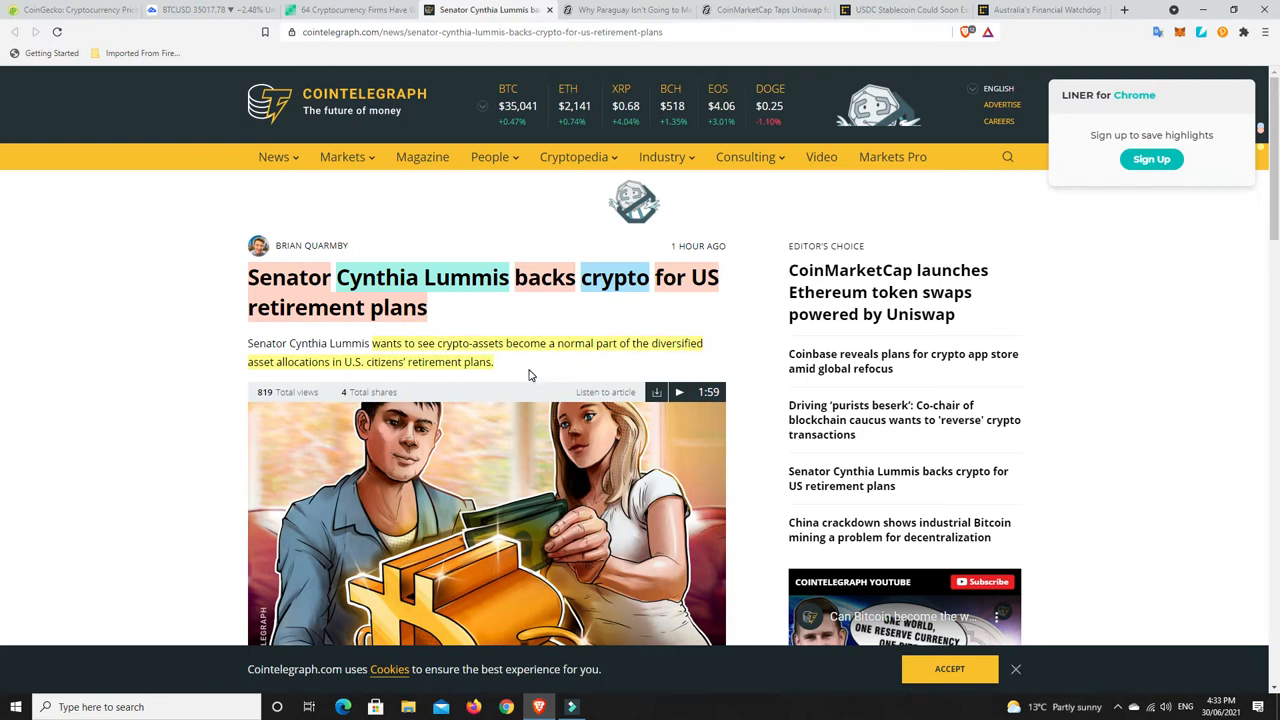
{"action": "mouse_move", "coordinate": [340, 383]}
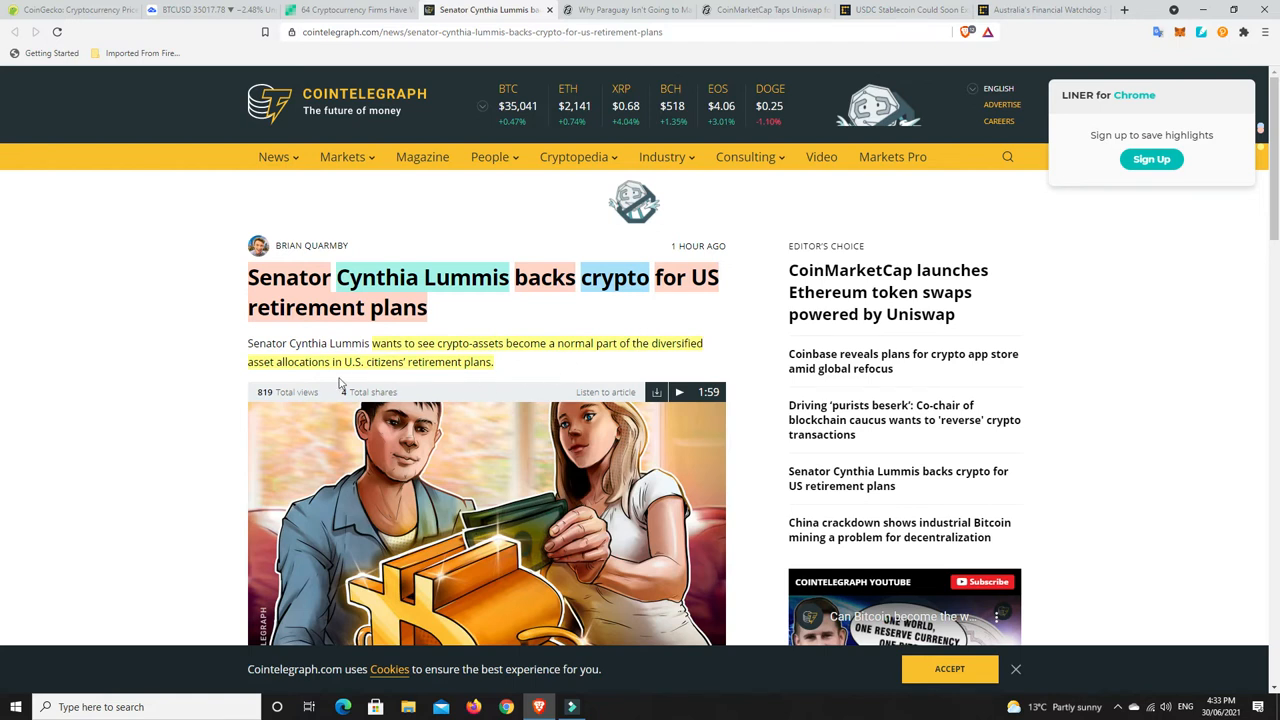
{"action": "mouse_move", "coordinate": [408, 372]}
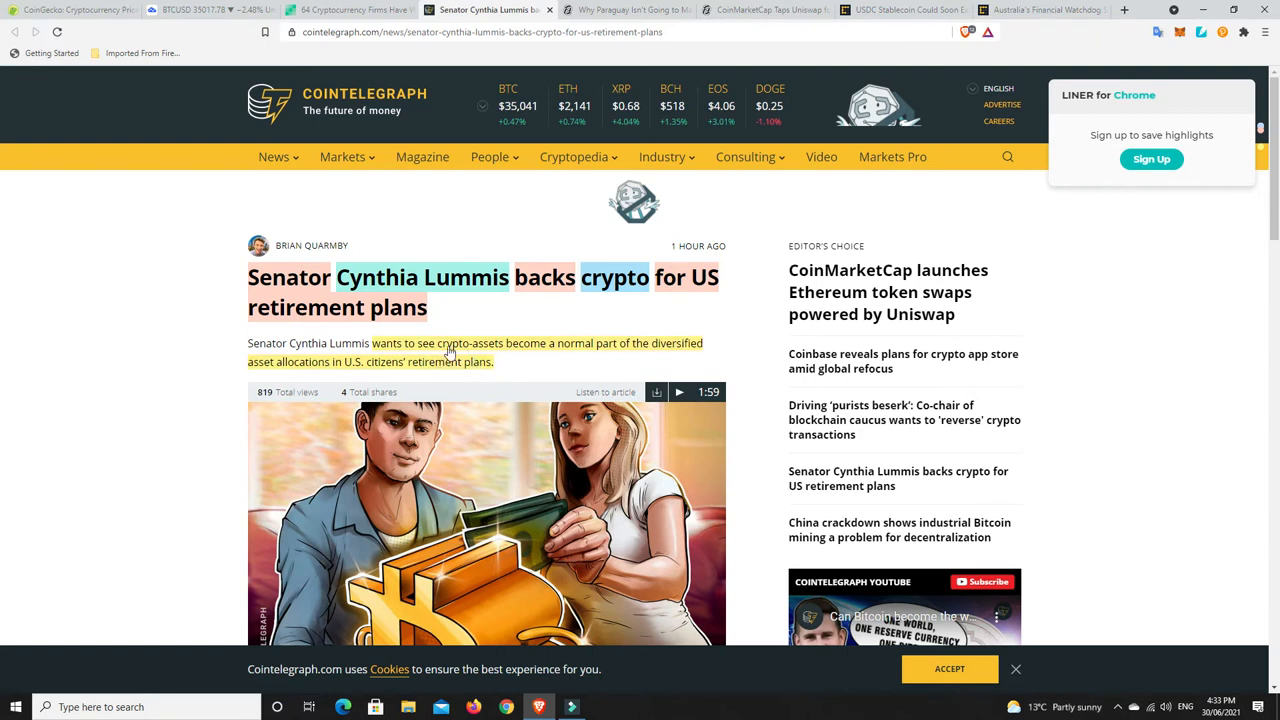
{"action": "mouse_move", "coordinate": [574, 374]}
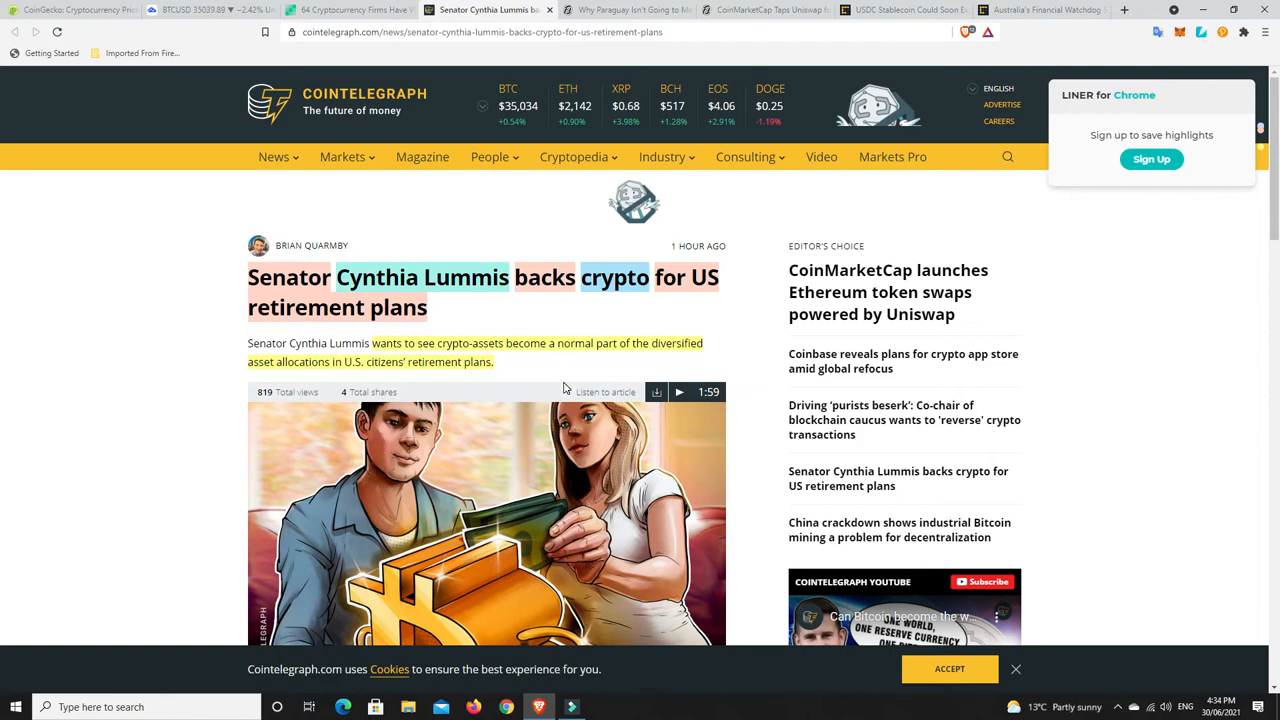
{"action": "mouse_move", "coordinate": [560, 382]}
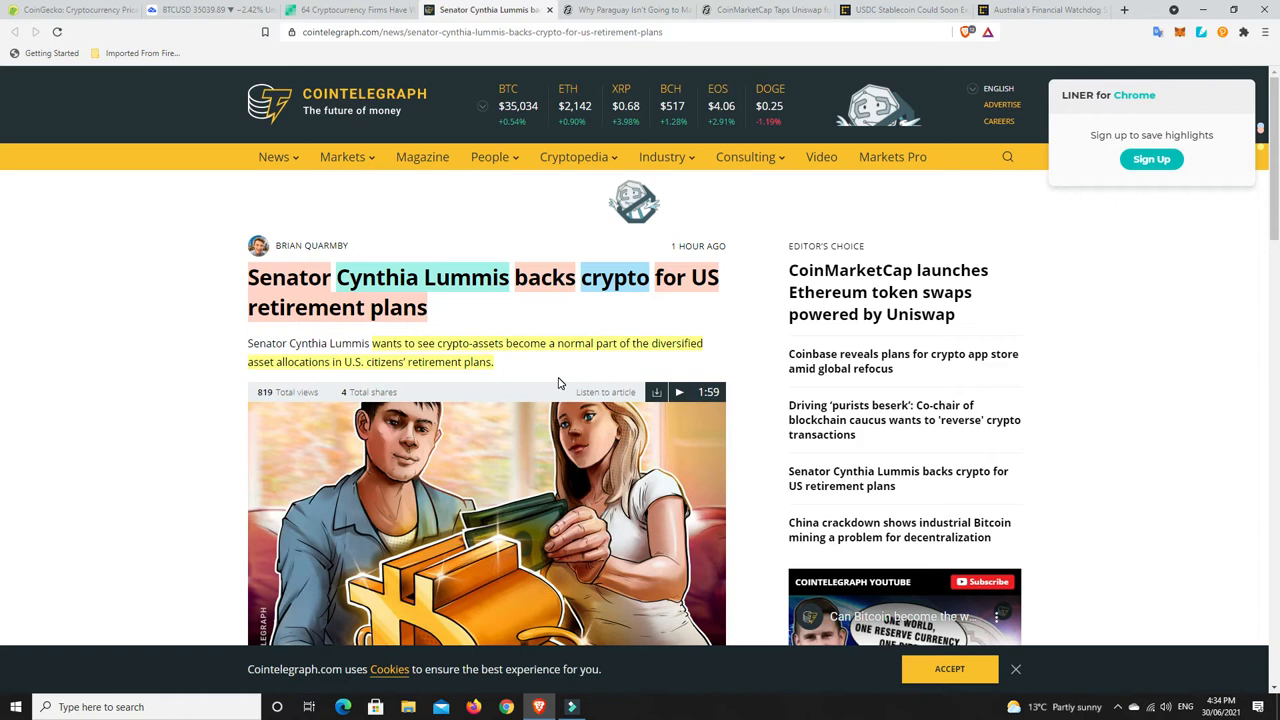
{"action": "mouse_move", "coordinate": [565, 372]}
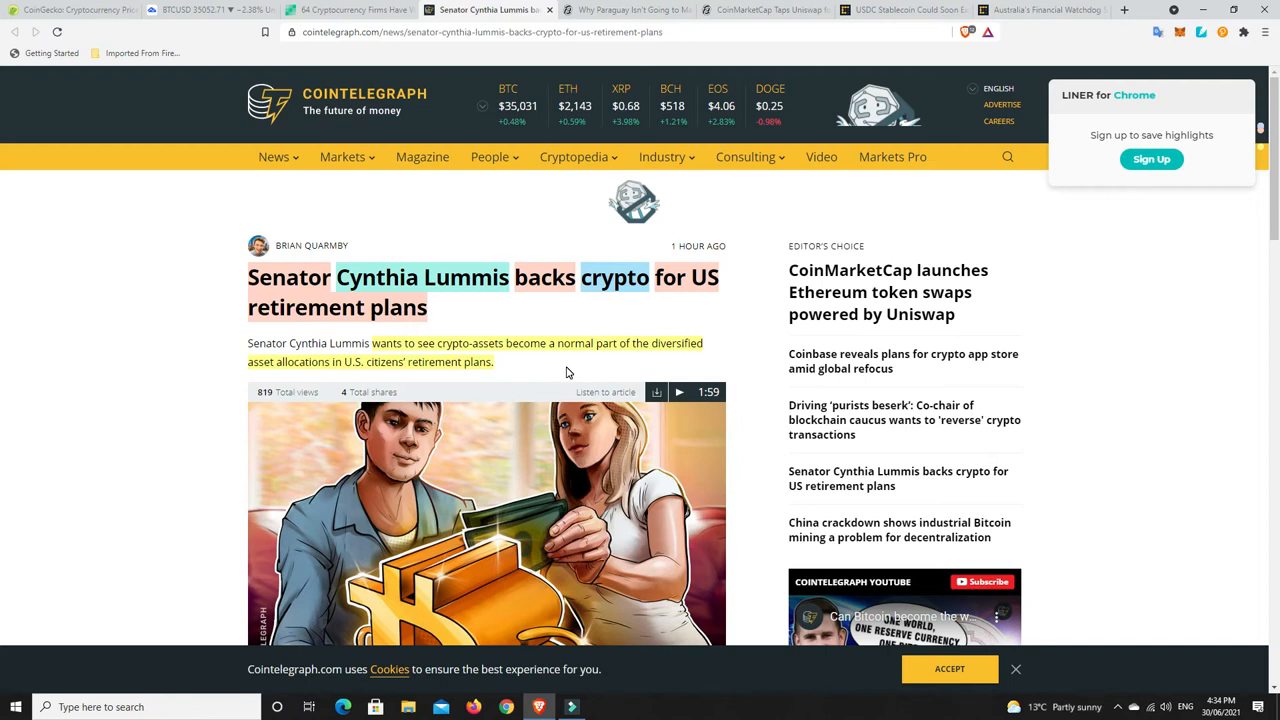
{"action": "mouse_move", "coordinate": [465, 365]}
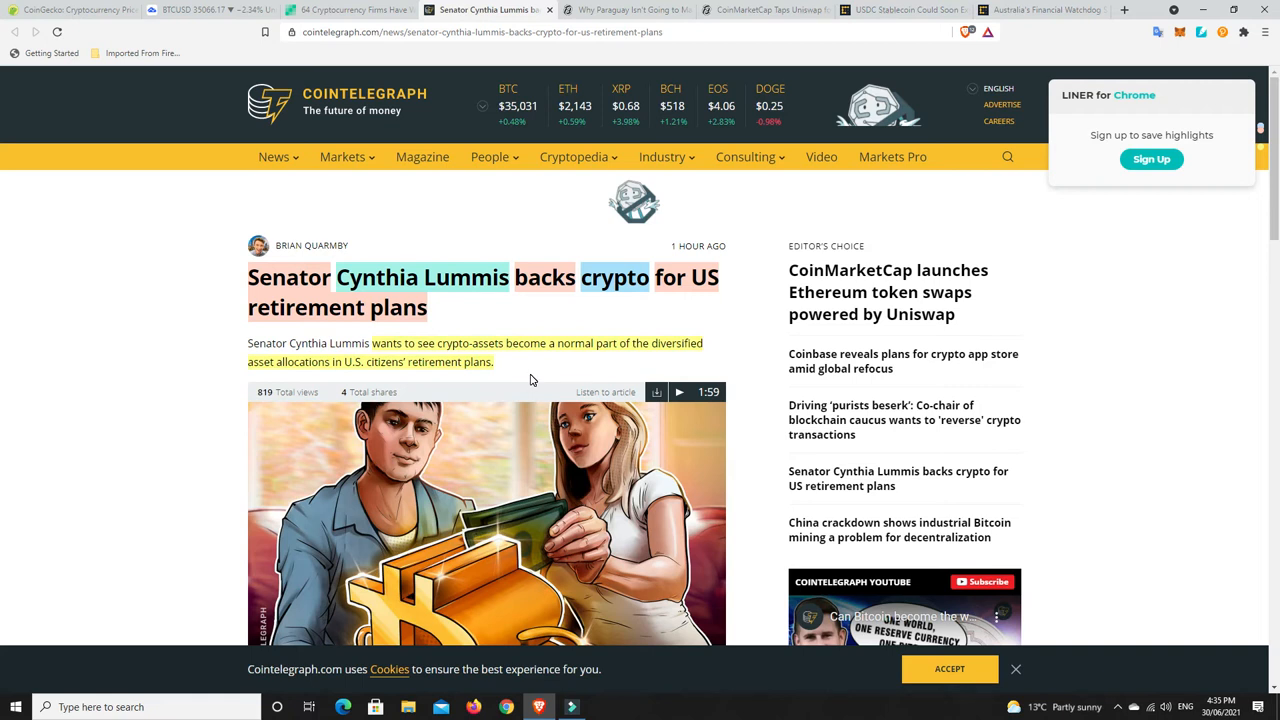
{"action": "mouse_move", "coordinate": [618, 10]}
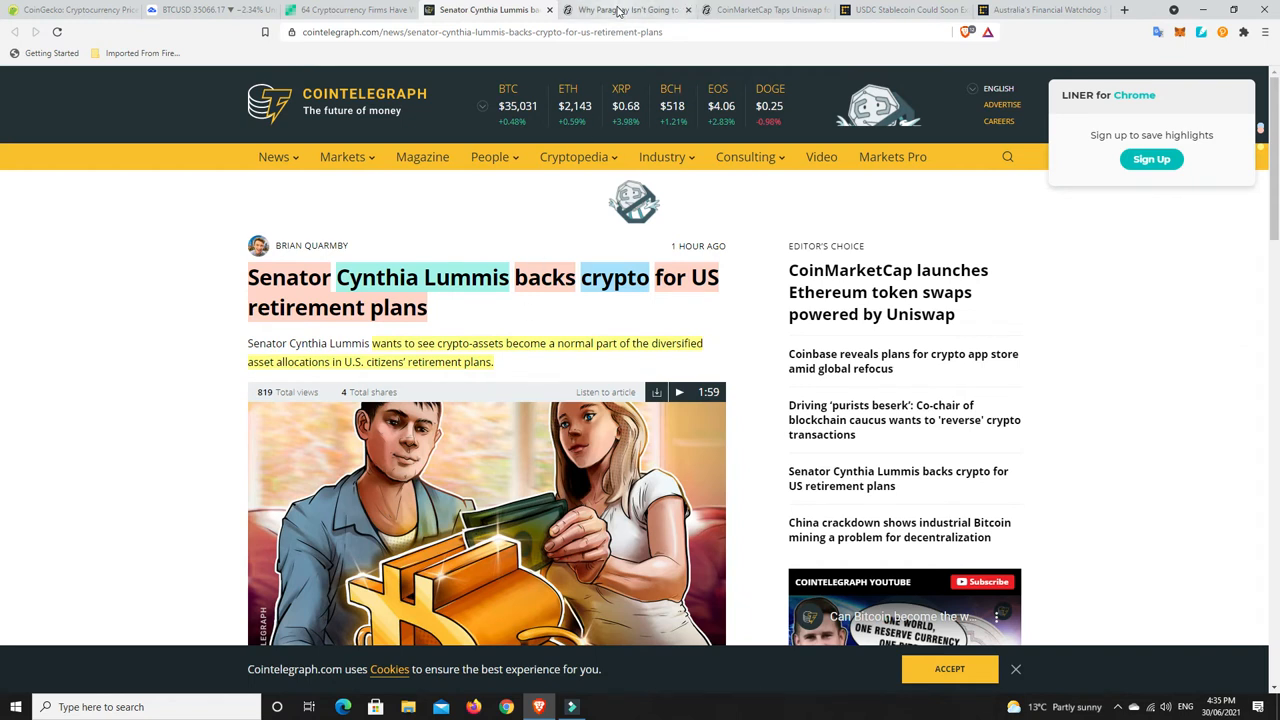
{"action": "left_click", "coordinate": [620, 10]}
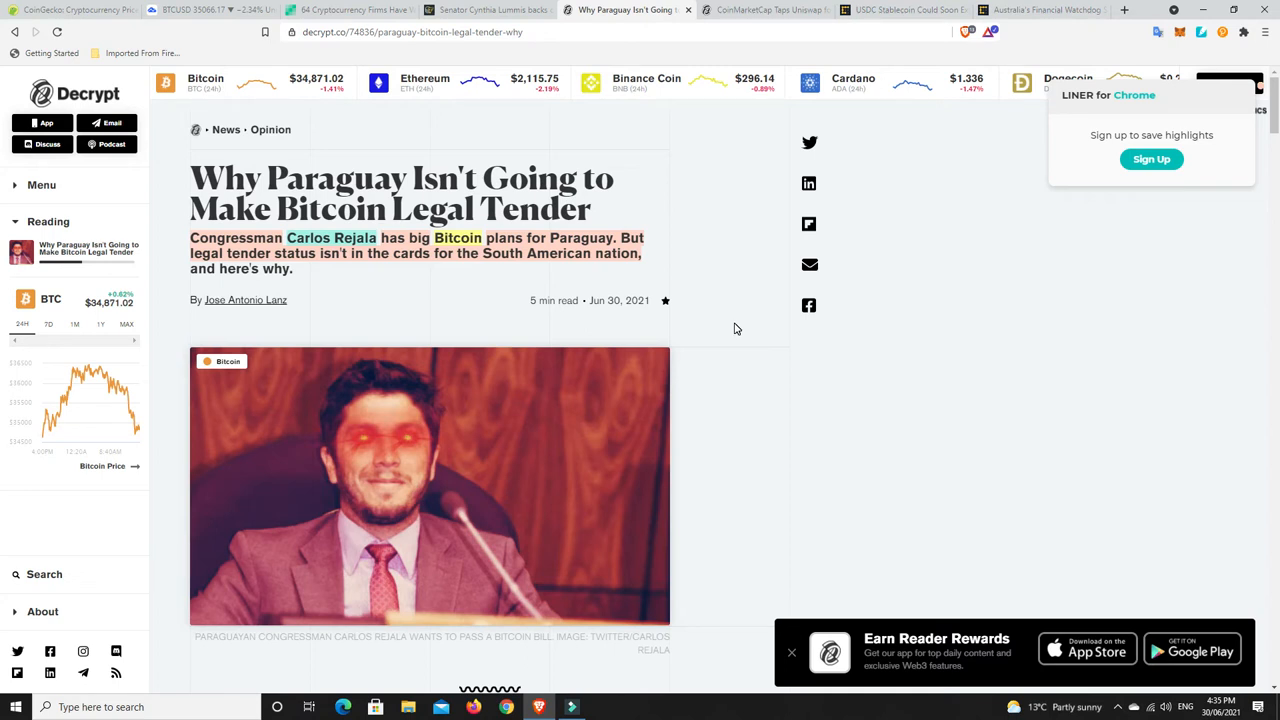
{"action": "mouse_move", "coordinate": [723, 312]}
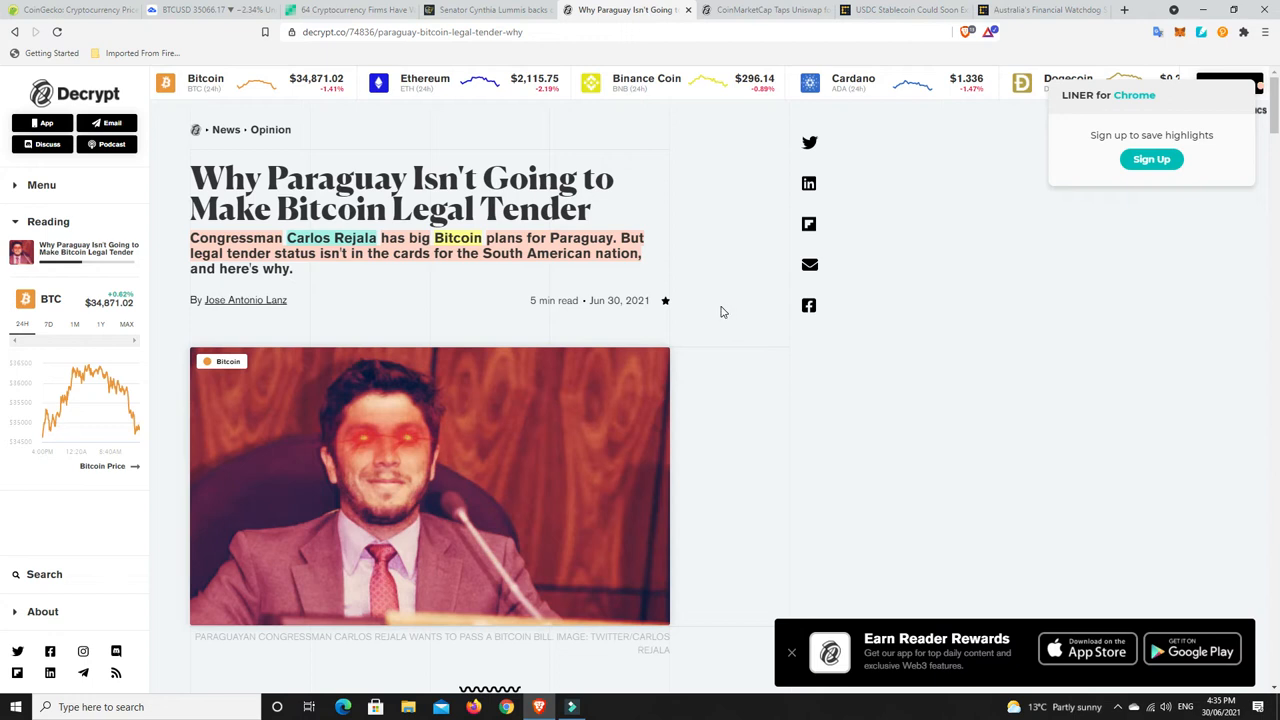
{"action": "mouse_move", "coordinate": [693, 307]}
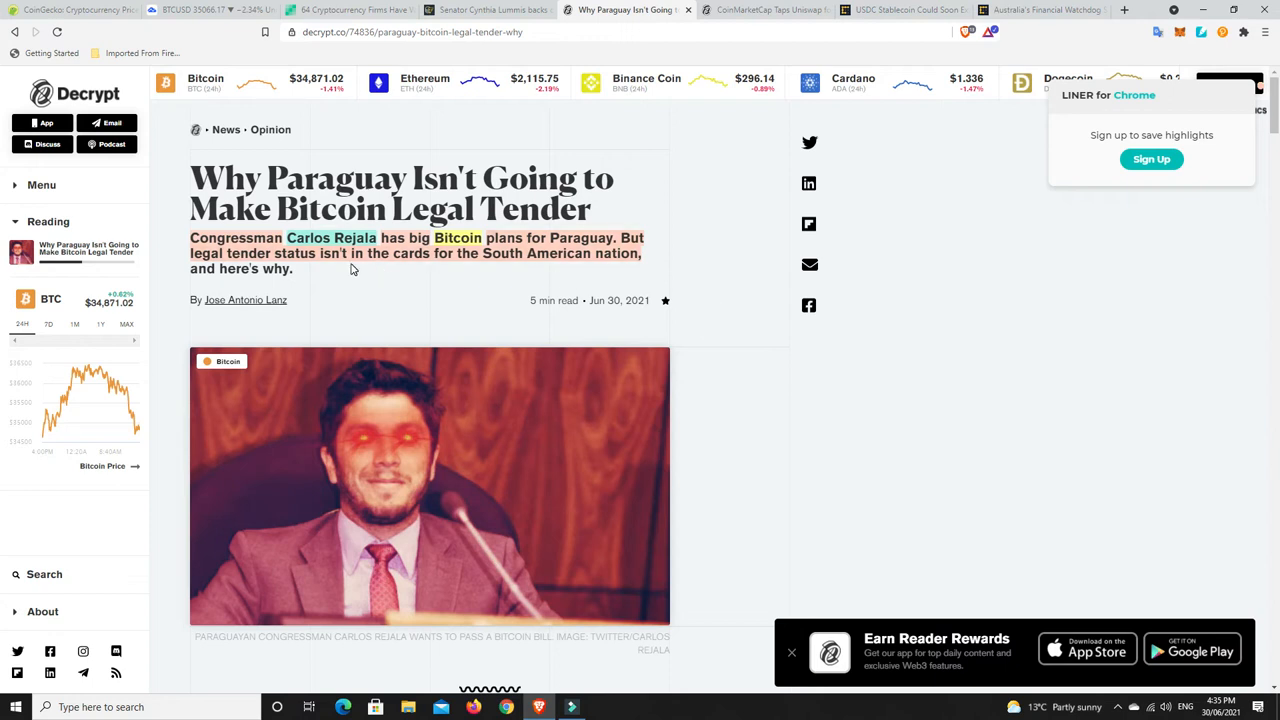
{"action": "mouse_move", "coordinate": [520, 252]}
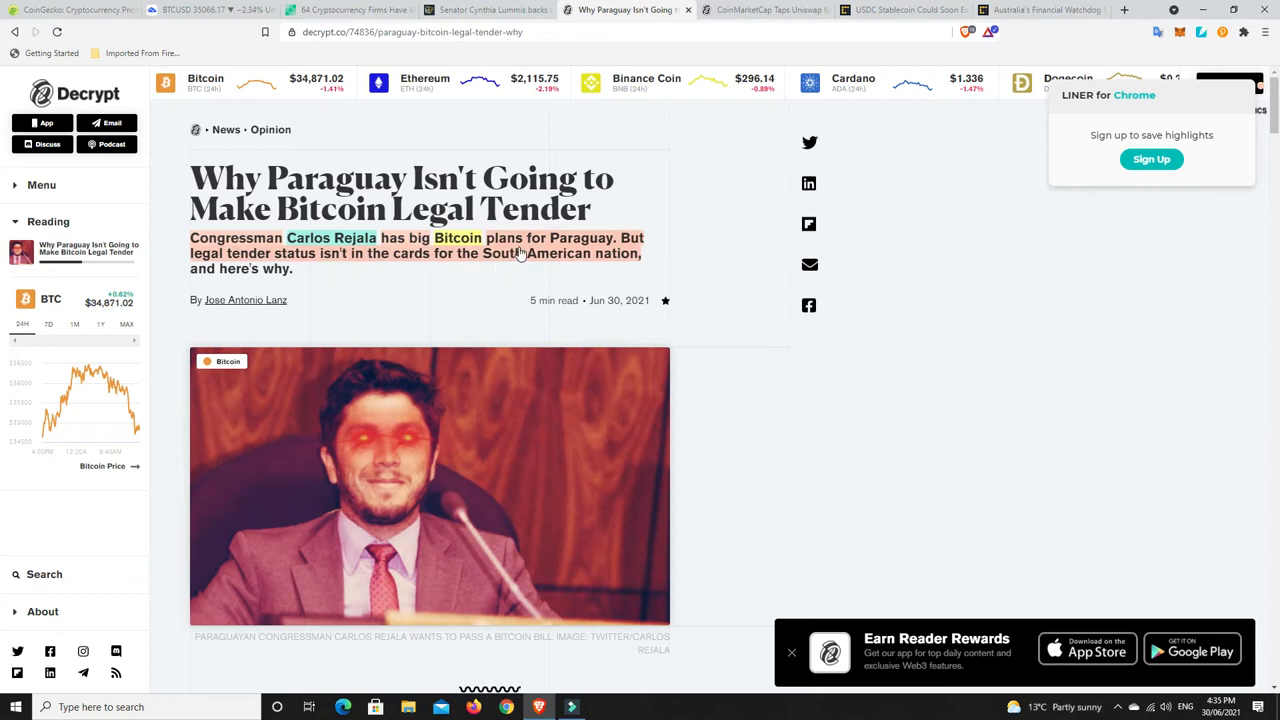
{"action": "mouse_move", "coordinate": [647, 282]}
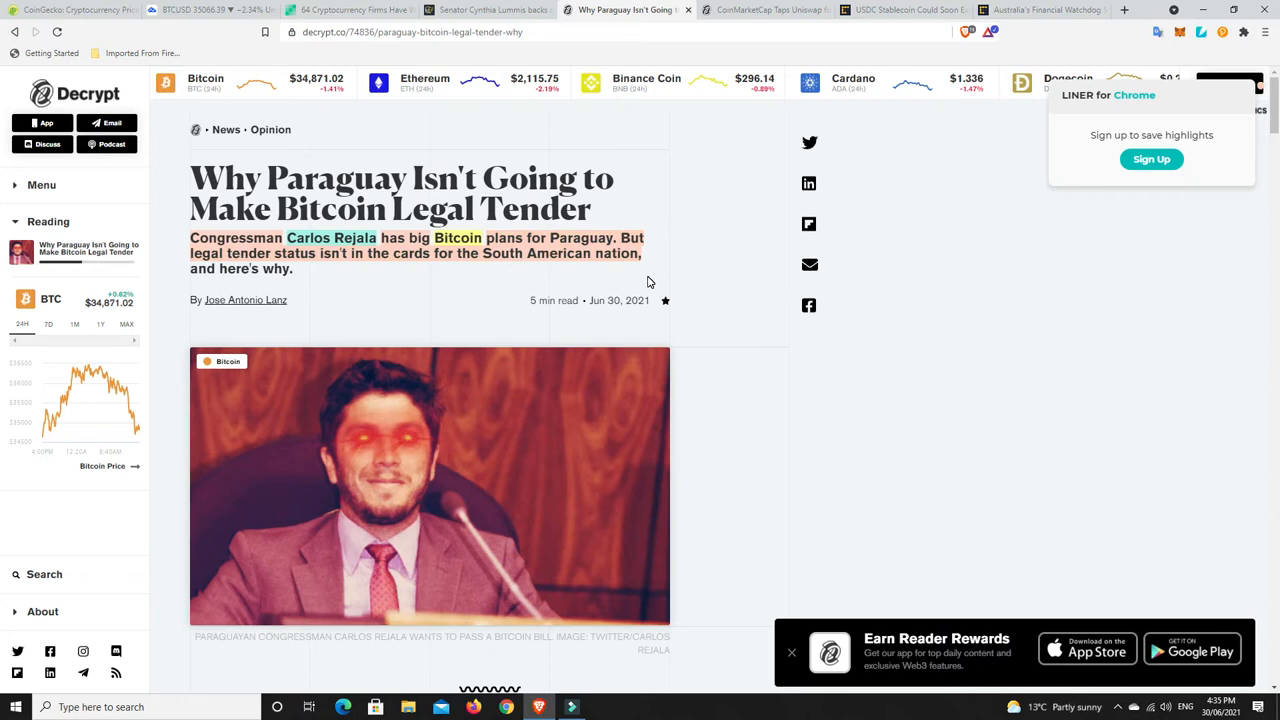
{"action": "mouse_move", "coordinate": [693, 273]}
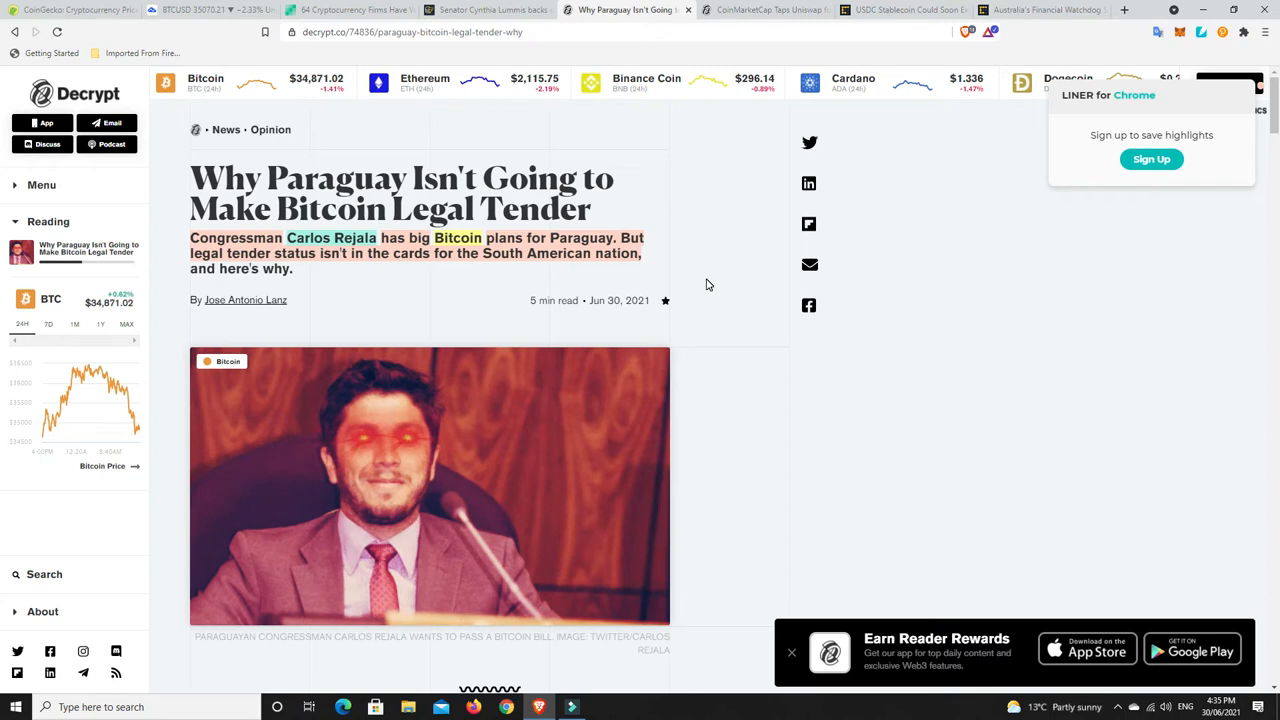
{"action": "mouse_move", "coordinate": [560, 289]}
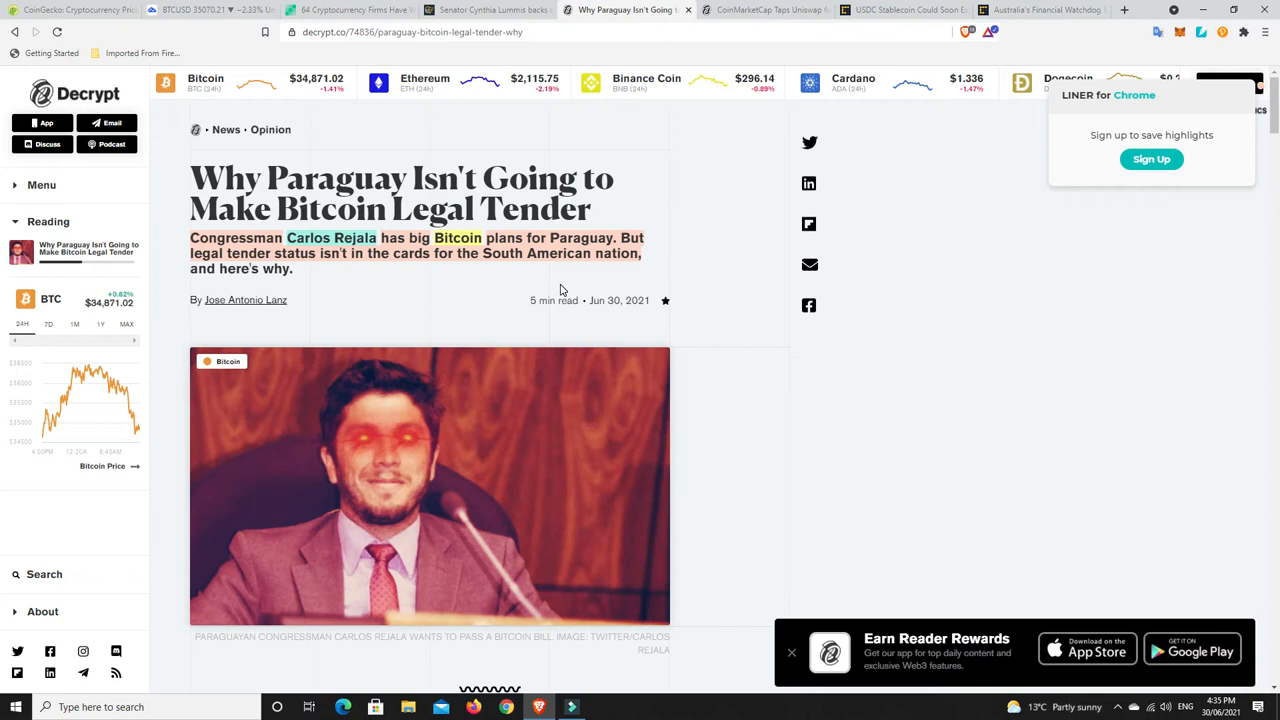
{"action": "mouse_move", "coordinate": [502, 288]}
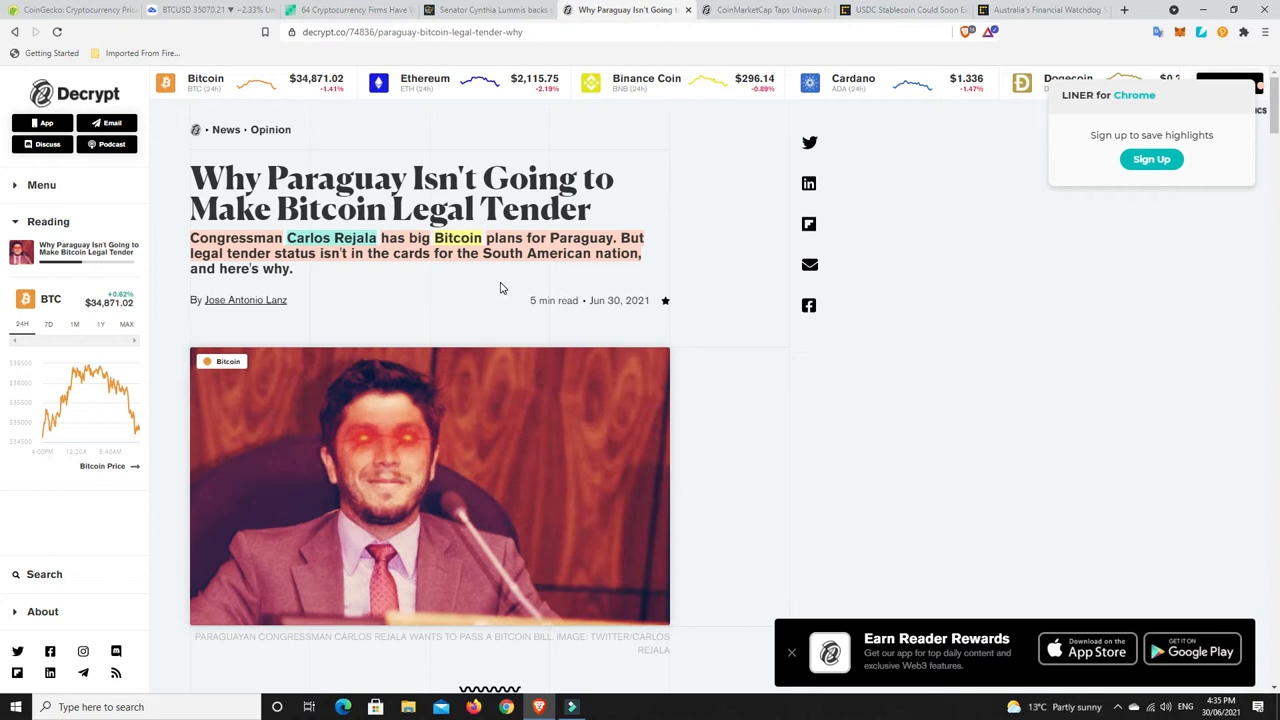
{"action": "mouse_move", "coordinate": [465, 266]}
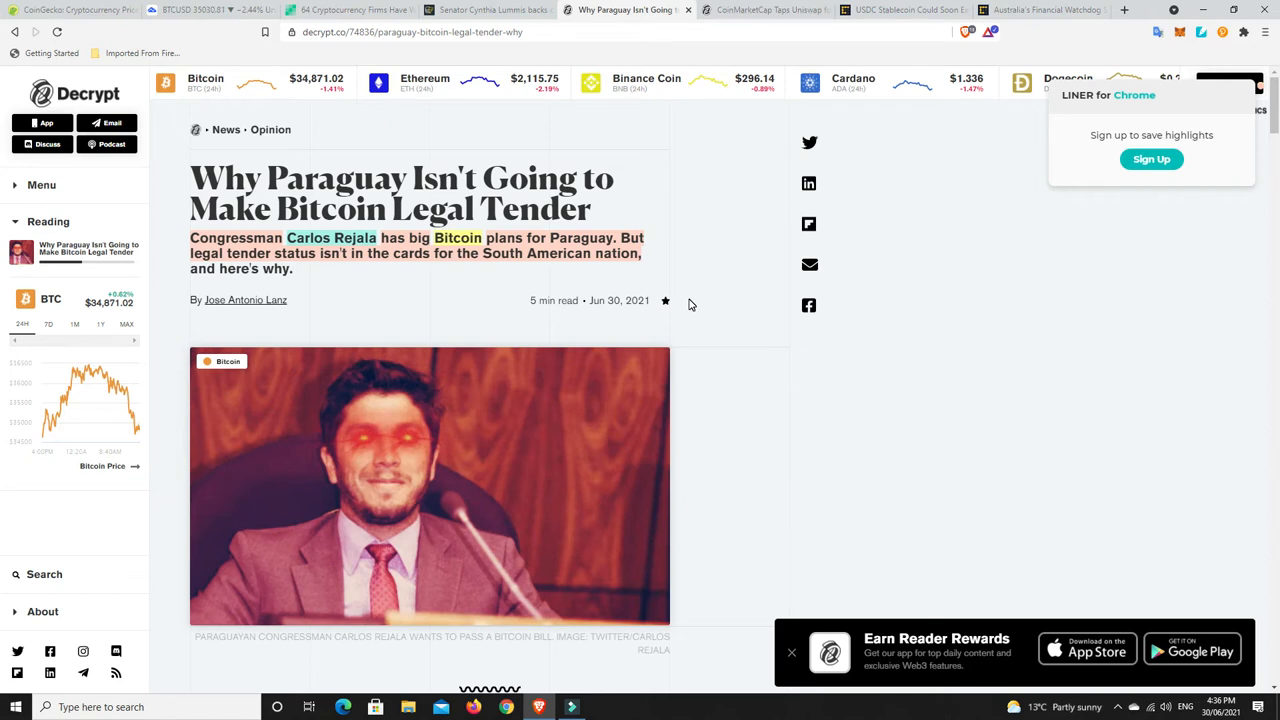
{"action": "left_click", "coordinate": [760, 10]}
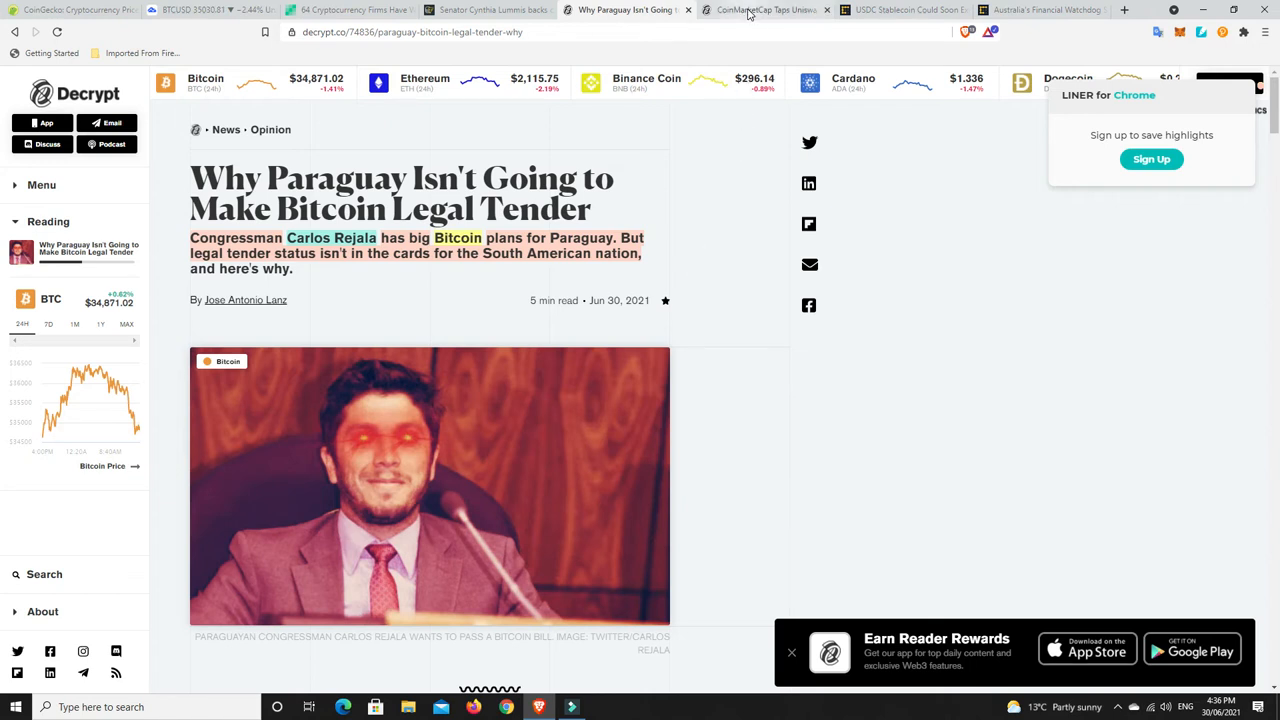
Read the CoinMarketCap–Uniswap swaps article down to the 65% trading-volume point and wallet-support details
{"action": "left_click", "coordinate": [765, 10]}
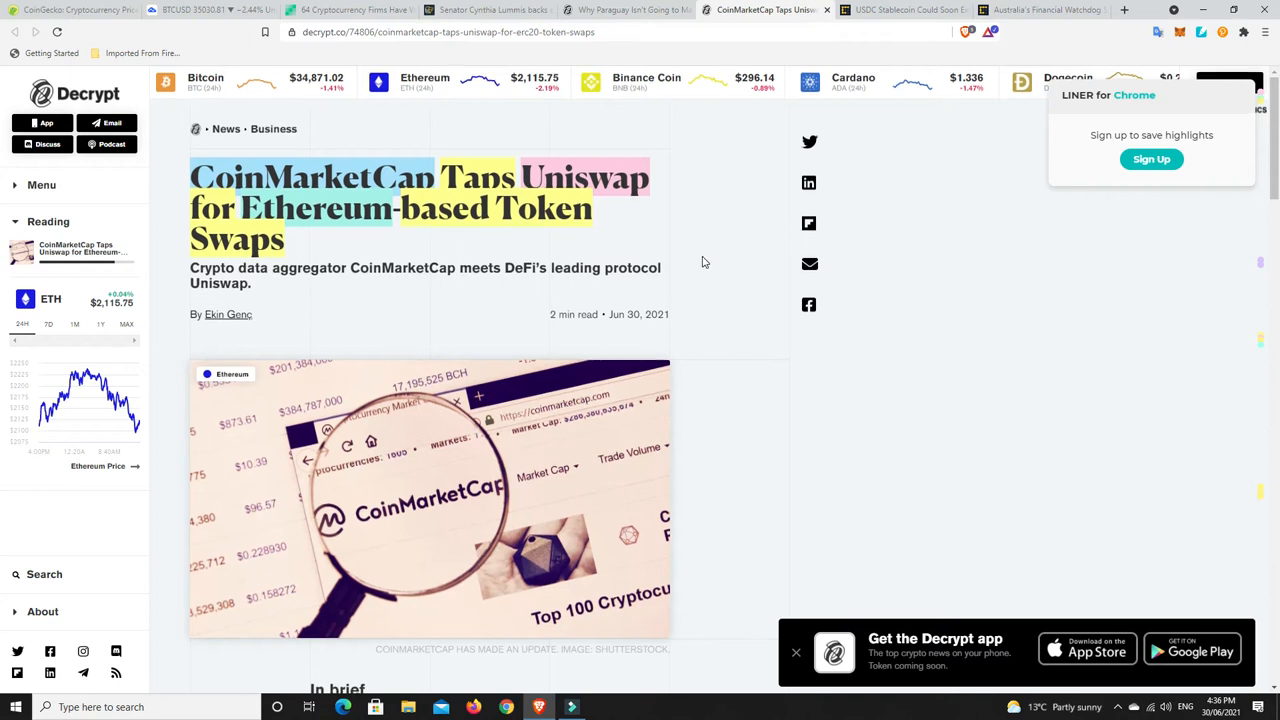
{"action": "scroll", "scroll_direction": "down", "scroll_amount": 3}
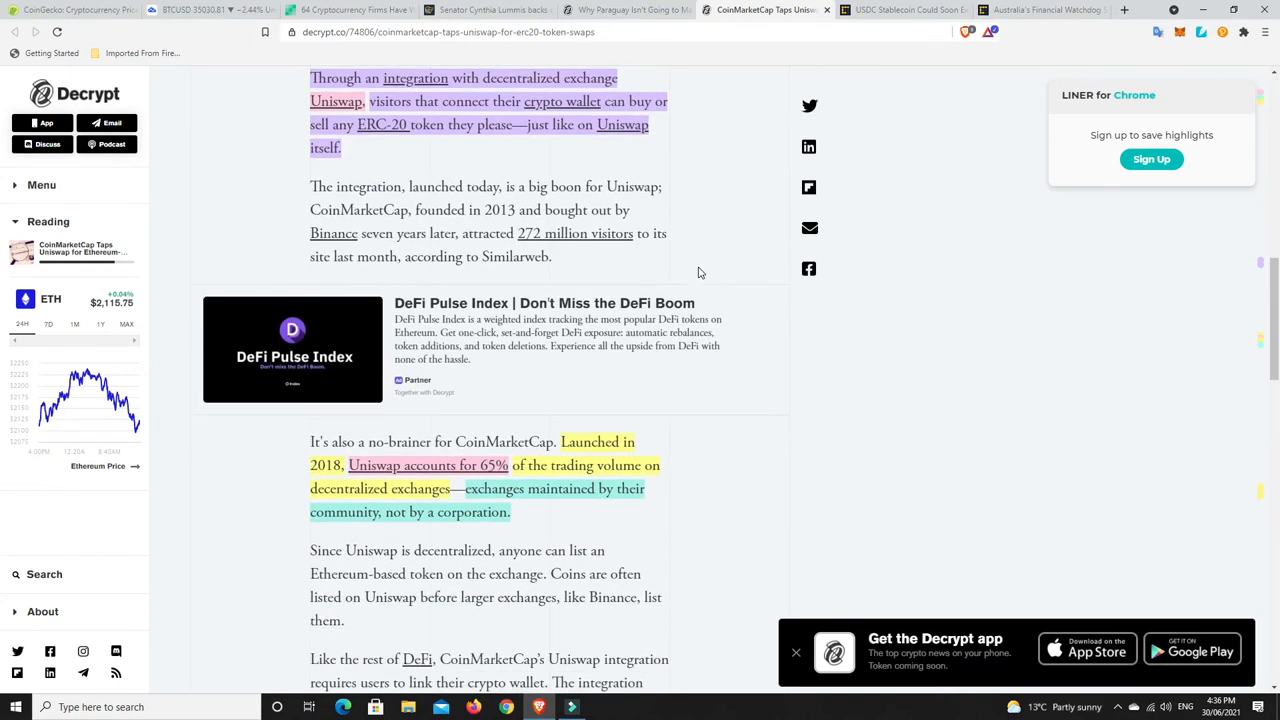
{"action": "mouse_move", "coordinate": [730, 268]}
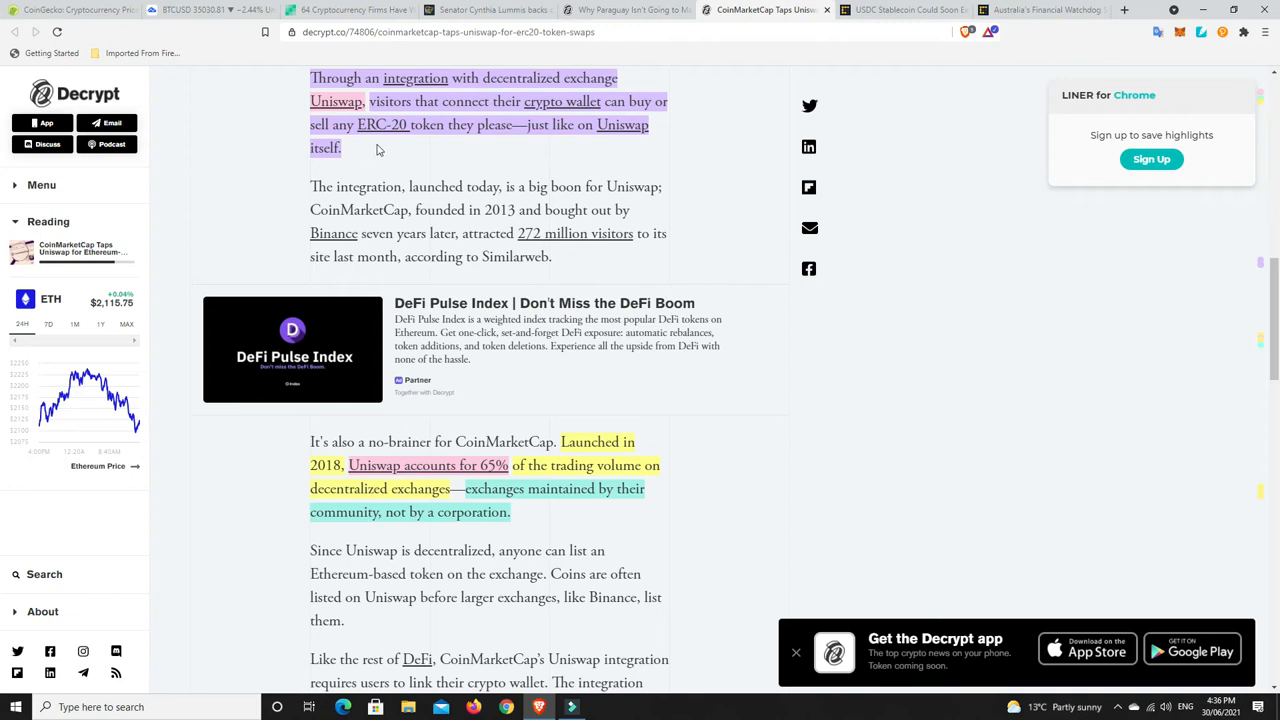
{"action": "mouse_move", "coordinate": [416, 171]}
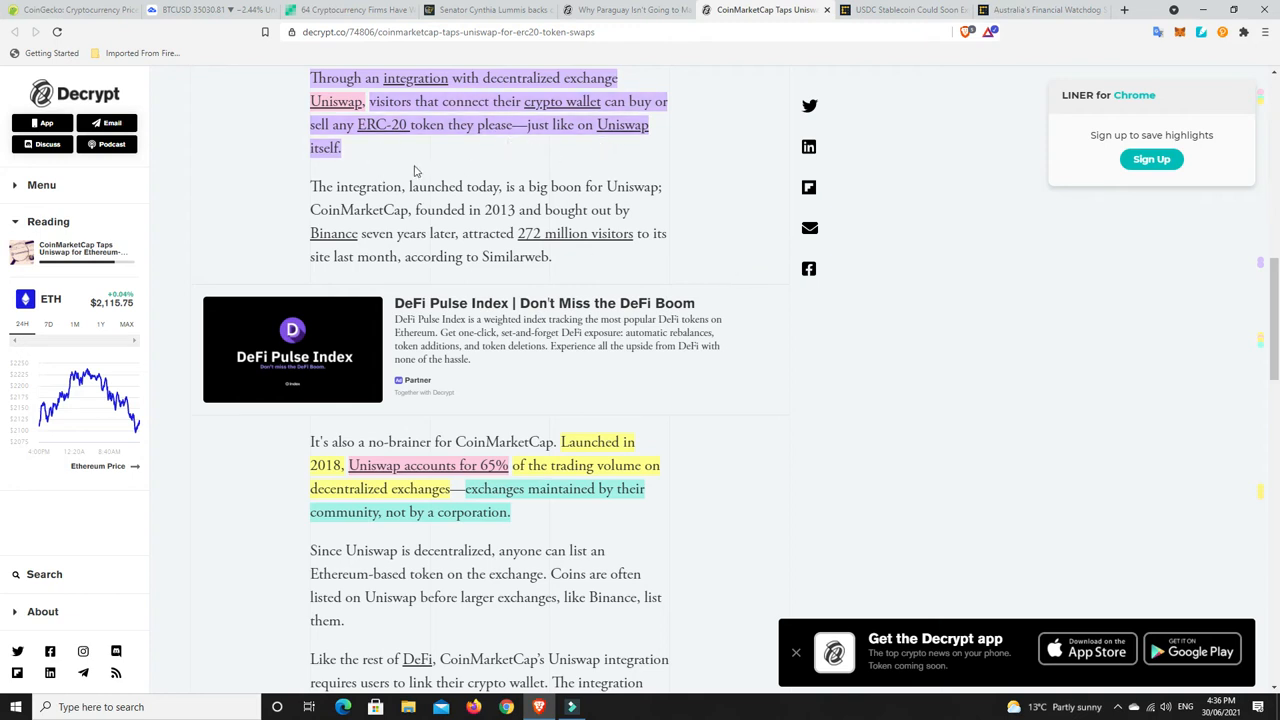
{"action": "mouse_move", "coordinate": [610, 195]}
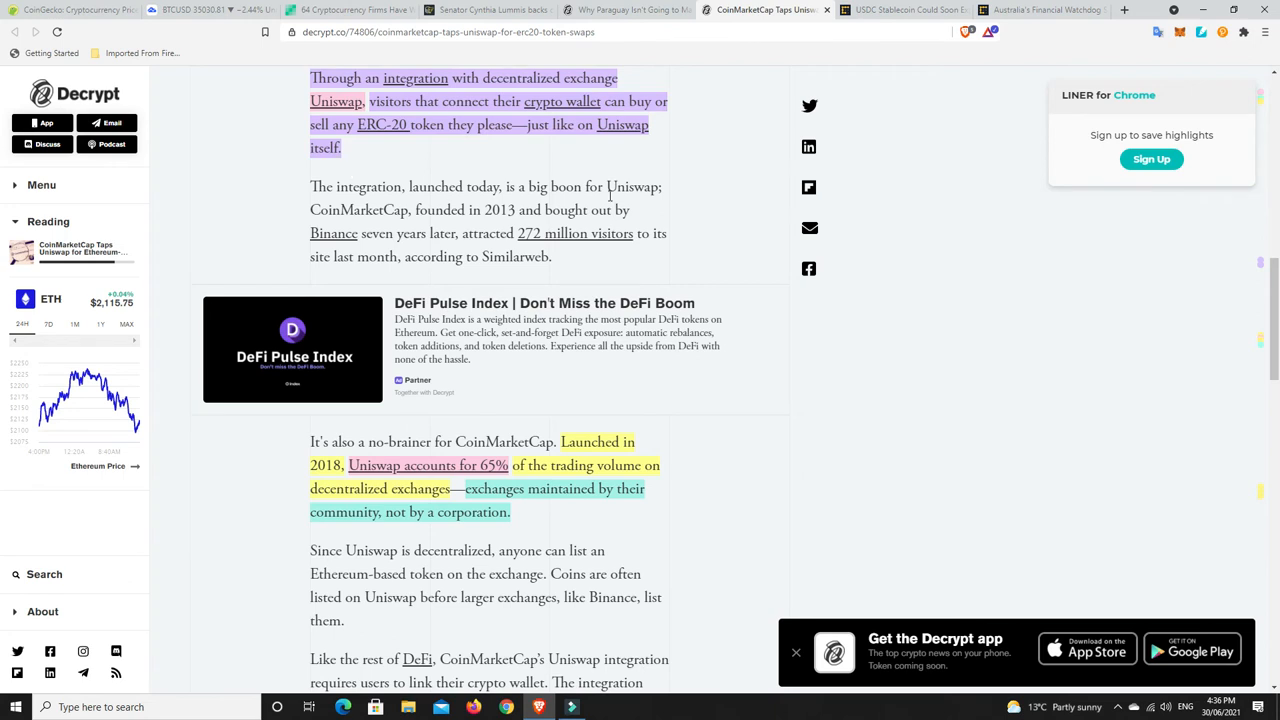
{"action": "mouse_move", "coordinate": [745, 347]}
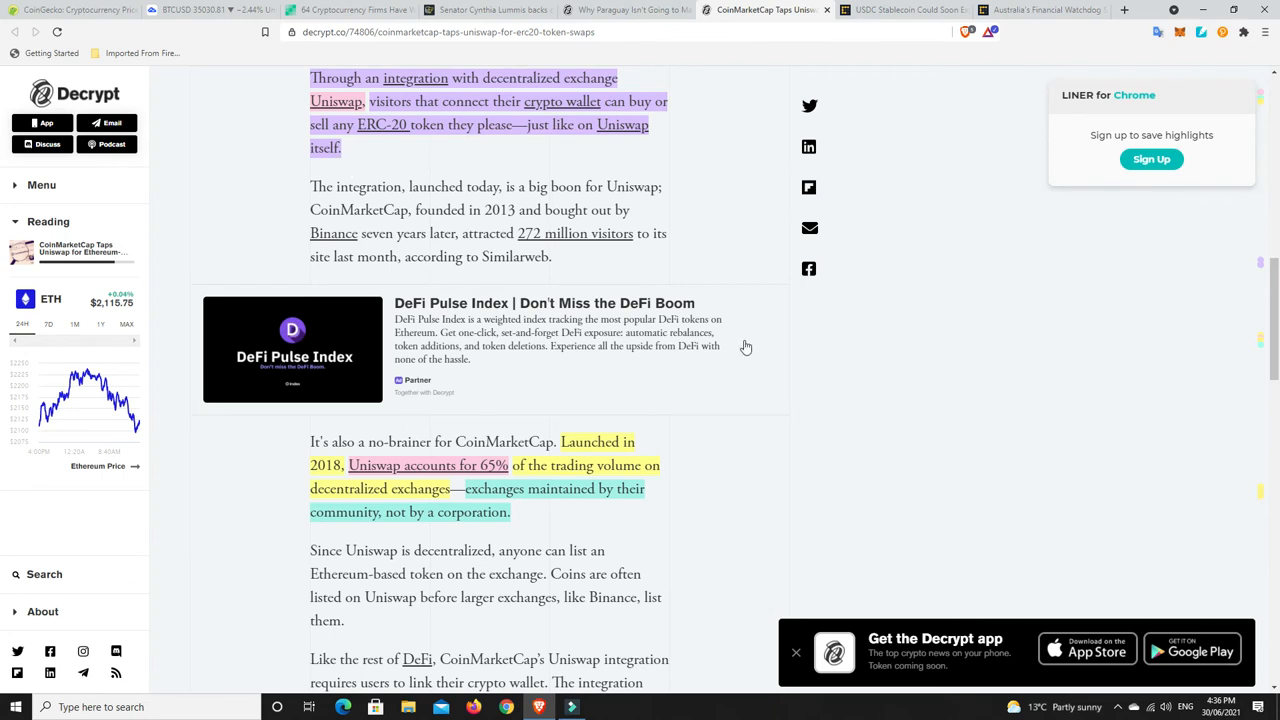
{"action": "scroll", "scroll_direction": "down", "scroll_amount": 3}
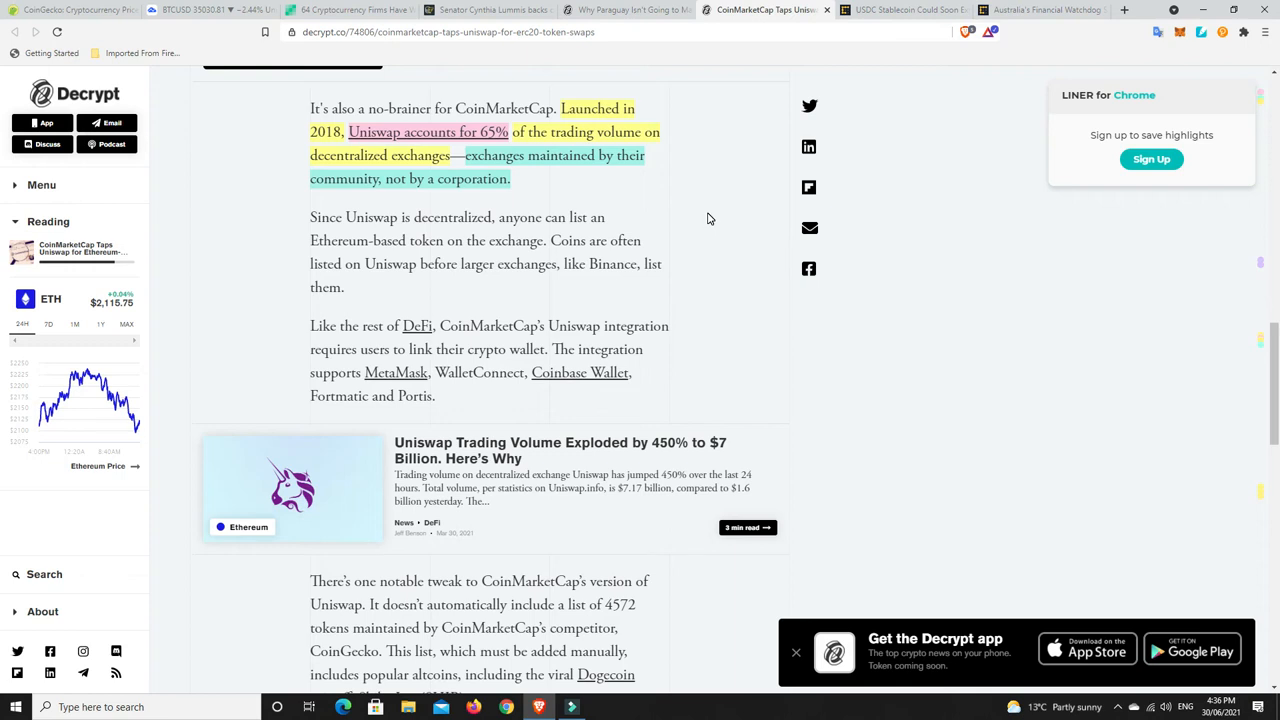
{"action": "mouse_move", "coordinate": [543, 168]}
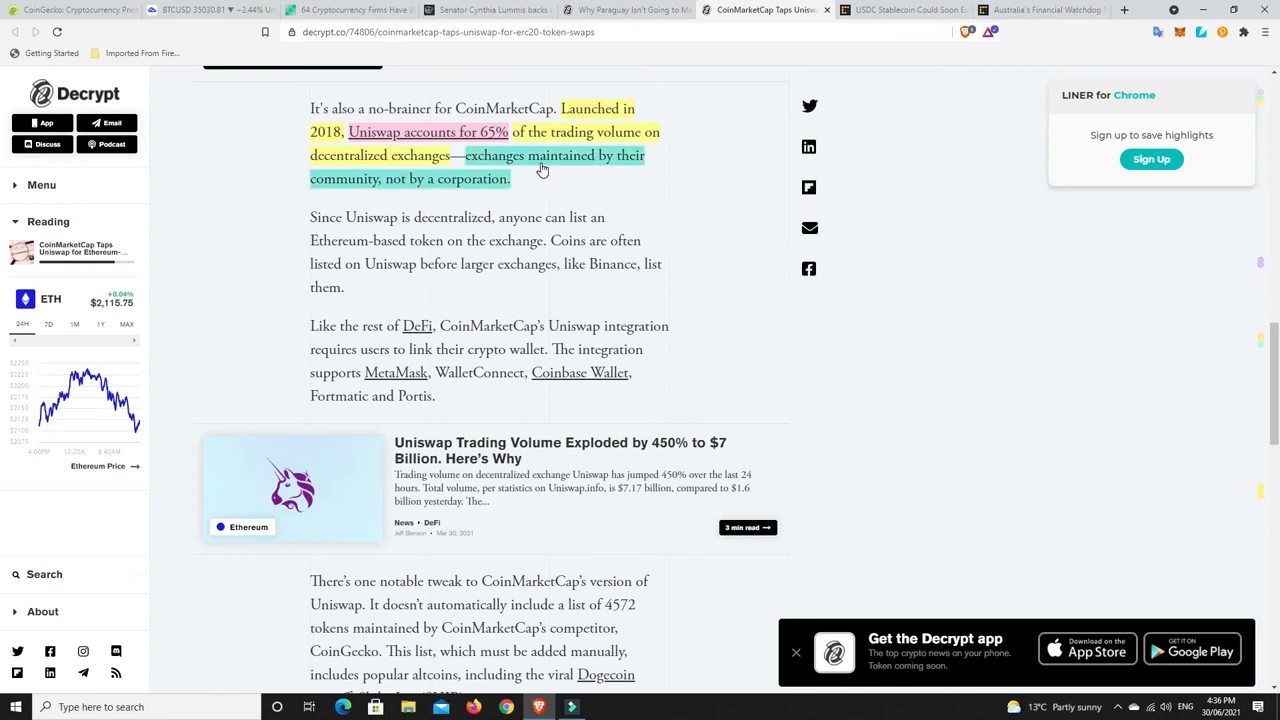
{"action": "mouse_move", "coordinate": [433, 190]}
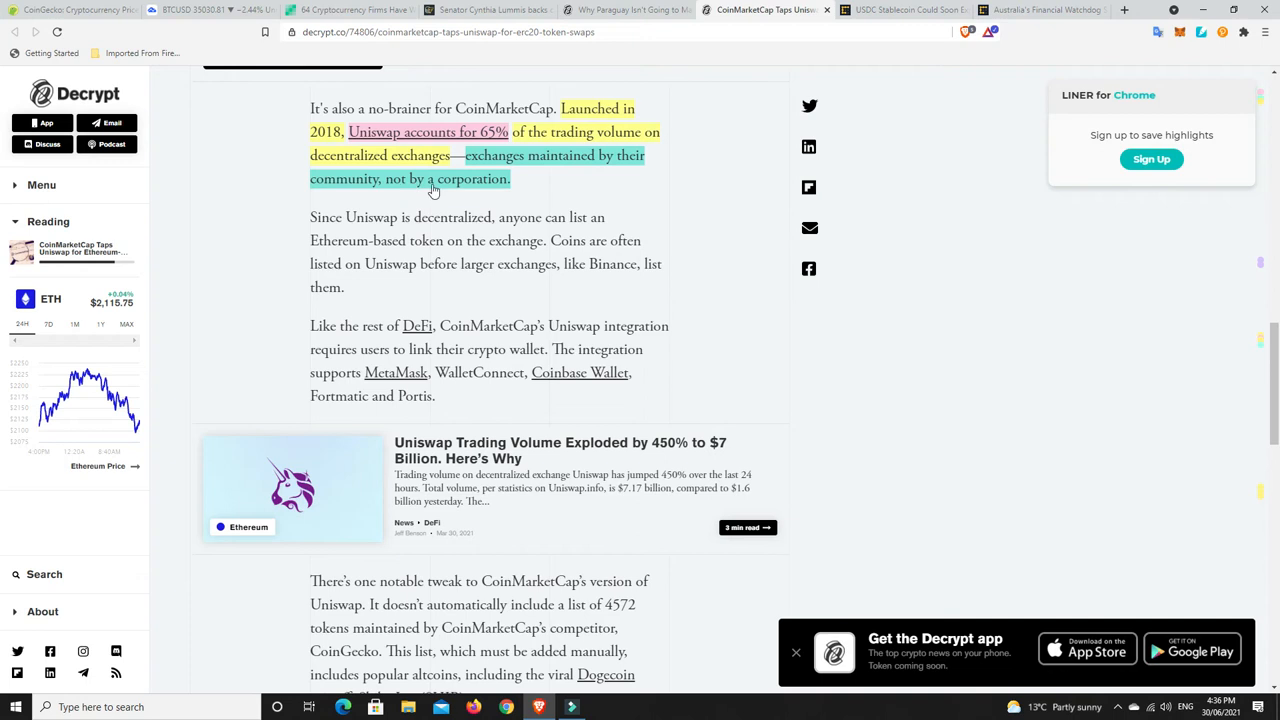
{"action": "mouse_move", "coordinate": [461, 190]}
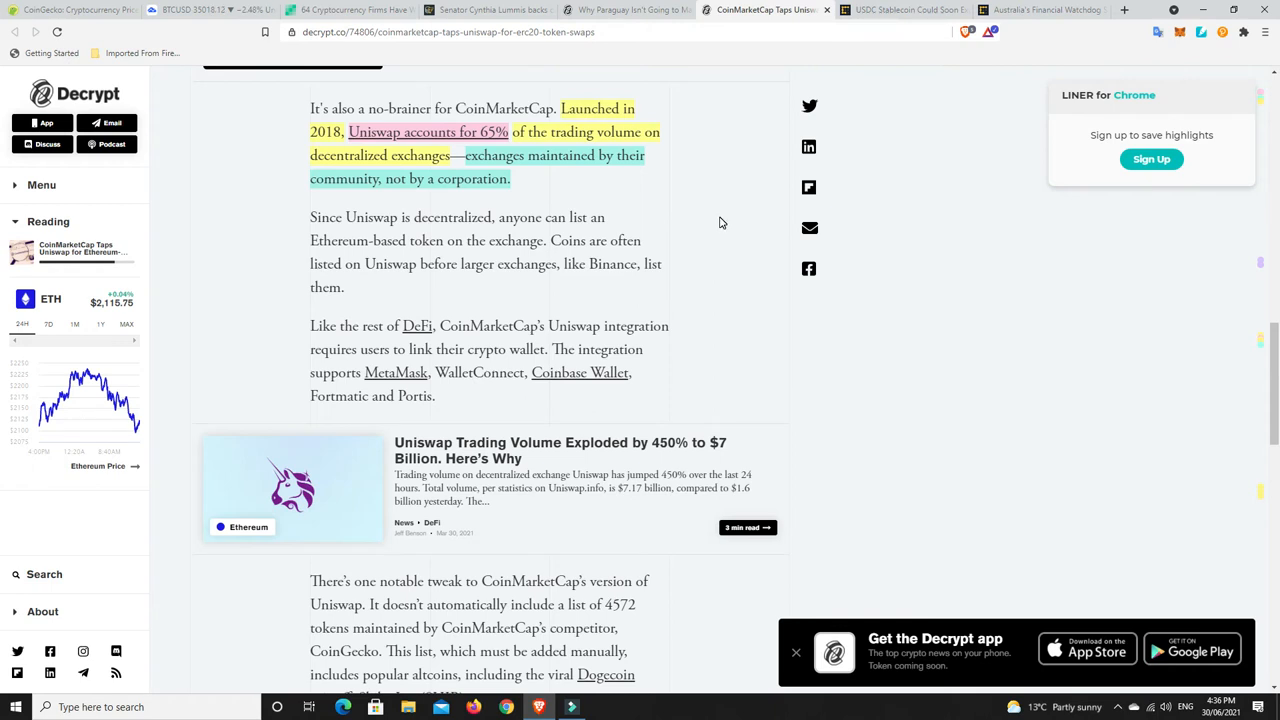
{"action": "mouse_move", "coordinate": [530, 179]}
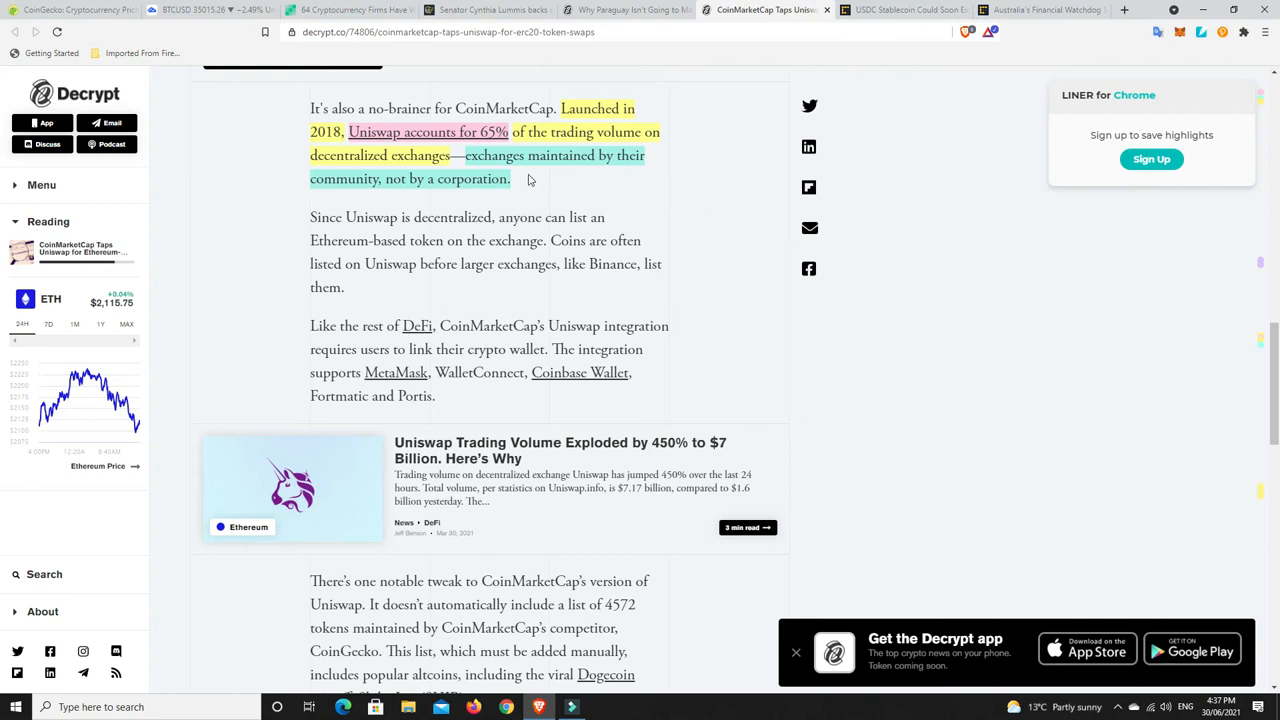
{"action": "mouse_move", "coordinate": [735, 201]}
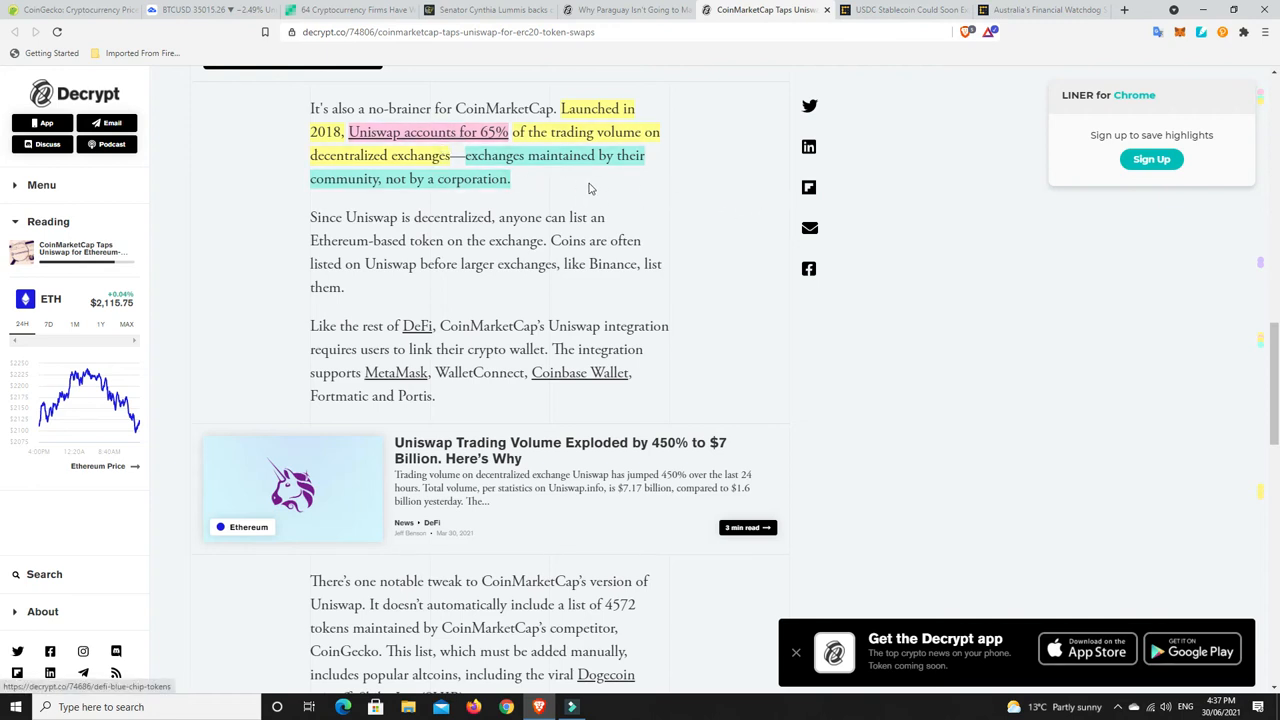
{"action": "mouse_move", "coordinate": [663, 240]}
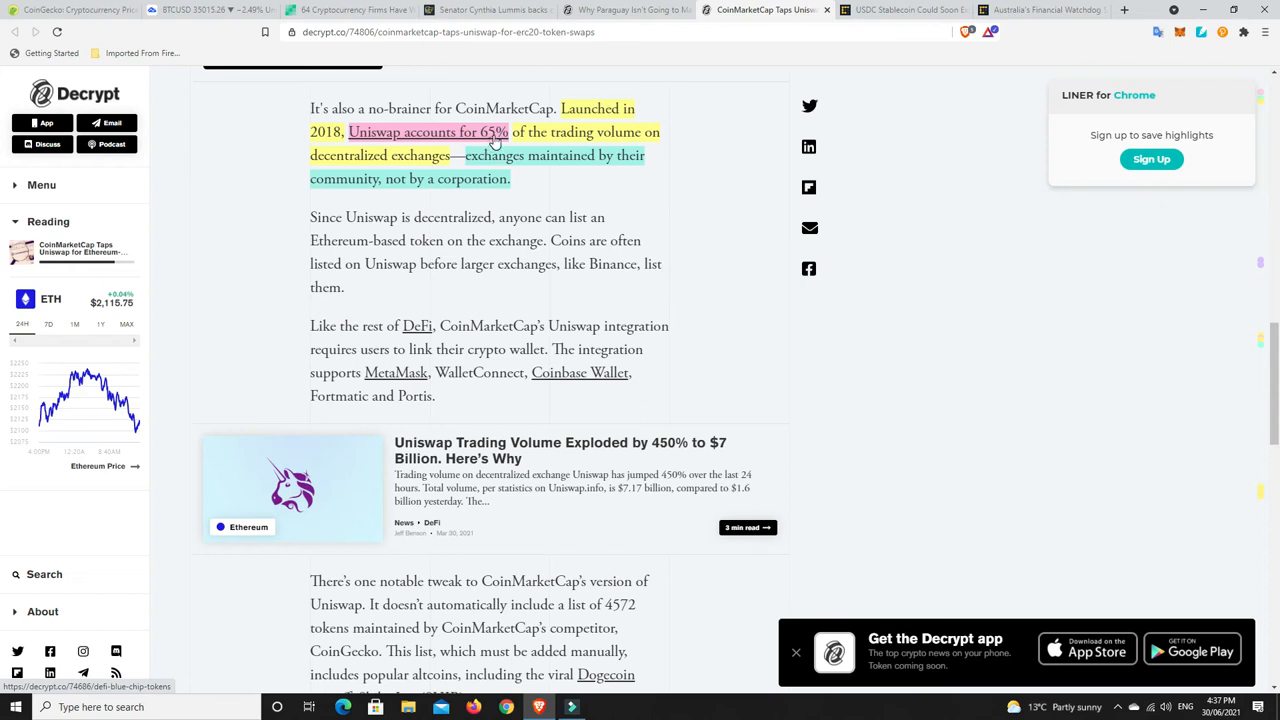
{"action": "mouse_move", "coordinate": [578, 201]}
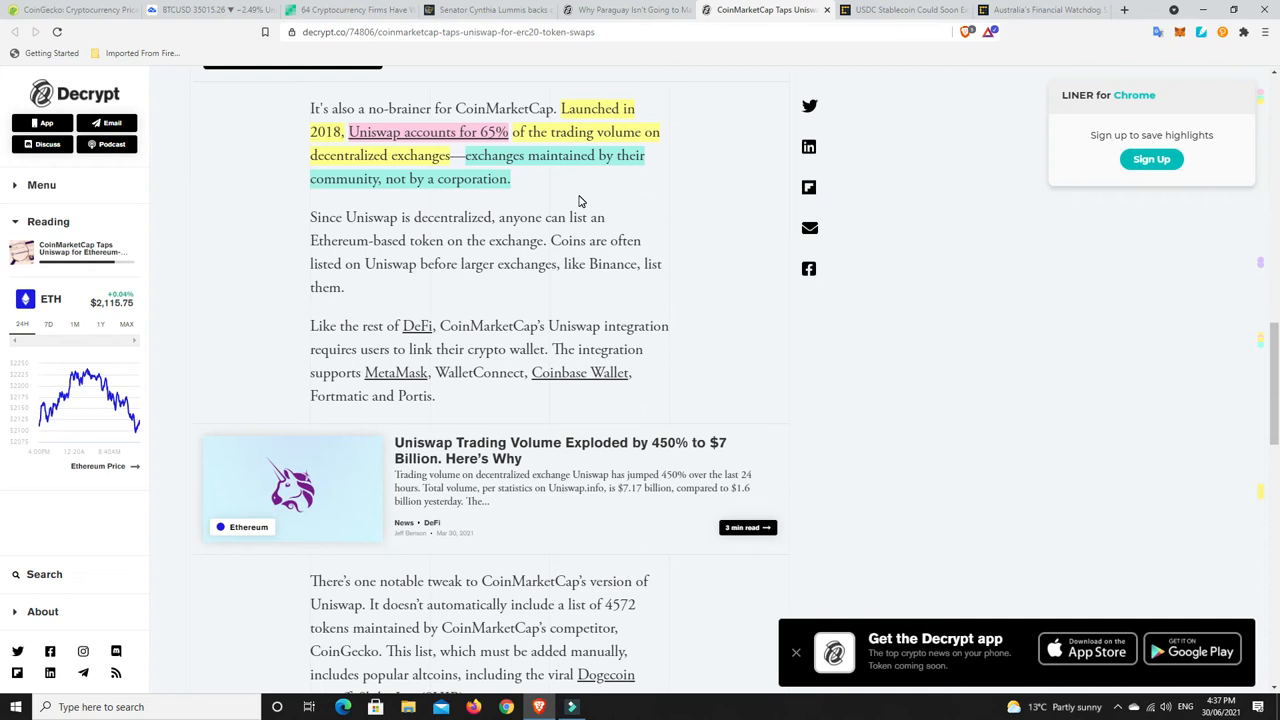
{"action": "mouse_move", "coordinate": [688, 198]}
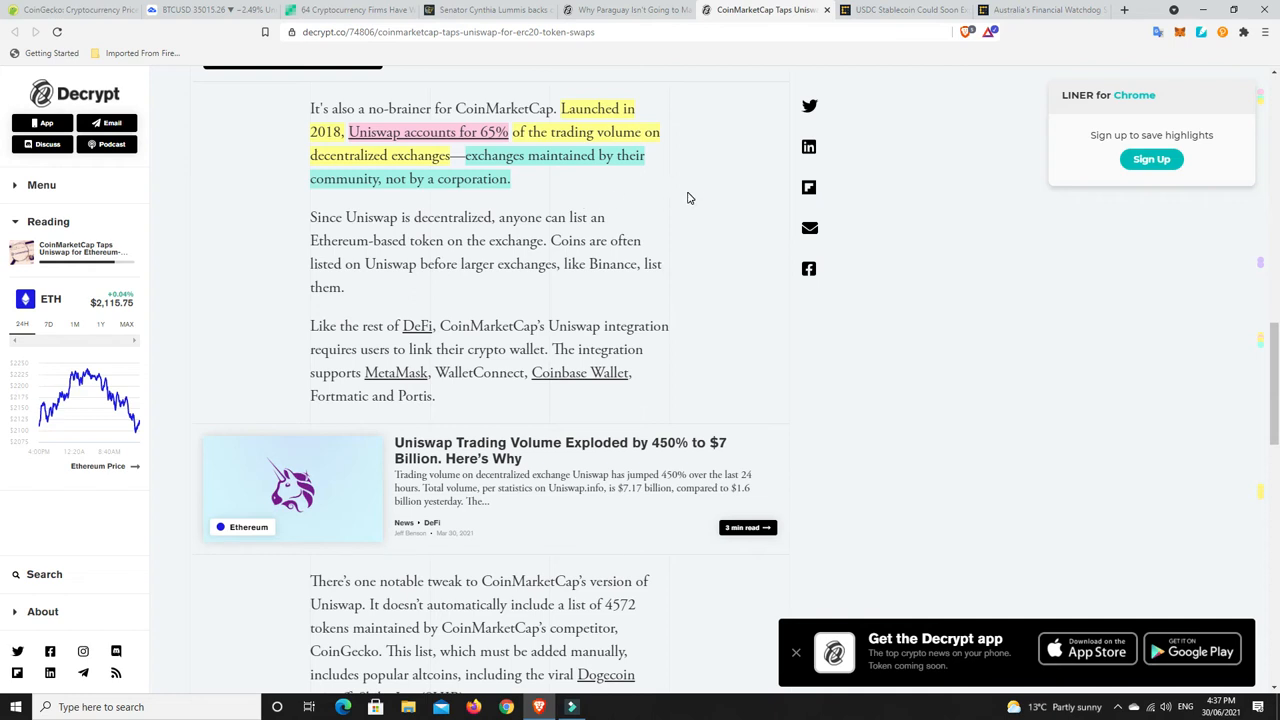
{"action": "mouse_move", "coordinate": [690, 176]}
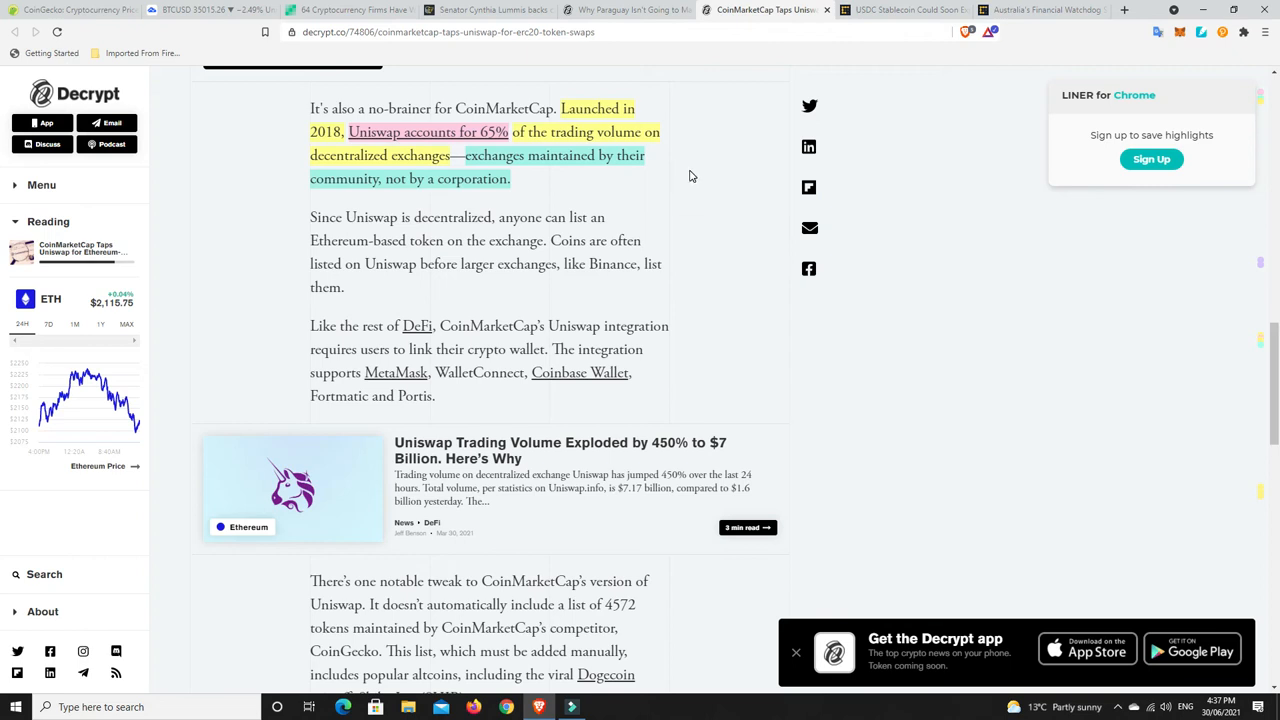
{"action": "mouse_move", "coordinate": [485, 131]}
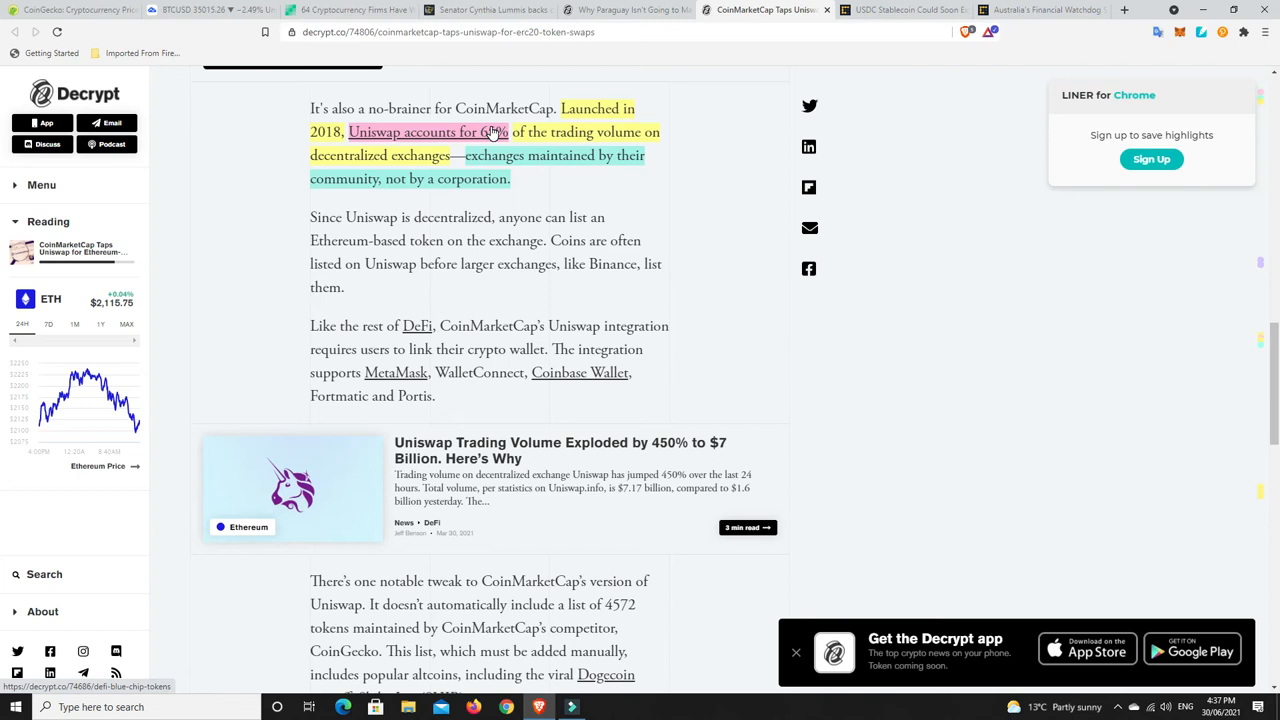
{"action": "mouse_move", "coordinate": [487, 135]}
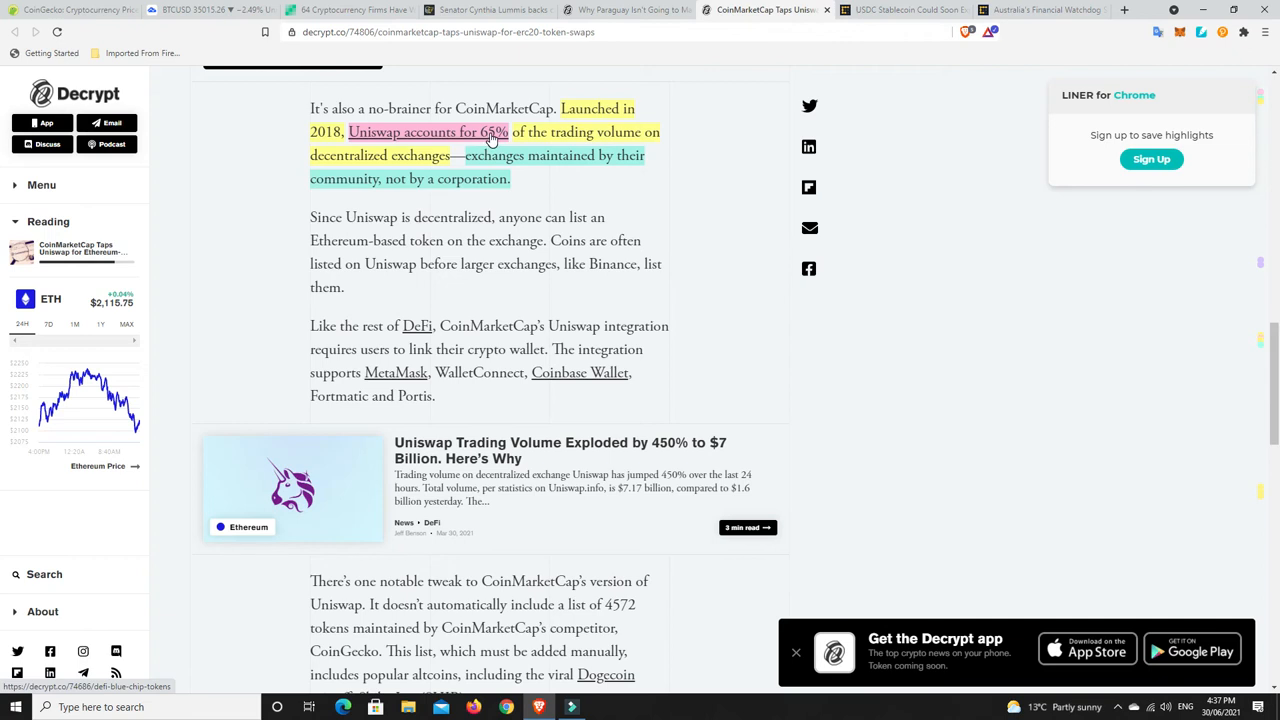
{"action": "mouse_move", "coordinate": [430, 140]}
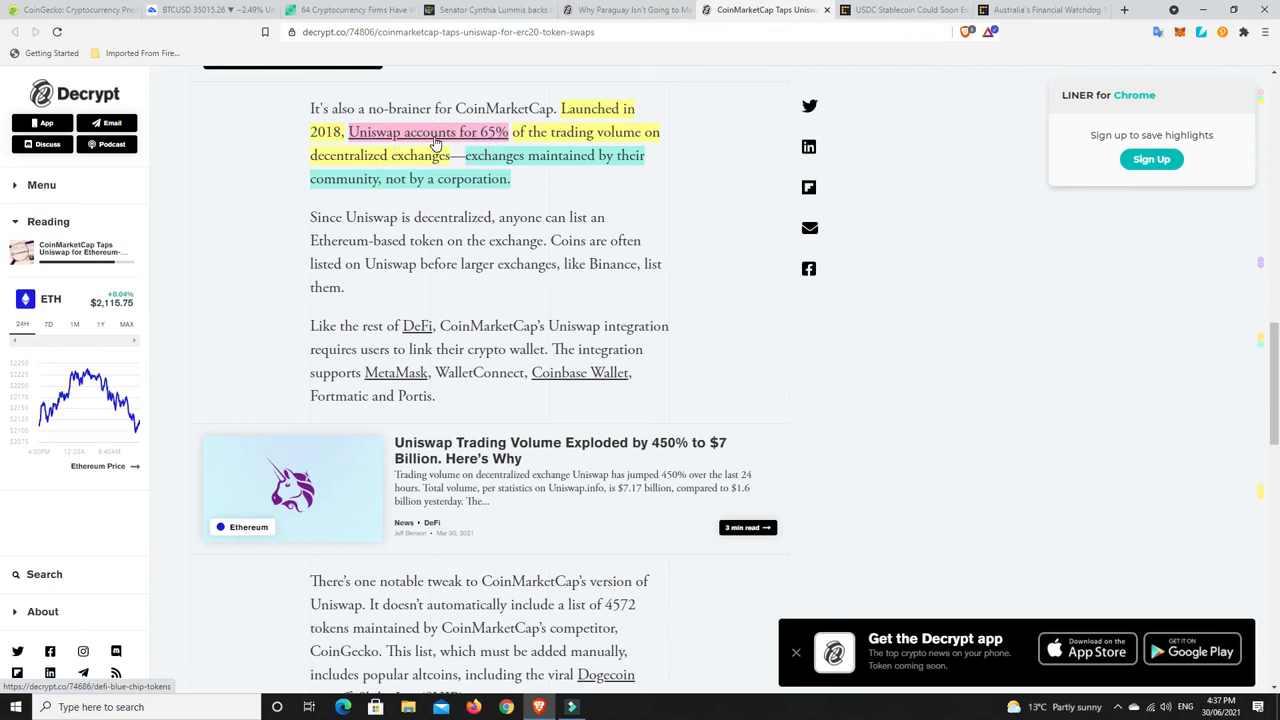
{"action": "mouse_move", "coordinate": [718, 208]}
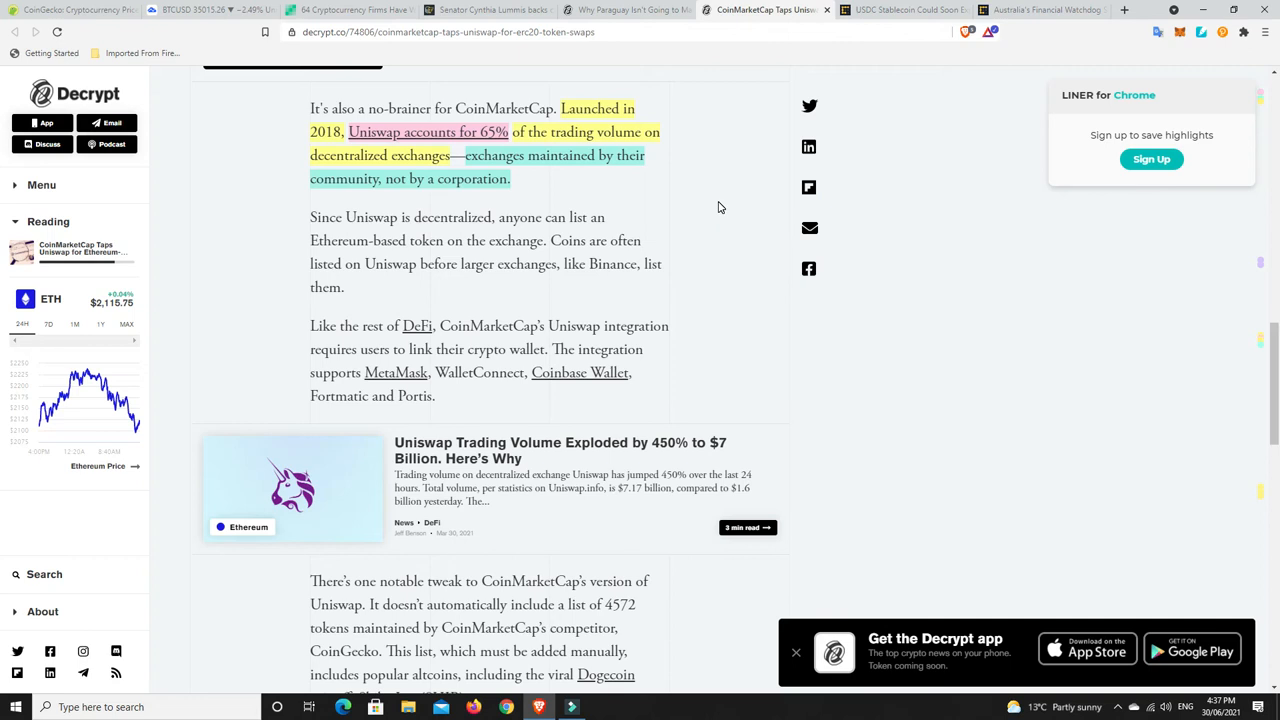
{"action": "mouse_move", "coordinate": [611, 187]}
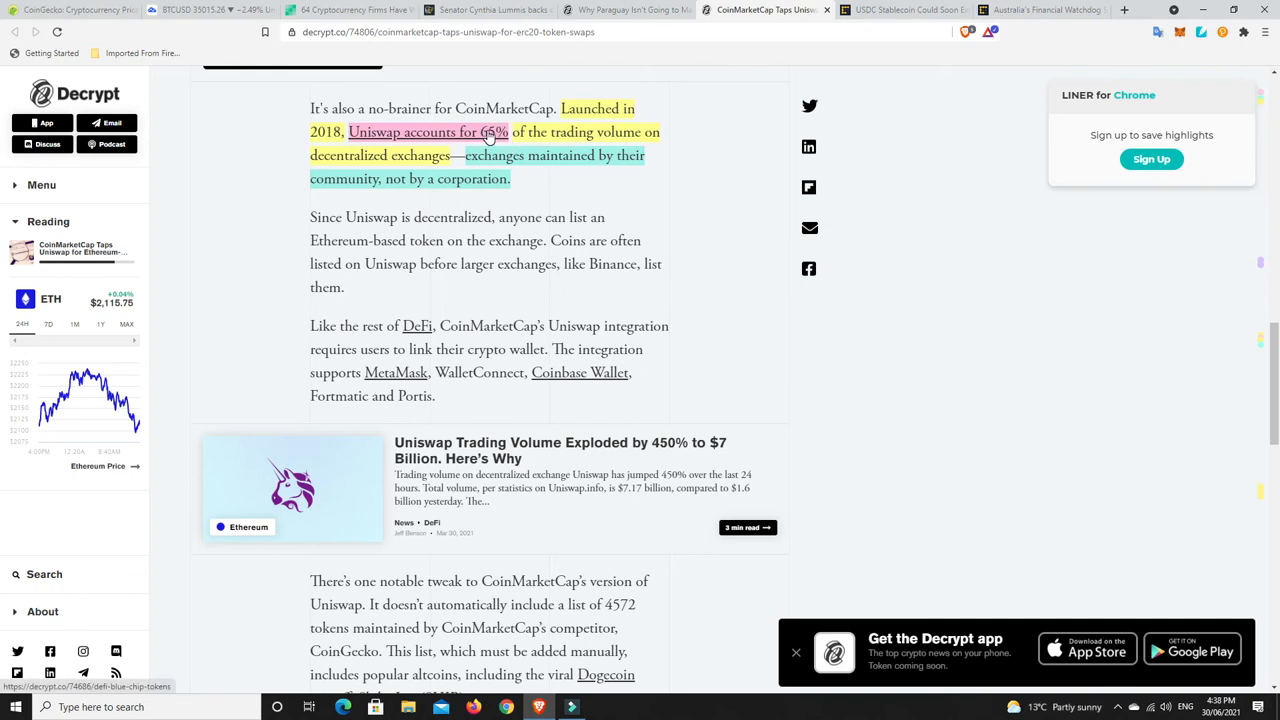
{"action": "mouse_move", "coordinate": [680, 182]}
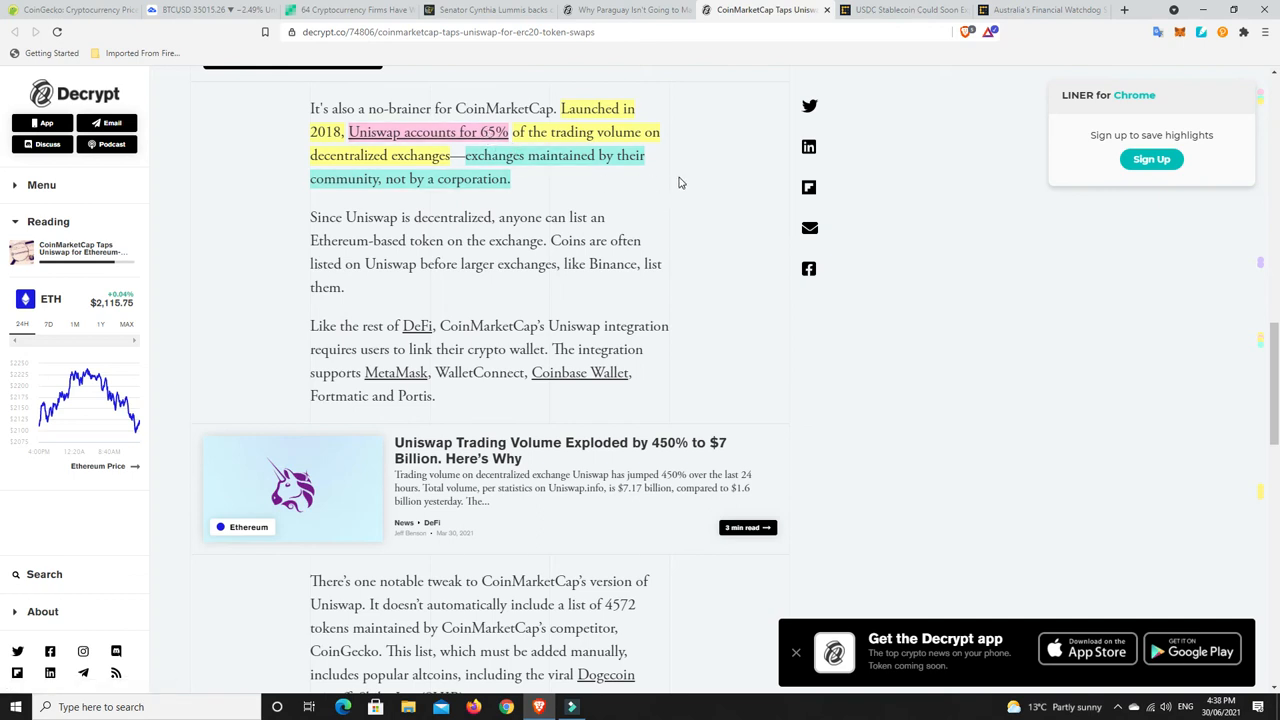
{"action": "scroll", "scroll_direction": "down", "scroll_amount": 3}
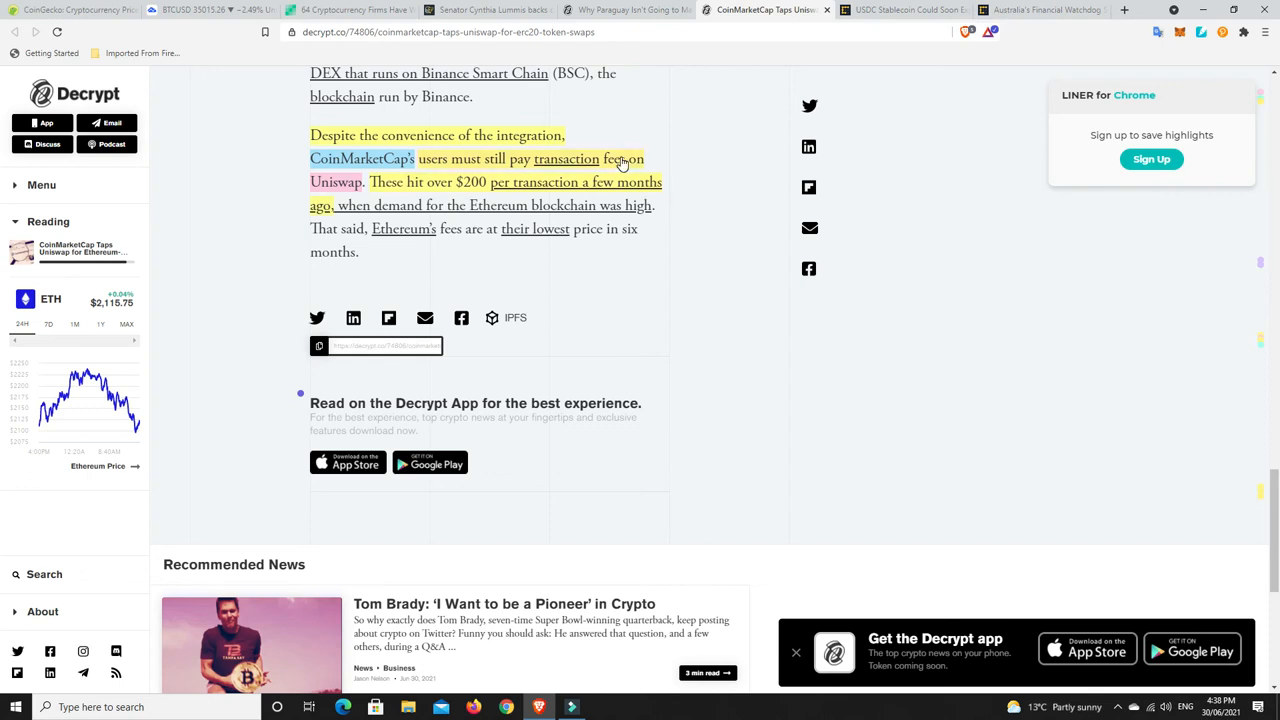
{"action": "mouse_move", "coordinate": [371, 197]}
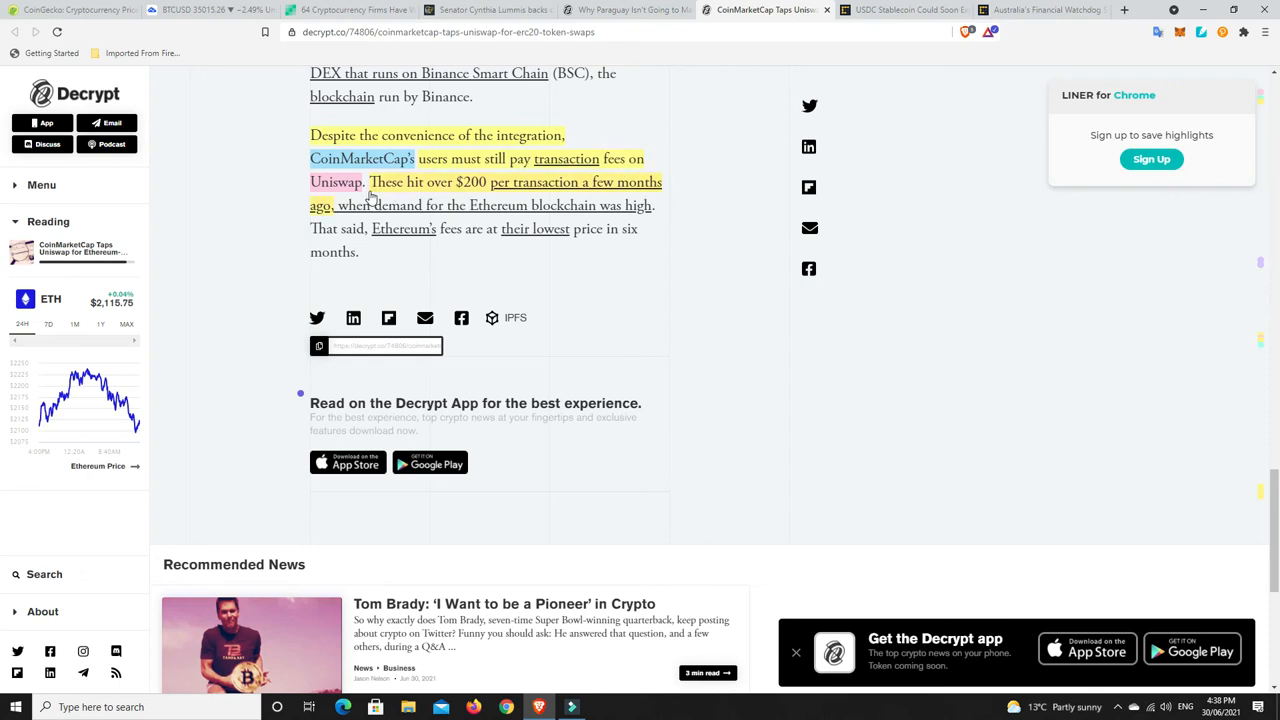
{"action": "mouse_move", "coordinate": [467, 190]}
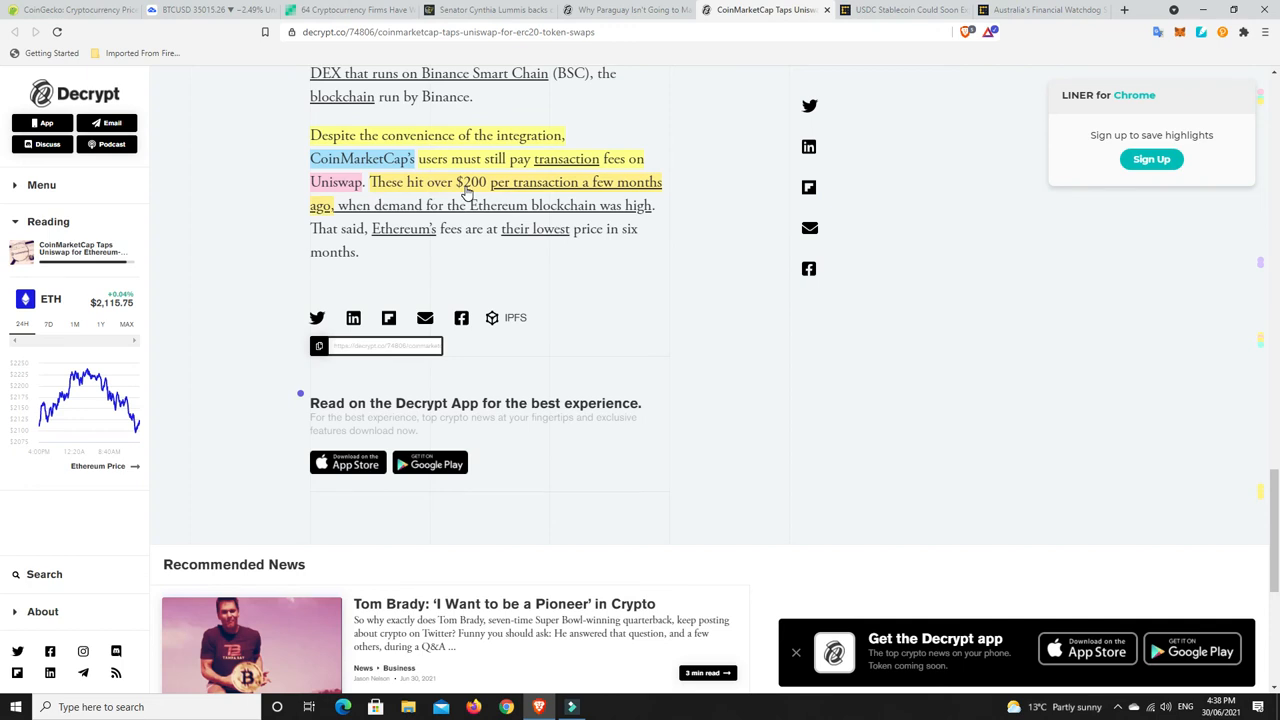
{"action": "mouse_move", "coordinate": [348, 211]}
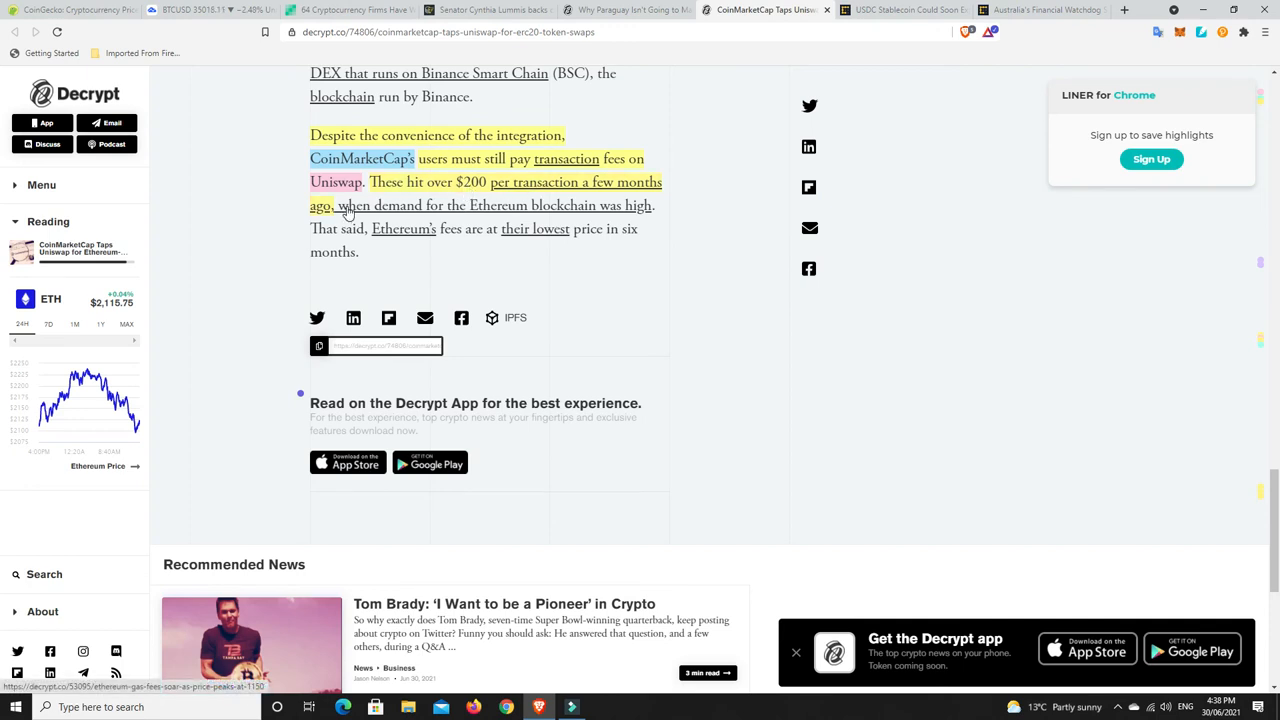
{"action": "mouse_move", "coordinate": [758, 314]}
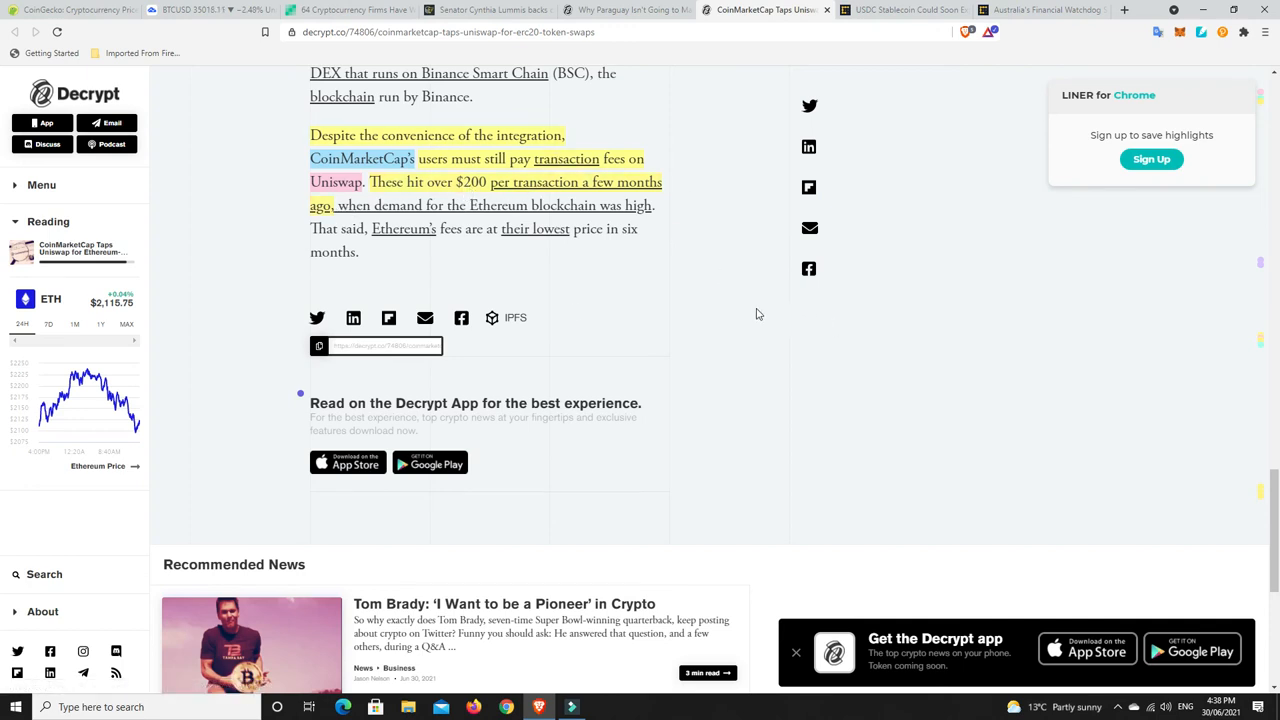
{"action": "scroll", "scroll_direction": "up", "scroll_amount": 3}
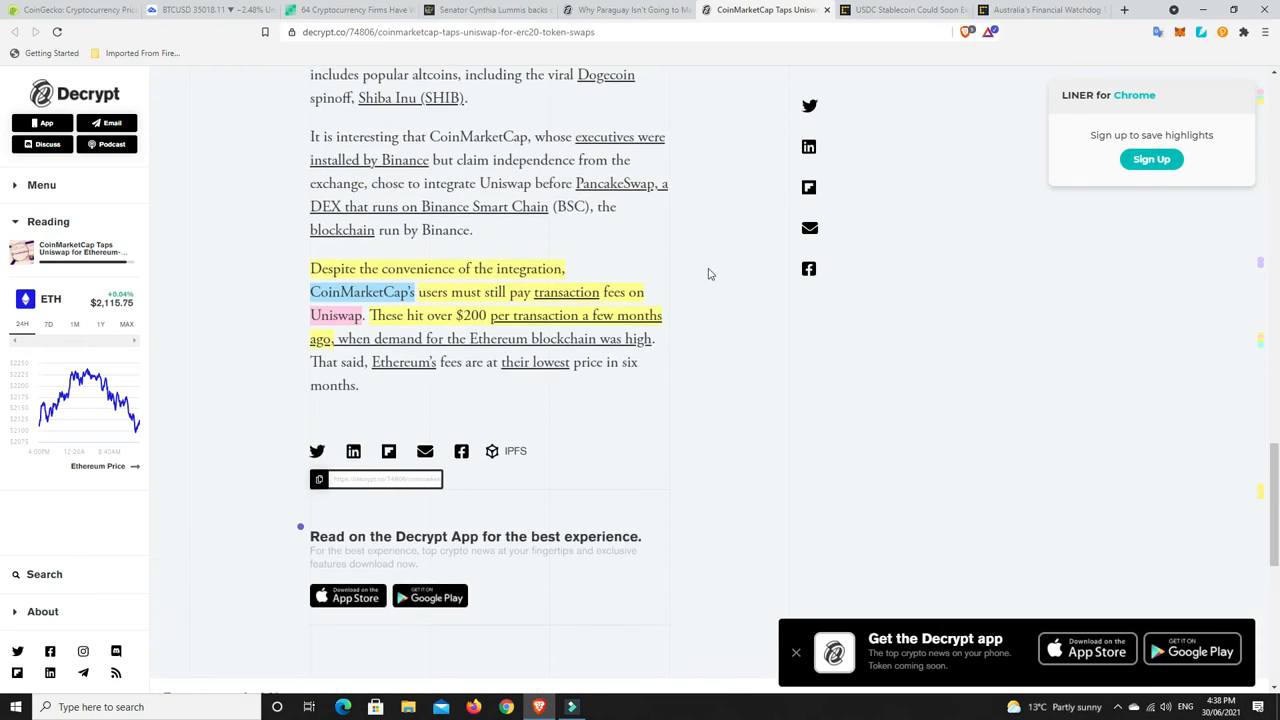
{"action": "mouse_move", "coordinate": [702, 283]}
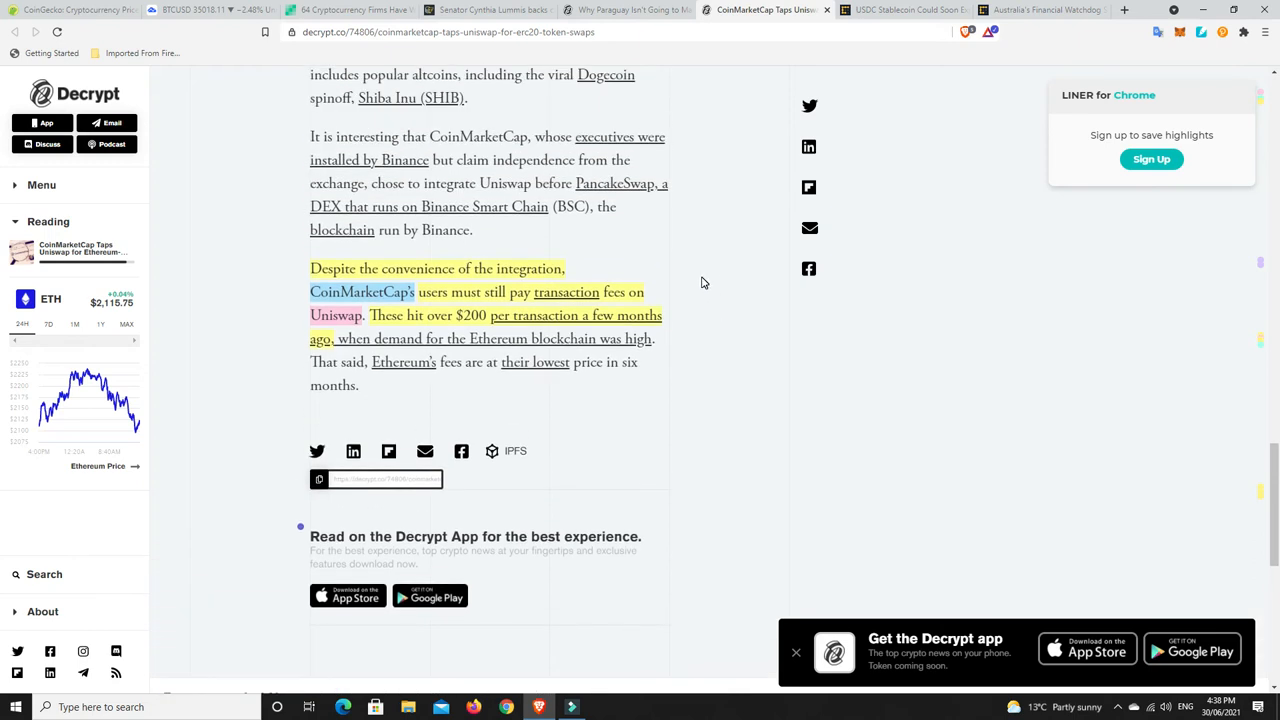
{"action": "mouse_move", "coordinate": [365, 331]}
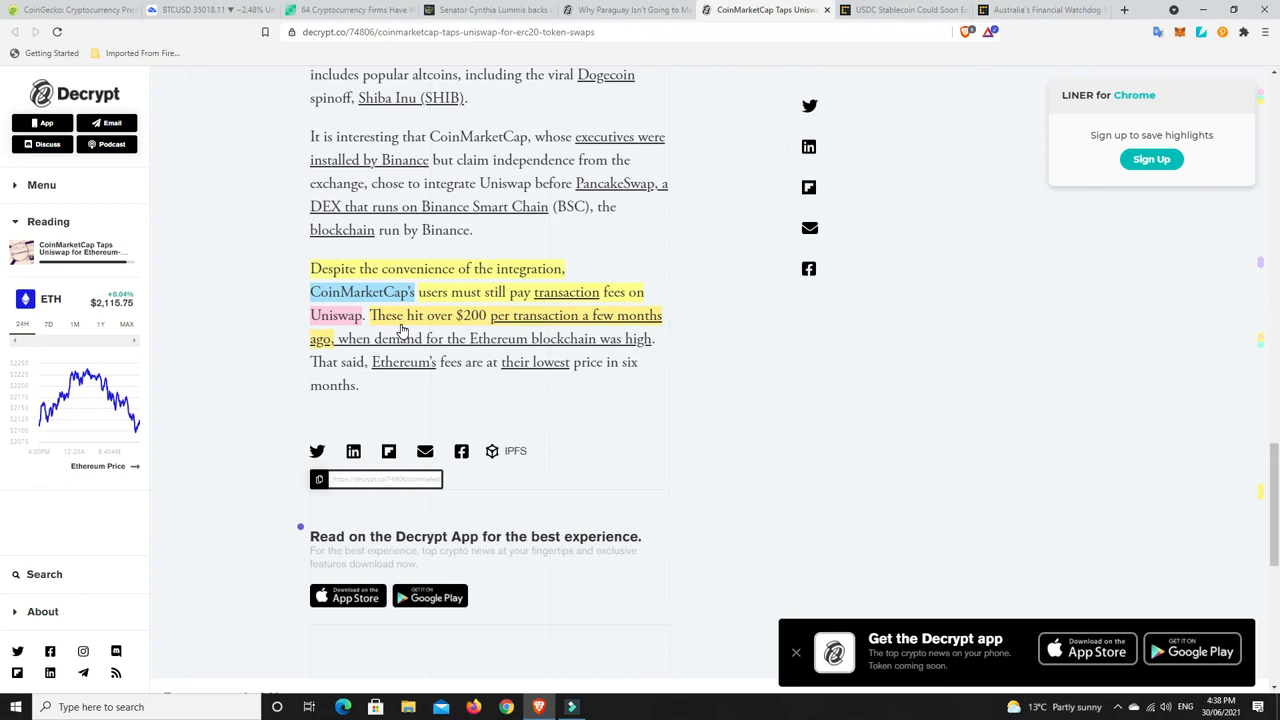
{"action": "mouse_move", "coordinate": [334, 318]}
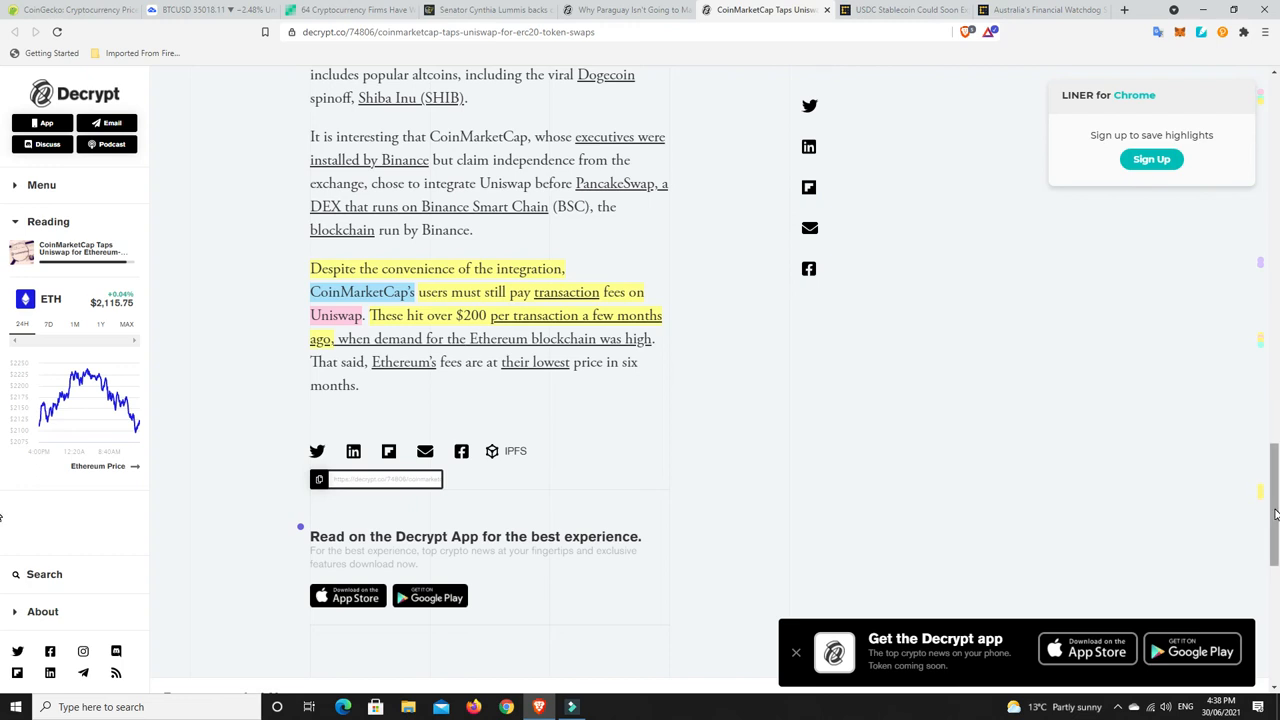
{"action": "mouse_move", "coordinate": [1272, 510]}
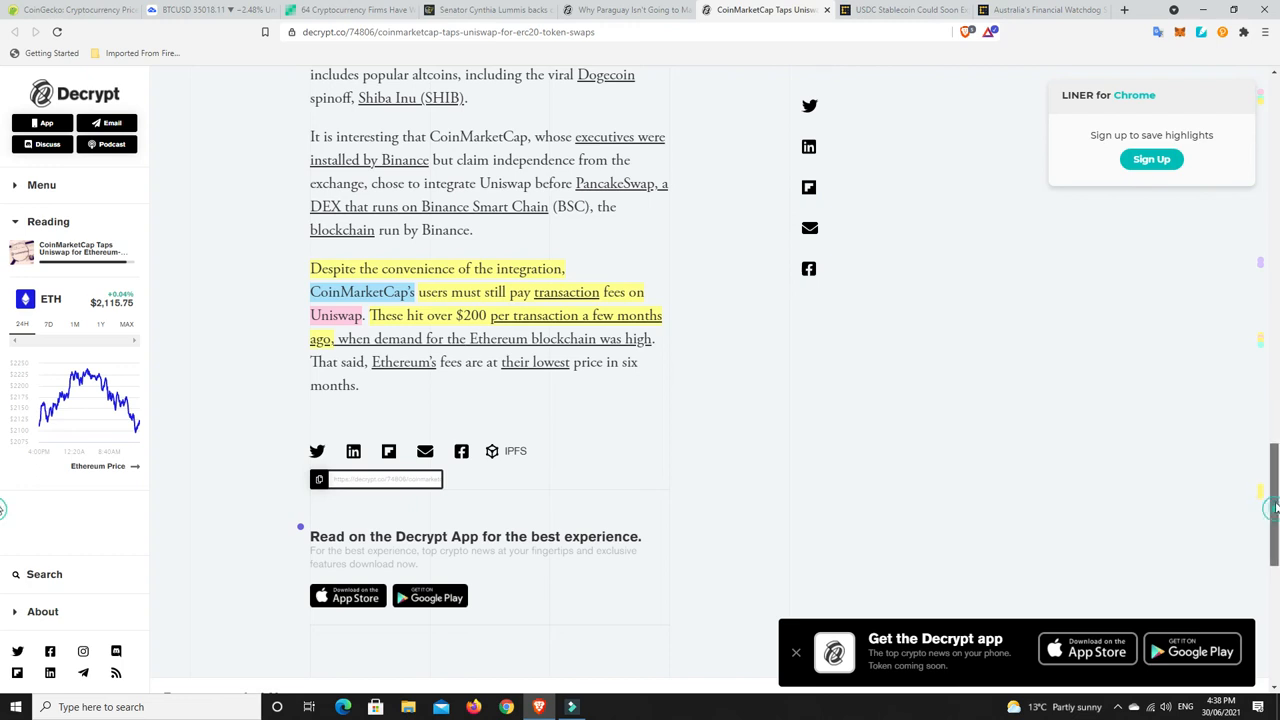
{"action": "scroll", "scroll_direction": "up", "scroll_amount": 3}
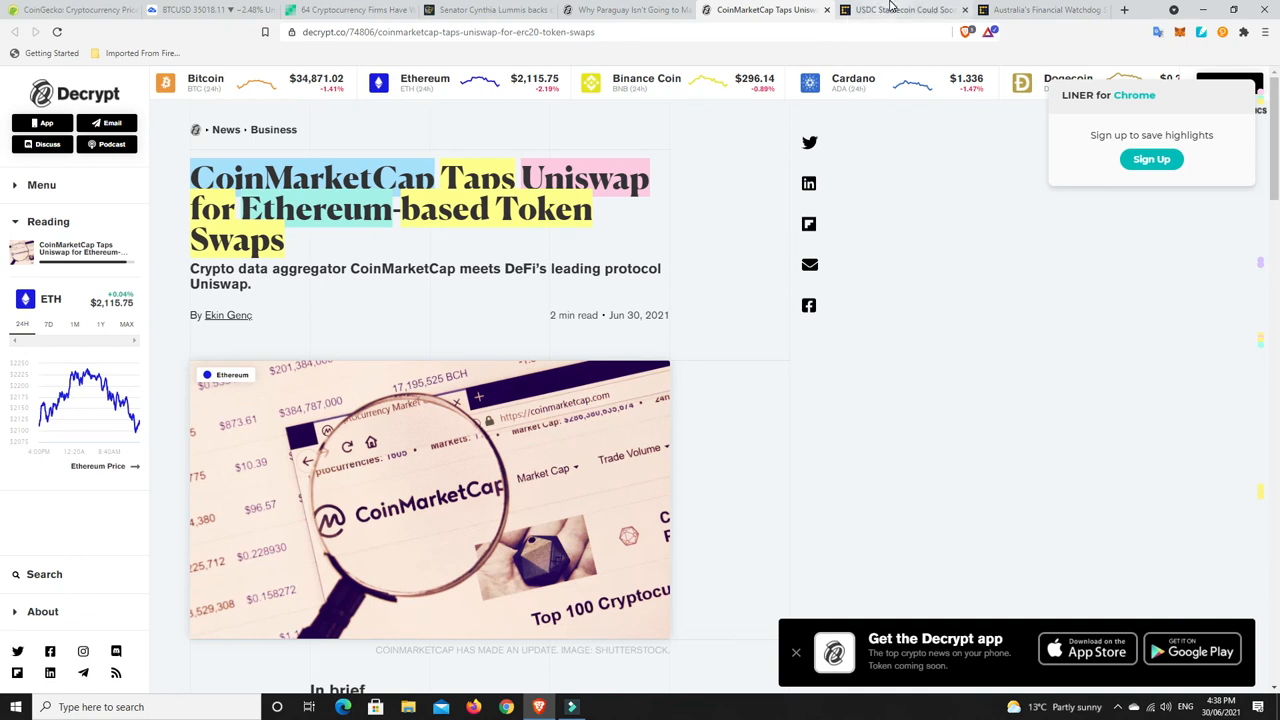
View the 'USDC could expand to 10 more blockchains' article from its headline into the opening paragraphs
{"action": "left_click", "coordinate": [900, 9]}
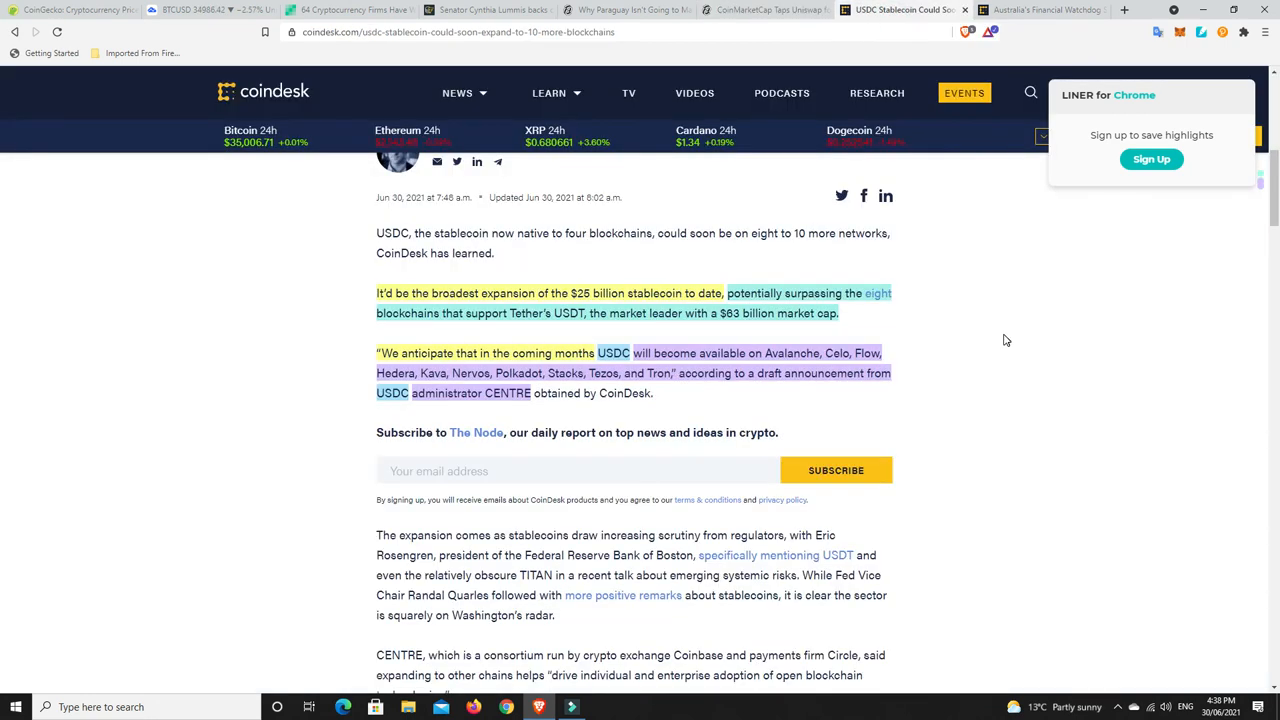
{"action": "scroll", "scroll_direction": "up", "scroll_amount": 3}
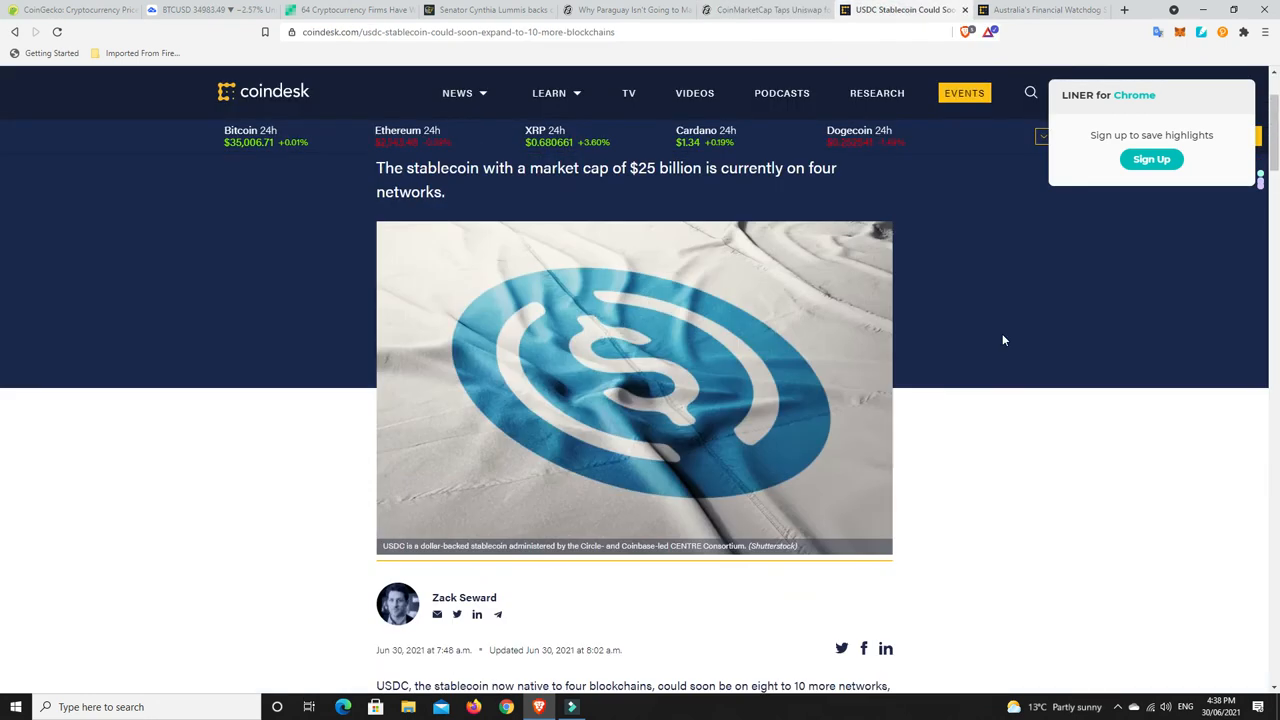
{"action": "scroll", "scroll_direction": "up", "scroll_amount": 3}
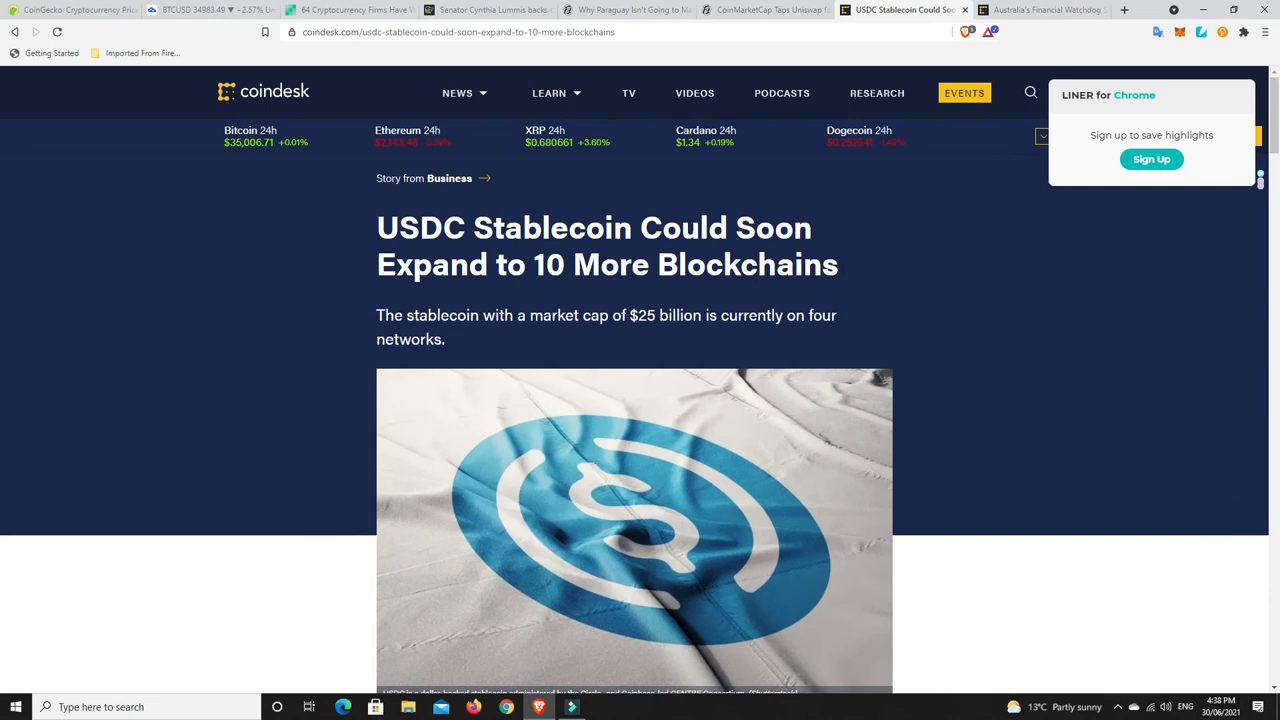
{"action": "mouse_move", "coordinate": [862, 283]}
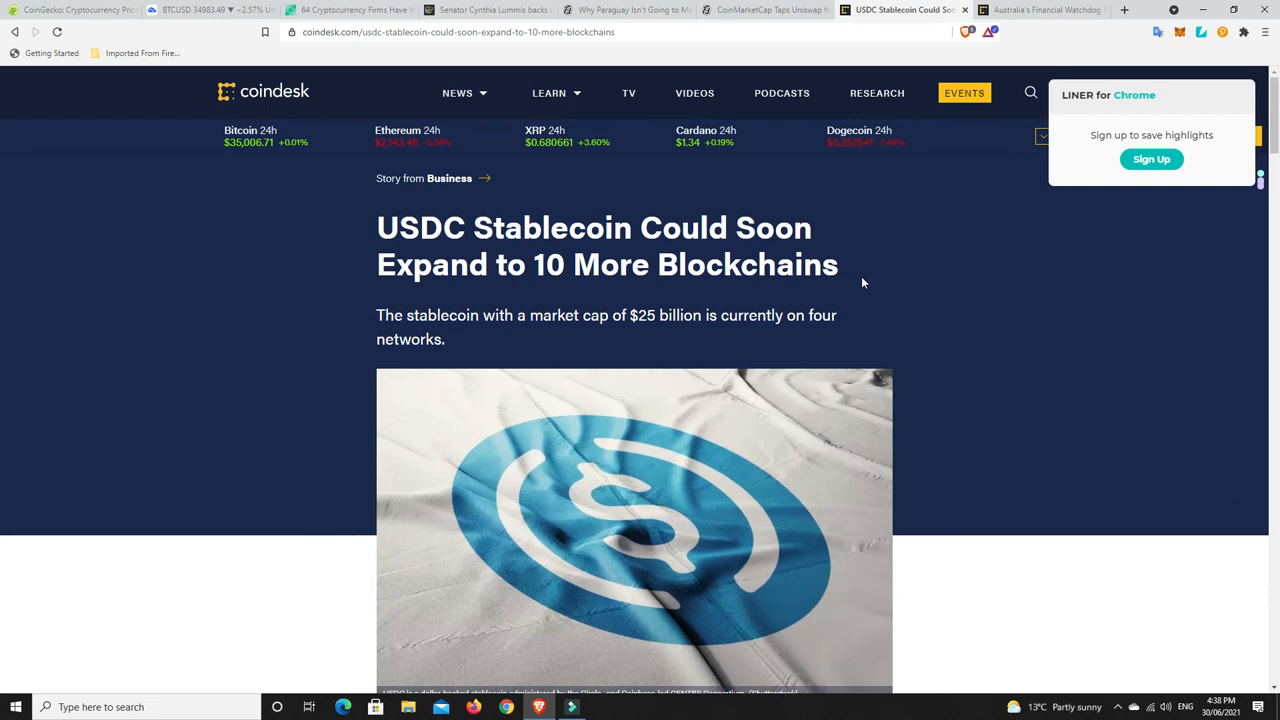
{"action": "scroll", "scroll_direction": "down", "scroll_amount": 3}
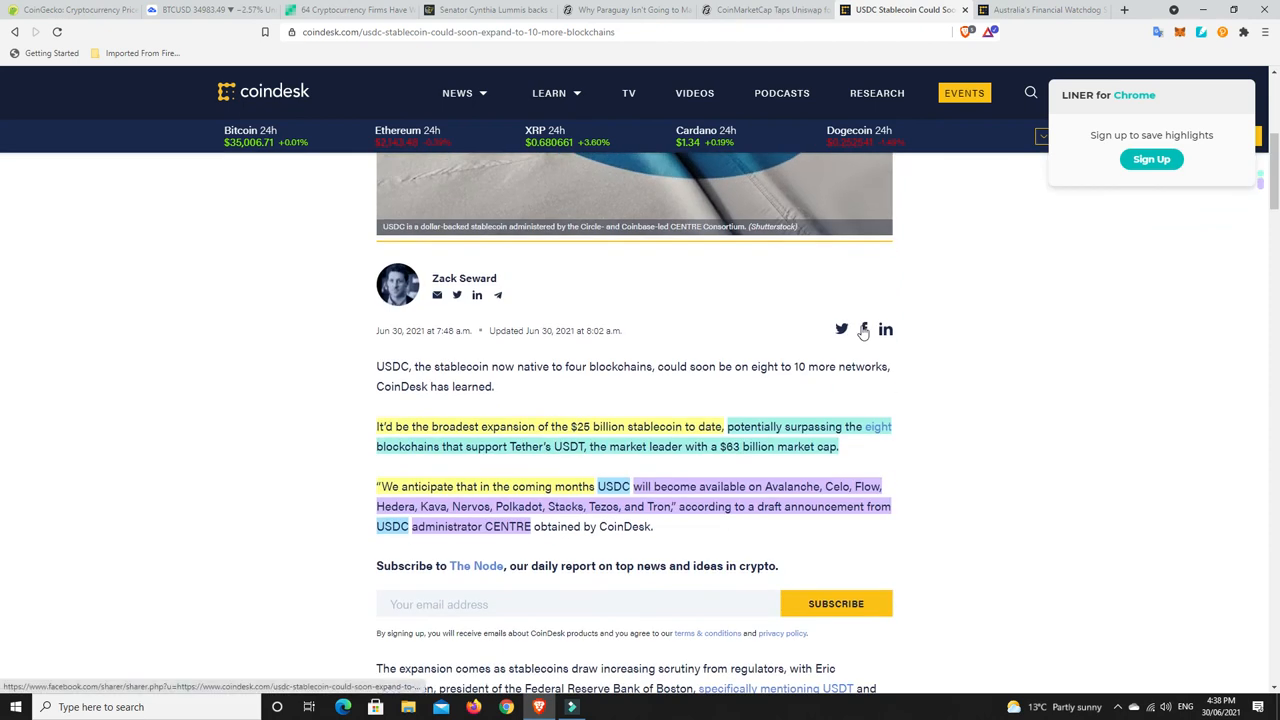
{"action": "scroll", "scroll_direction": "down", "scroll_amount": 3}
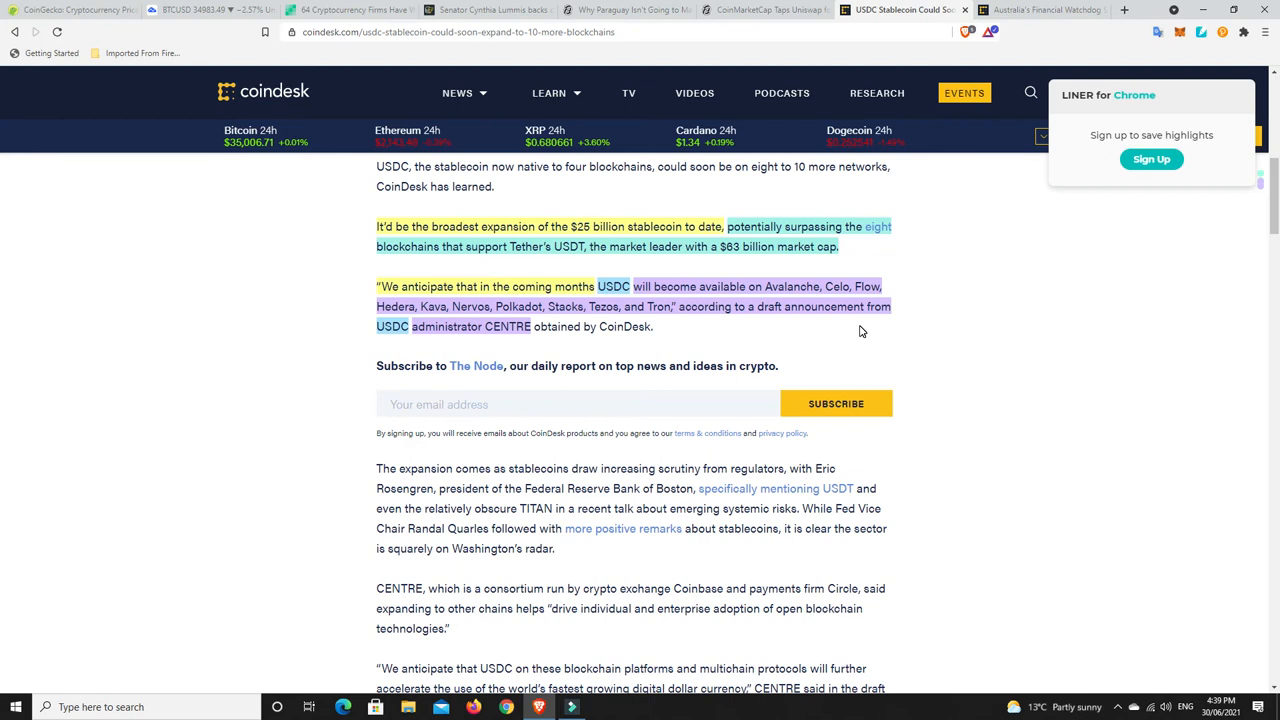
{"action": "mouse_move", "coordinate": [489, 334]}
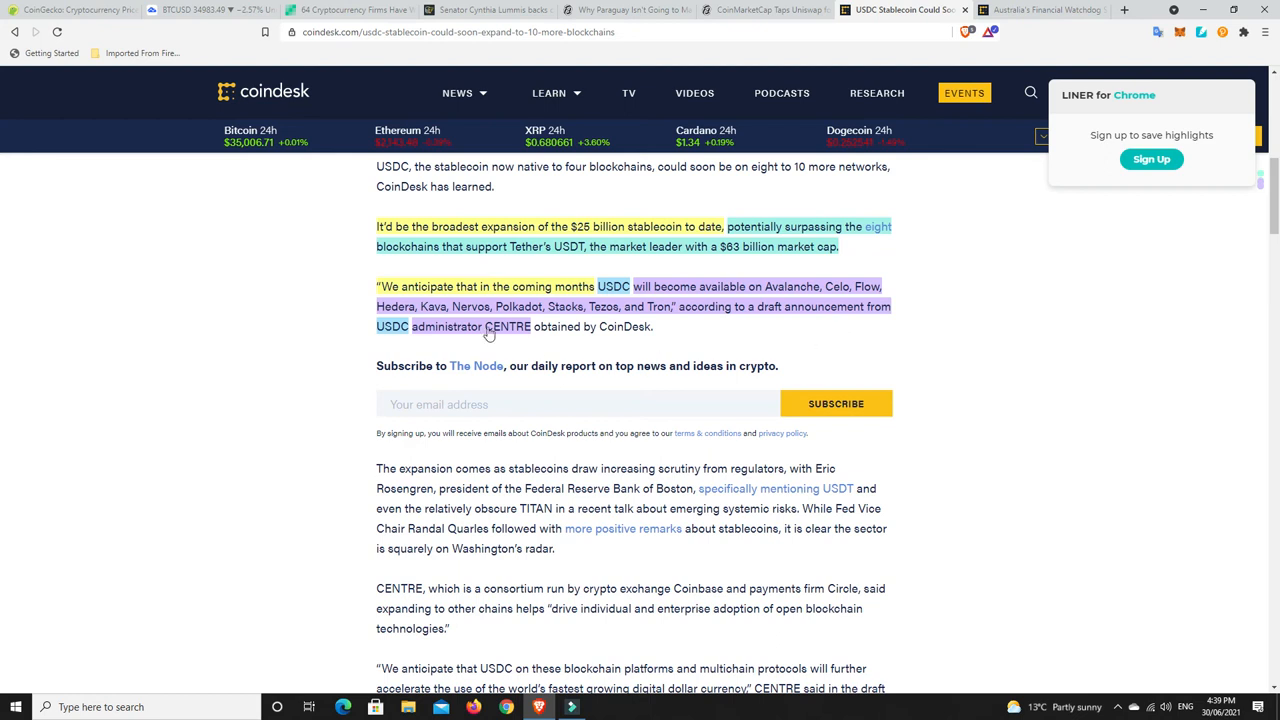
{"action": "mouse_move", "coordinate": [568, 258]}
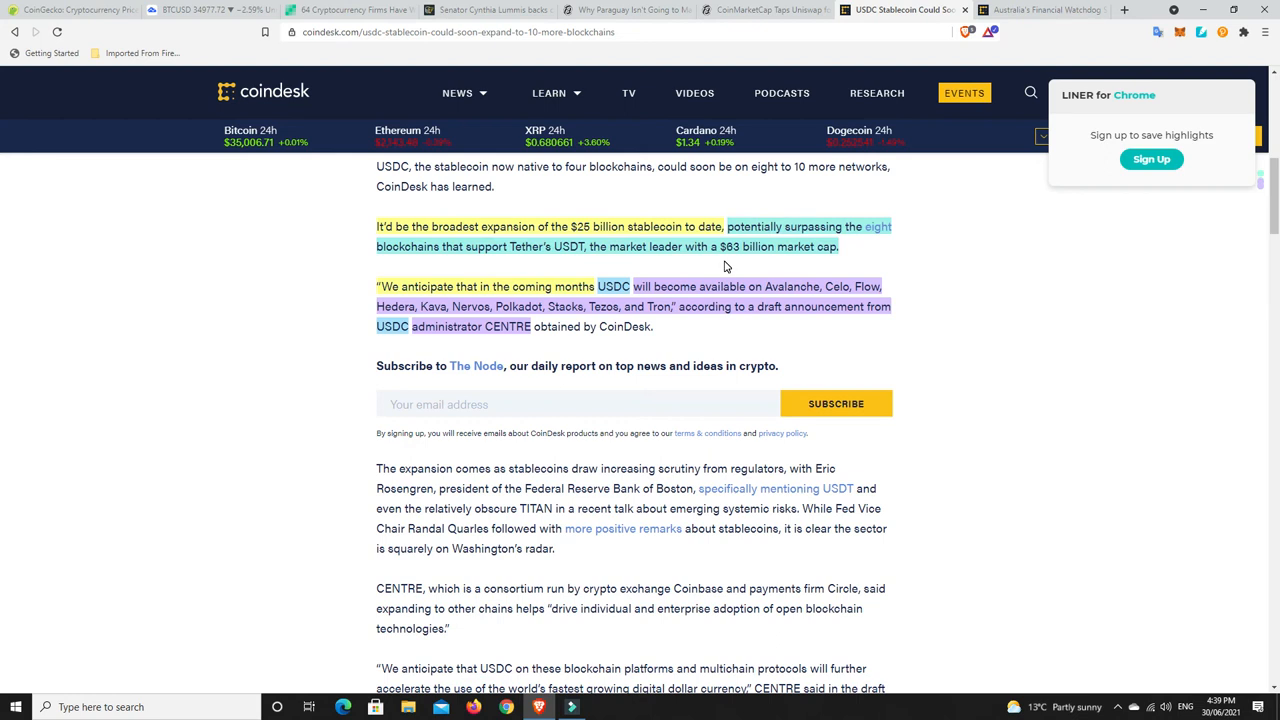
{"action": "mouse_move", "coordinate": [630, 303]}
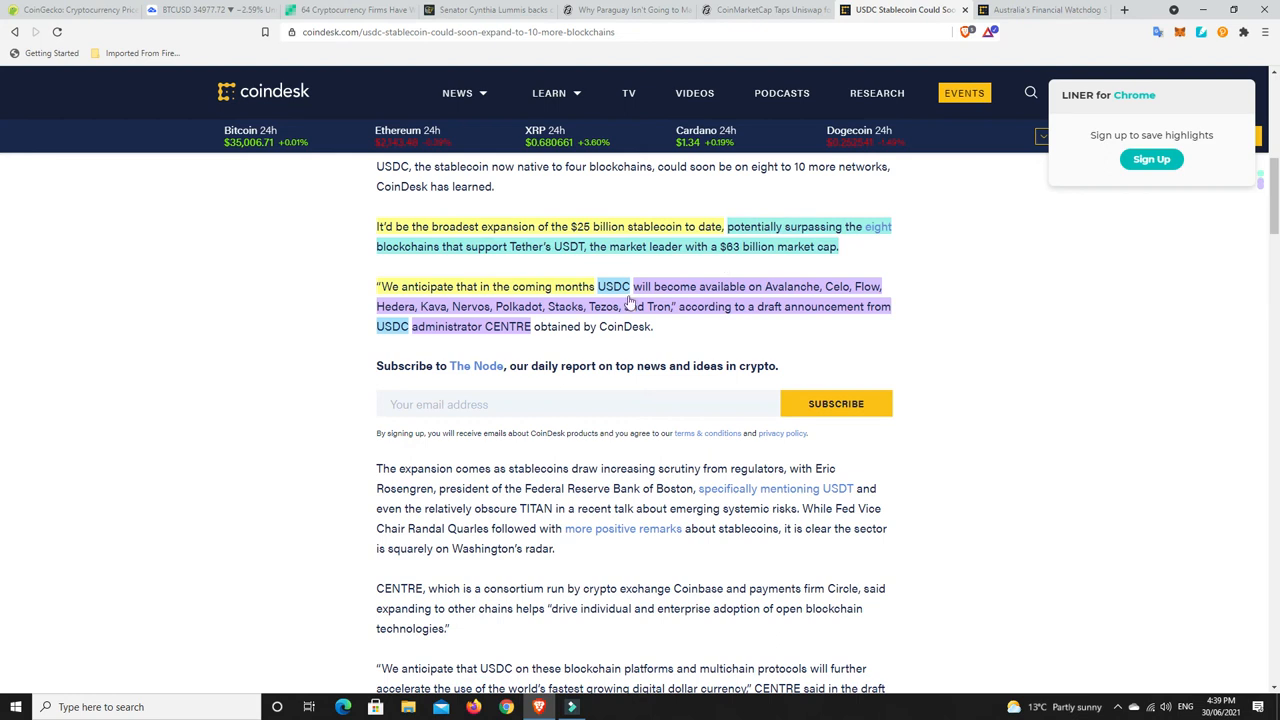
{"action": "mouse_move", "coordinate": [545, 315]}
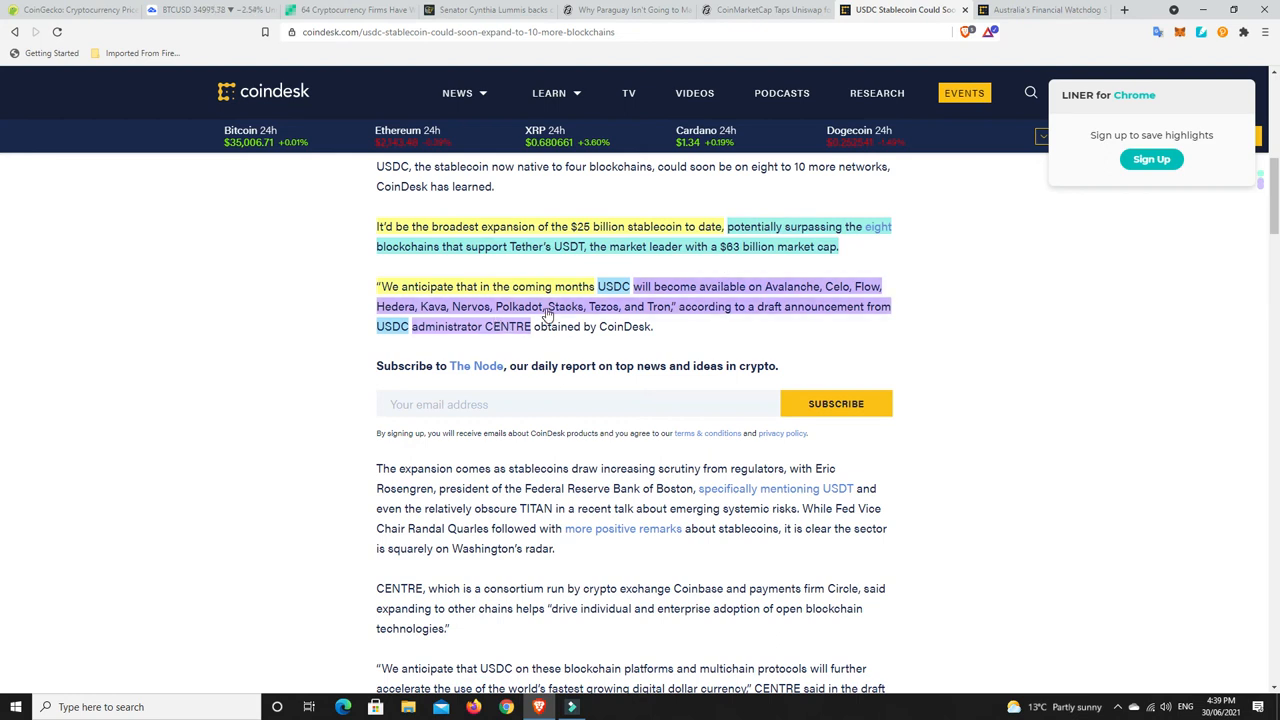
{"action": "mouse_move", "coordinate": [715, 307]}
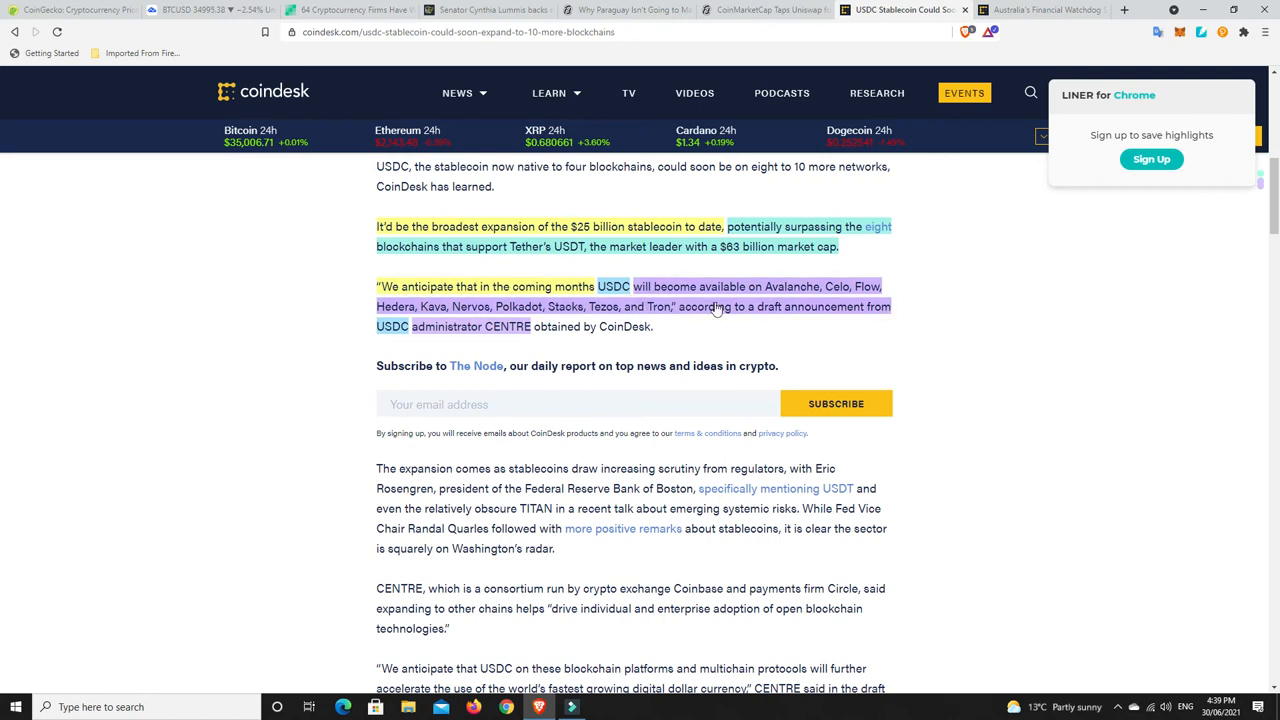
{"action": "mouse_move", "coordinate": [868, 343]}
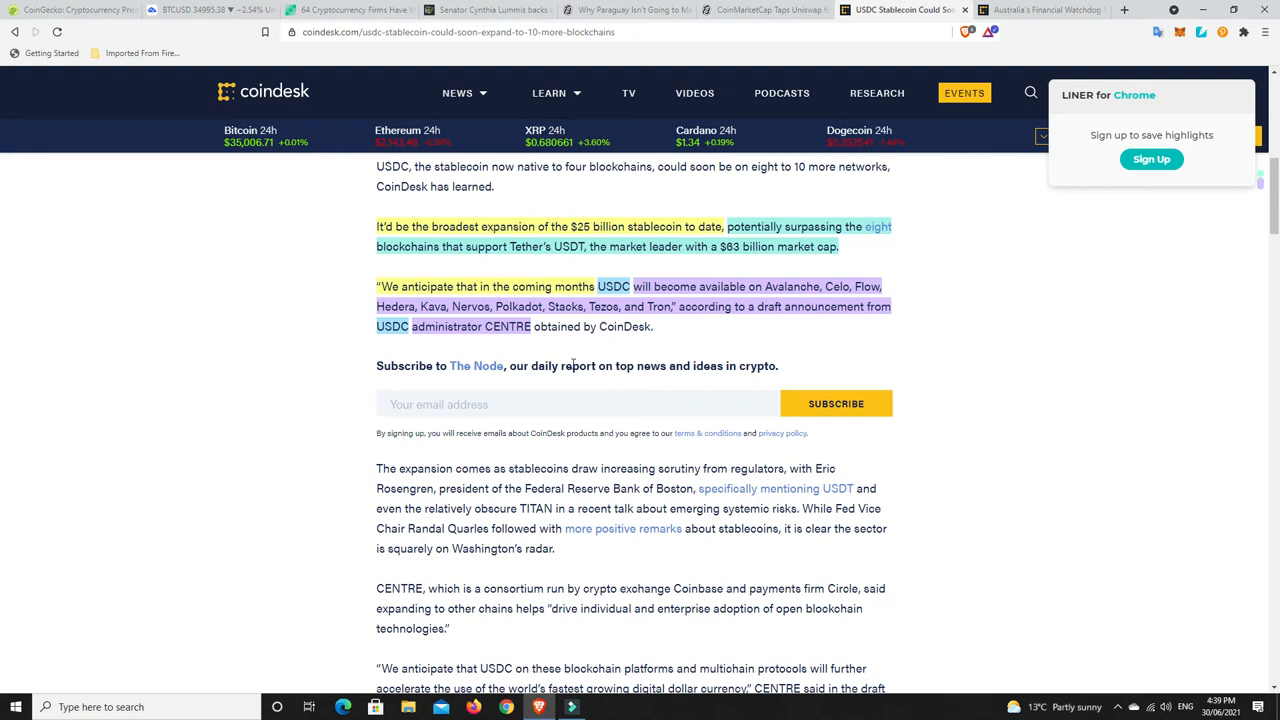
{"action": "mouse_move", "coordinate": [488, 360]}
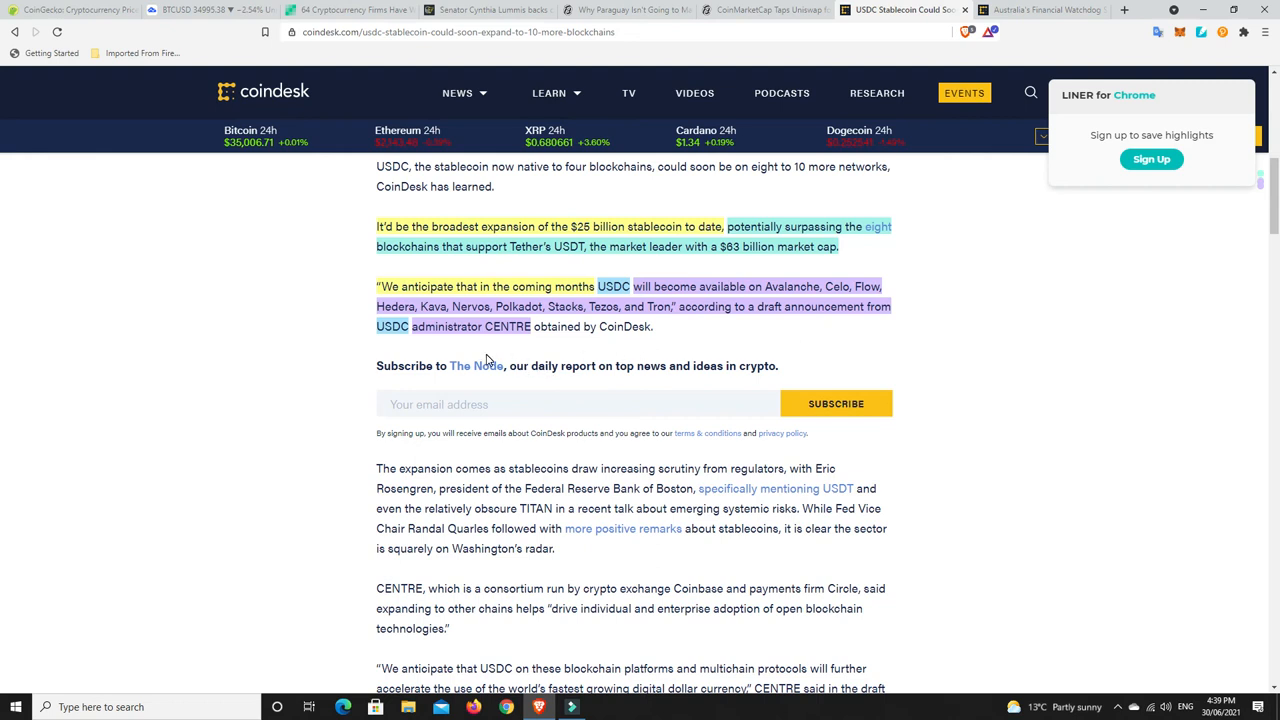
{"action": "mouse_move", "coordinate": [590, 318]}
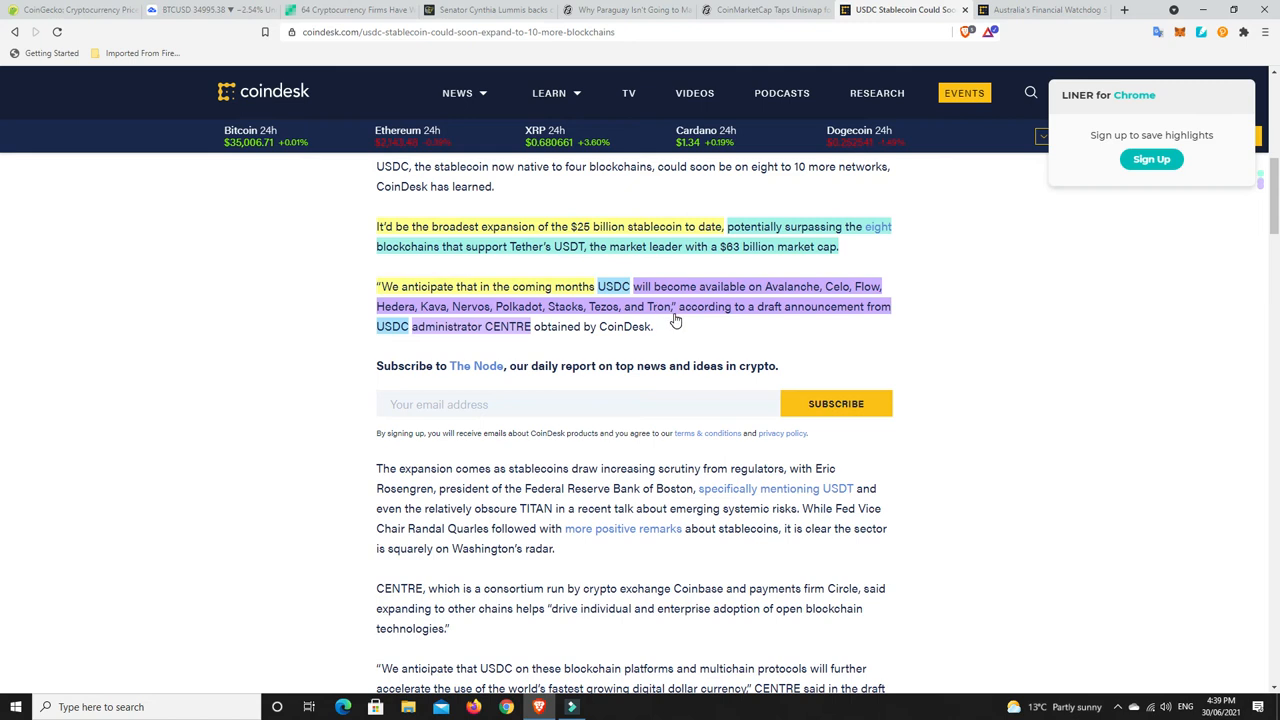
{"action": "mouse_move", "coordinate": [968, 391]}
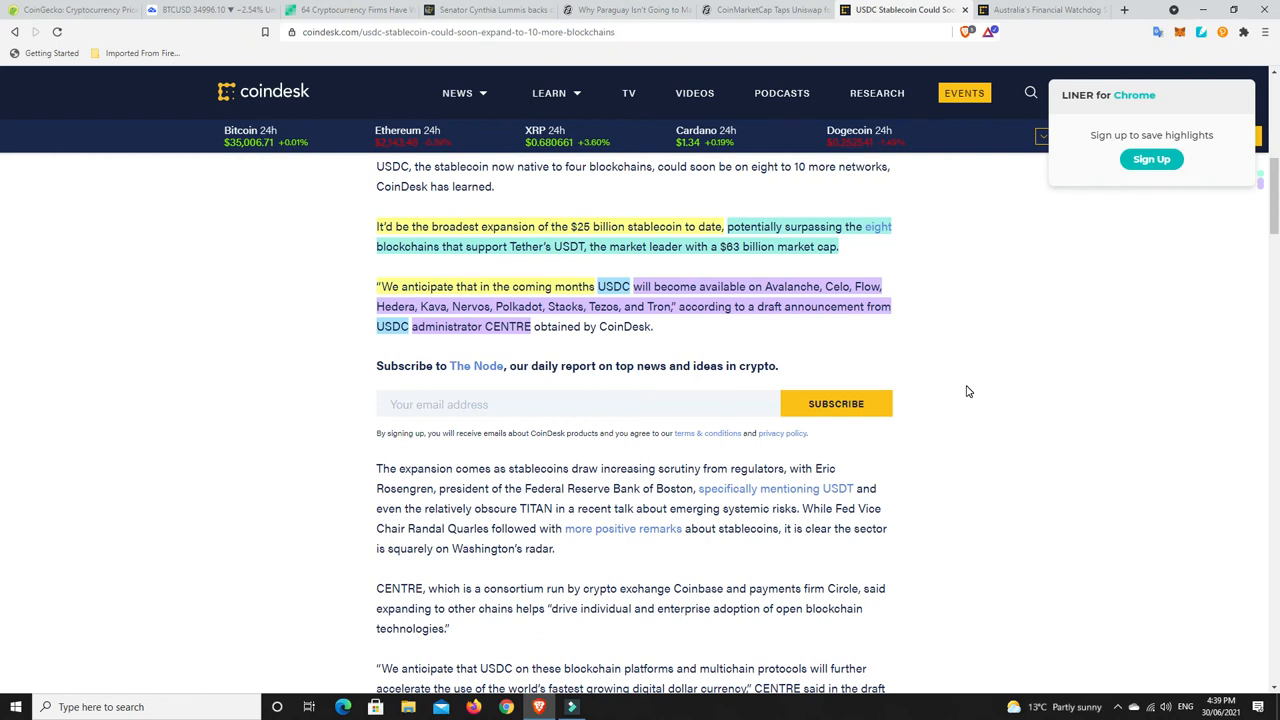
{"action": "scroll", "scroll_direction": "up", "scroll_amount": 3}
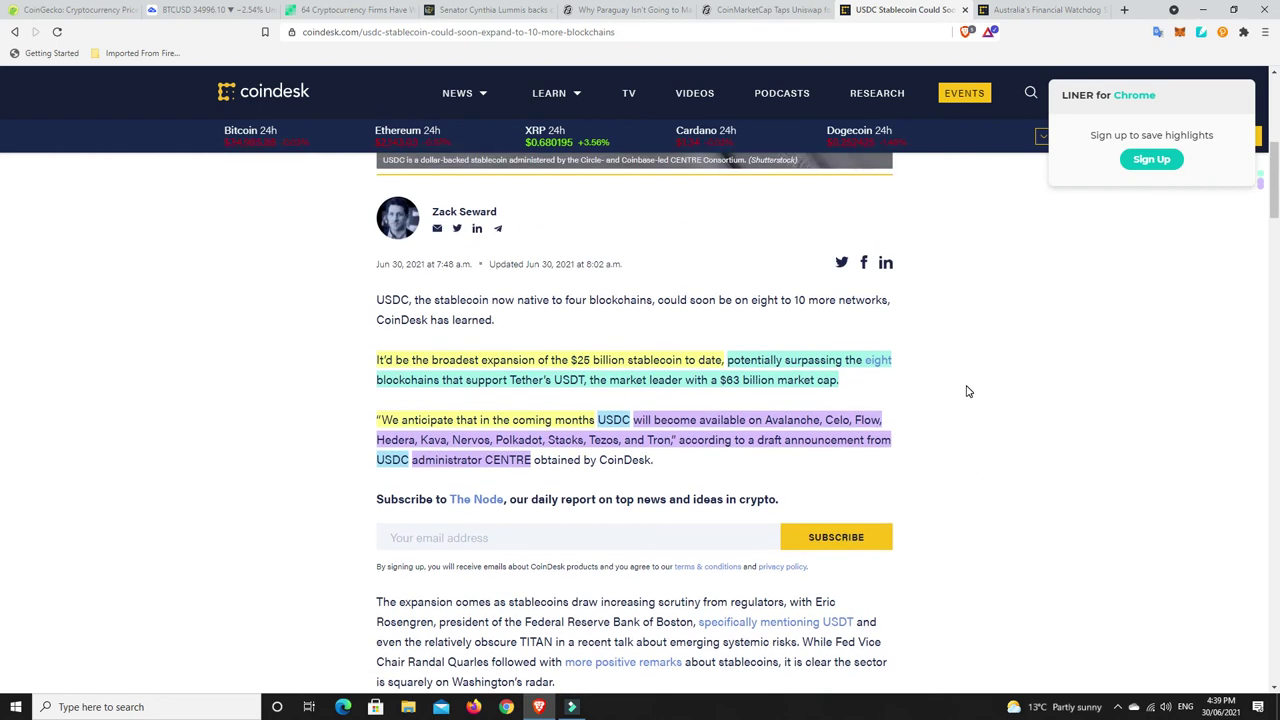
{"action": "mouse_move", "coordinate": [939, 356]}
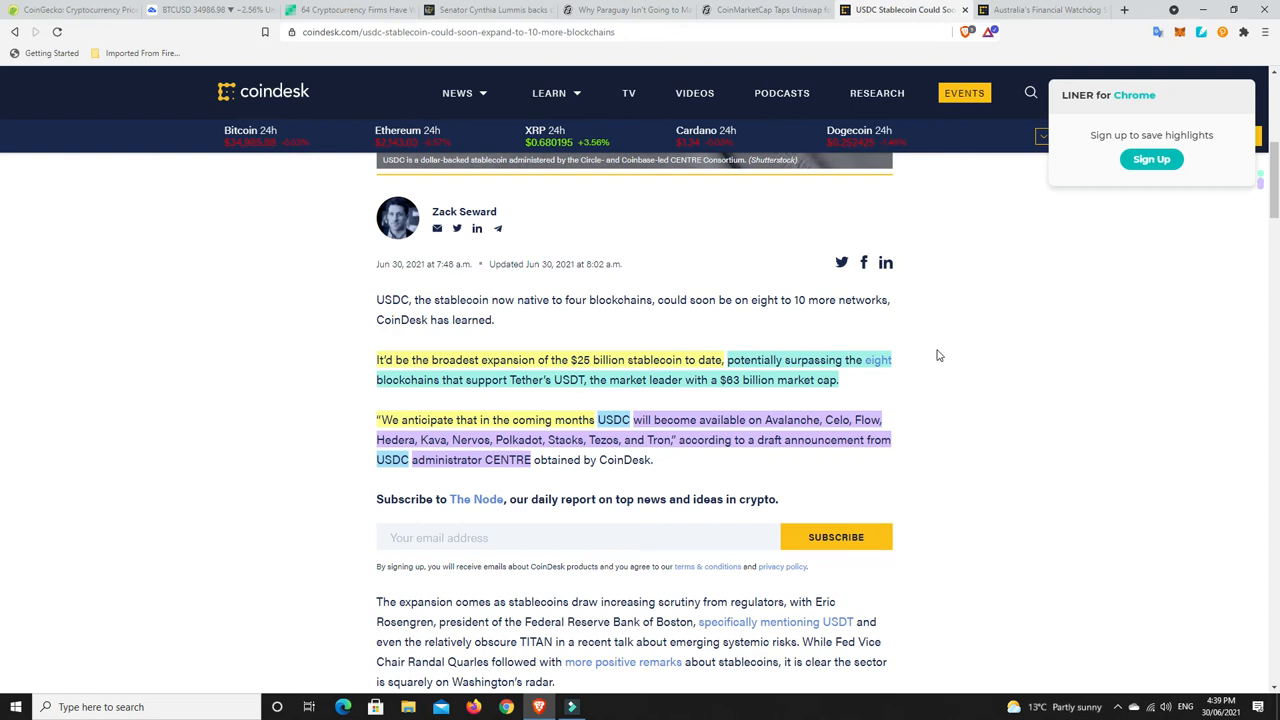
{"action": "mouse_move", "coordinate": [944, 356]}
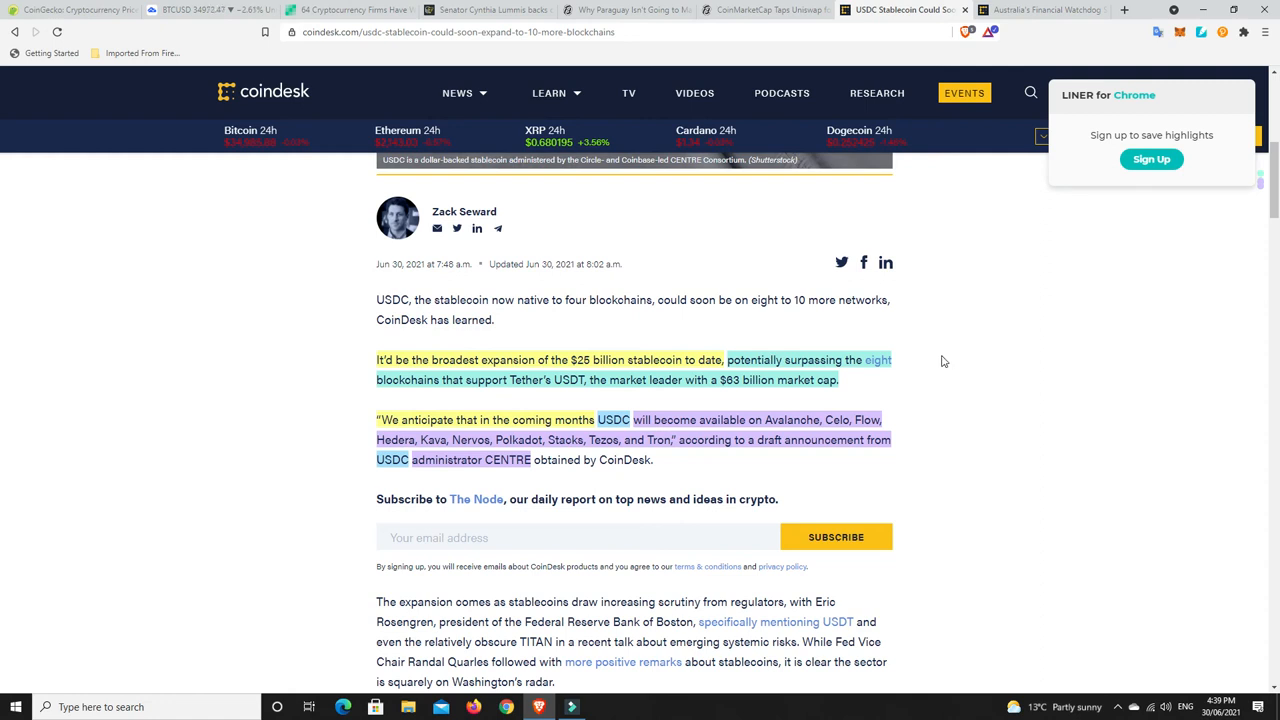
{"action": "mouse_move", "coordinate": [938, 377]}
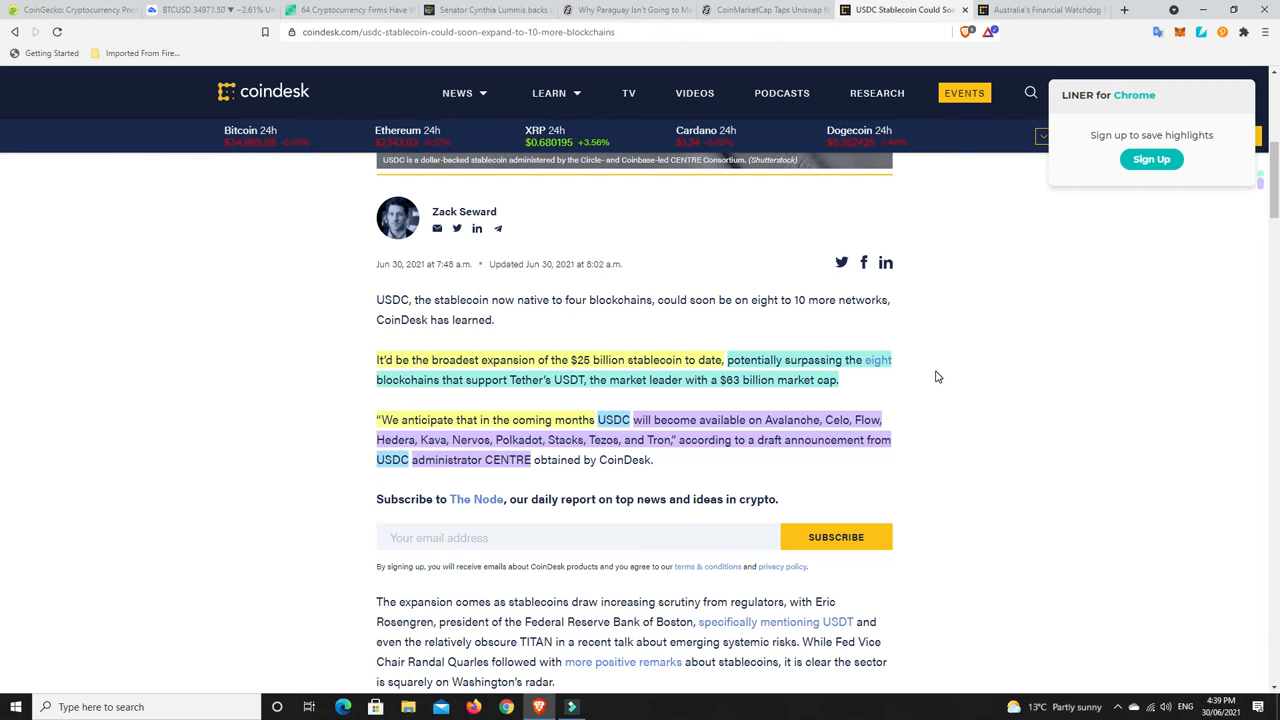
{"action": "mouse_move", "coordinate": [565, 394]}
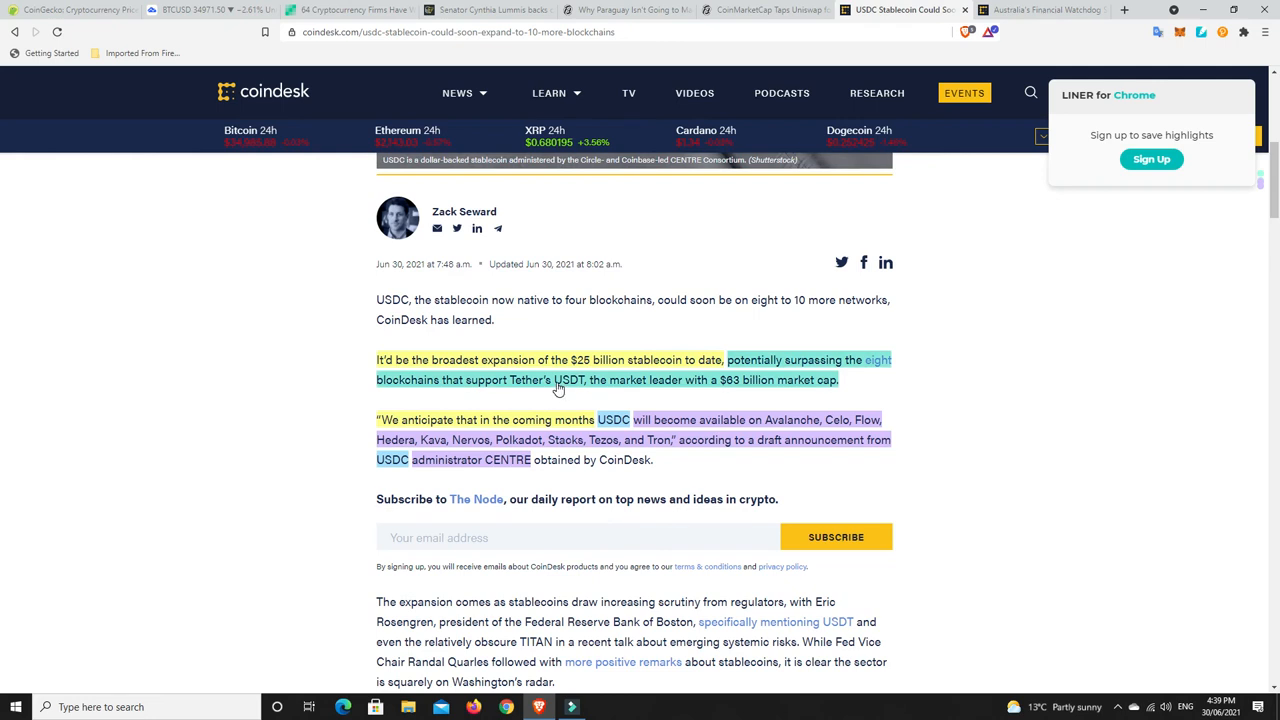
{"action": "mouse_move", "coordinate": [556, 399]}
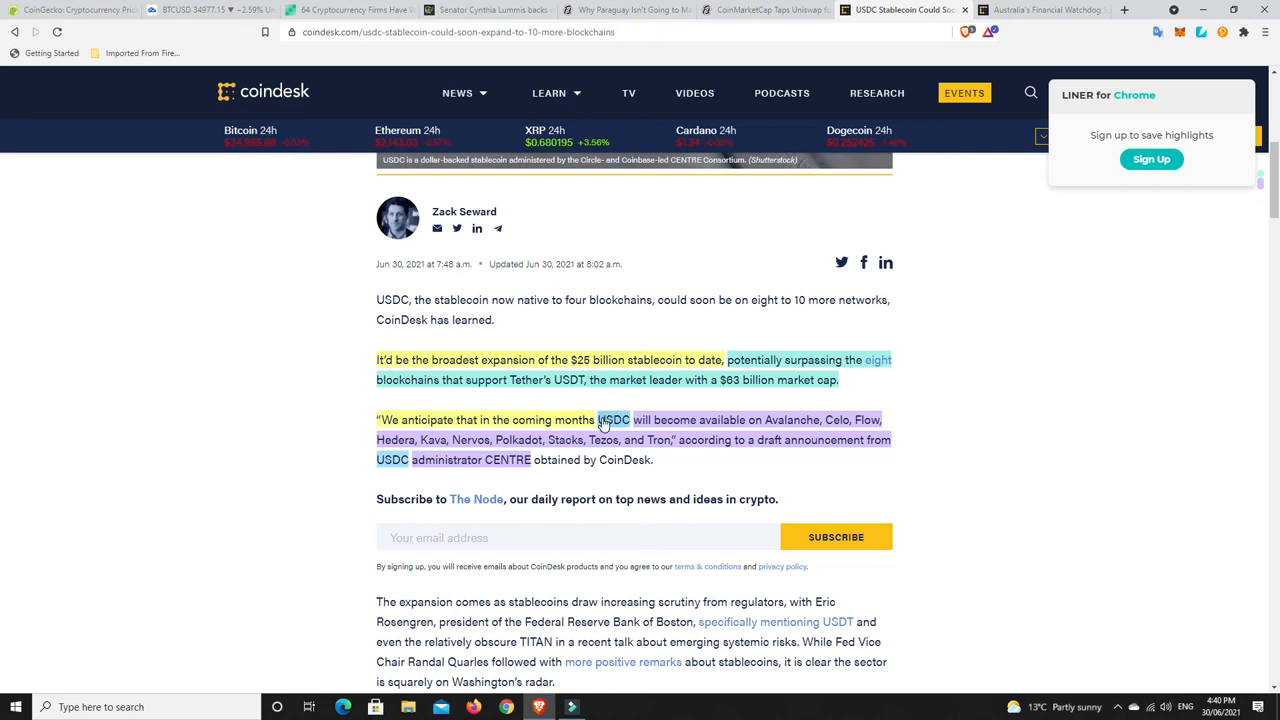
{"action": "mouse_move", "coordinate": [938, 390]}
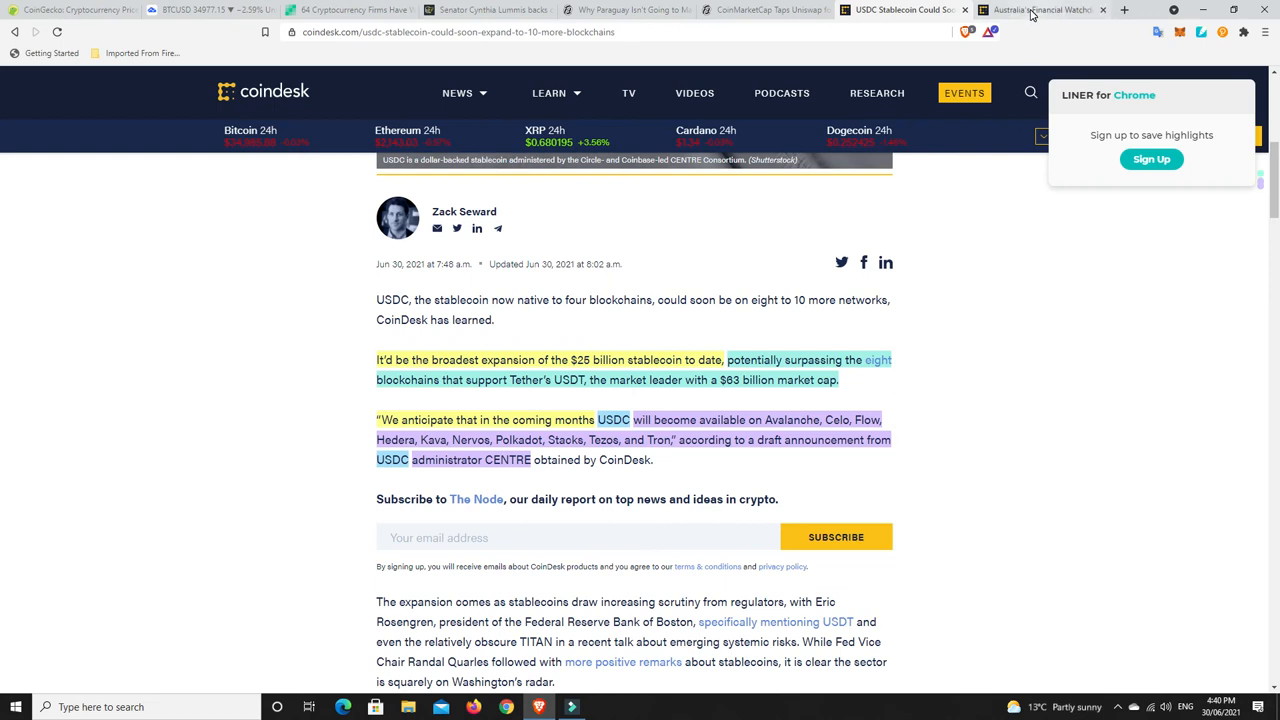
View the Australia Bitcoin ETP risk article around its headline and Sydney image
{"action": "left_click", "coordinate": [1040, 9]}
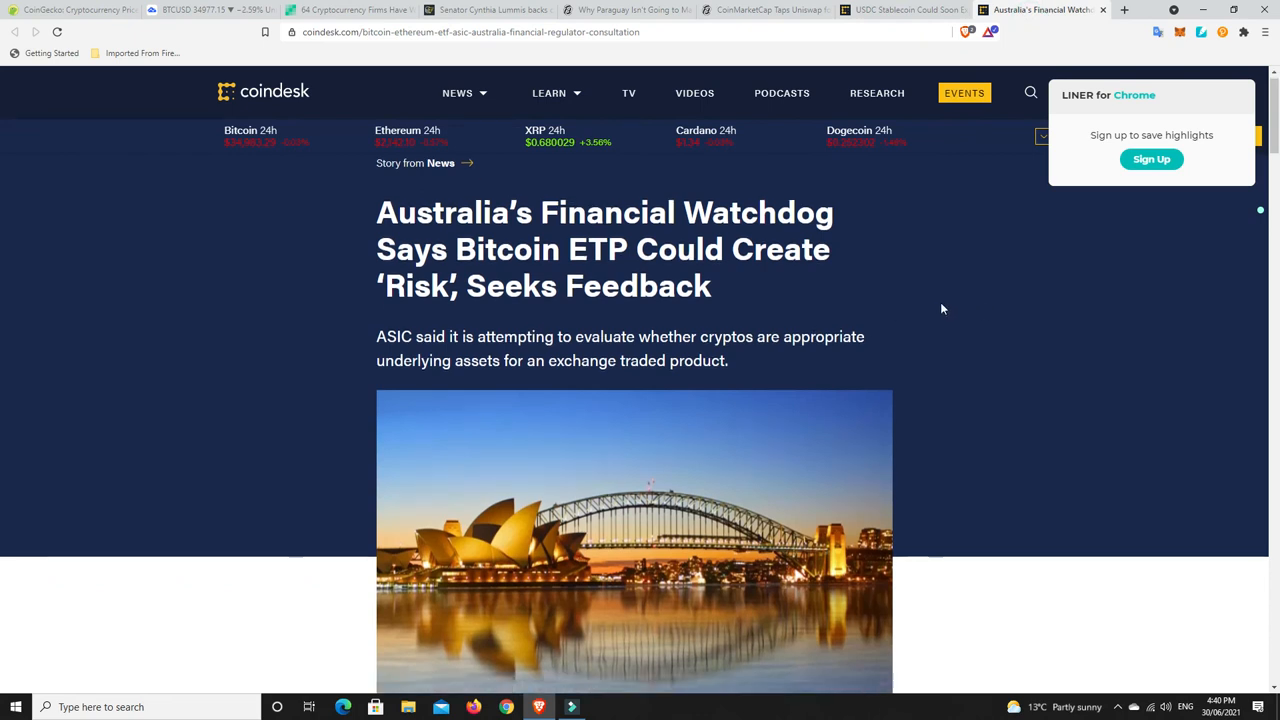
{"action": "scroll", "scroll_direction": "down", "scroll_amount": 3}
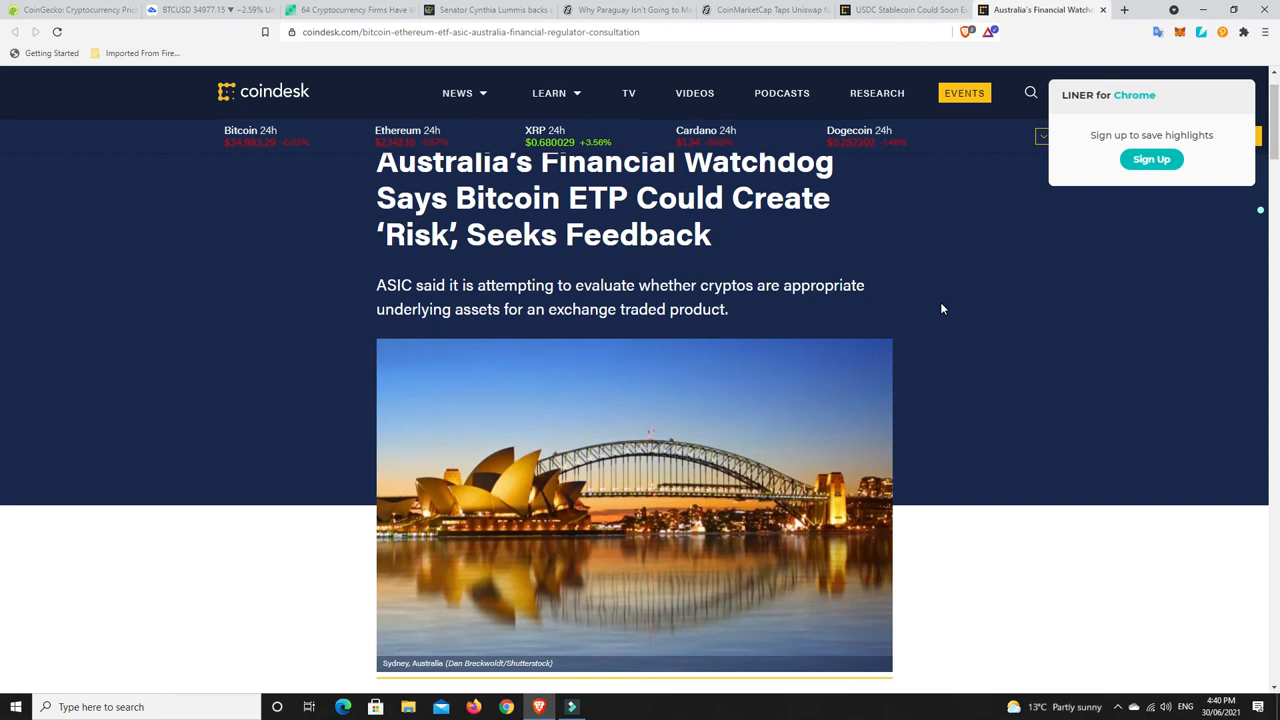
{"action": "scroll", "scroll_direction": "up", "scroll_amount": 3}
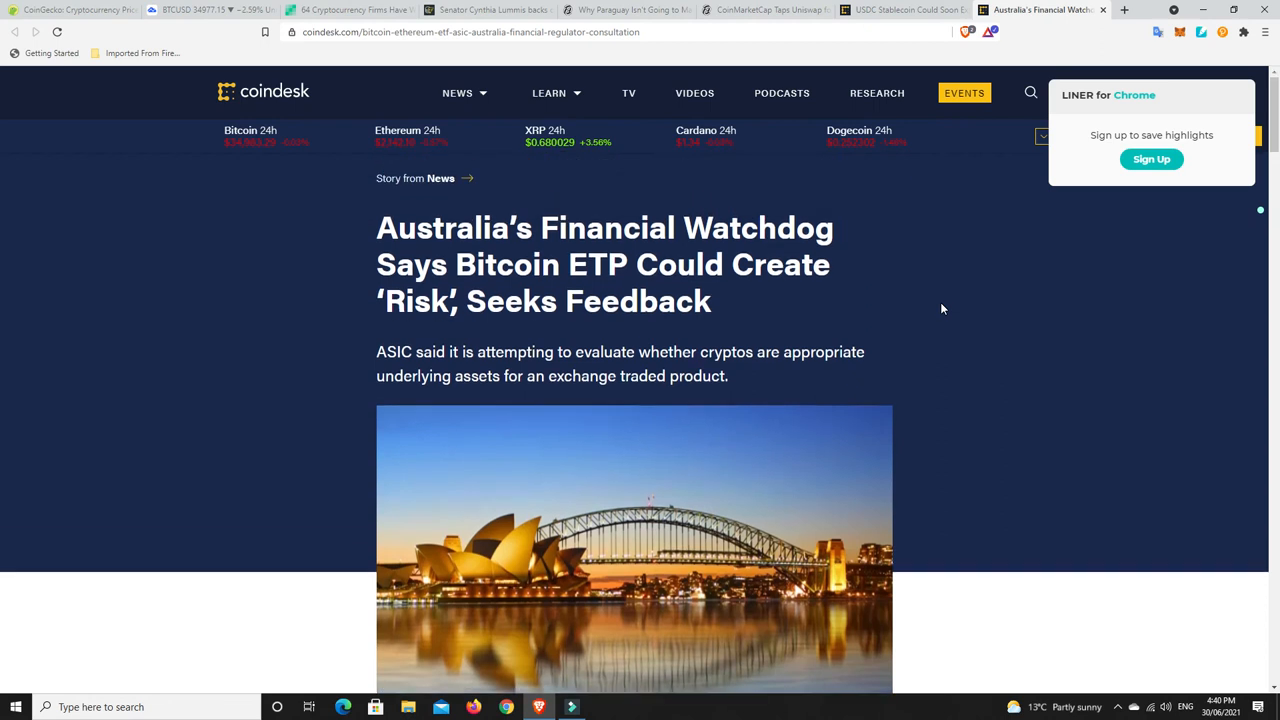
{"action": "mouse_move", "coordinate": [756, 319]}
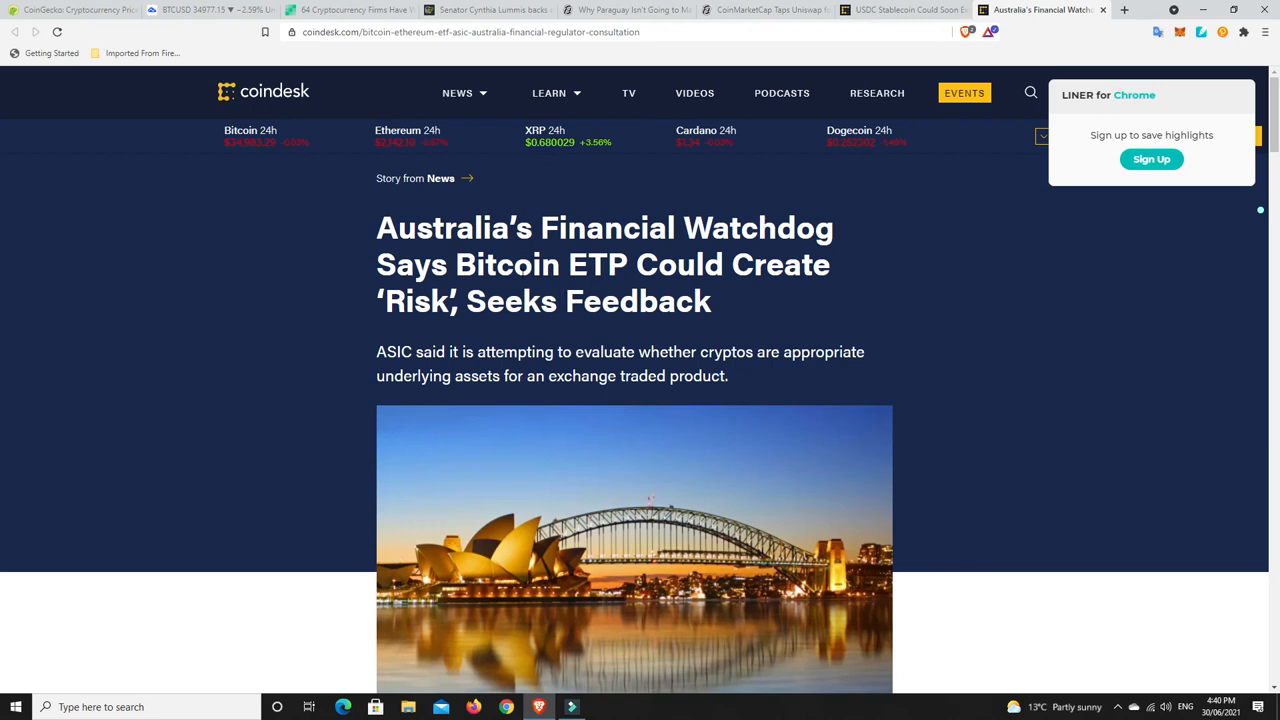
{"action": "scroll", "scroll_direction": "down", "scroll_amount": 3}
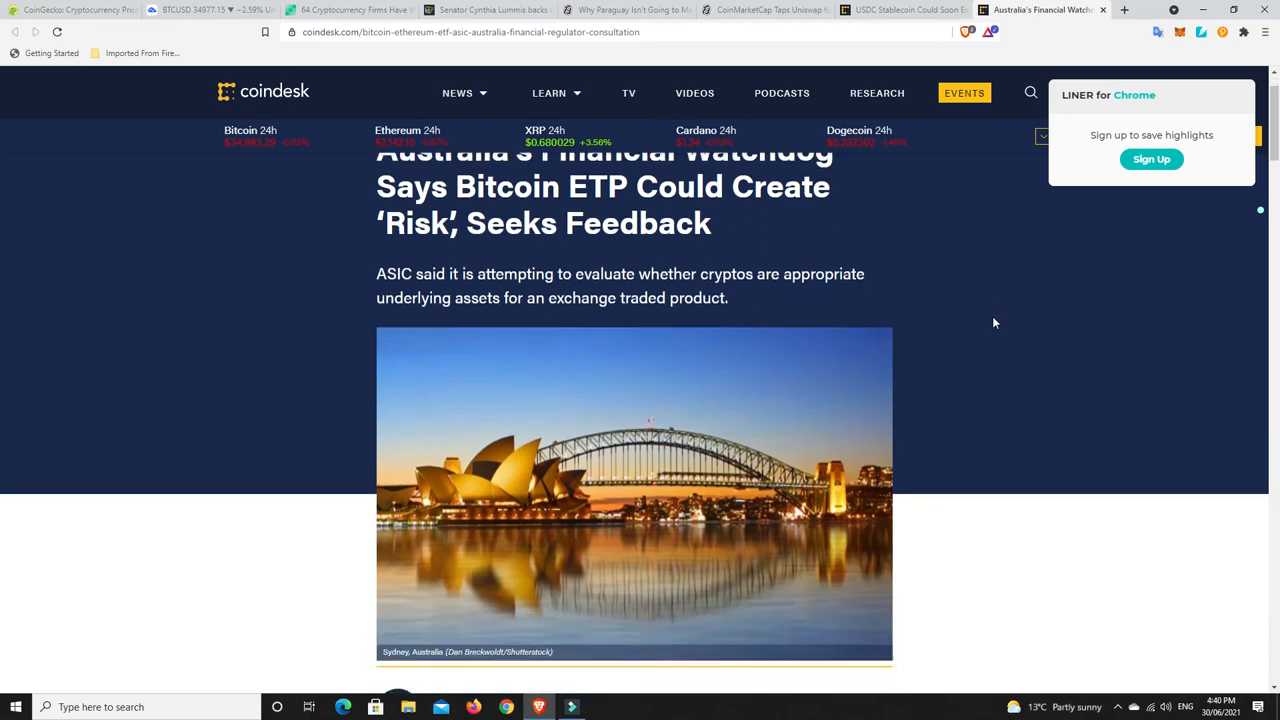
{"action": "scroll", "scroll_direction": "down", "scroll_amount": 3}
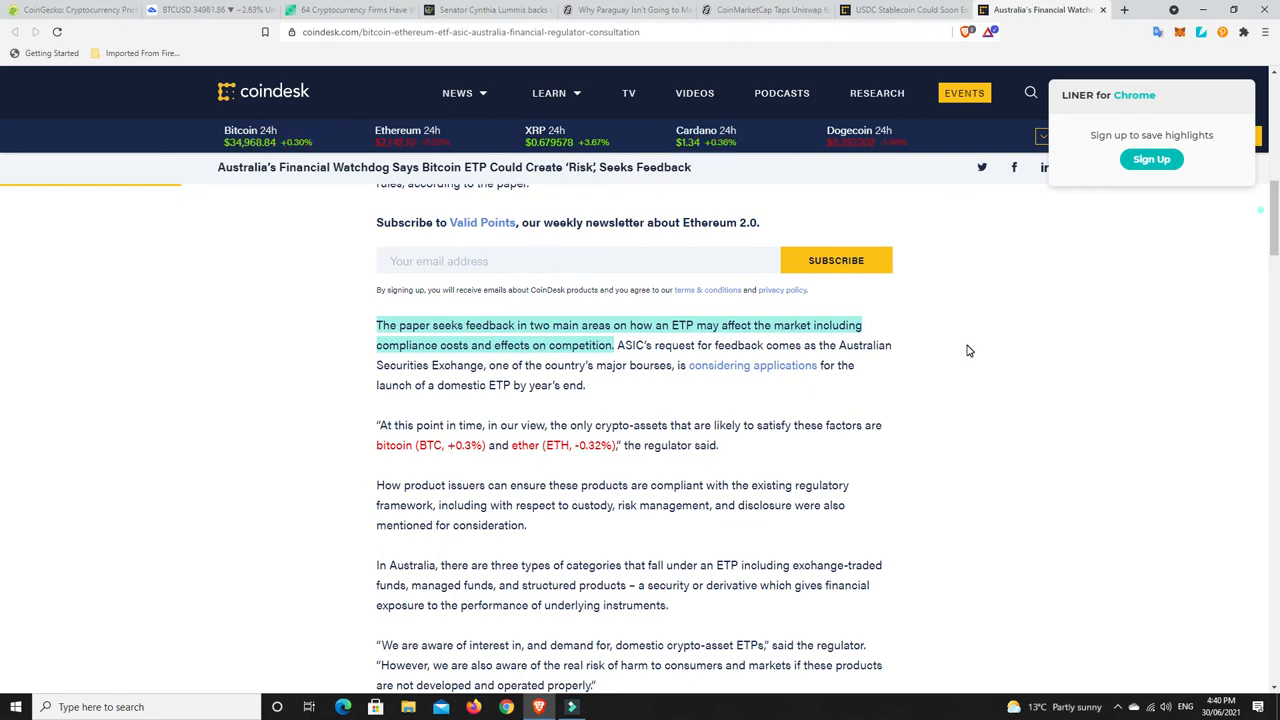
{"action": "mouse_move", "coordinate": [474, 353]}
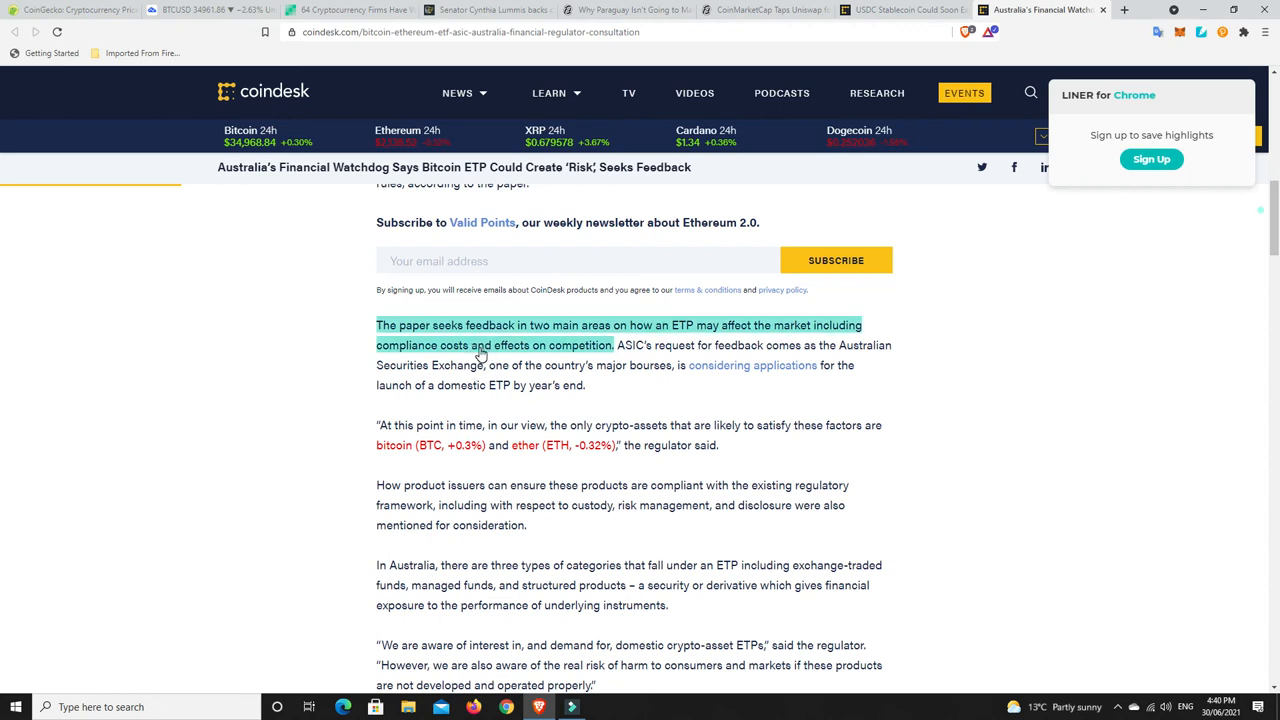
{"action": "mouse_move", "coordinate": [580, 355]}
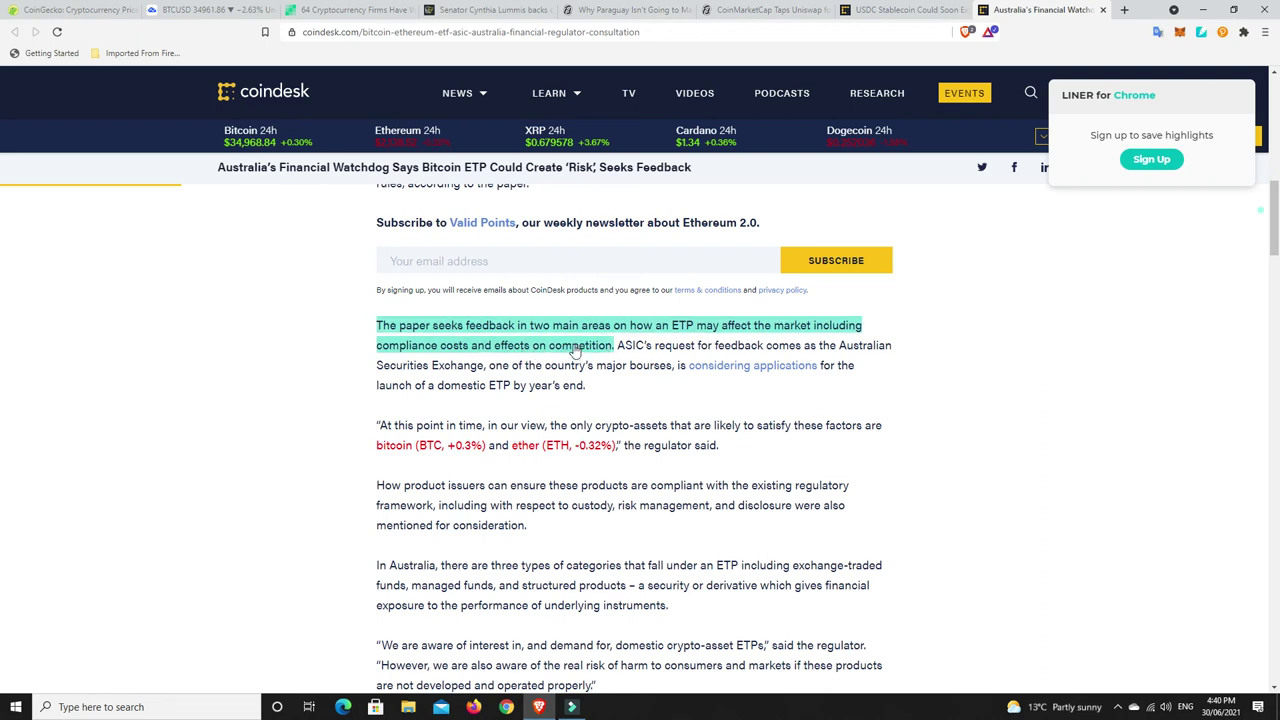
{"action": "mouse_move", "coordinate": [853, 380]}
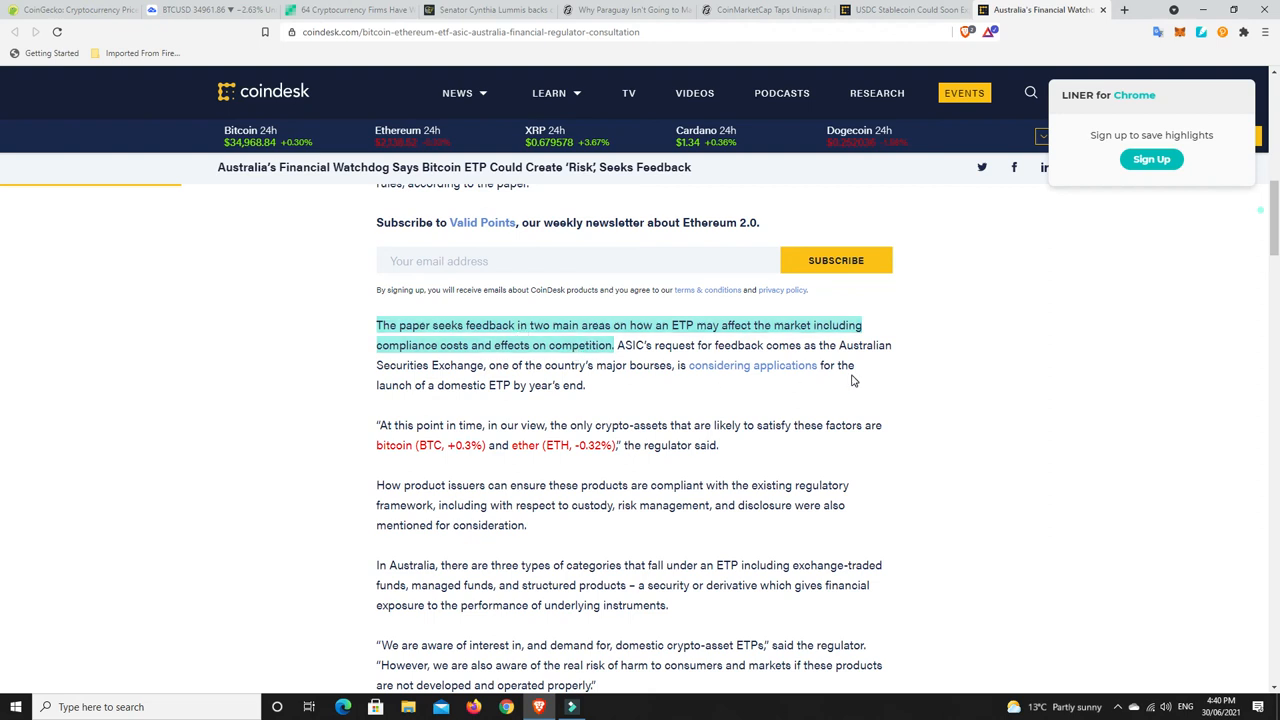
{"action": "mouse_move", "coordinate": [945, 375]}
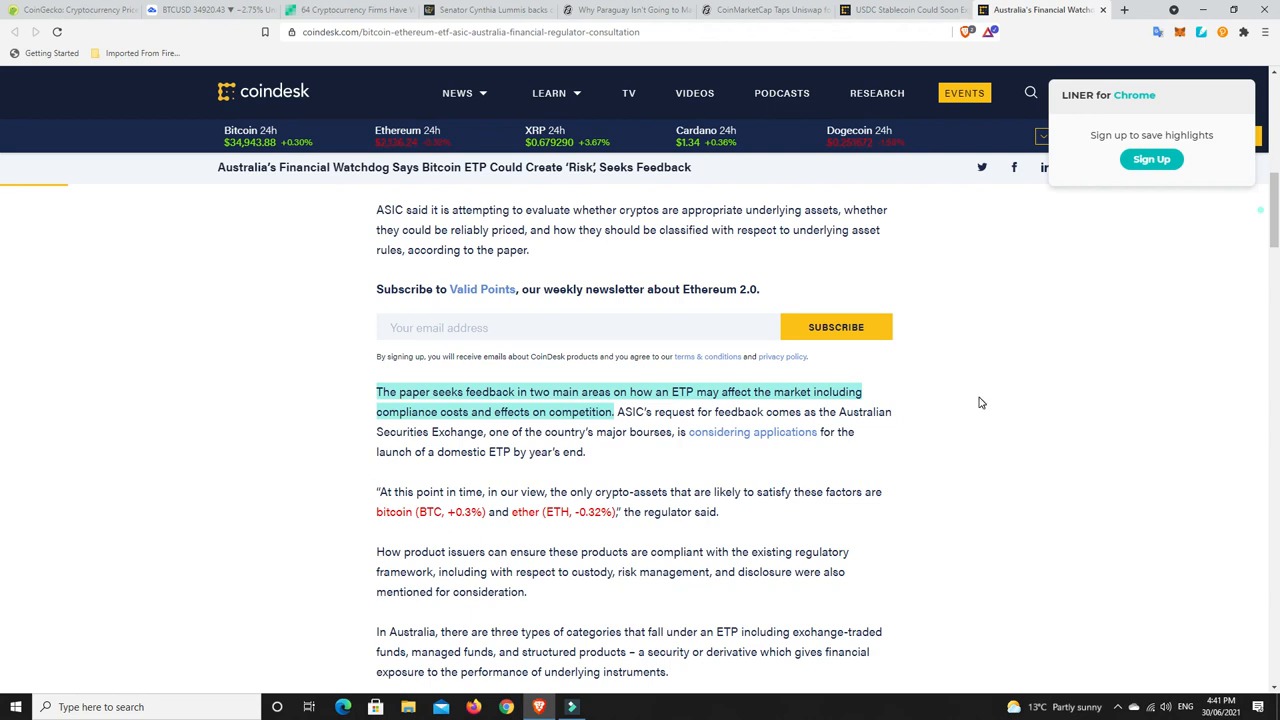
{"action": "mouse_move", "coordinate": [957, 414]}
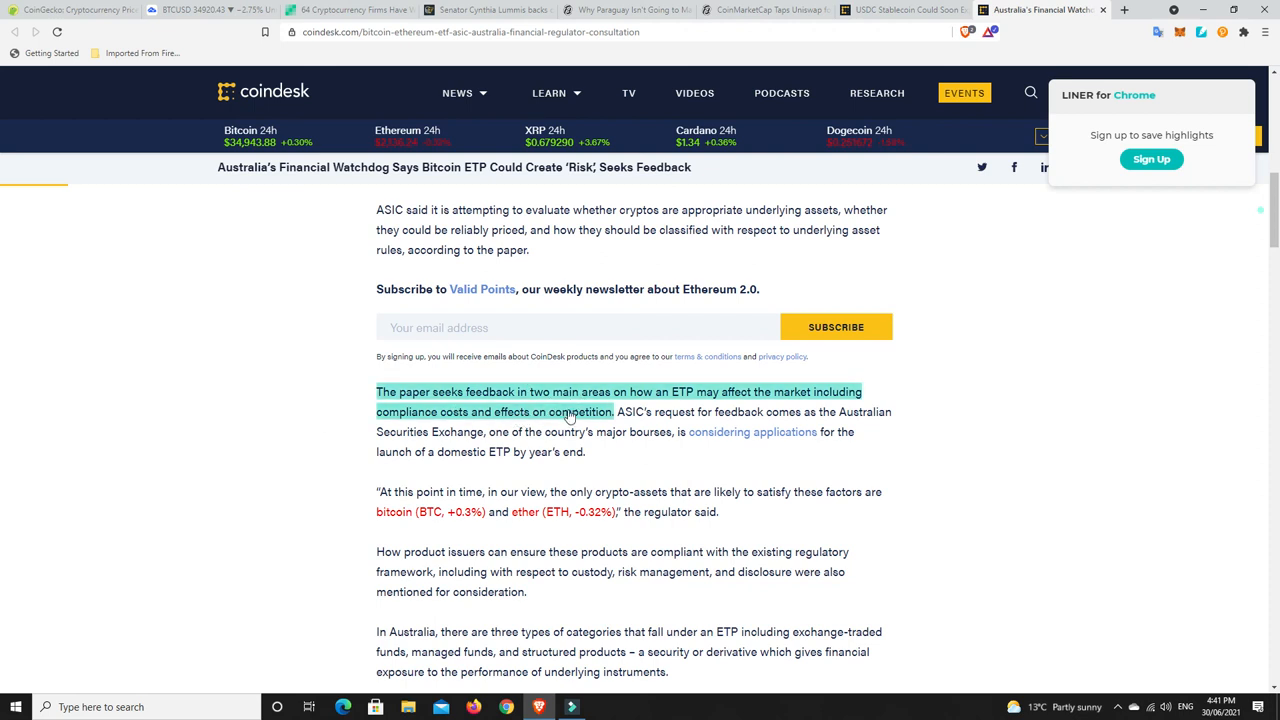
{"action": "mouse_move", "coordinate": [533, 418]}
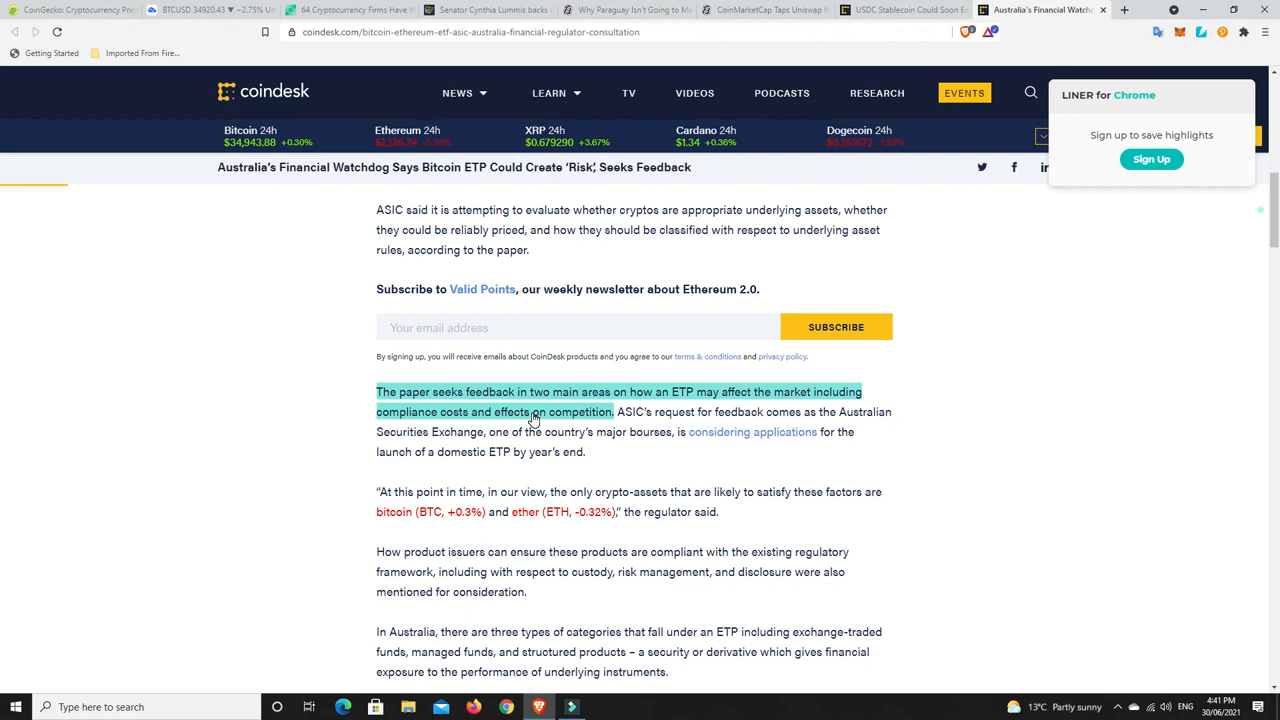
{"action": "mouse_move", "coordinate": [588, 430]}
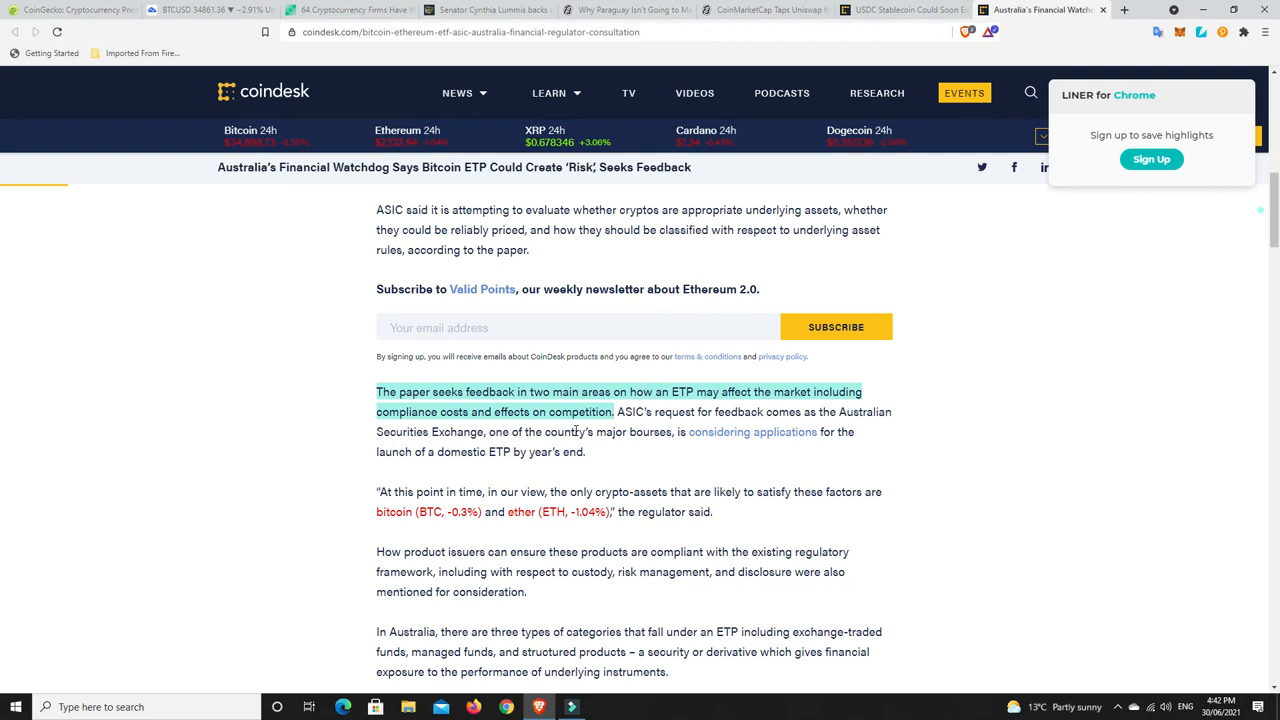
{"action": "mouse_move", "coordinate": [597, 452]}
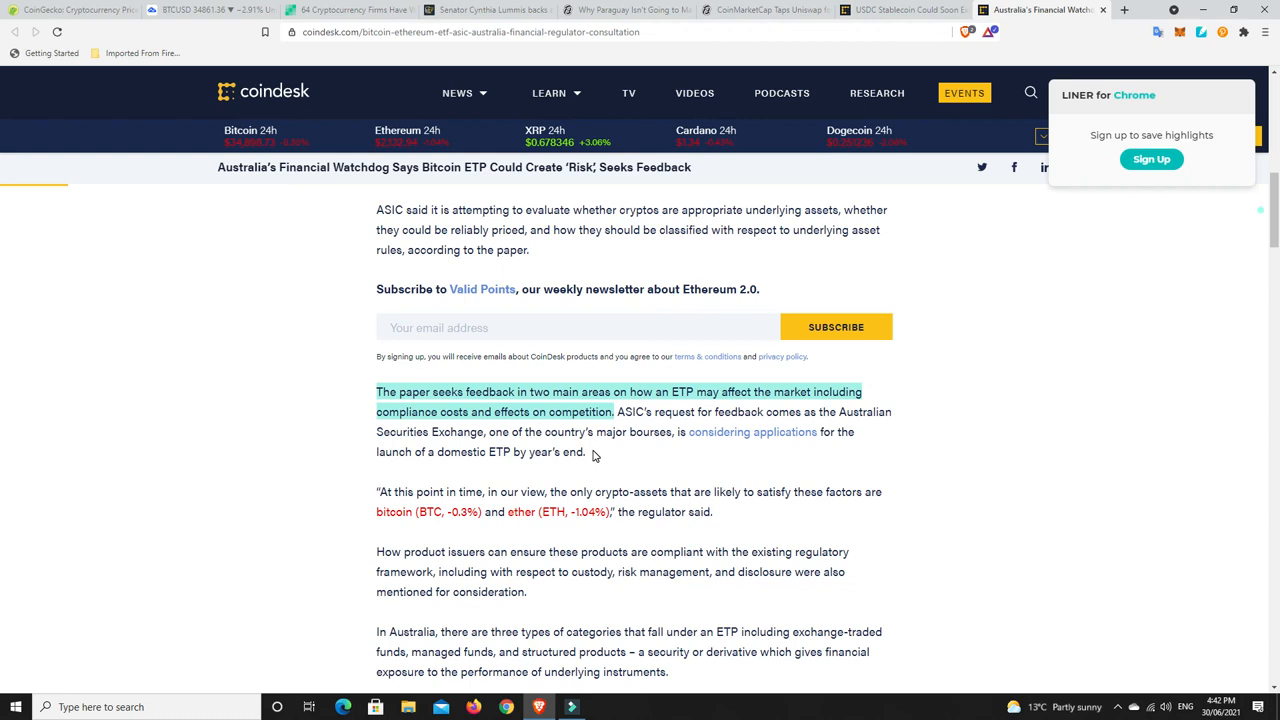
{"action": "mouse_move", "coordinate": [605, 455]}
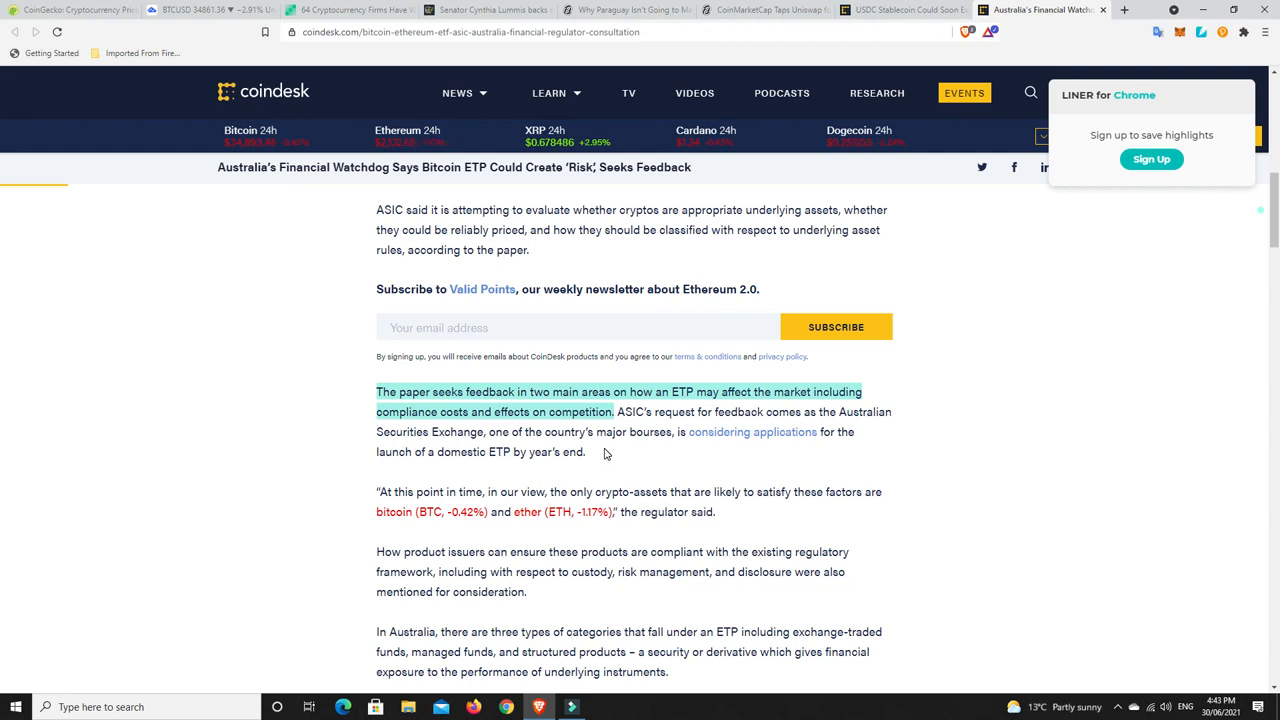
{"action": "mouse_move", "coordinate": [597, 453]}
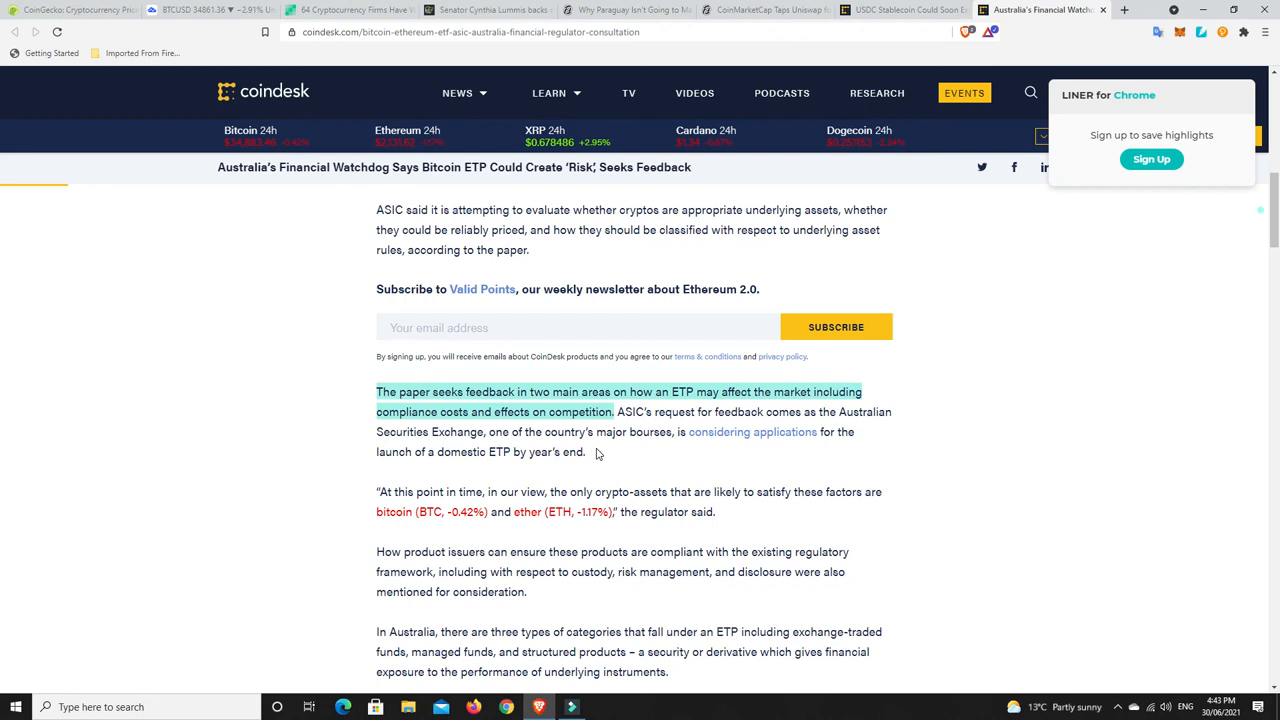
{"action": "mouse_move", "coordinate": [607, 456]}
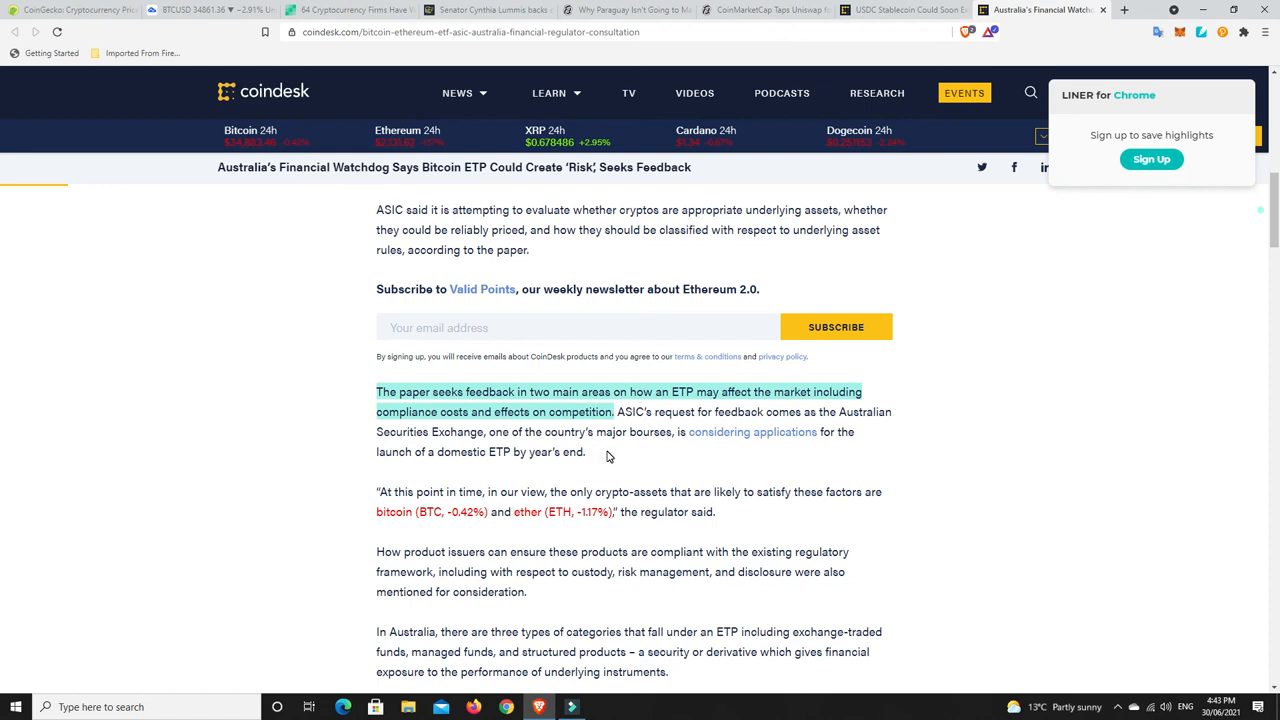
{"action": "scroll", "scroll_direction": "up", "scroll_amount": 3}
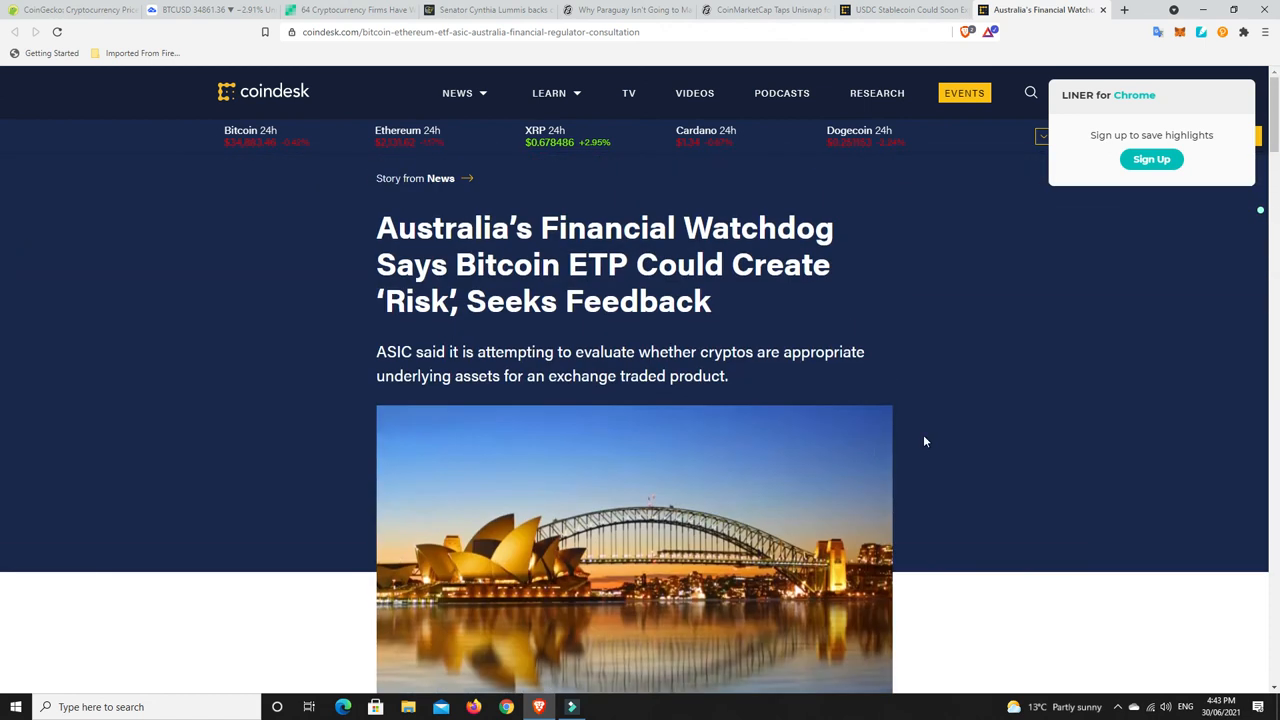